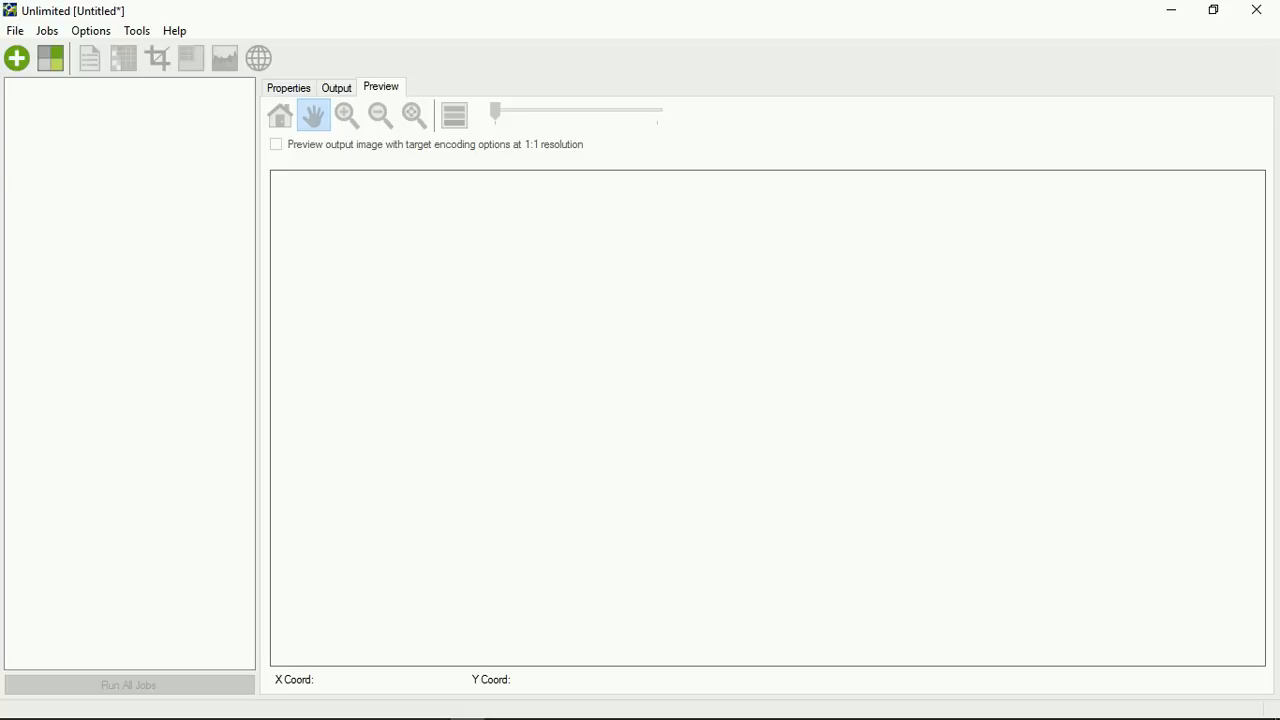
mouse_move(64, 82)
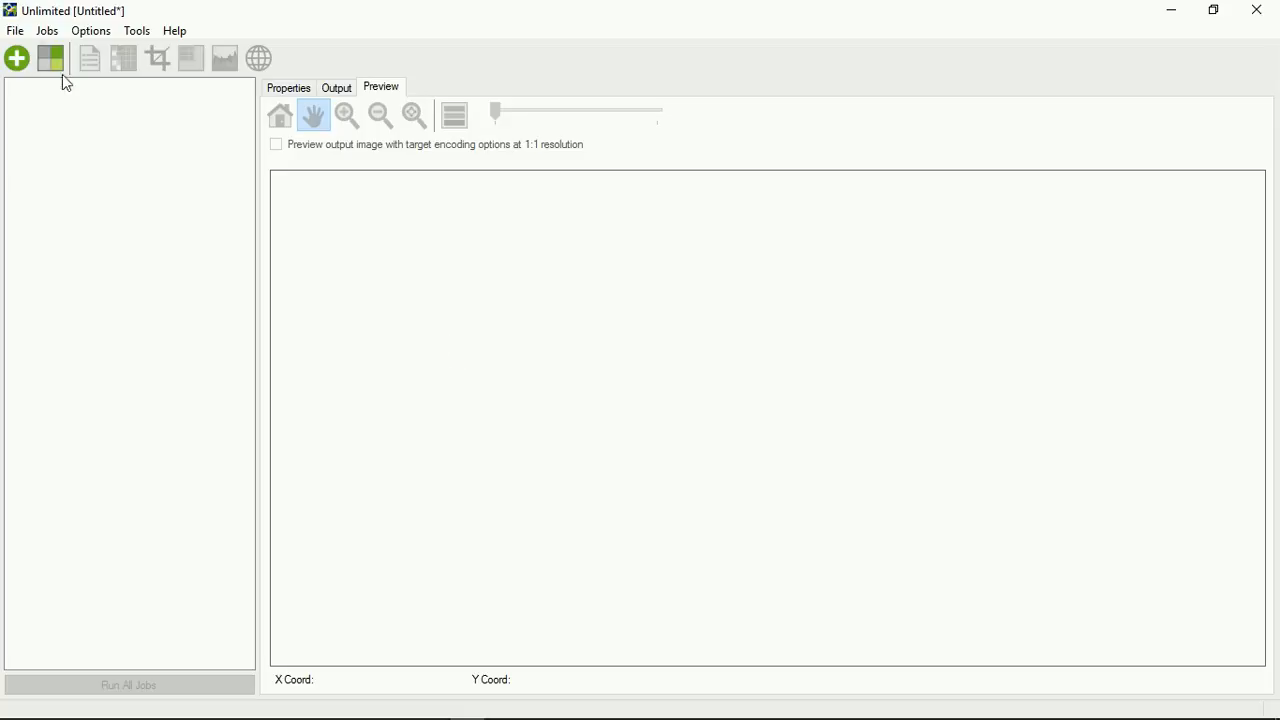
mouse_move(50, 58)
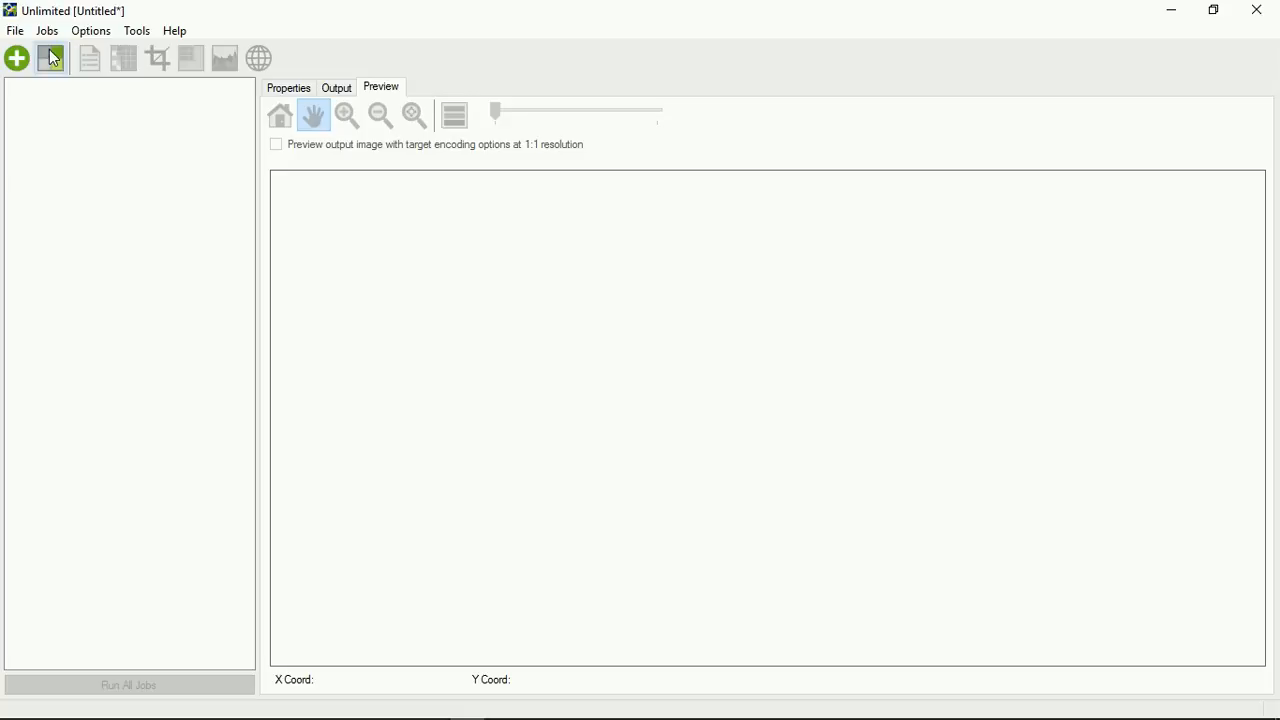
Step: Start a new mosaic and review its output file path and available formats, keeping MrSID Generation 4
click(50, 56)
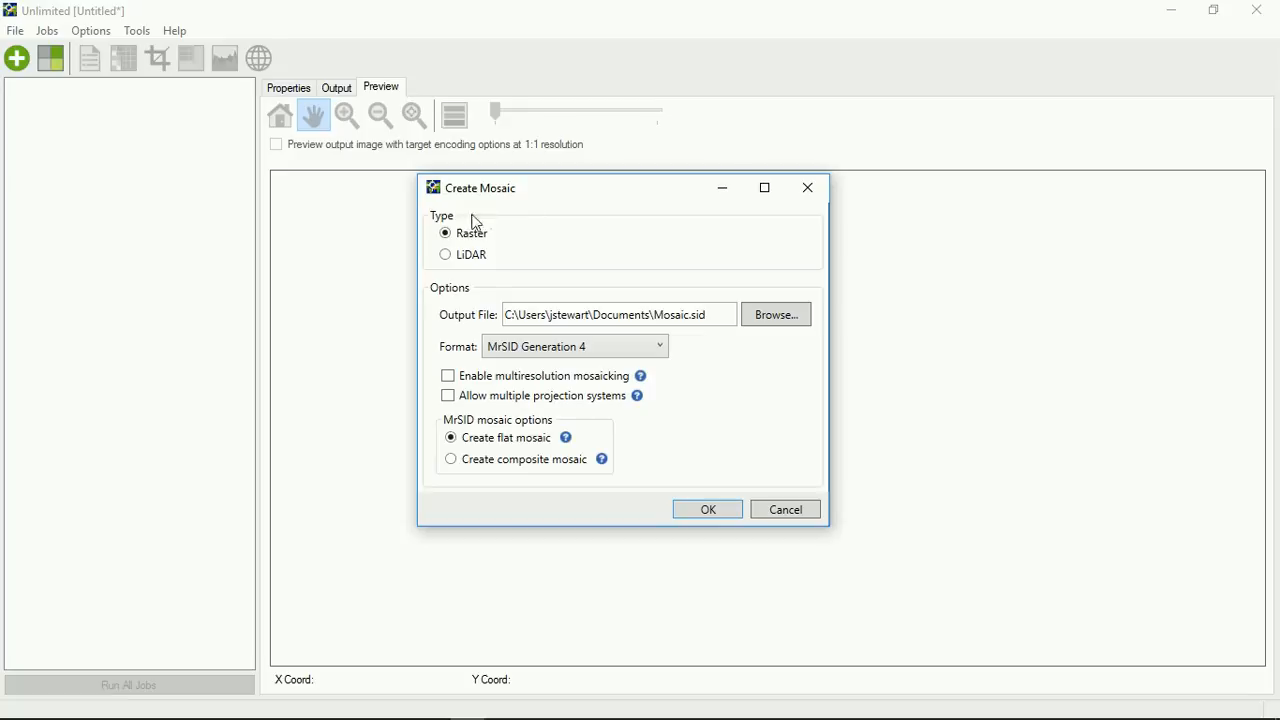
mouse_move(424, 230)
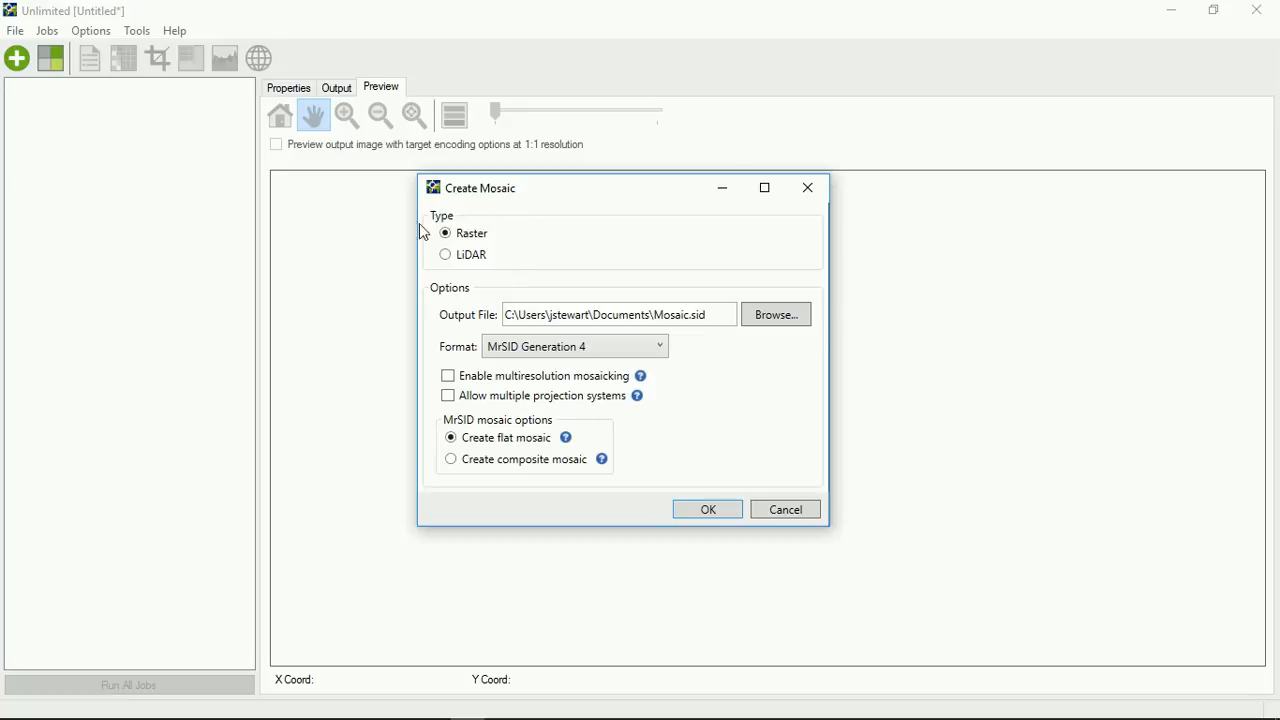
mouse_move(444, 258)
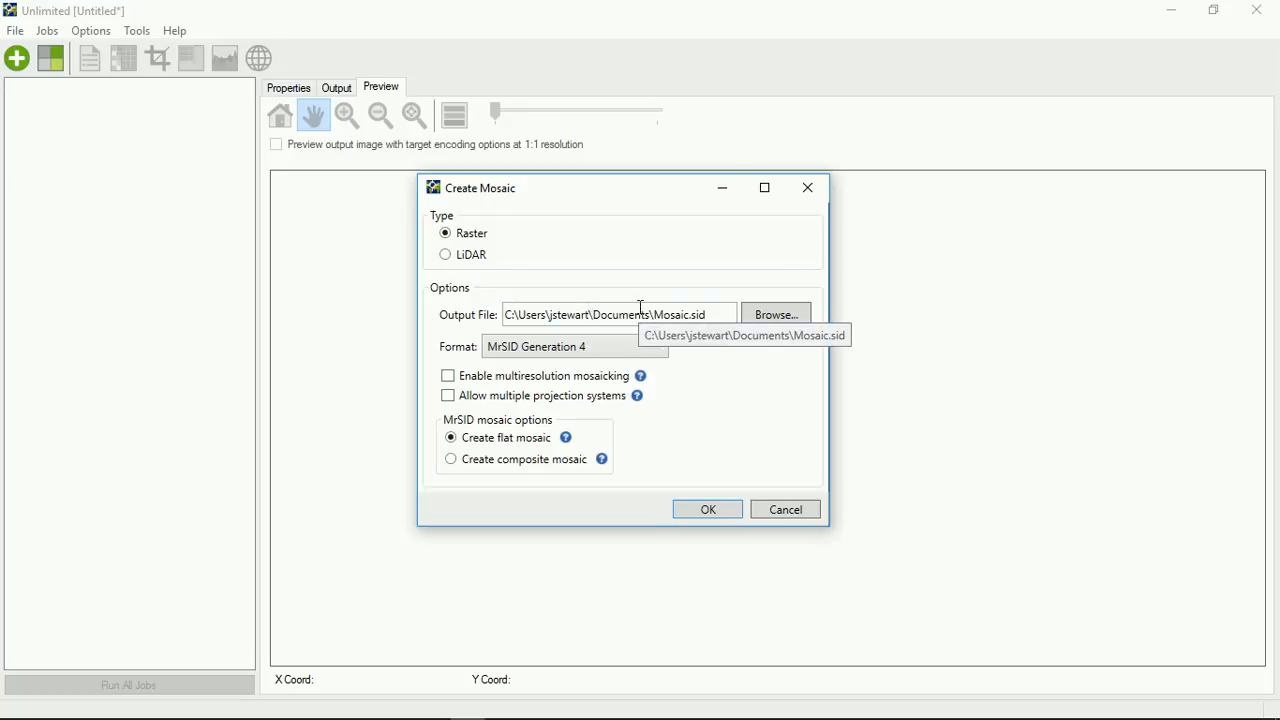
click(658, 346)
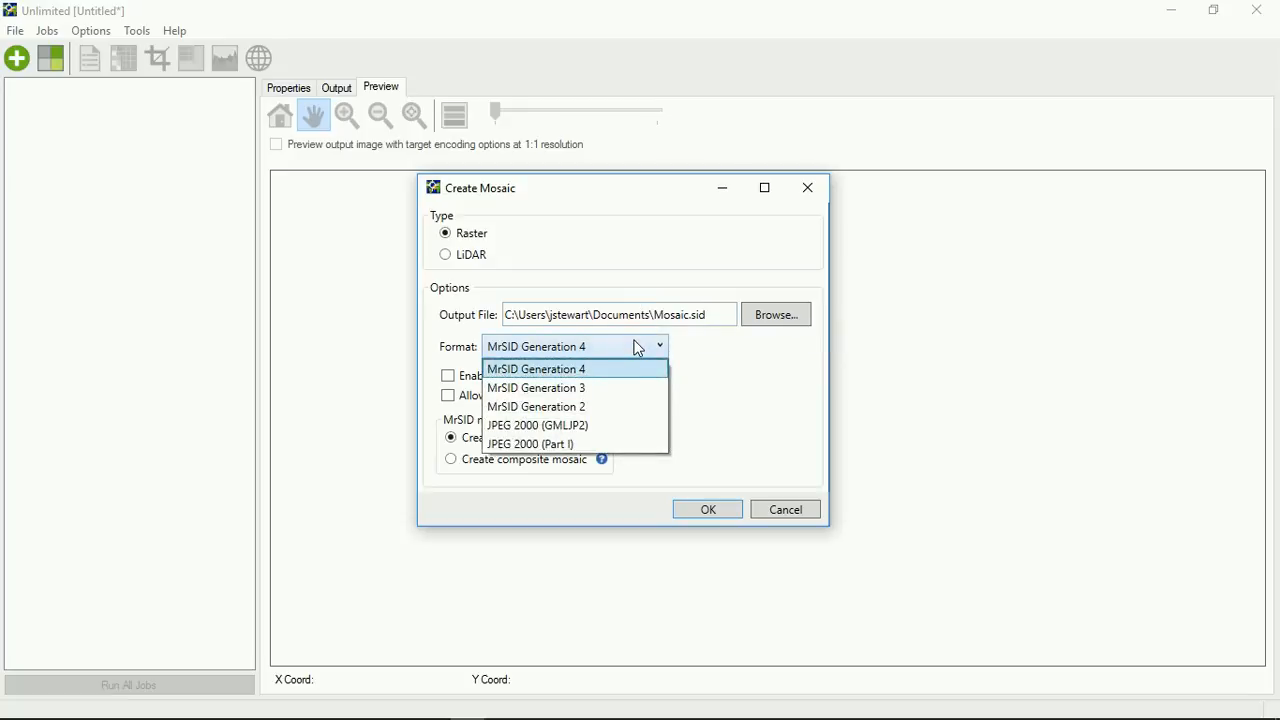
click(536, 368)
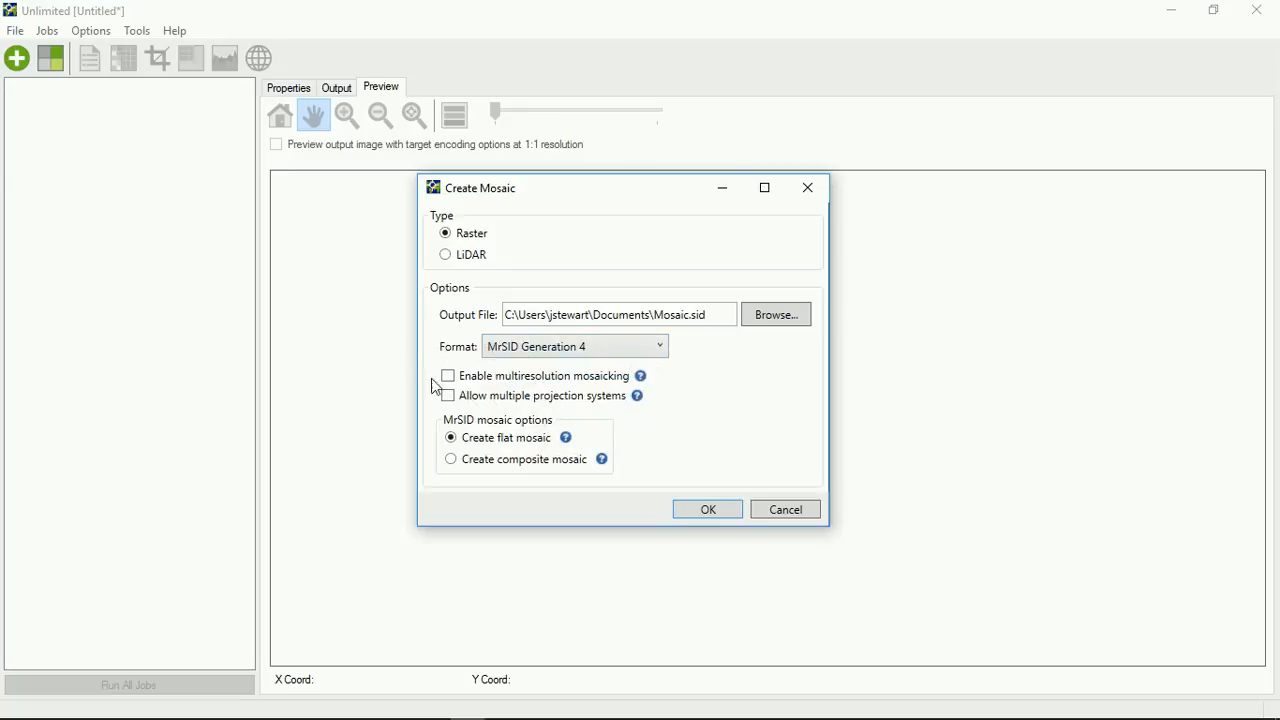
mouse_move(696, 394)
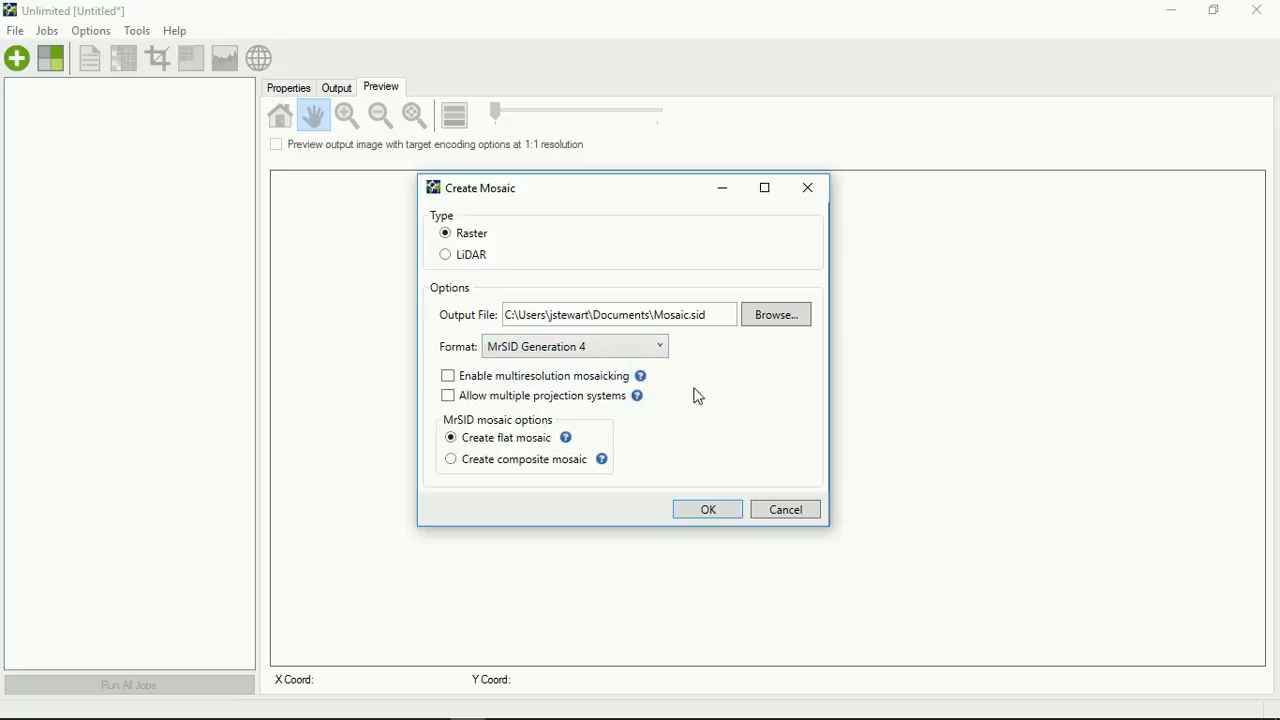
mouse_move(496, 384)
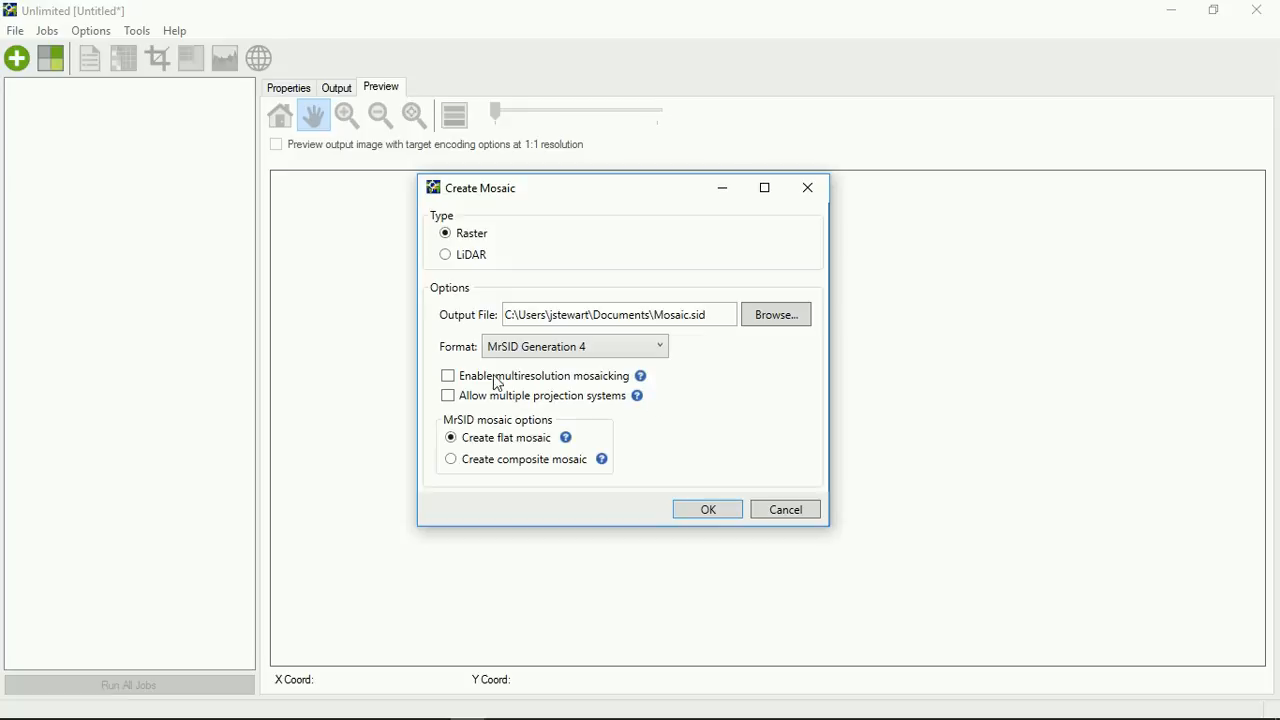
mouse_move(578, 410)
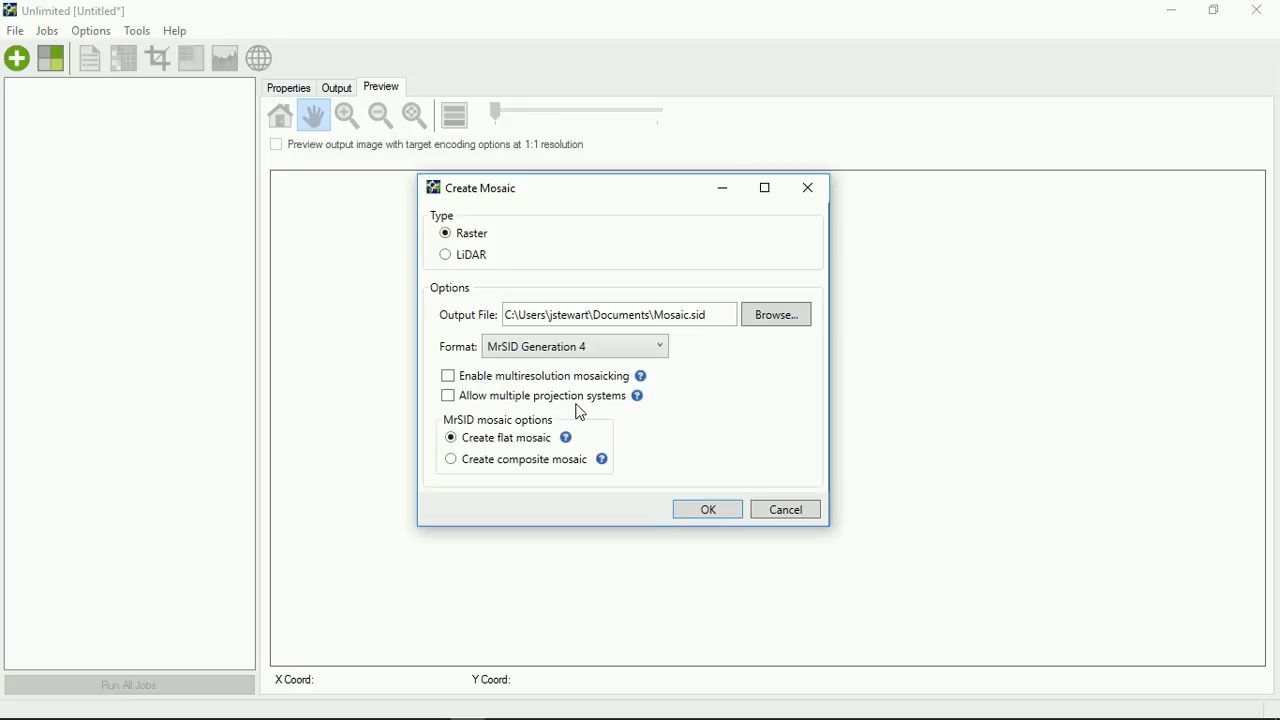
mouse_move(636, 458)
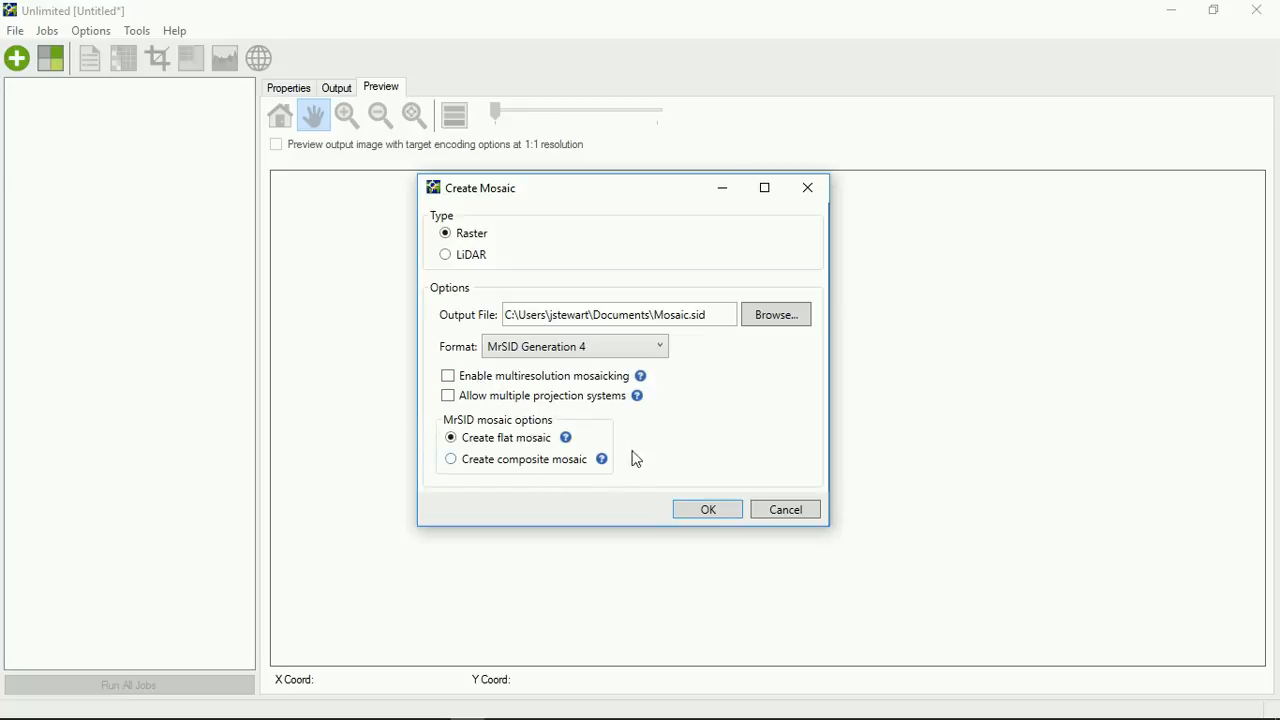
mouse_move(398, 428)
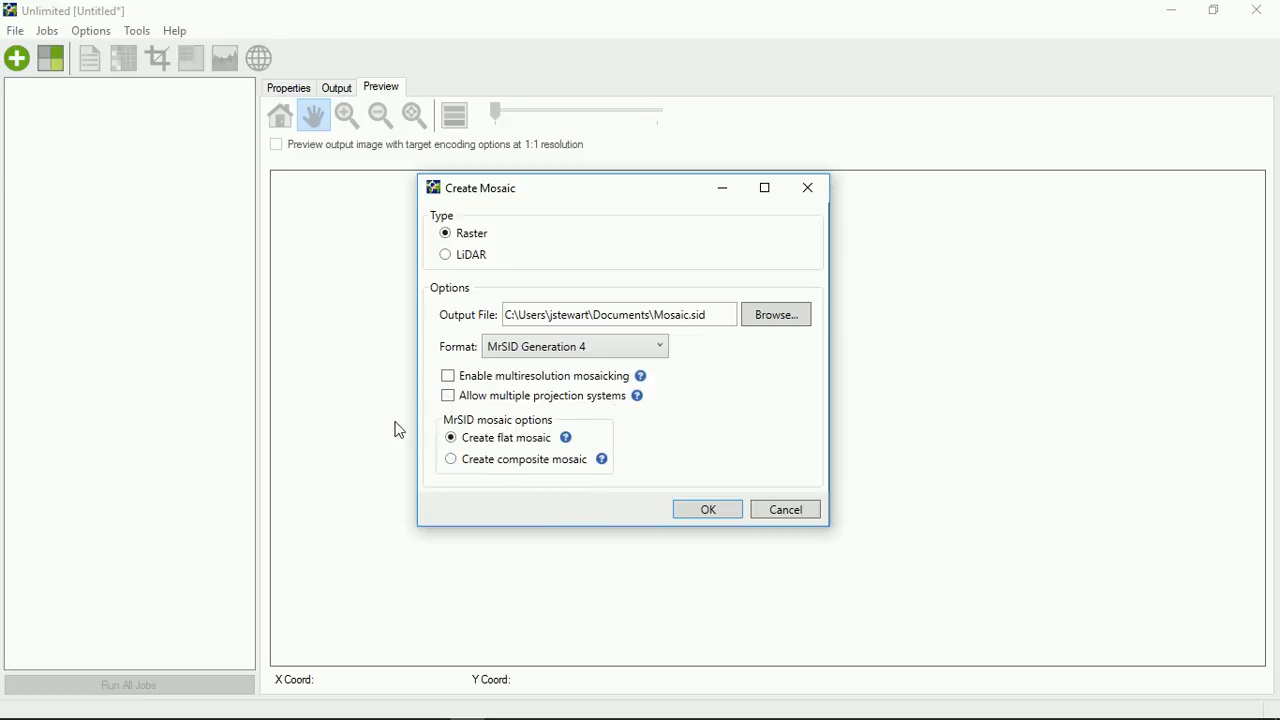
mouse_move(636, 464)
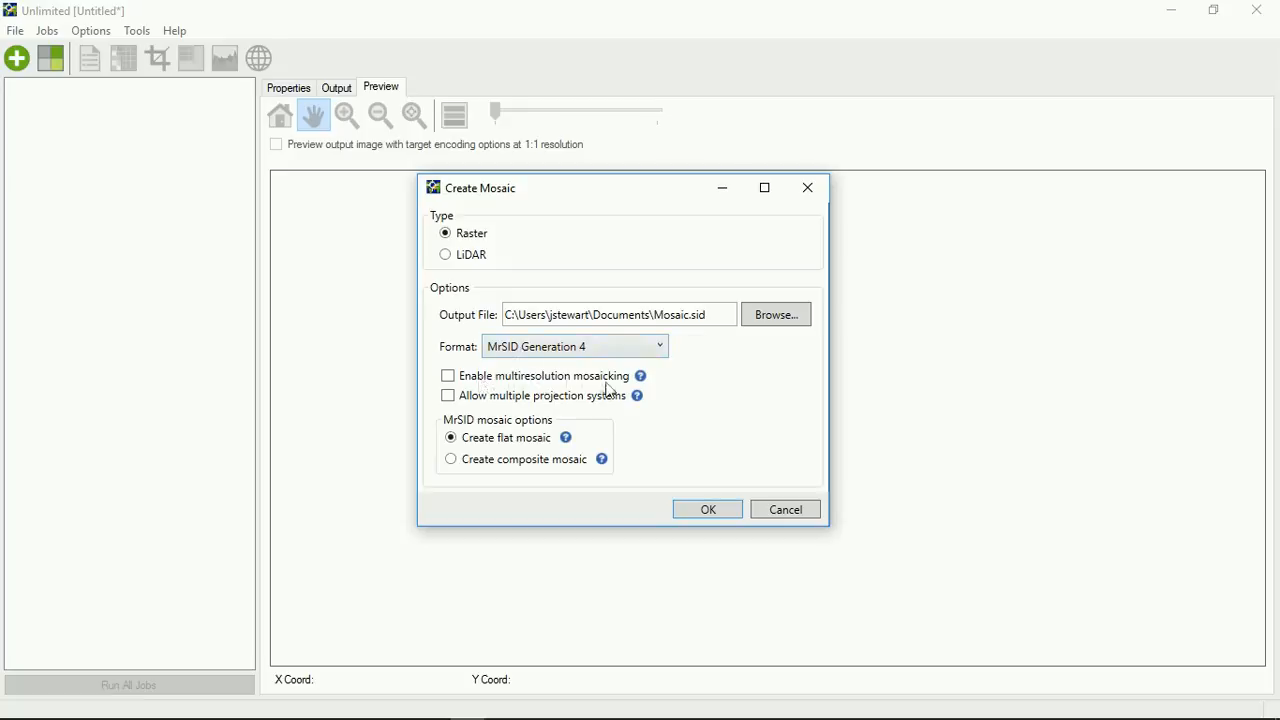
mouse_move(642, 380)
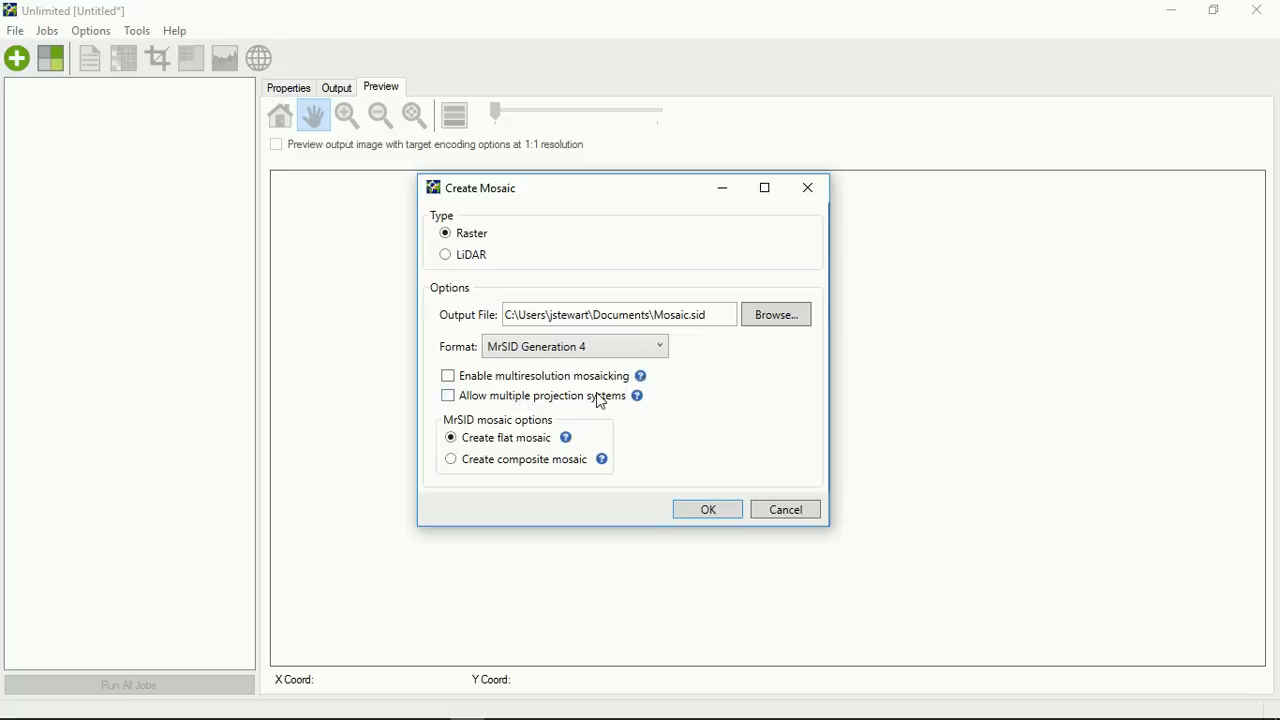
mouse_move(644, 400)
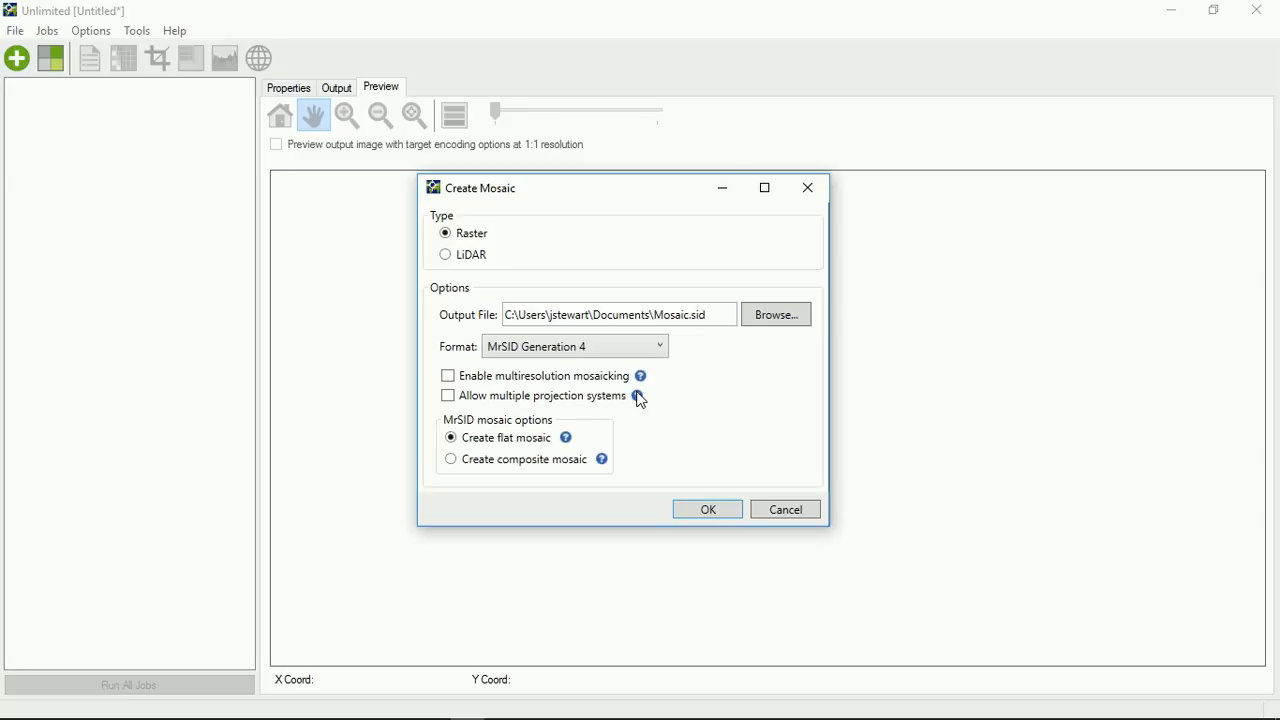
mouse_move(500, 484)
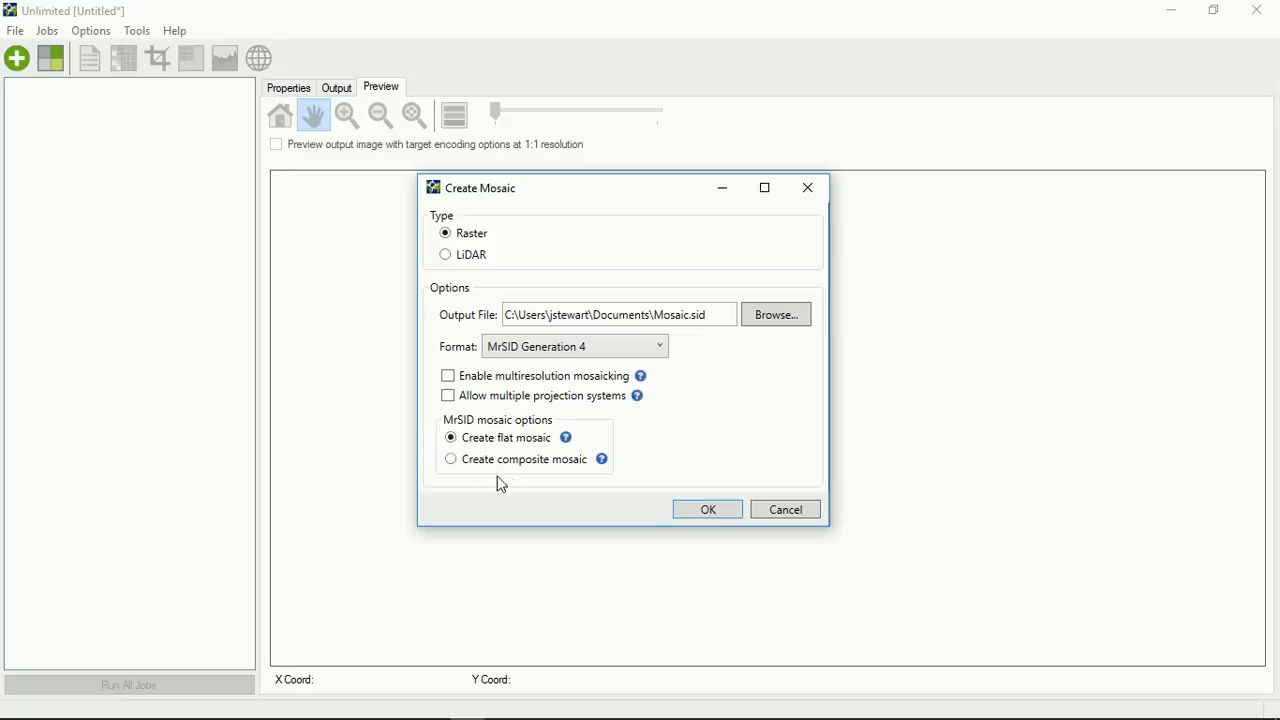
mouse_move(570, 476)
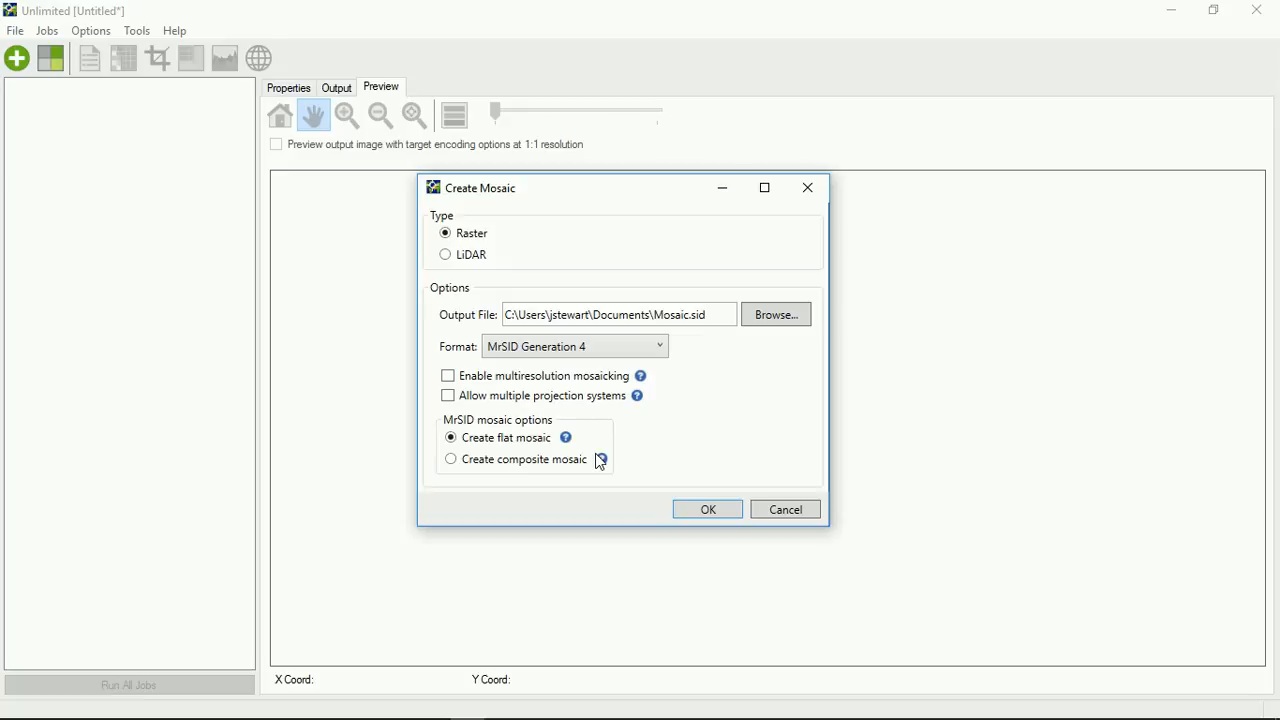
mouse_move(490, 280)
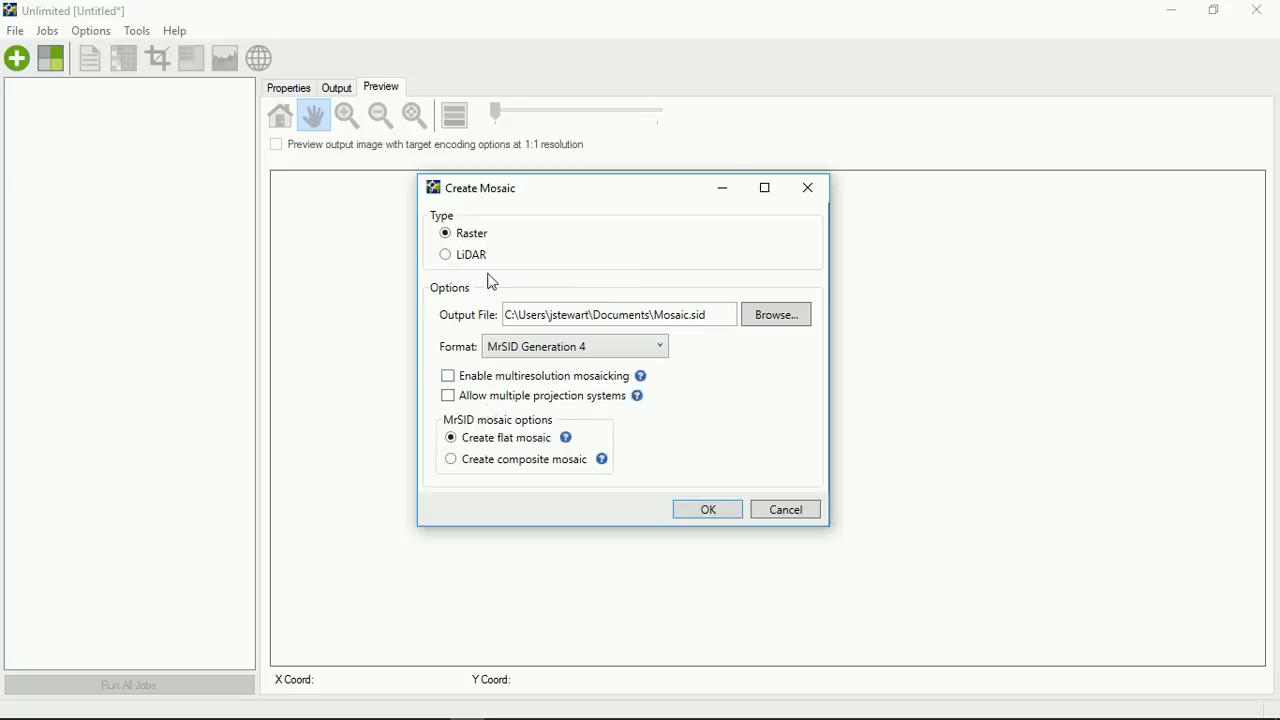
mouse_move(448, 256)
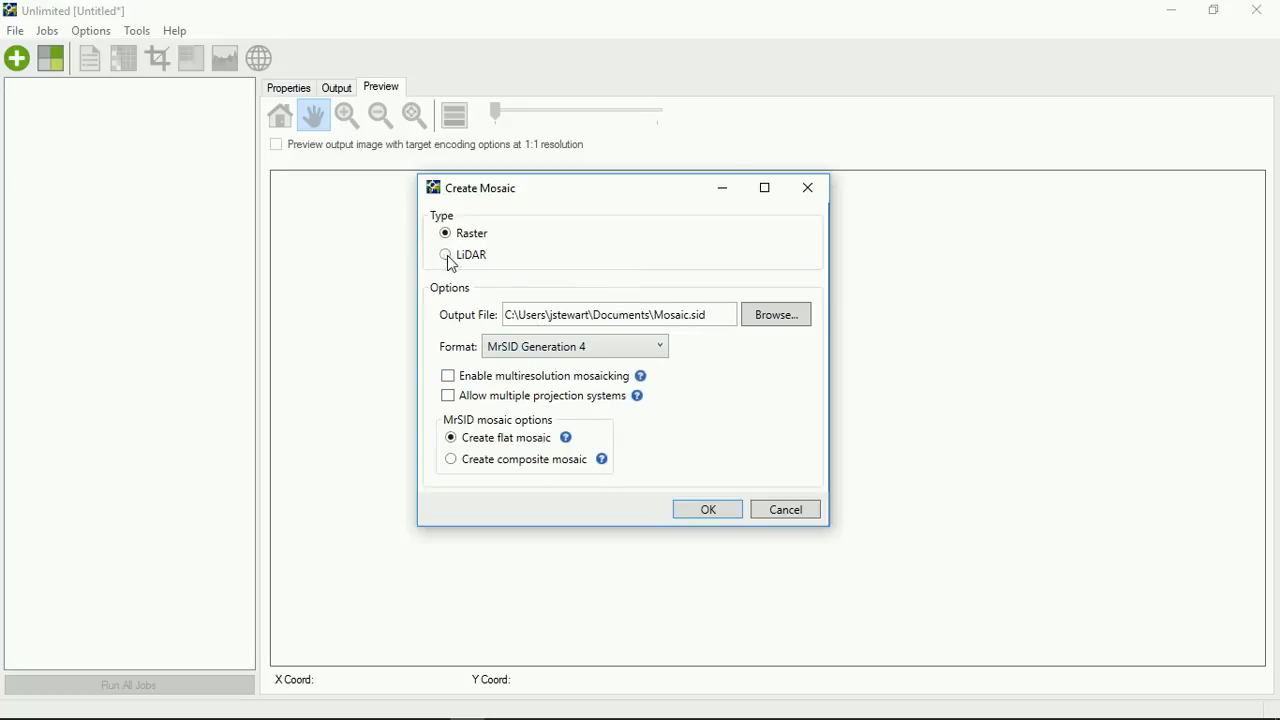
Step: Choose LiDAR as the mosaic type
click(444, 254)
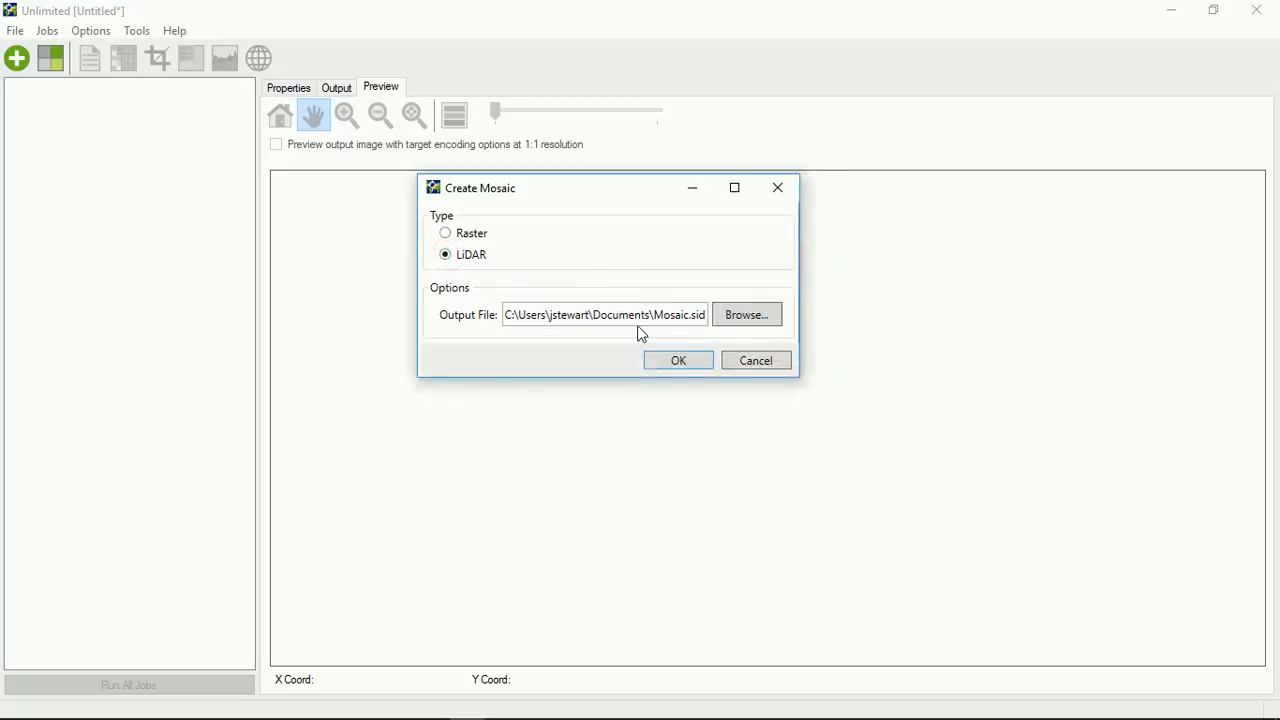
mouse_move(630, 314)
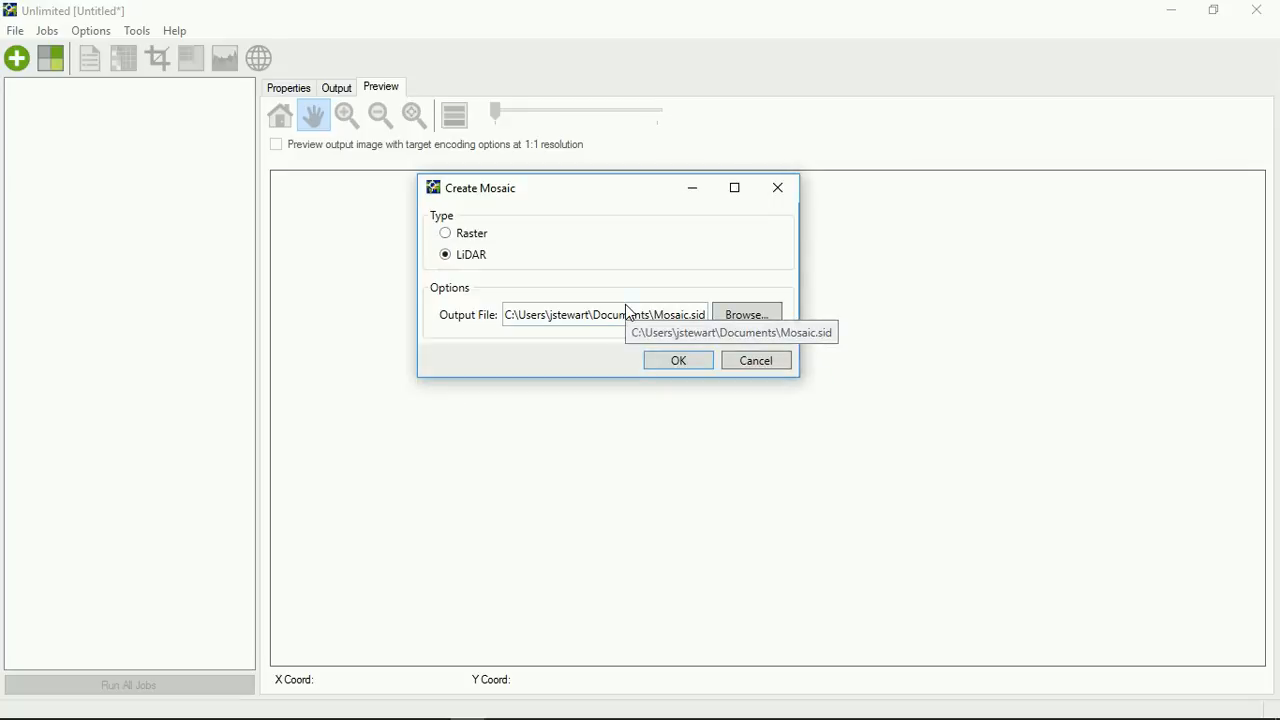
mouse_move(564, 304)
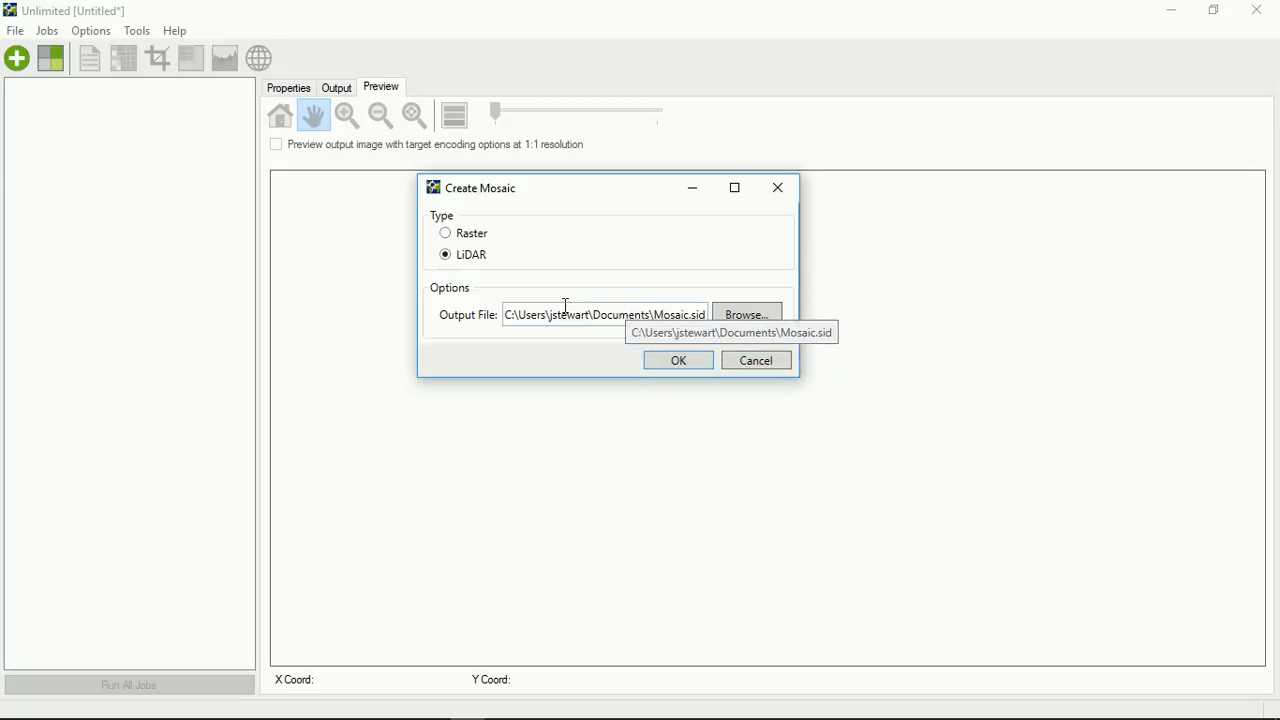
mouse_move(604, 276)
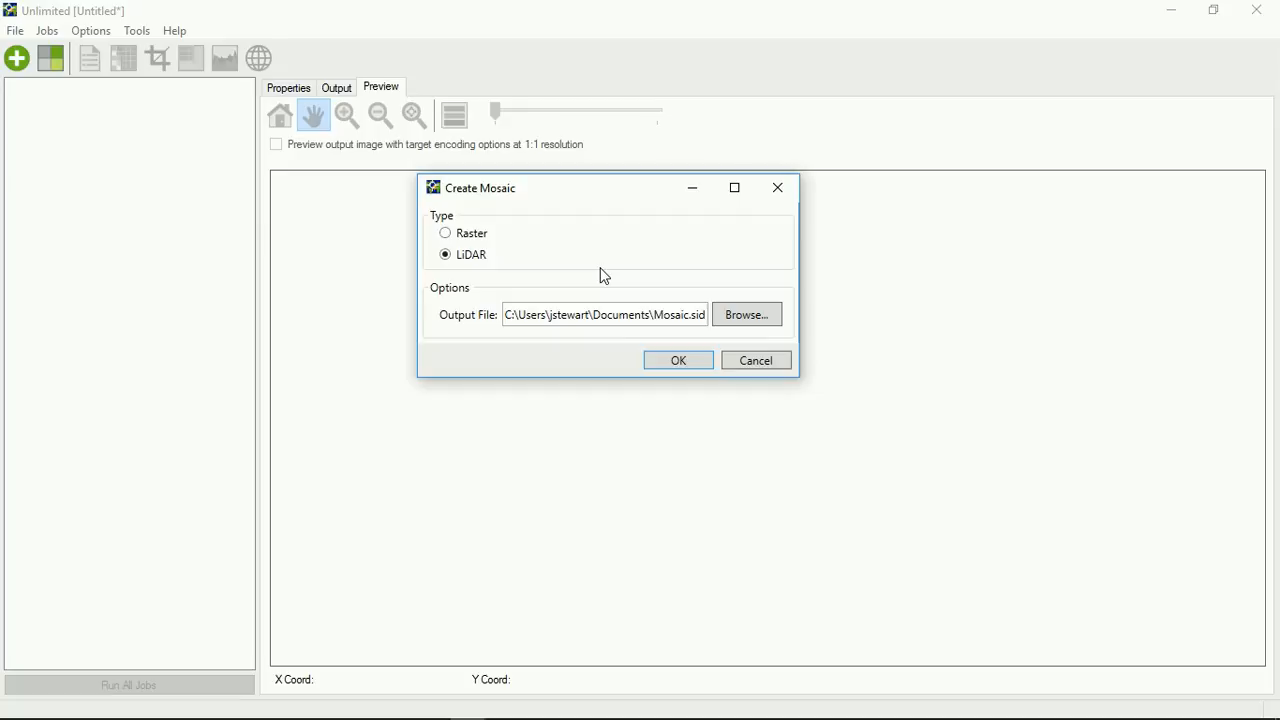
mouse_move(484, 266)
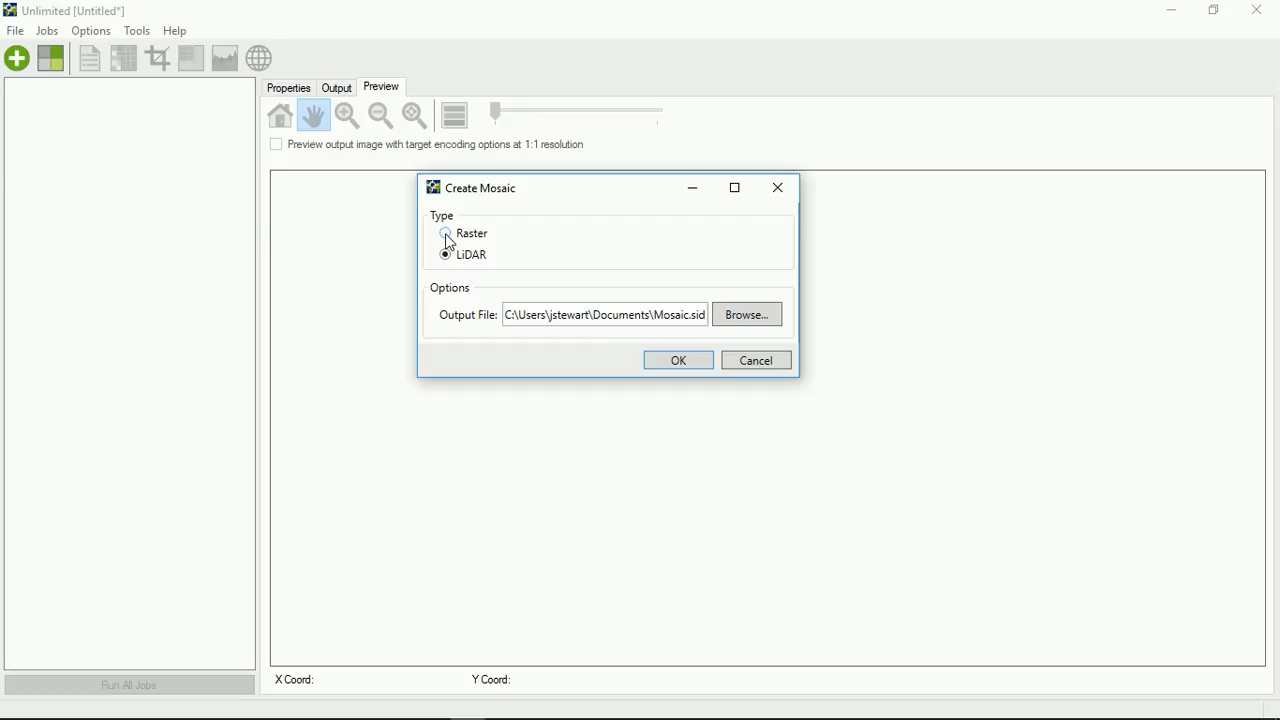
Step: Switch the type back to Raster, name the output DemoRasterMosaic.sid and keep flat mosaic
click(444, 232)
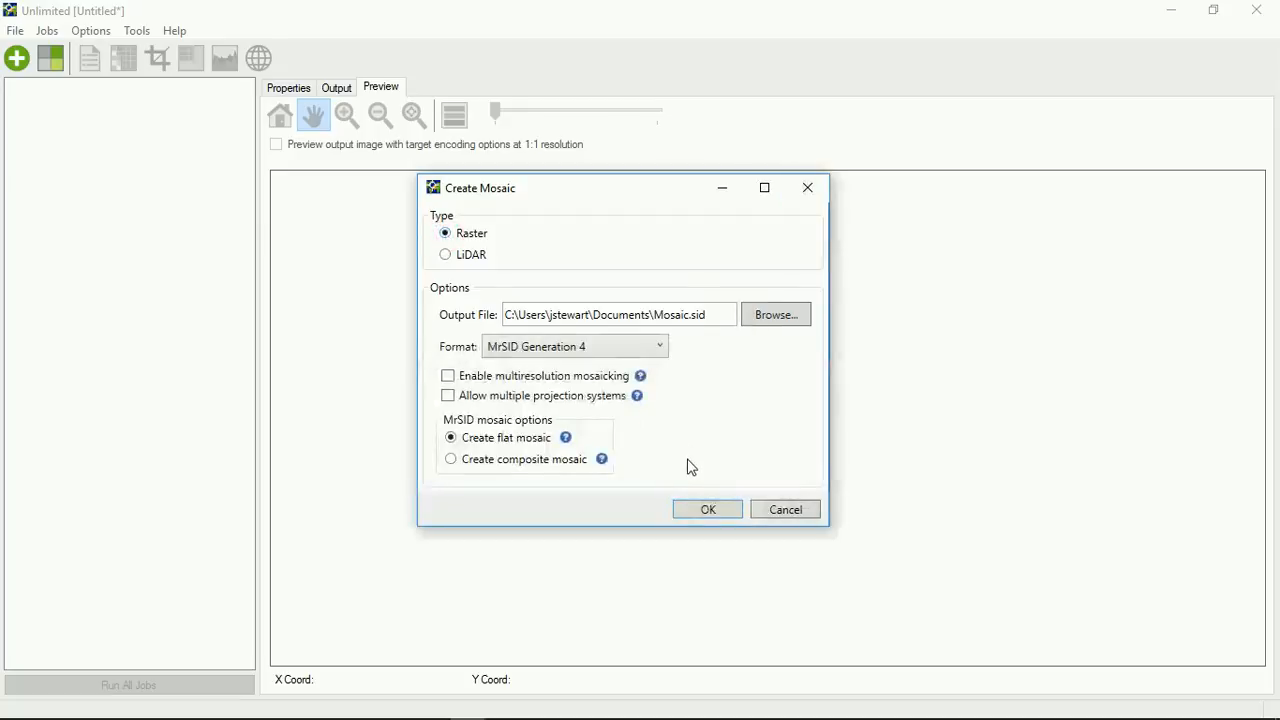
click(616, 314)
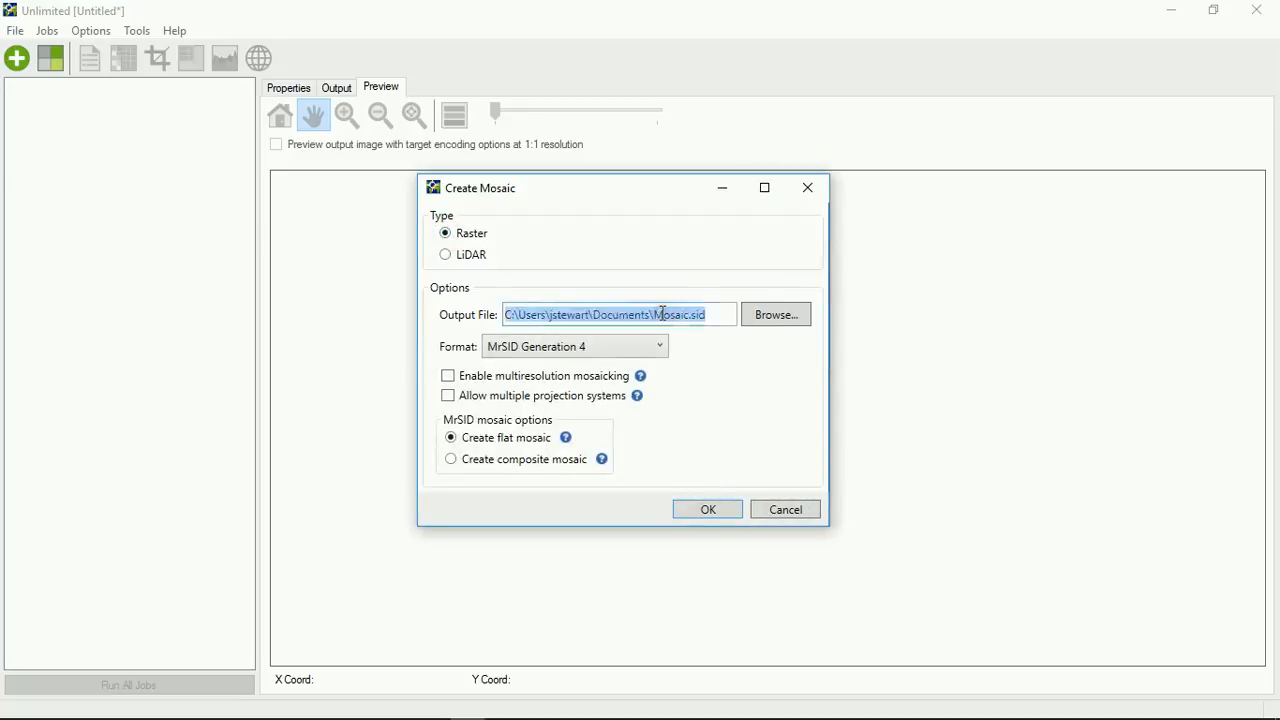
click(650, 314)
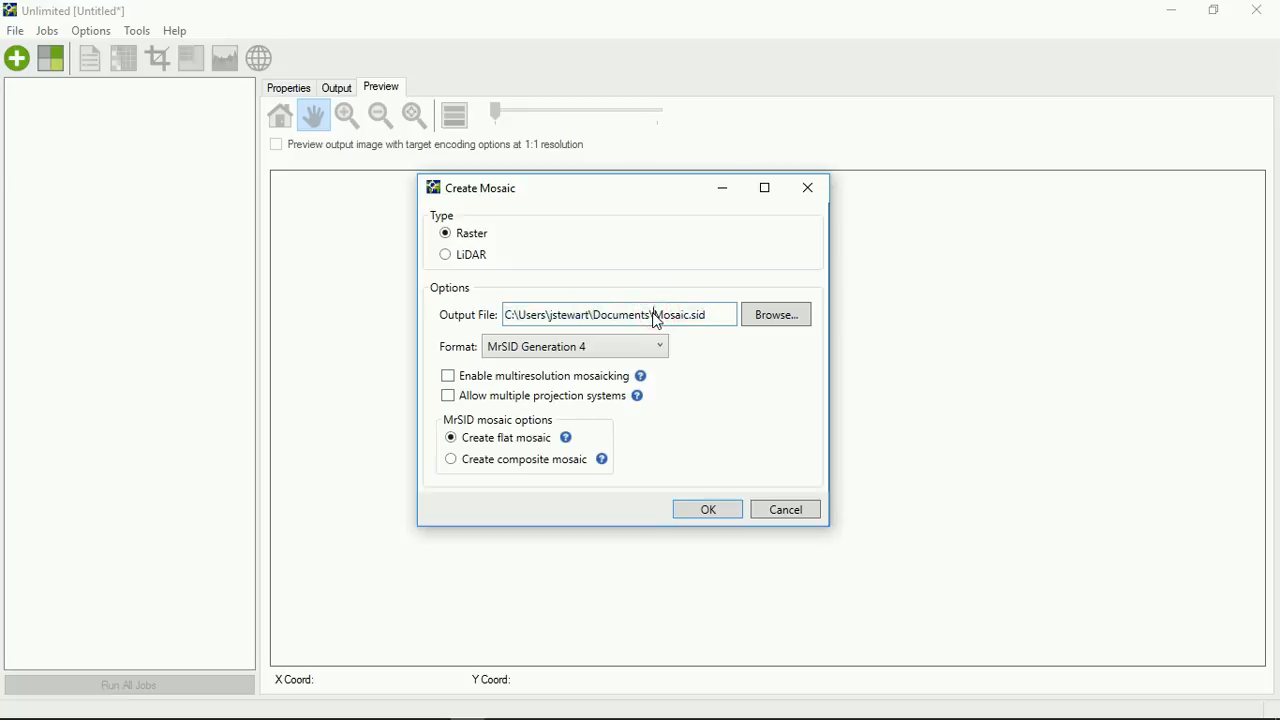
text(DemoRa)
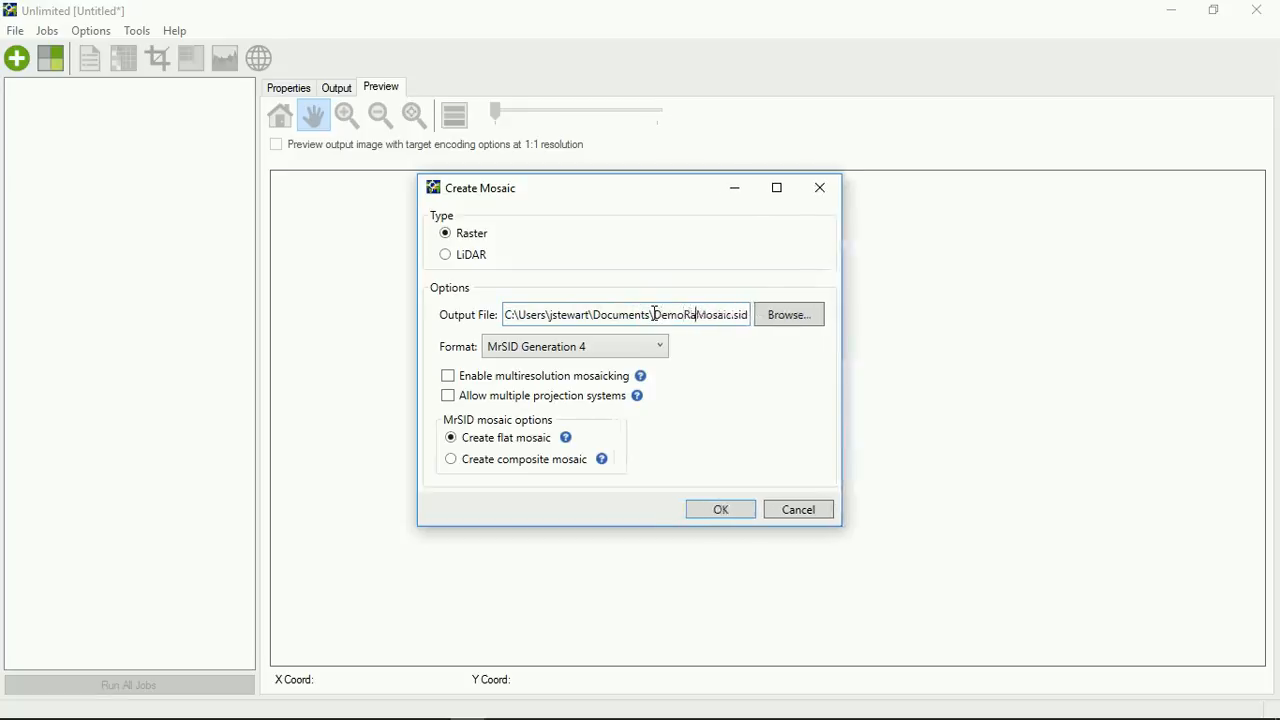
text(ster)
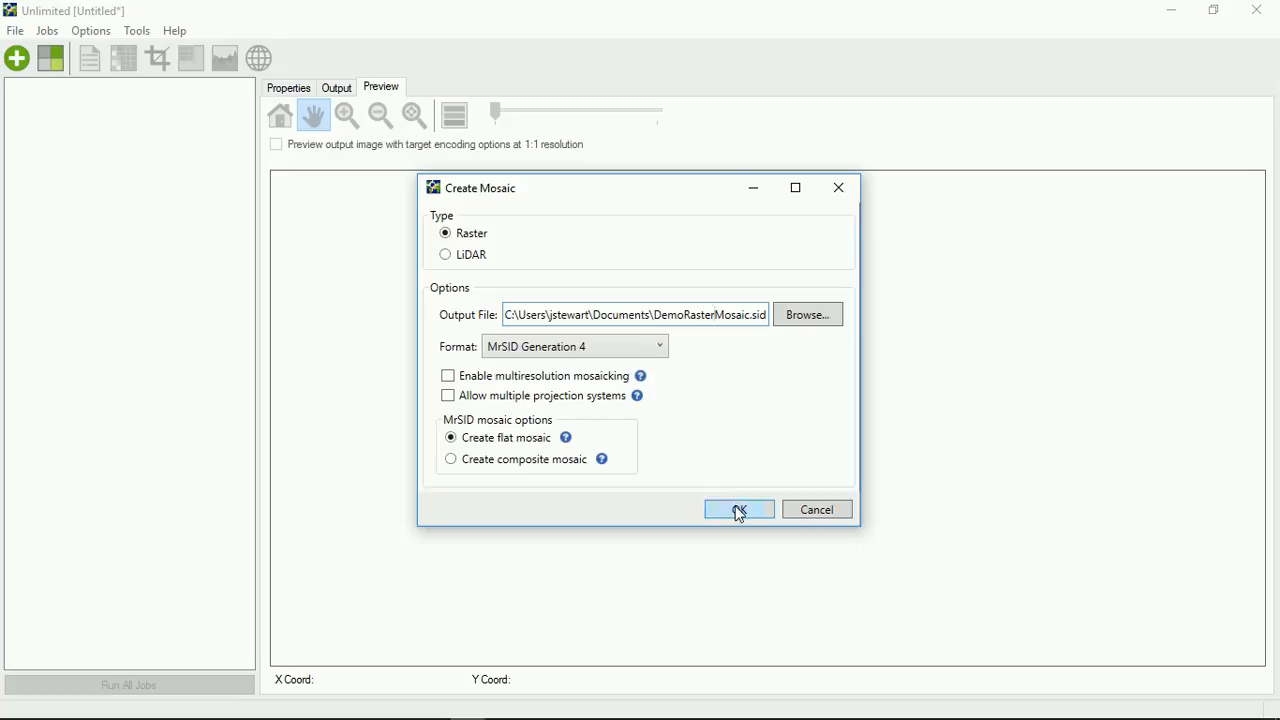
mouse_move(492, 432)
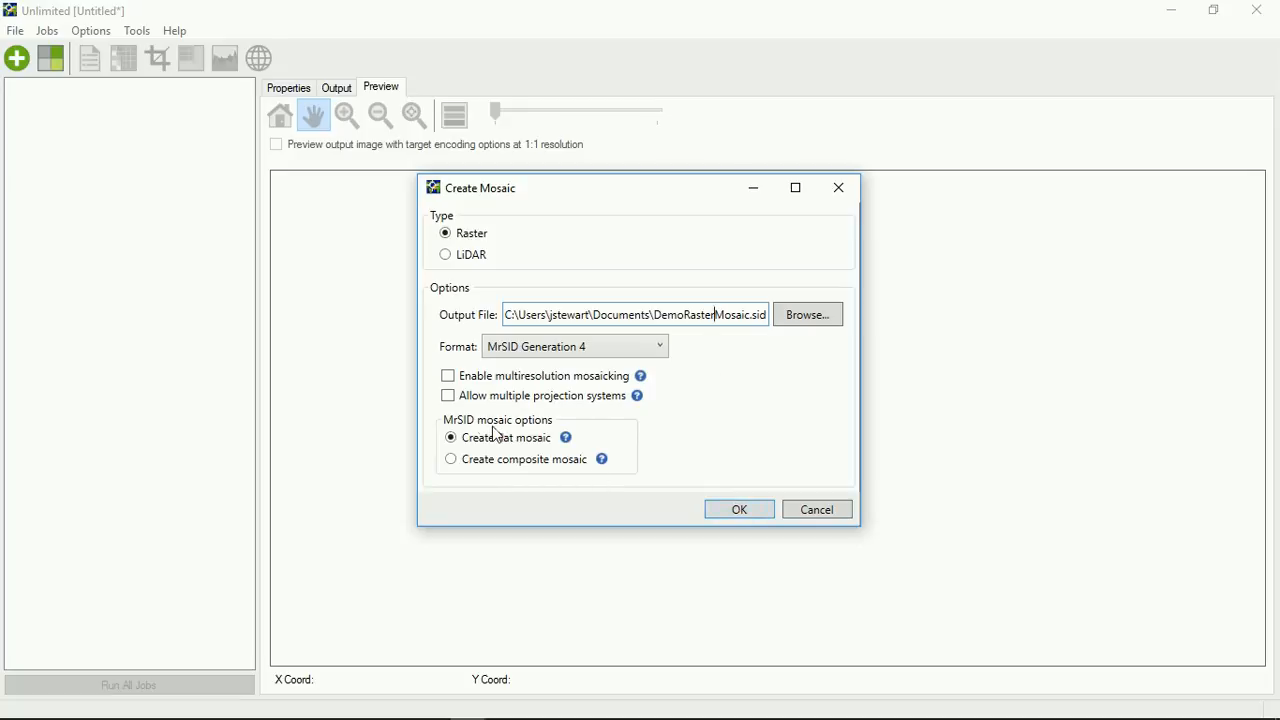
mouse_move(530, 378)
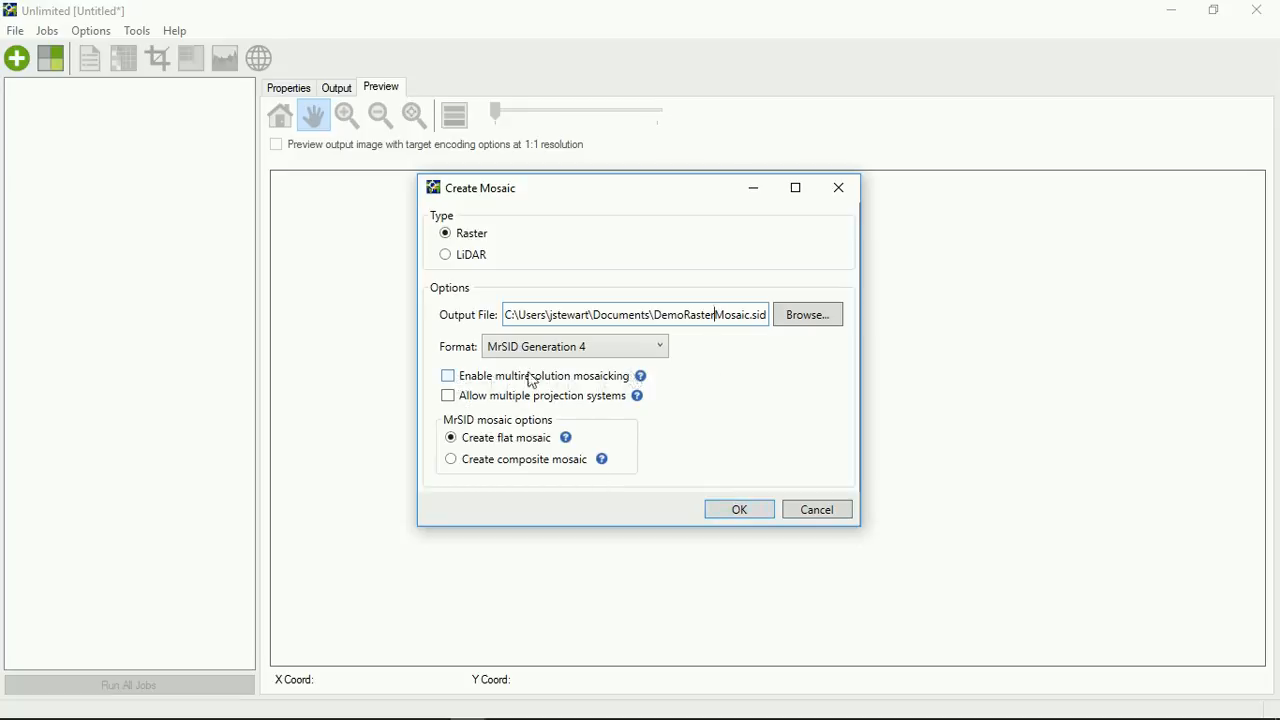
mouse_move(548, 408)
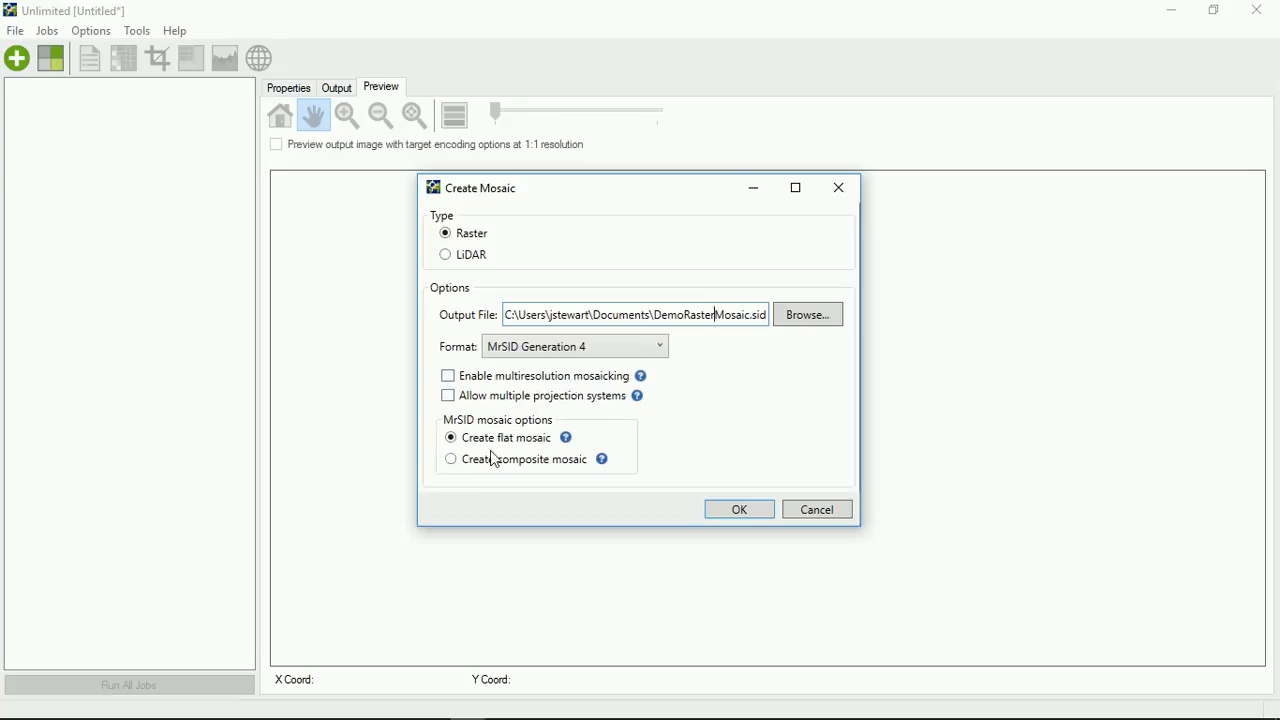
mouse_move(622, 476)
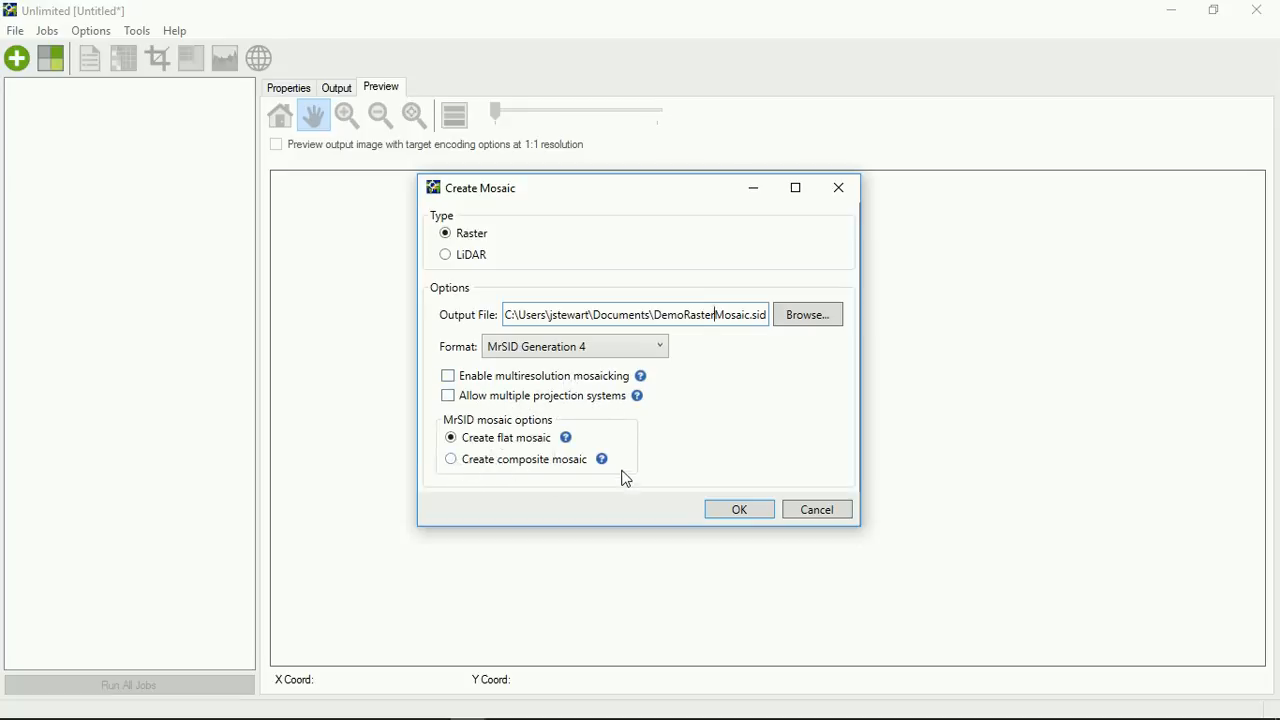
mouse_move(400, 470)
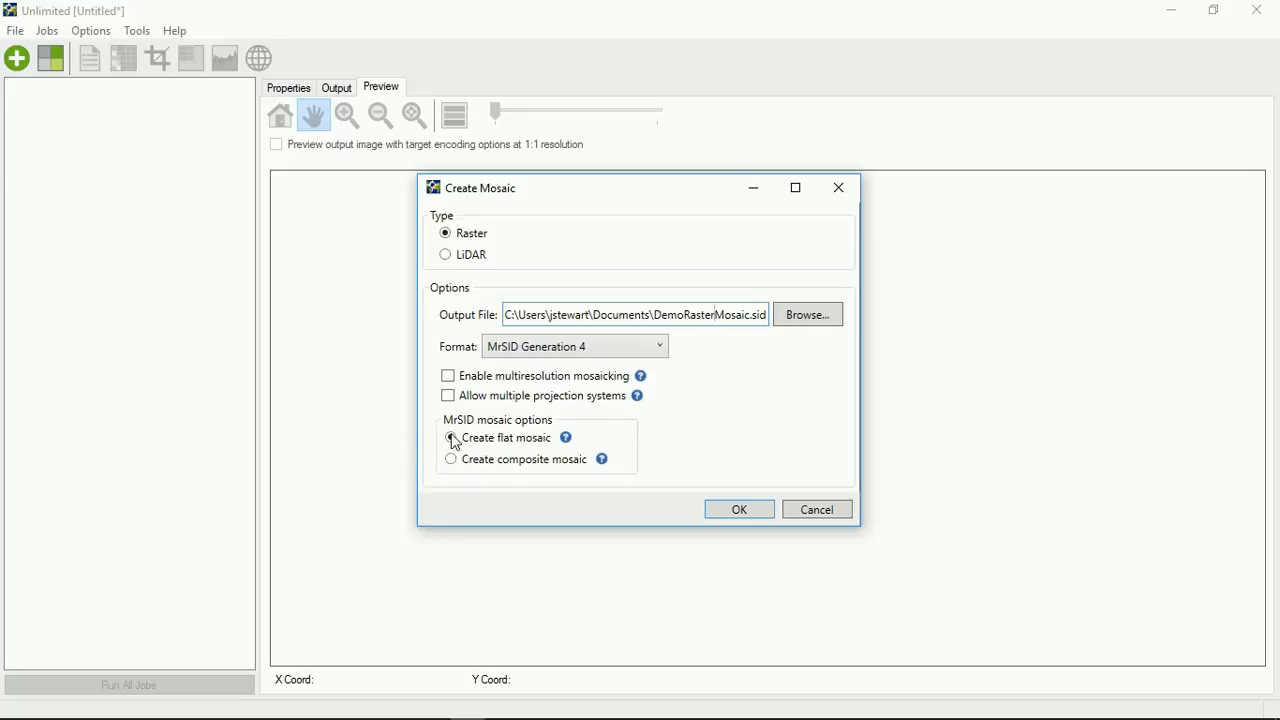
click(452, 438)
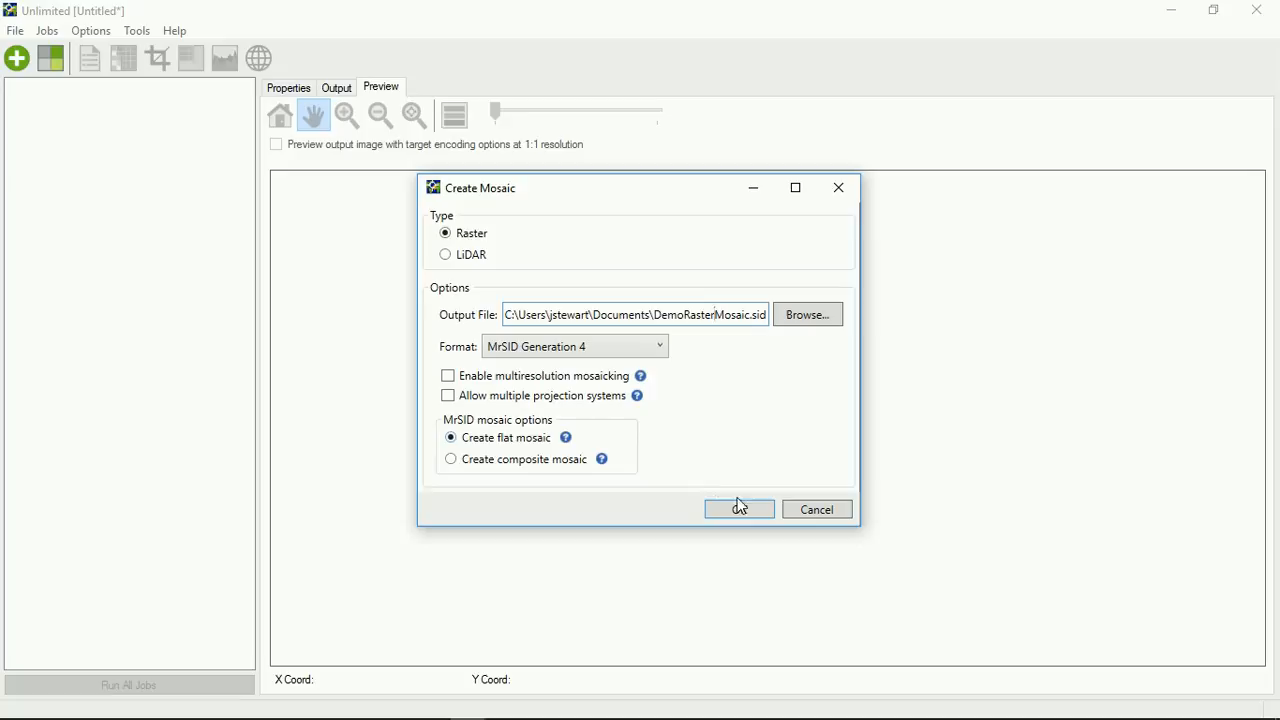
Step: Confirm the mosaic, sort the Niagara Tiles folder by type and add all TIF tiles
click(740, 510)
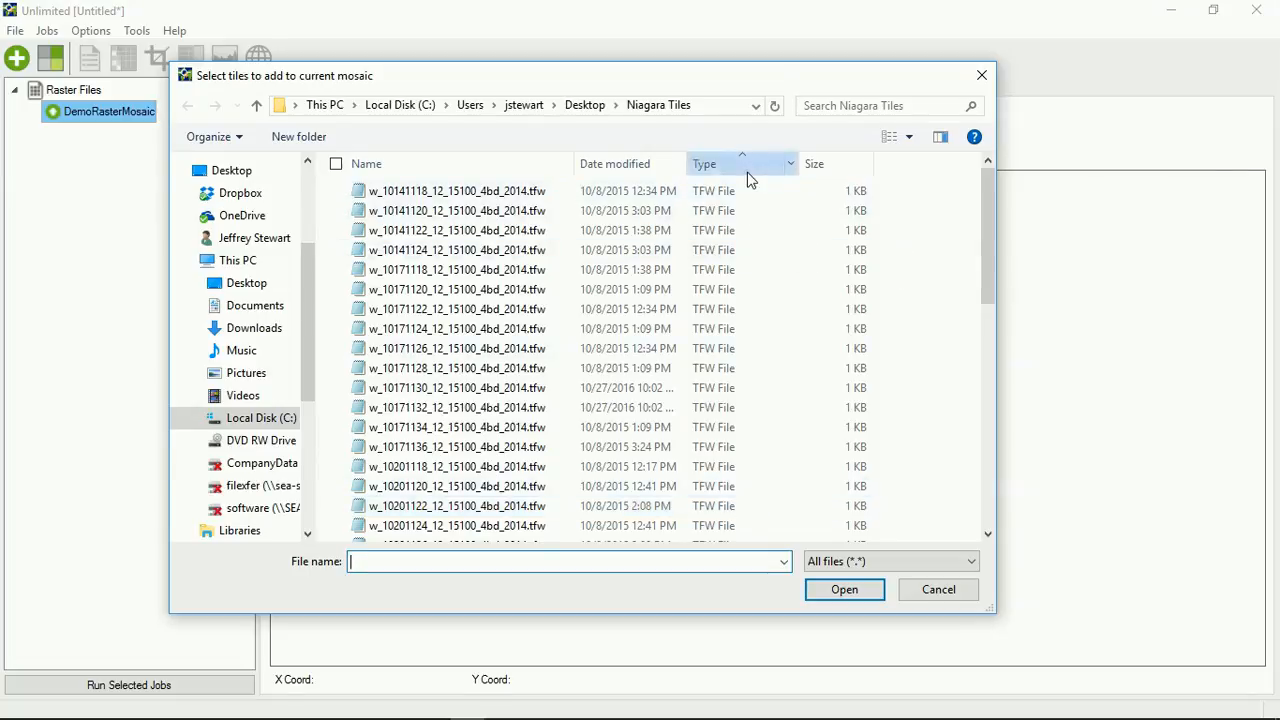
click(704, 164)
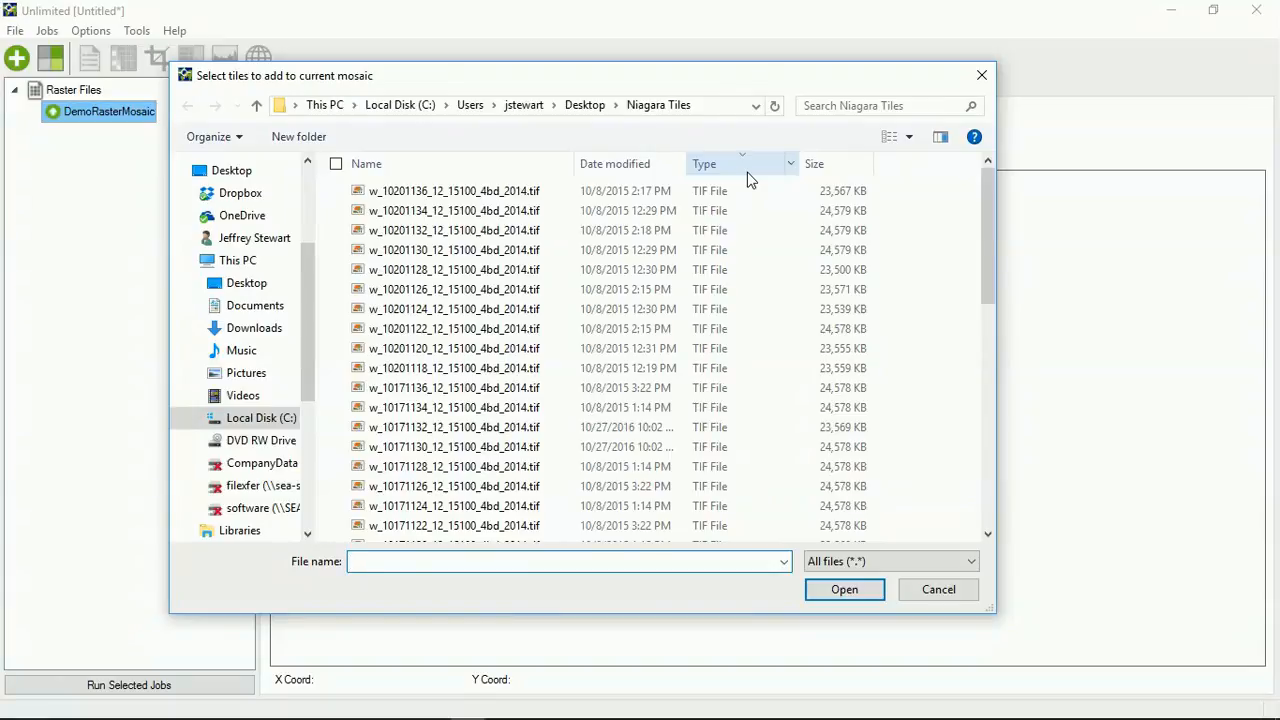
scroll(down, 3)
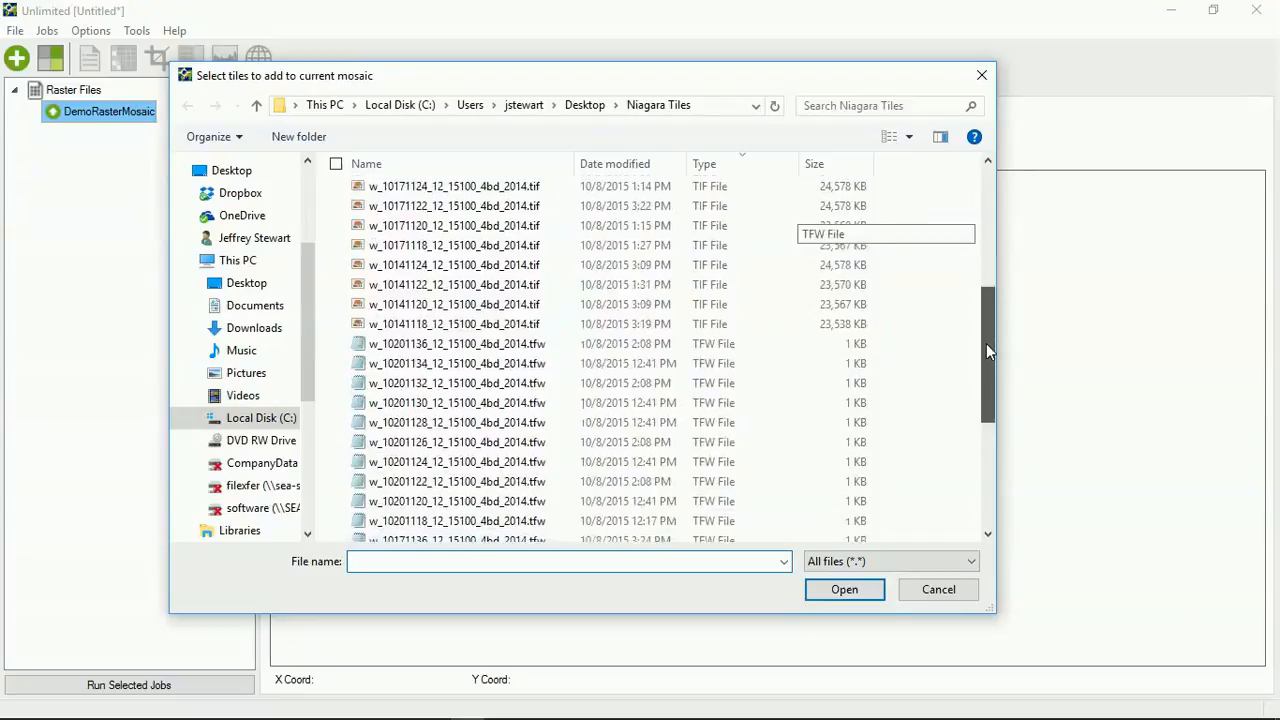
scroll(up, 3)
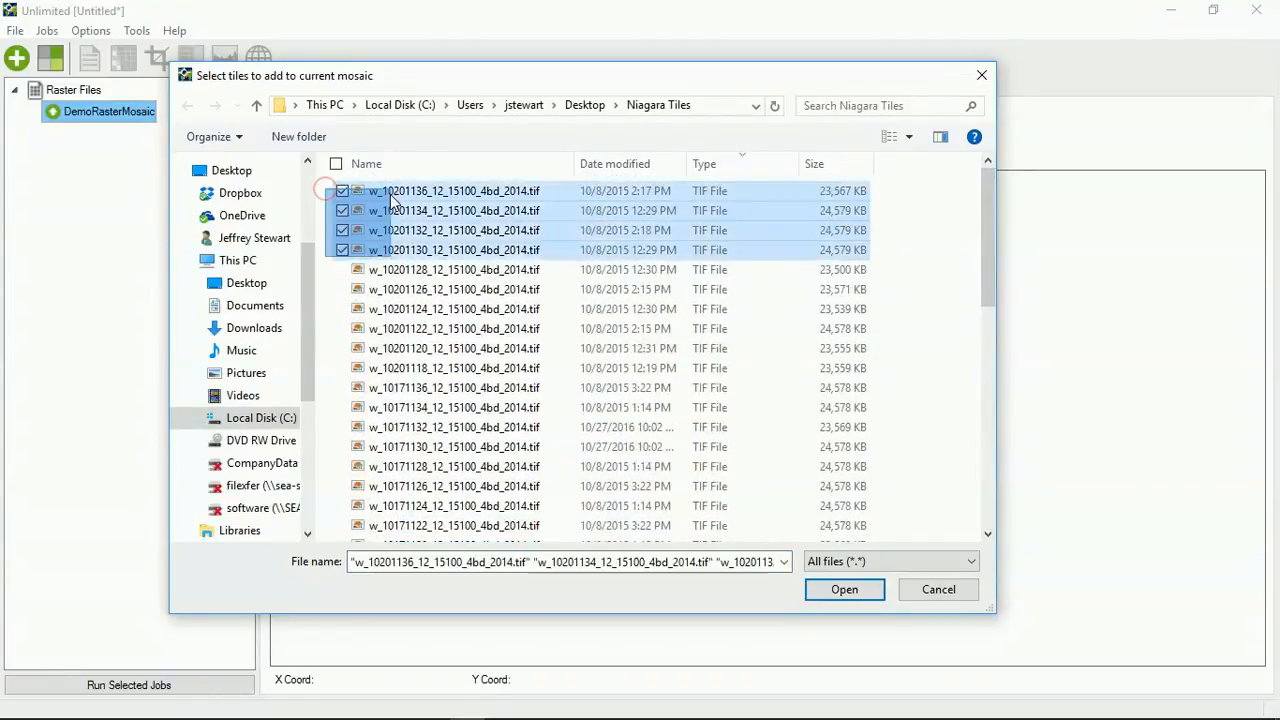
scroll(down, 3)
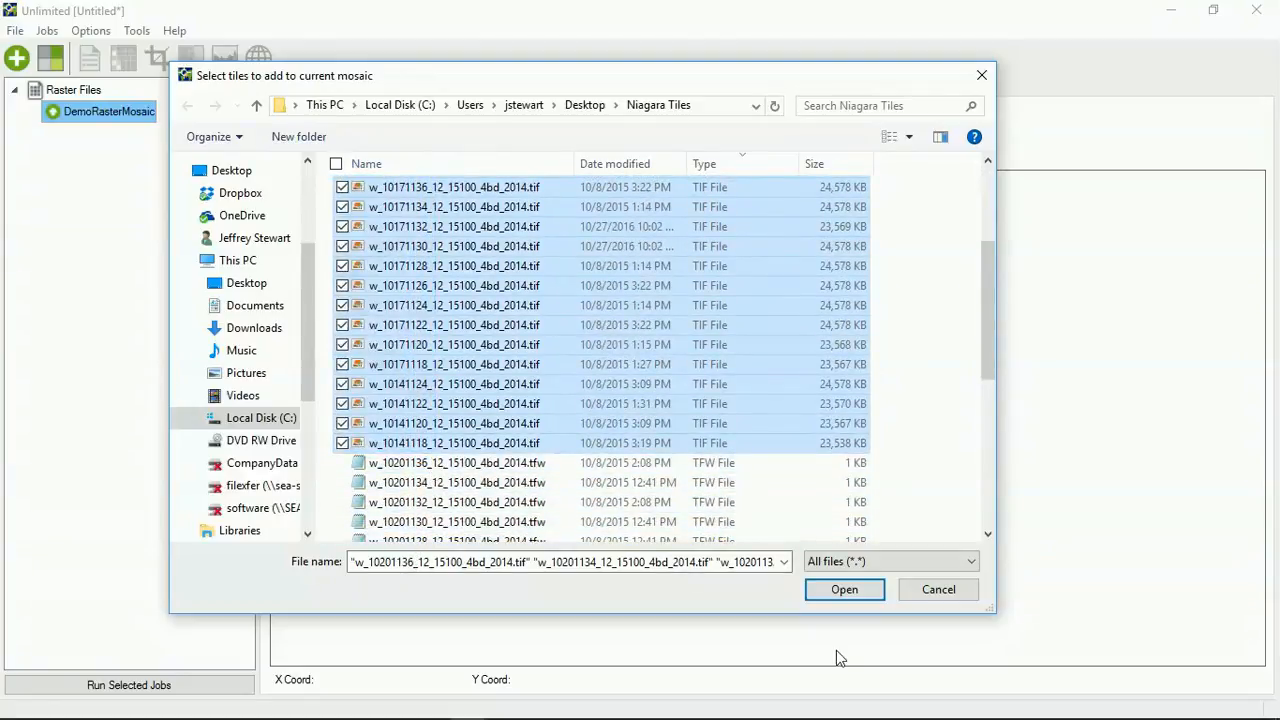
click(844, 588)
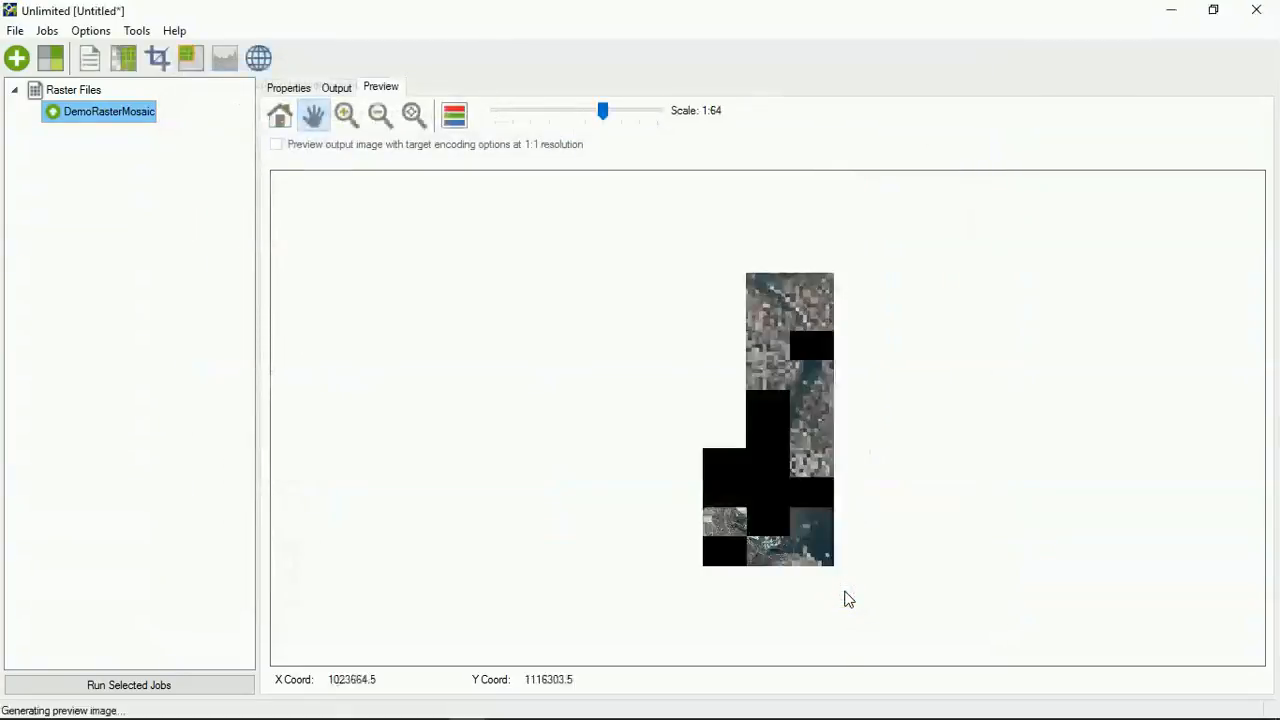
Step: Expand the DemoRasterMosaic job to list its tile files
click(32, 112)
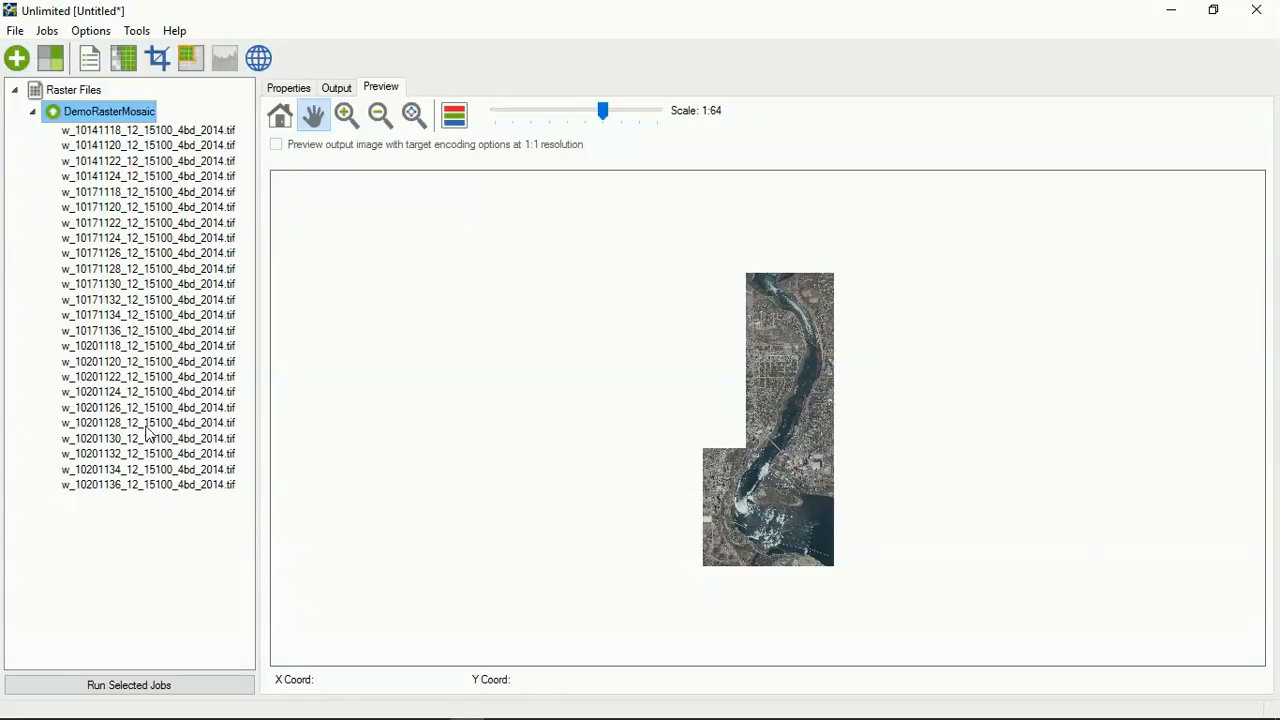
mouse_move(784, 334)
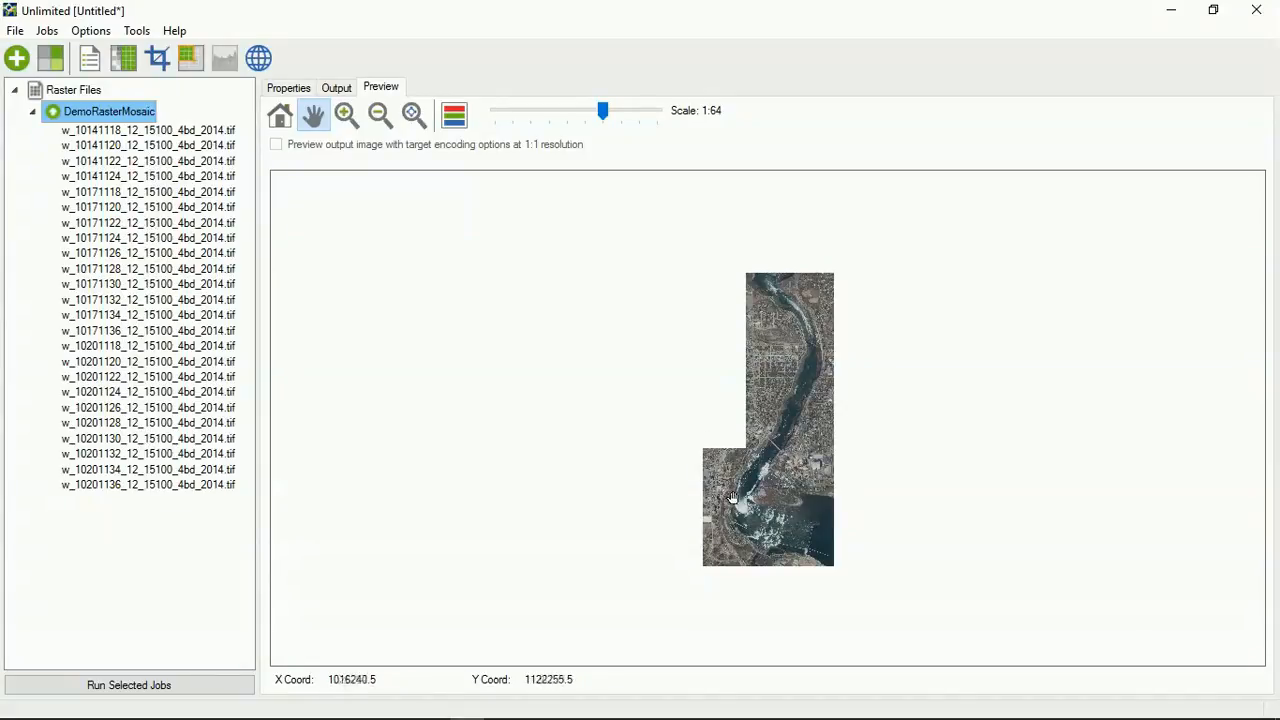
mouse_move(408, 38)
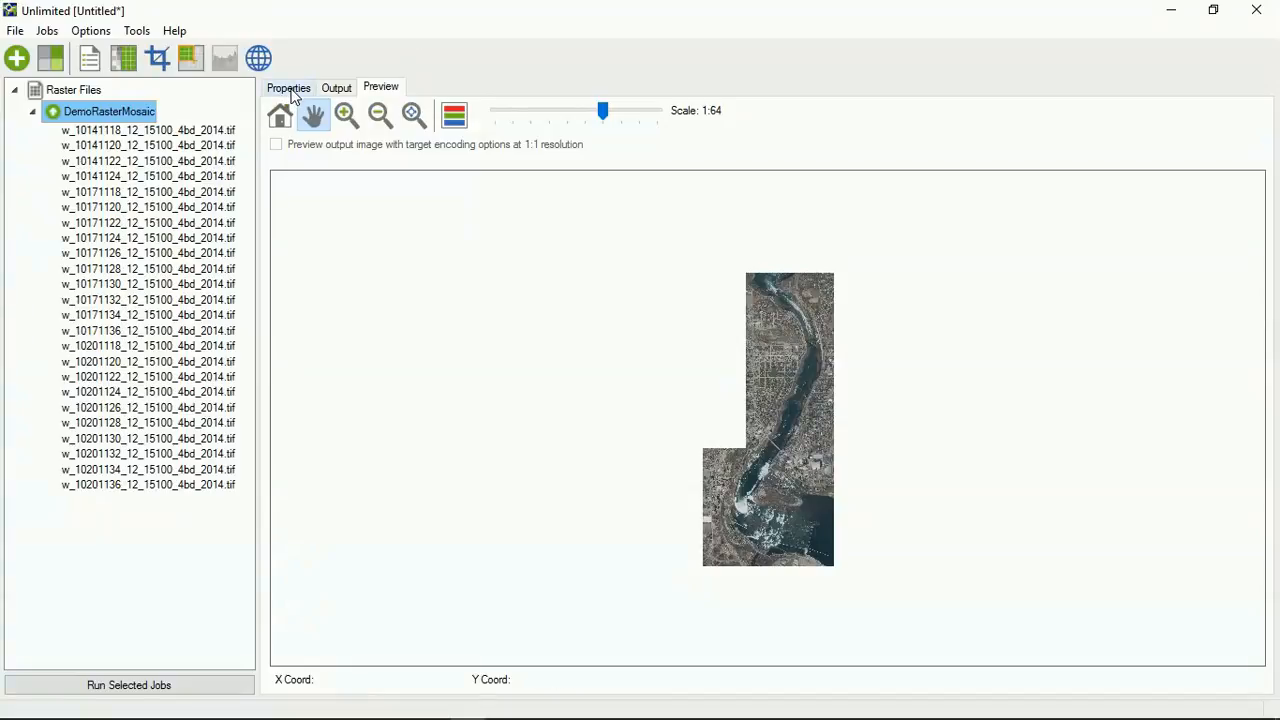
Step: Keep MrSID Generation 4 on the Properties tab and set ratio compression to 20:1
click(288, 88)
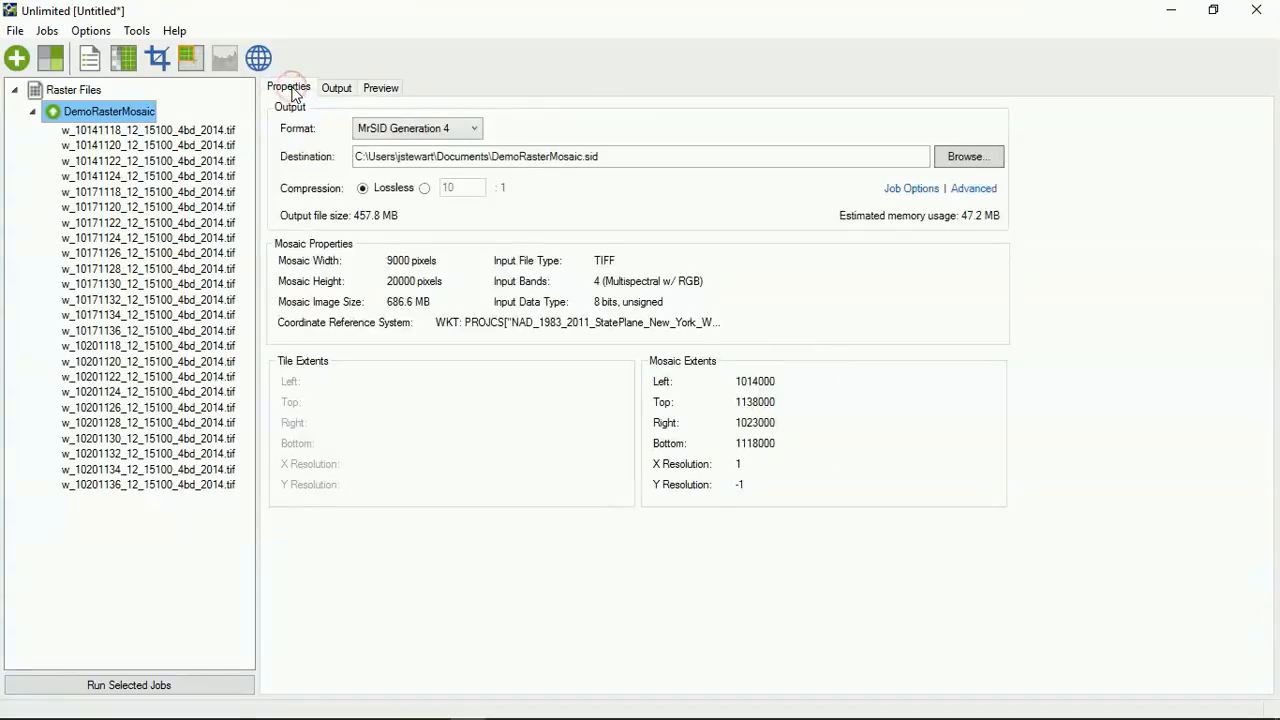
mouse_move(490, 168)
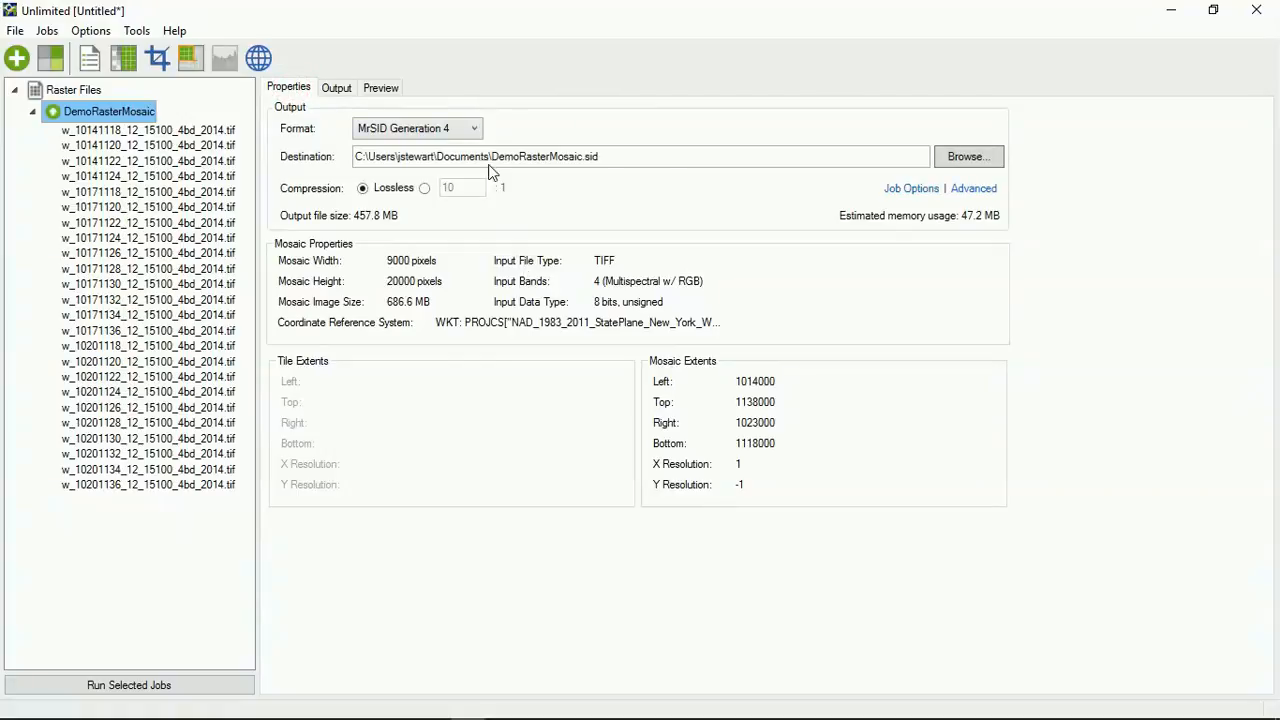
click(472, 128)
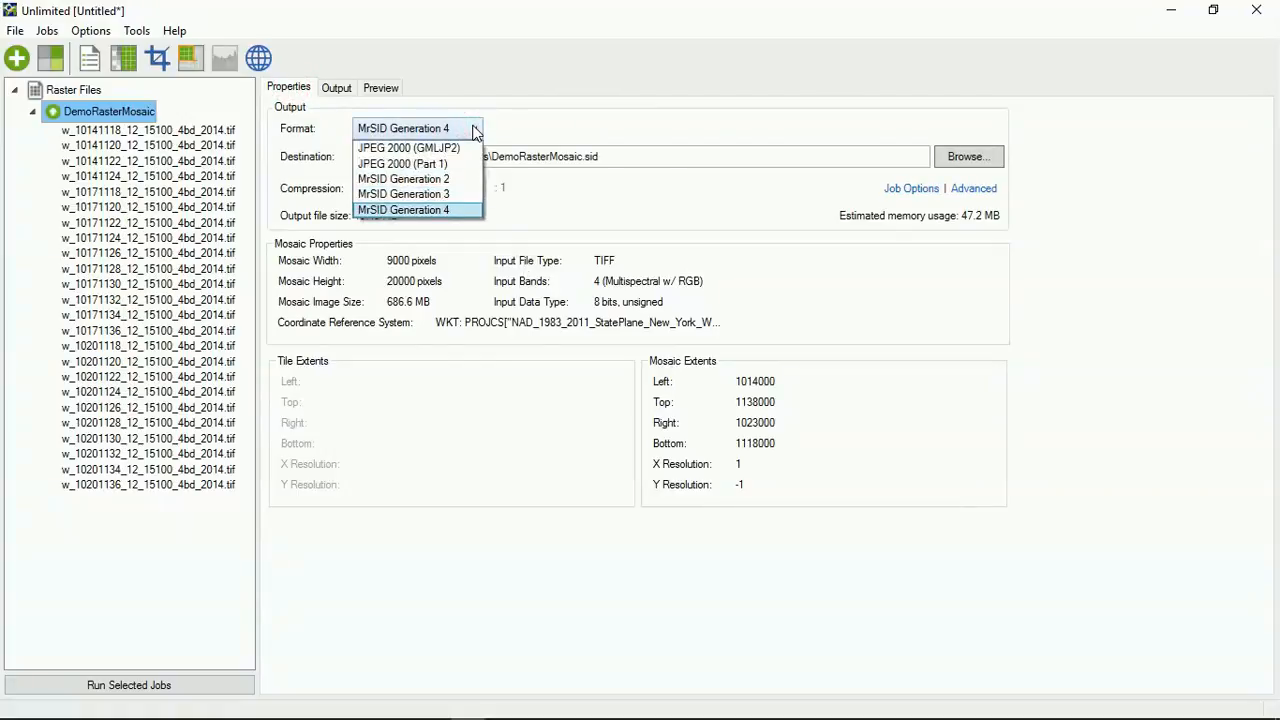
click(404, 210)
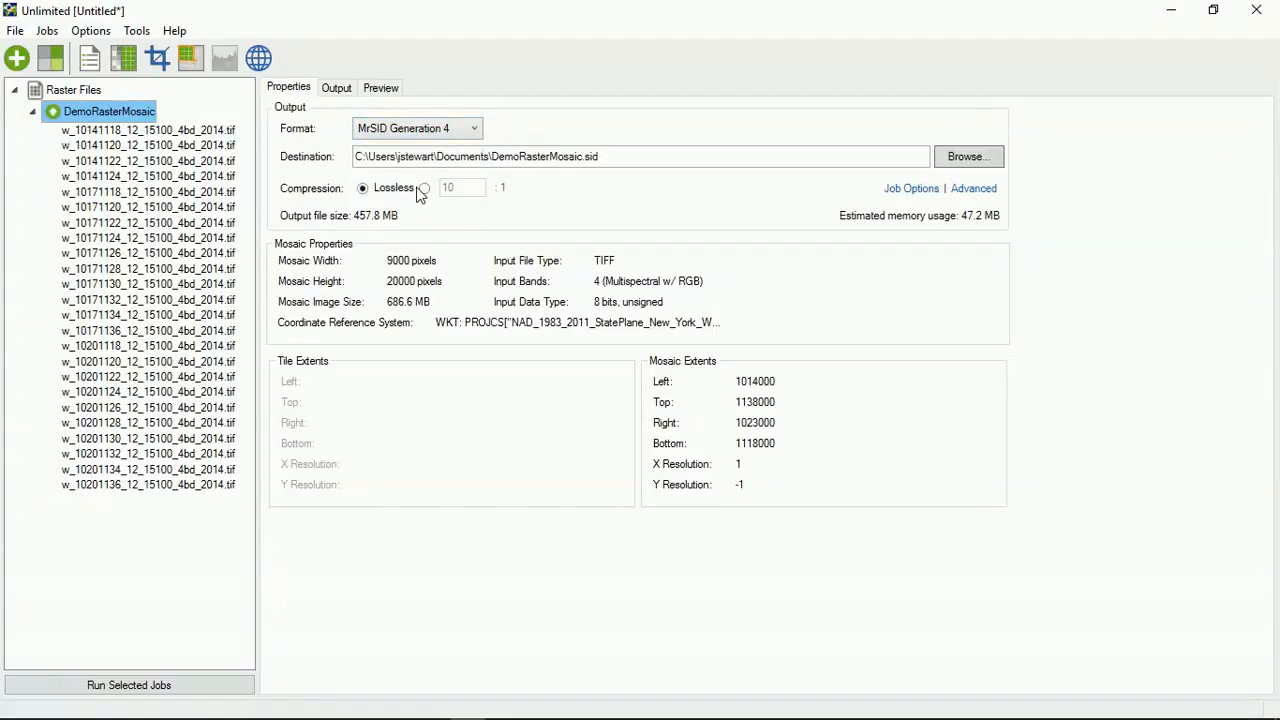
click(424, 188)
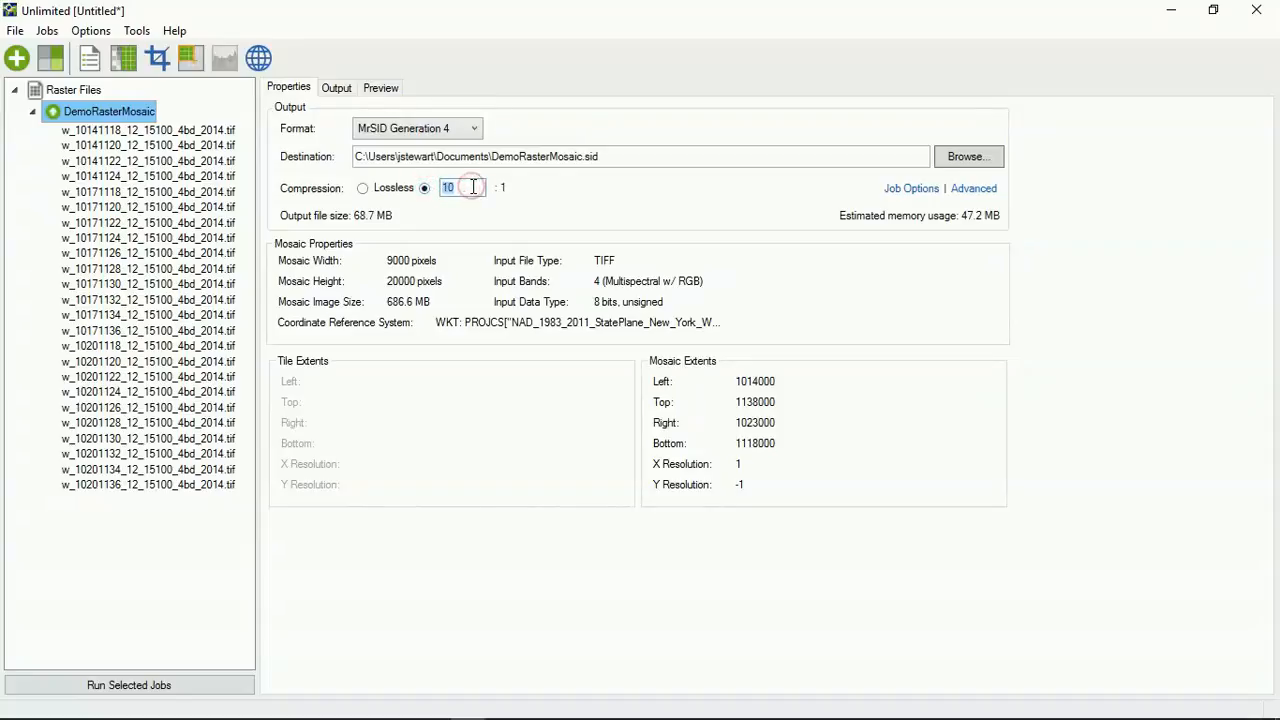
text(20)
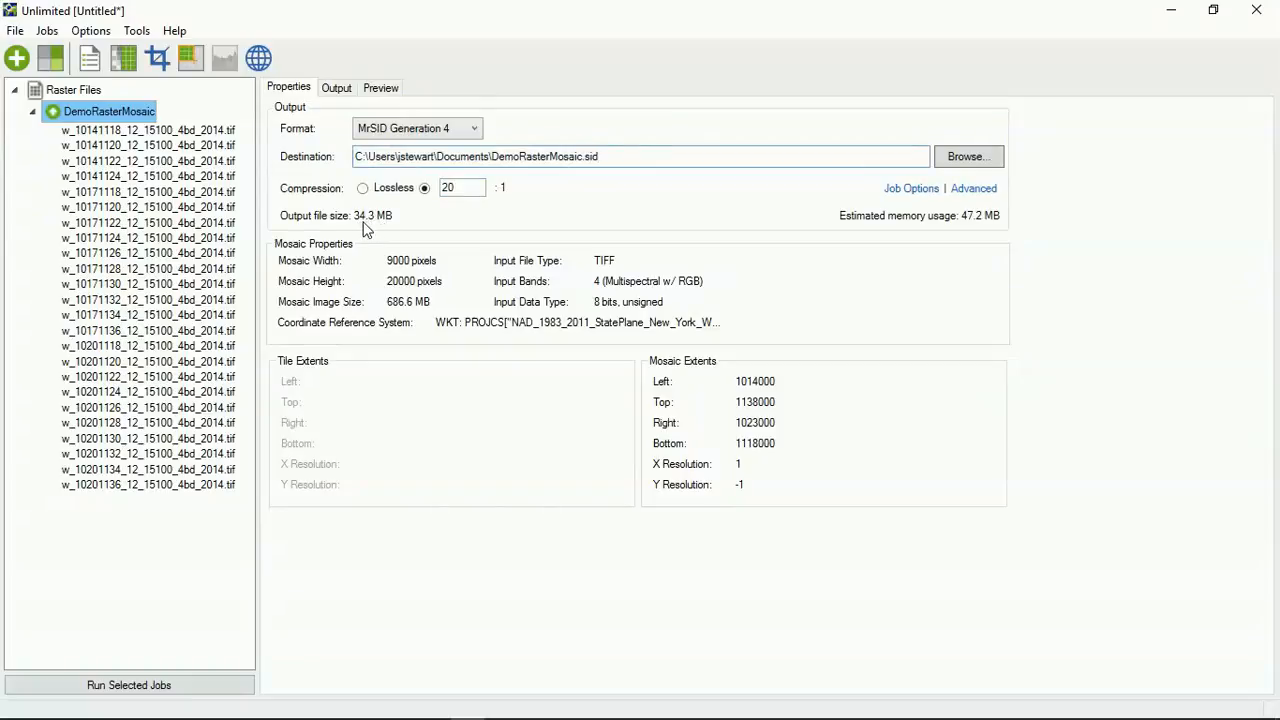
mouse_move(392, 314)
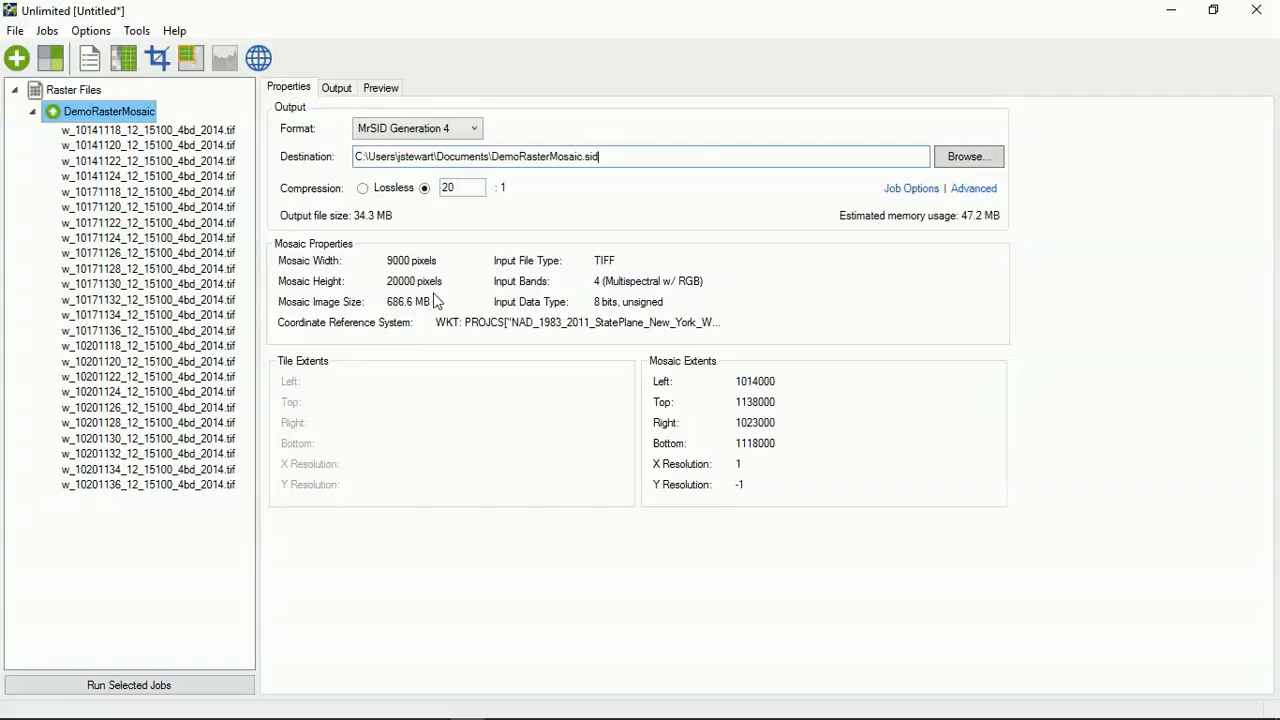
mouse_move(442, 304)
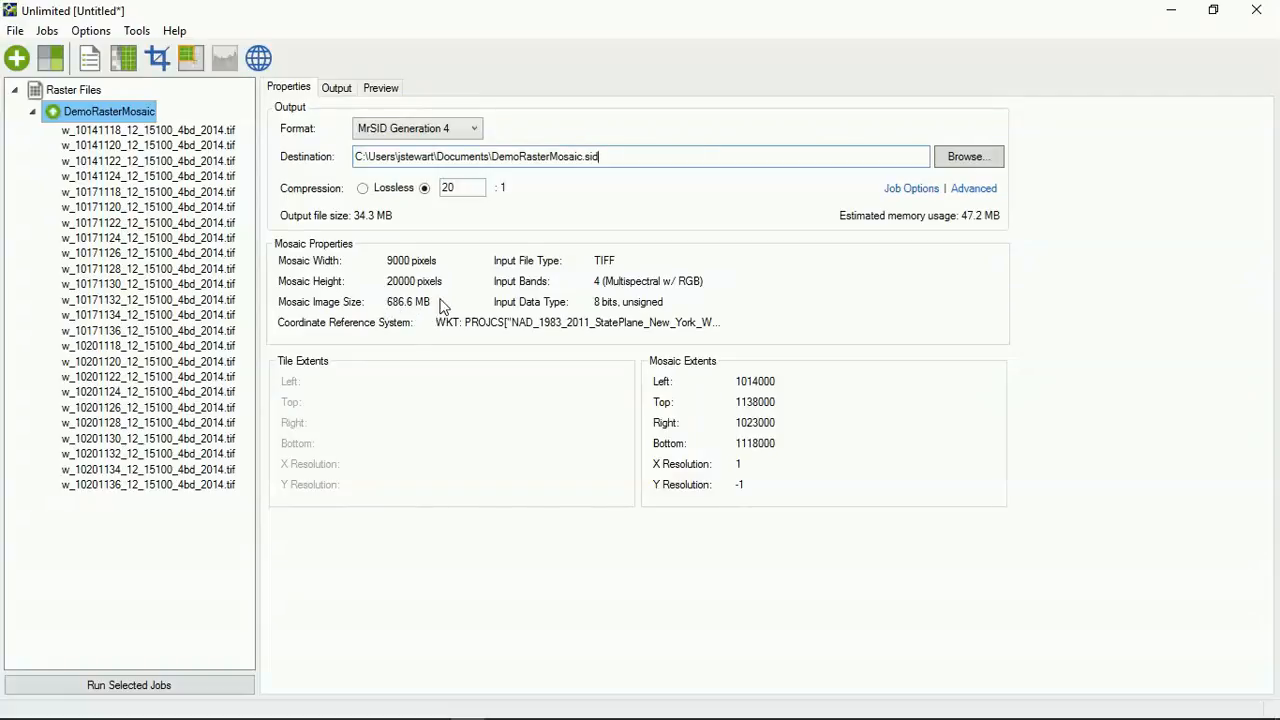
mouse_move(420, 316)
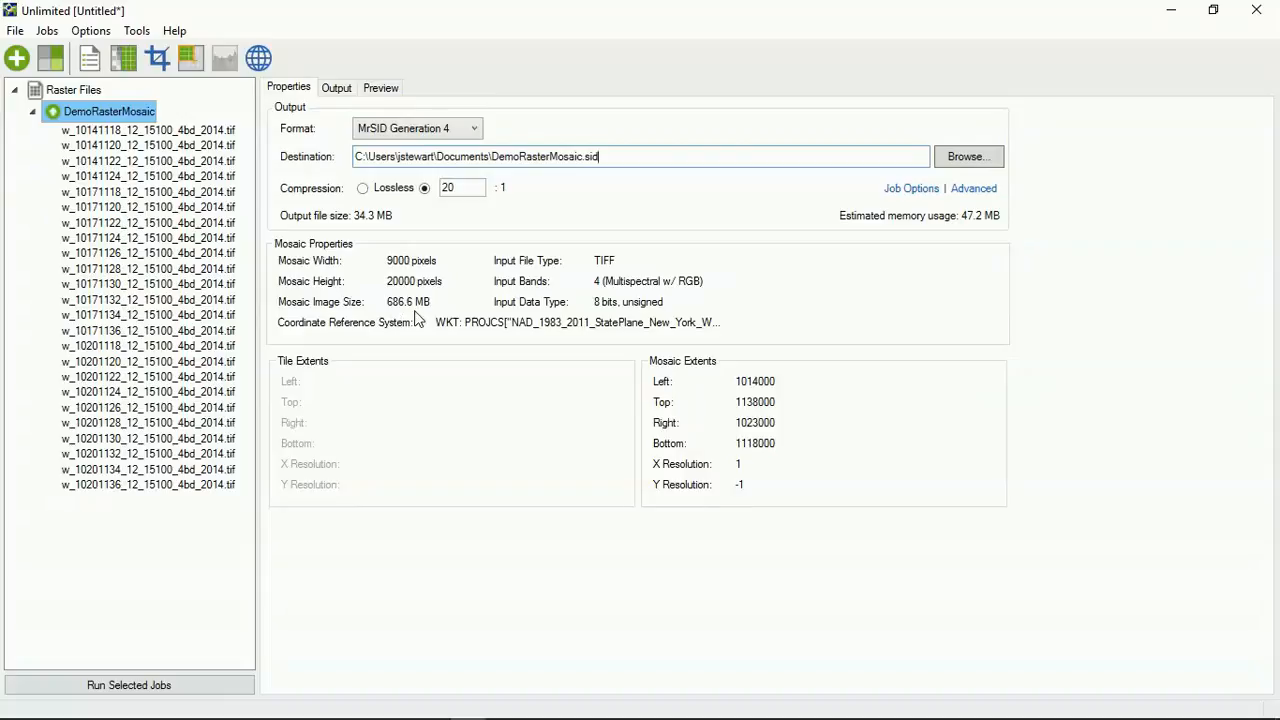
mouse_move(336, 220)
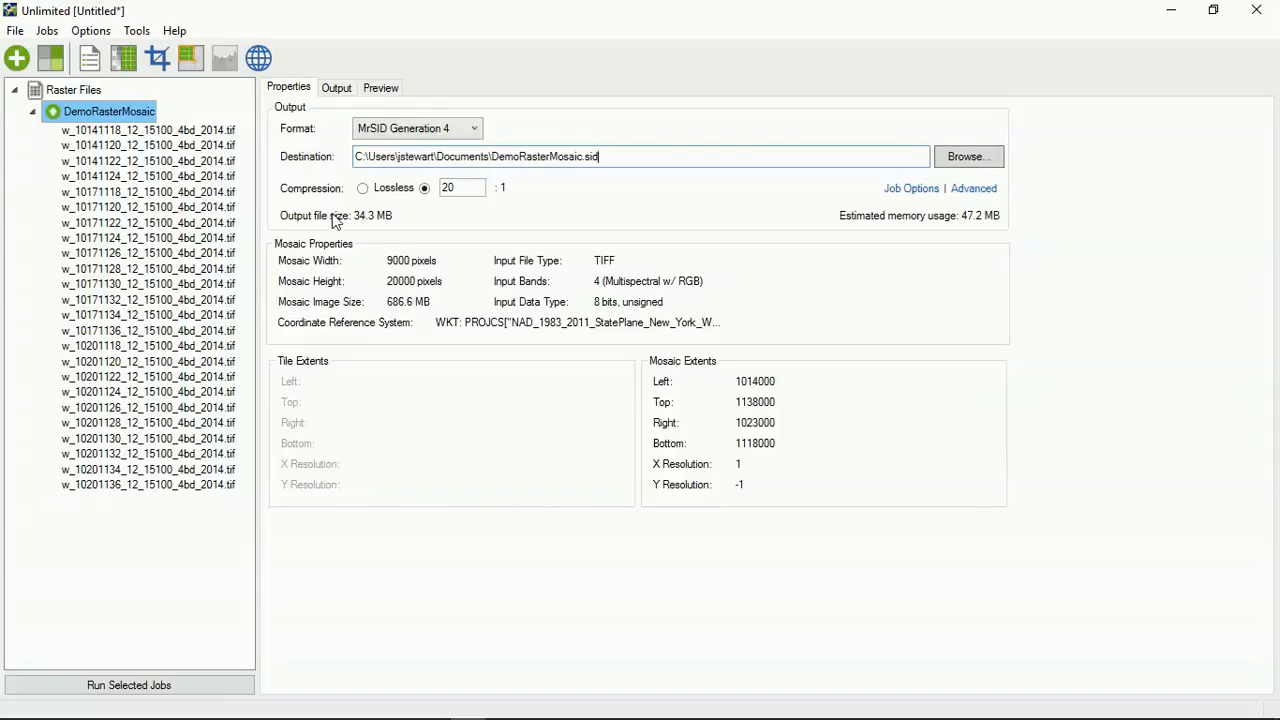
mouse_move(378, 216)
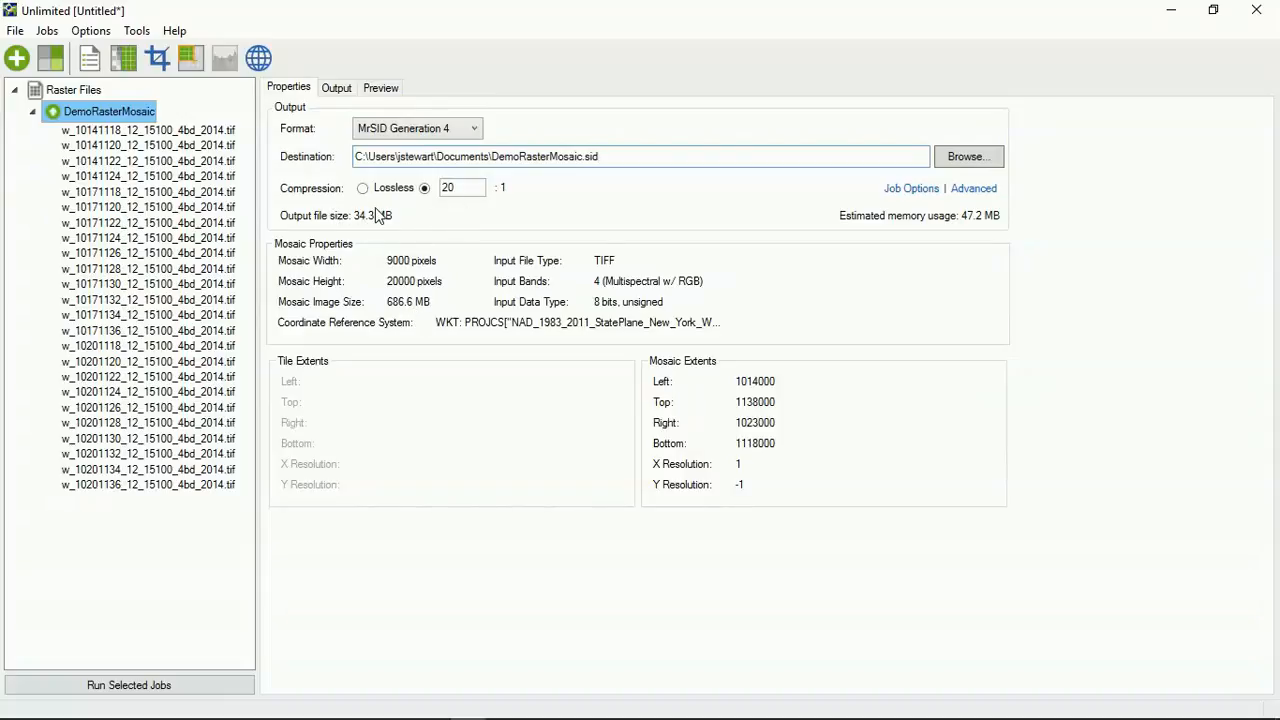
mouse_move(398, 244)
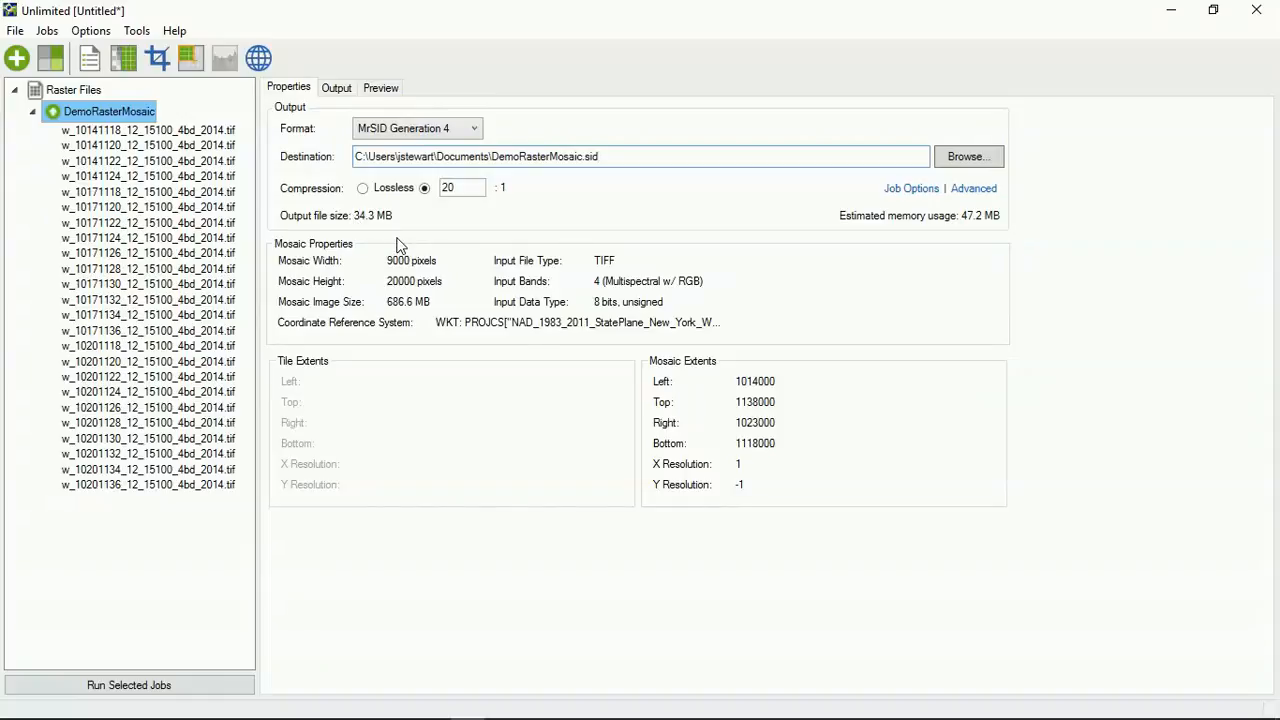
mouse_move(620, 242)
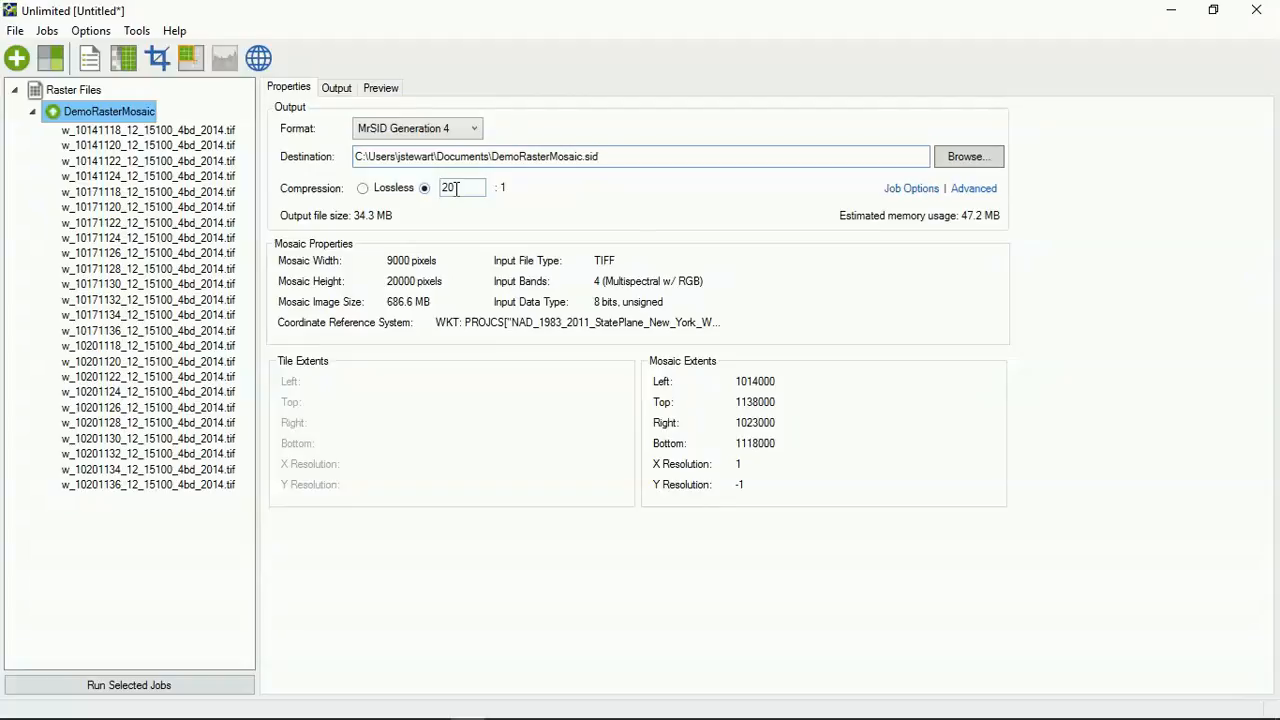
mouse_move(258, 58)
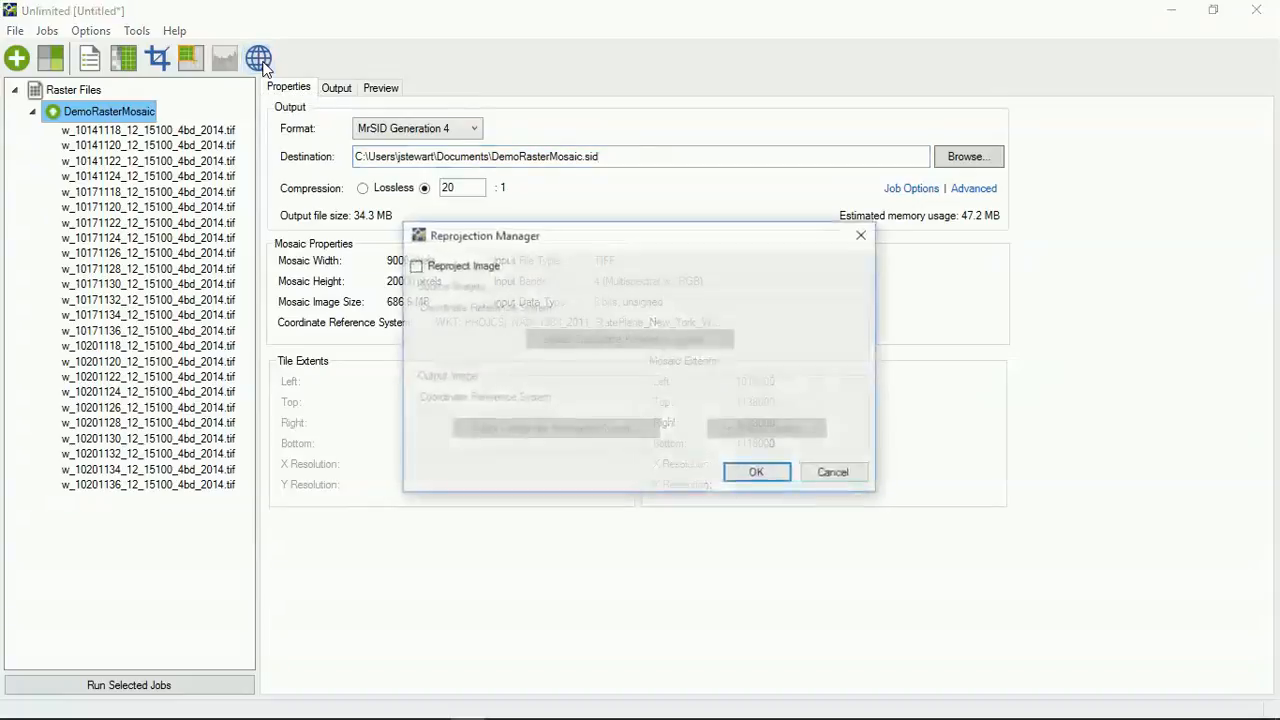
Step: Turn on Reproject Image for the mosaic in the Reprojection Manager
click(416, 264)
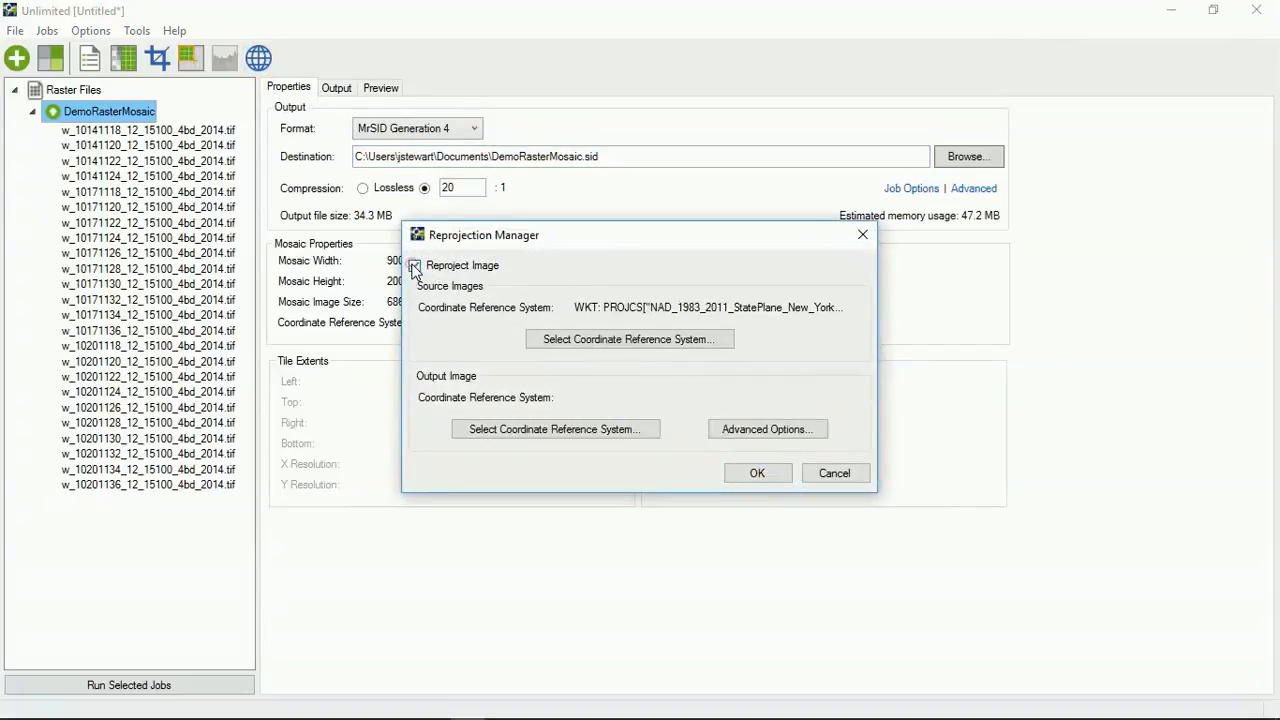
click(414, 264)
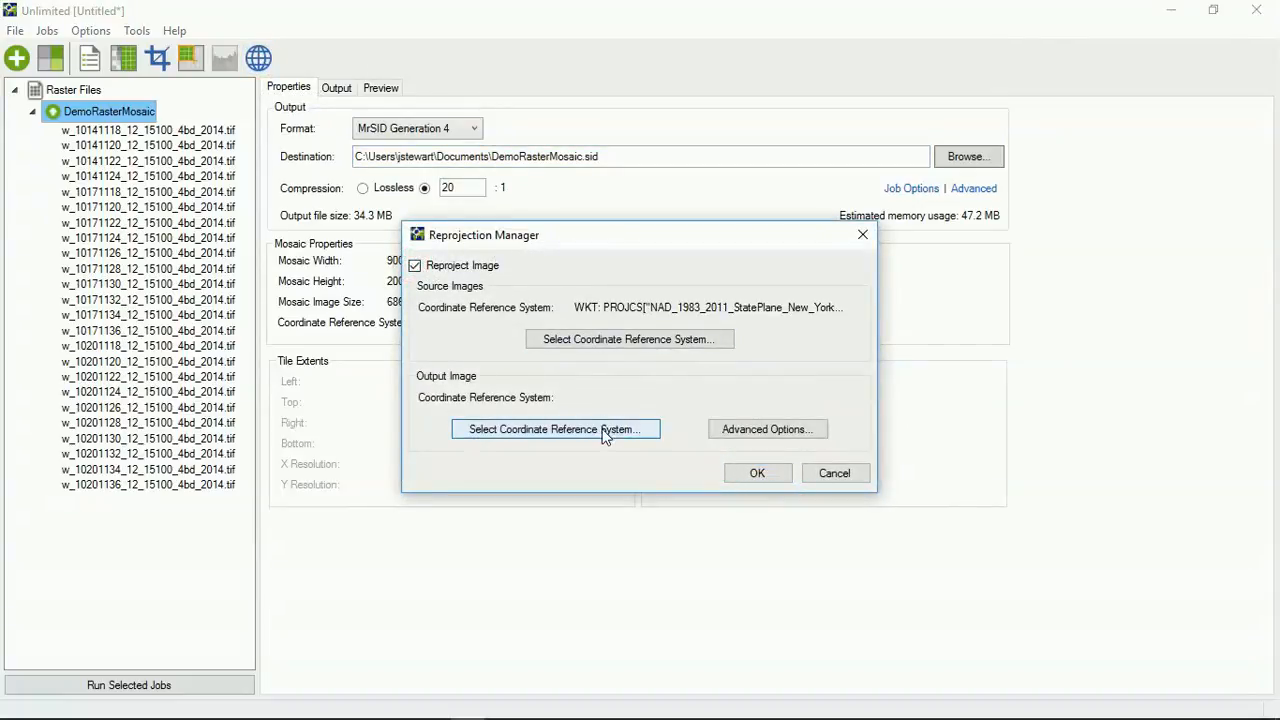
mouse_move(824, 448)
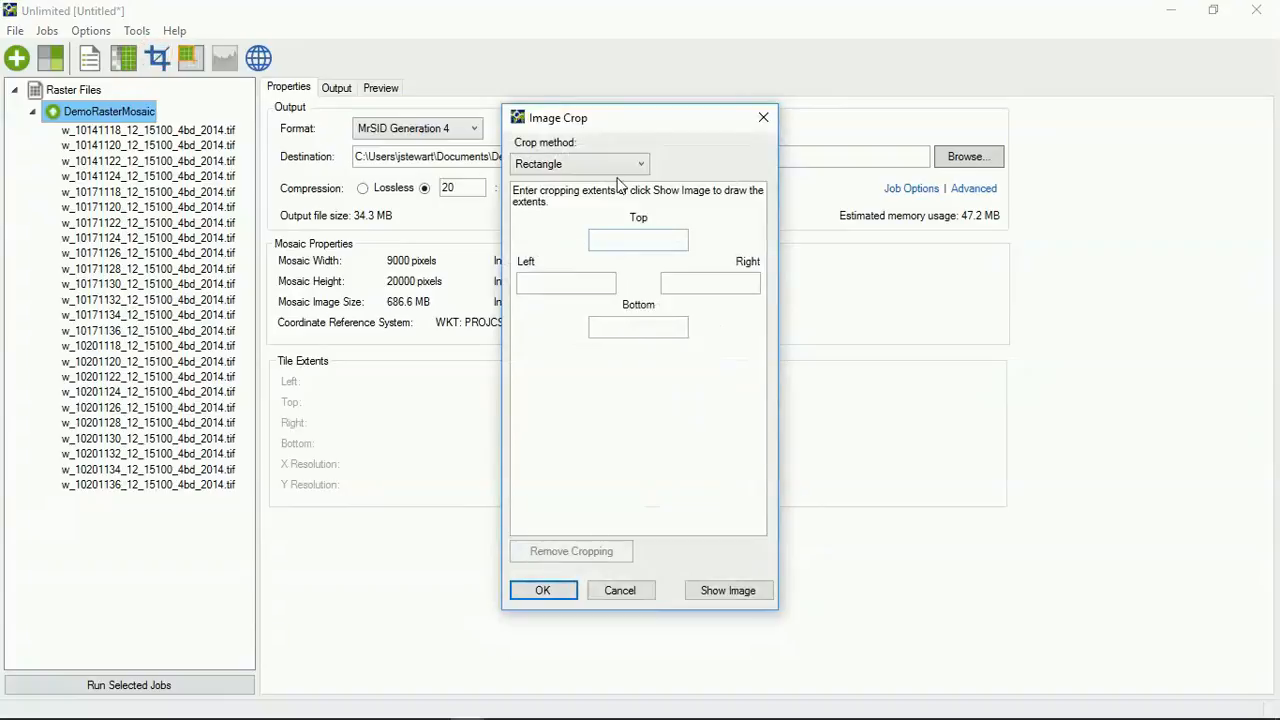
Step: Preview rectangle and shapefile crop methods, then cancel without cropping the mosaic
click(640, 164)
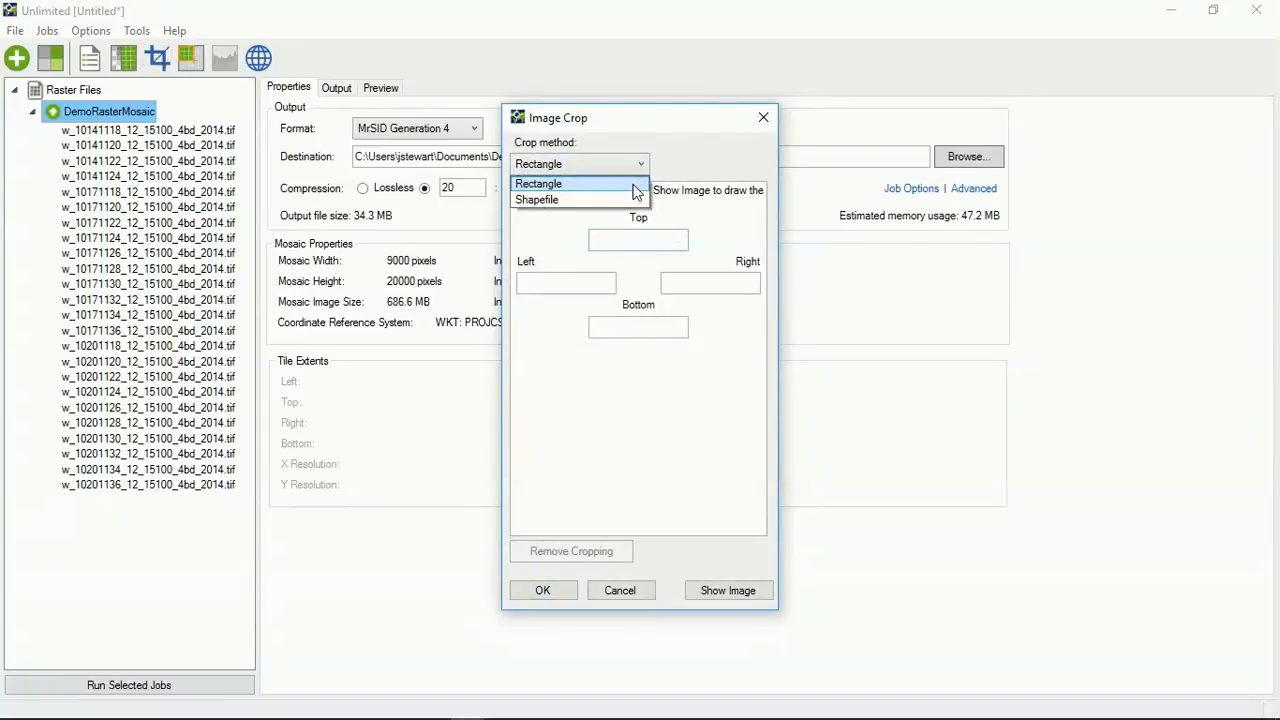
mouse_move(590, 482)
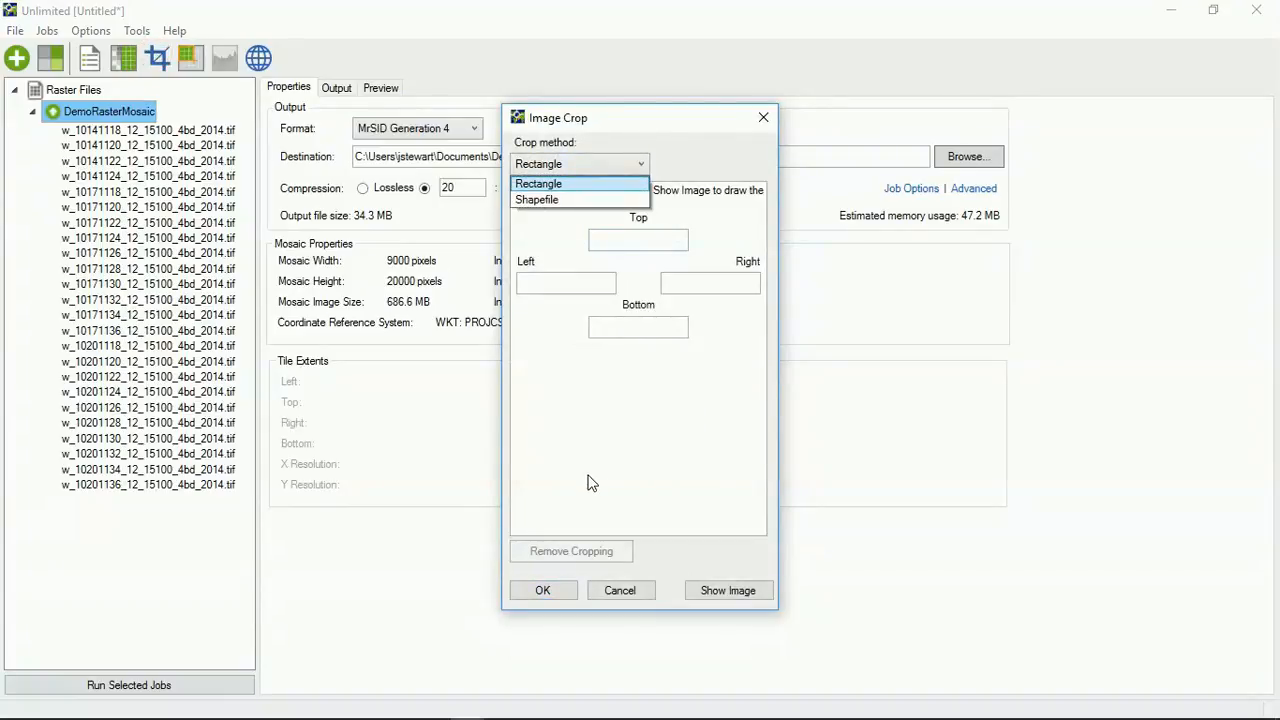
click(540, 184)
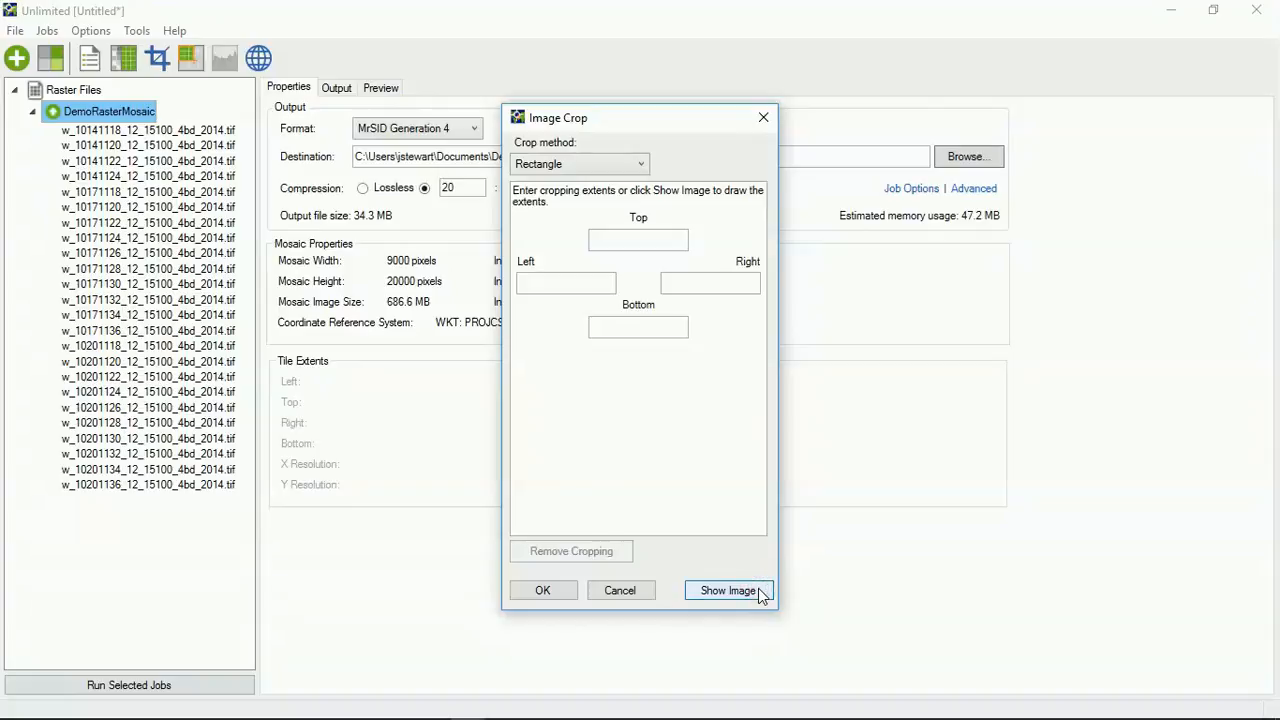
click(728, 590)
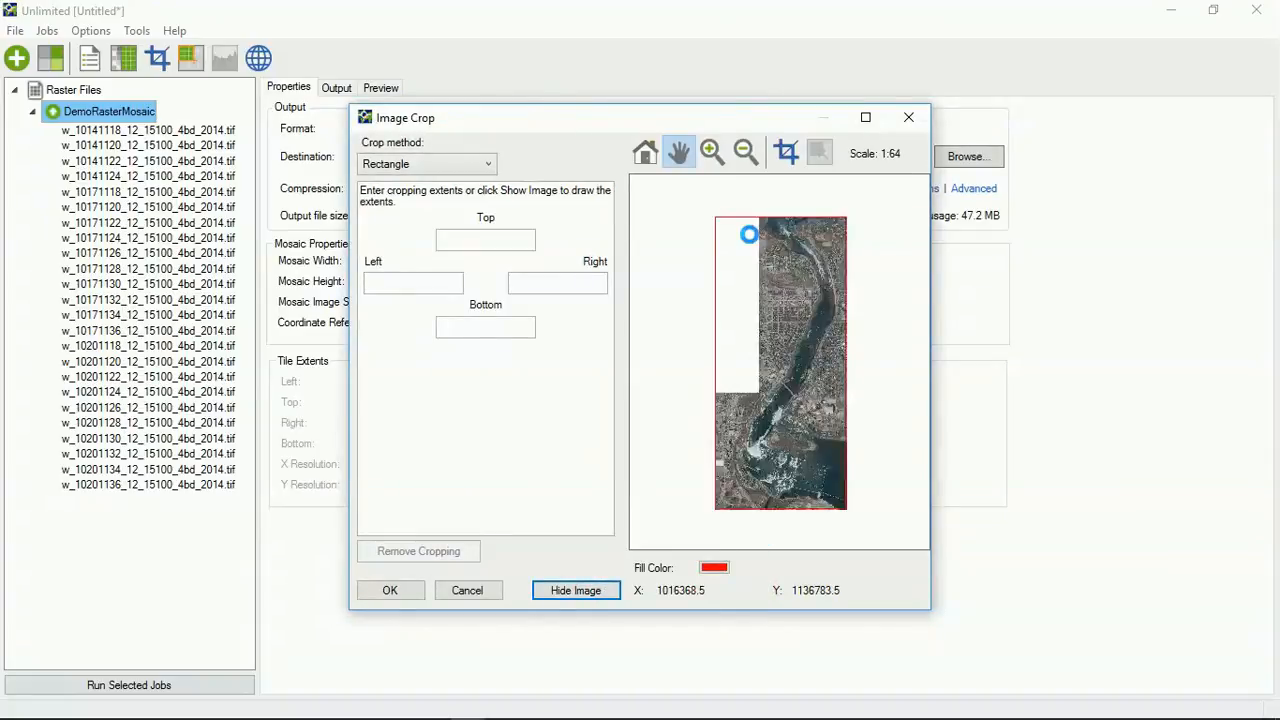
click(488, 164)
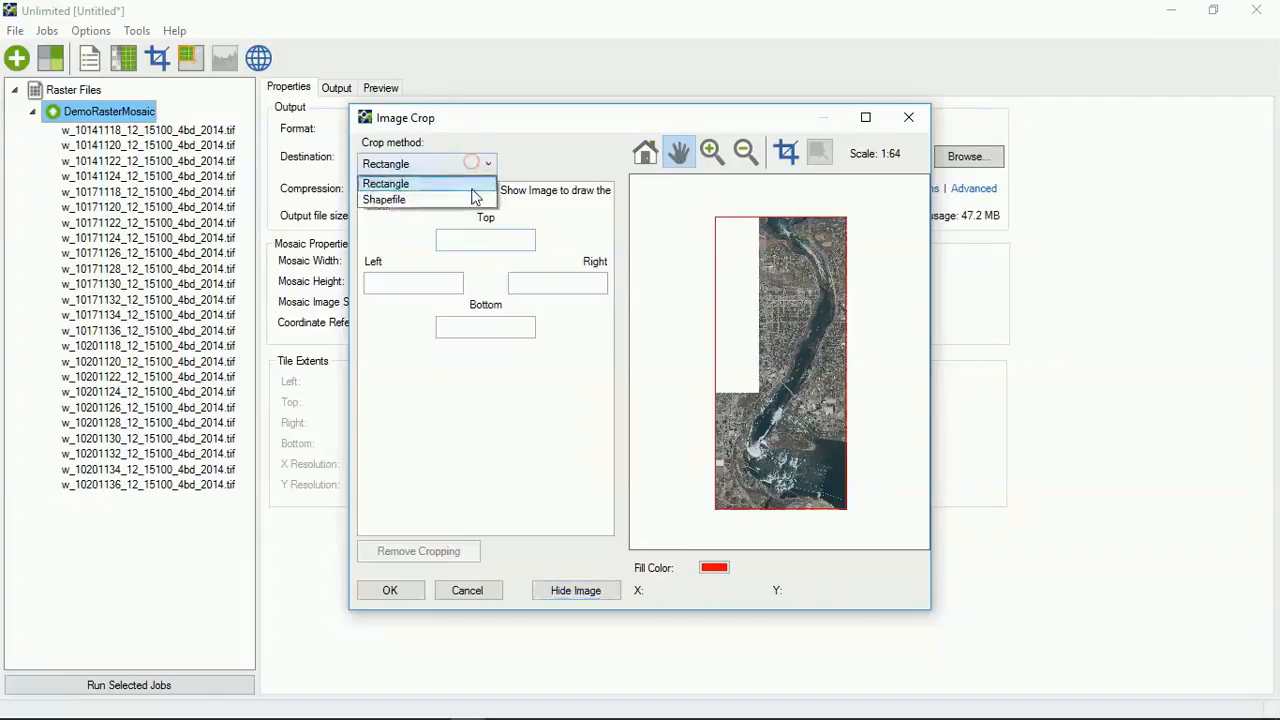
click(384, 200)
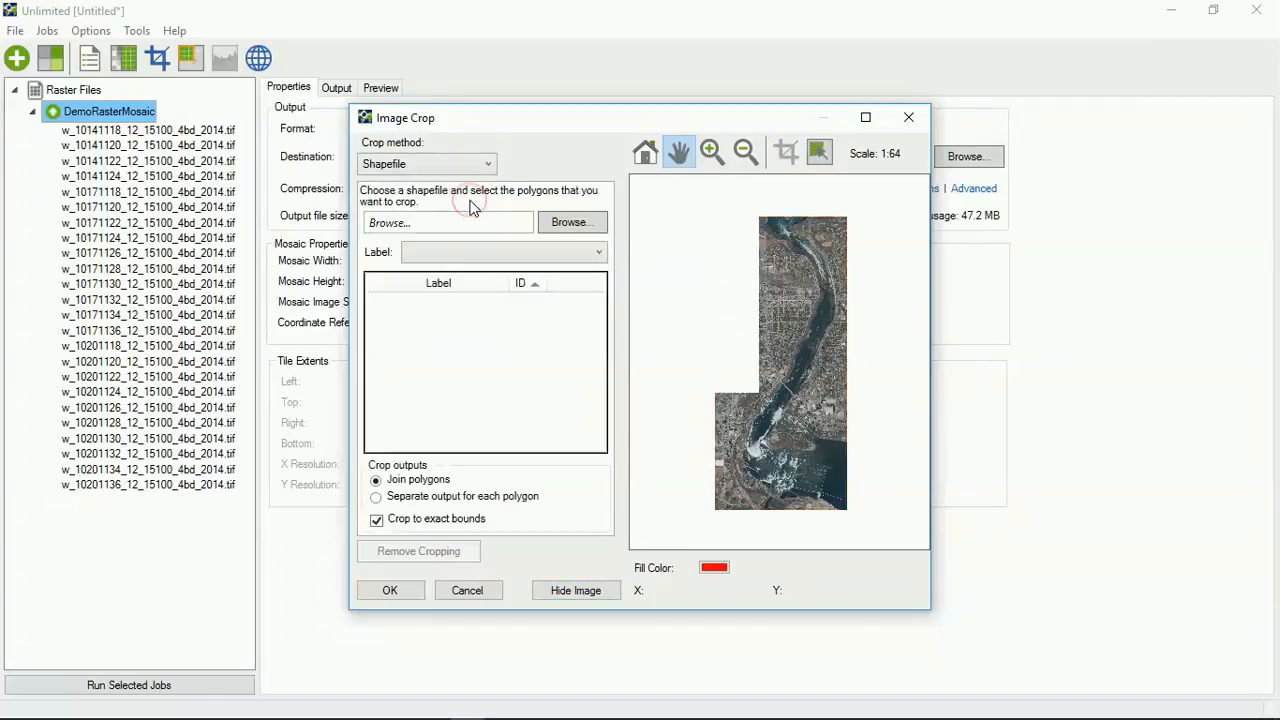
mouse_move(524, 324)
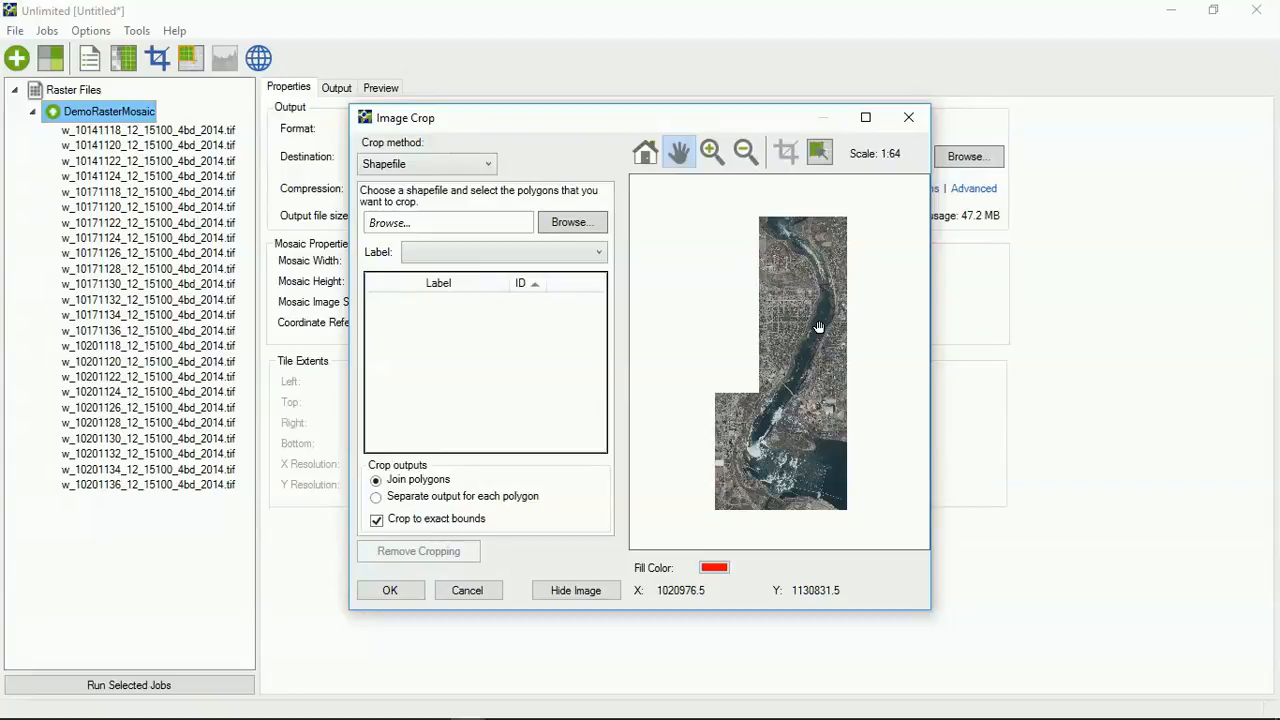
mouse_move(468, 590)
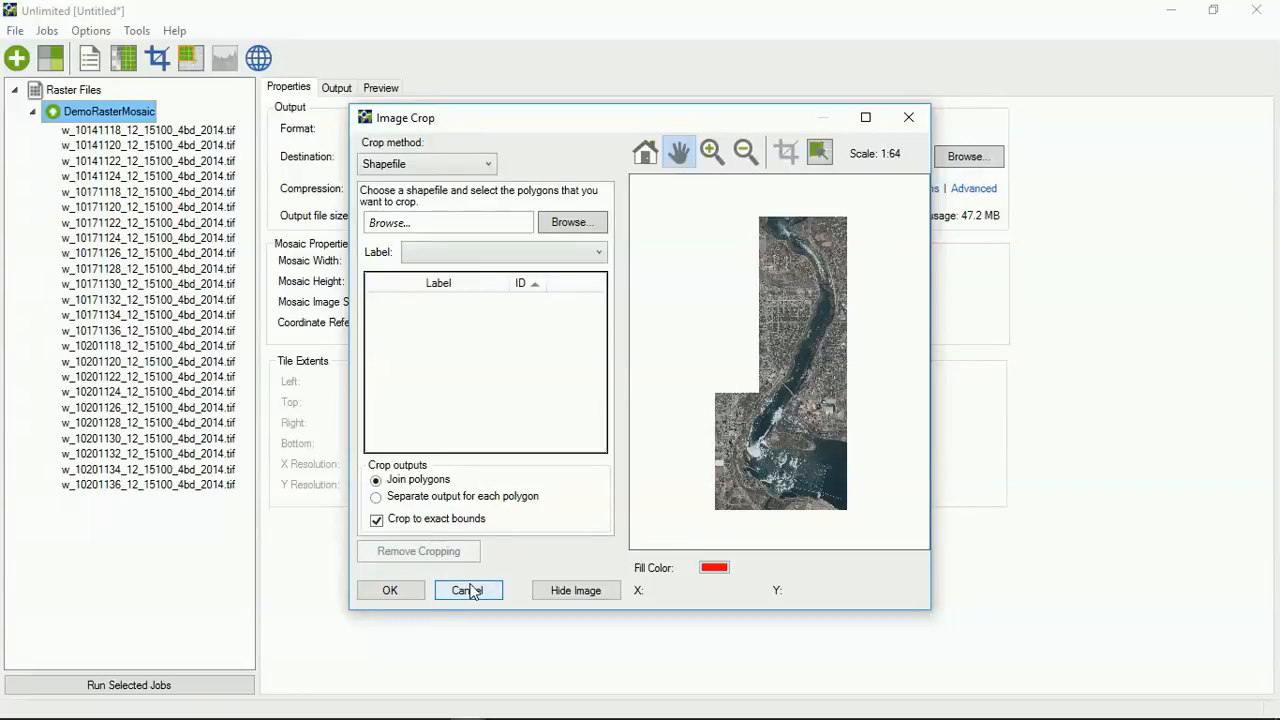
click(468, 590)
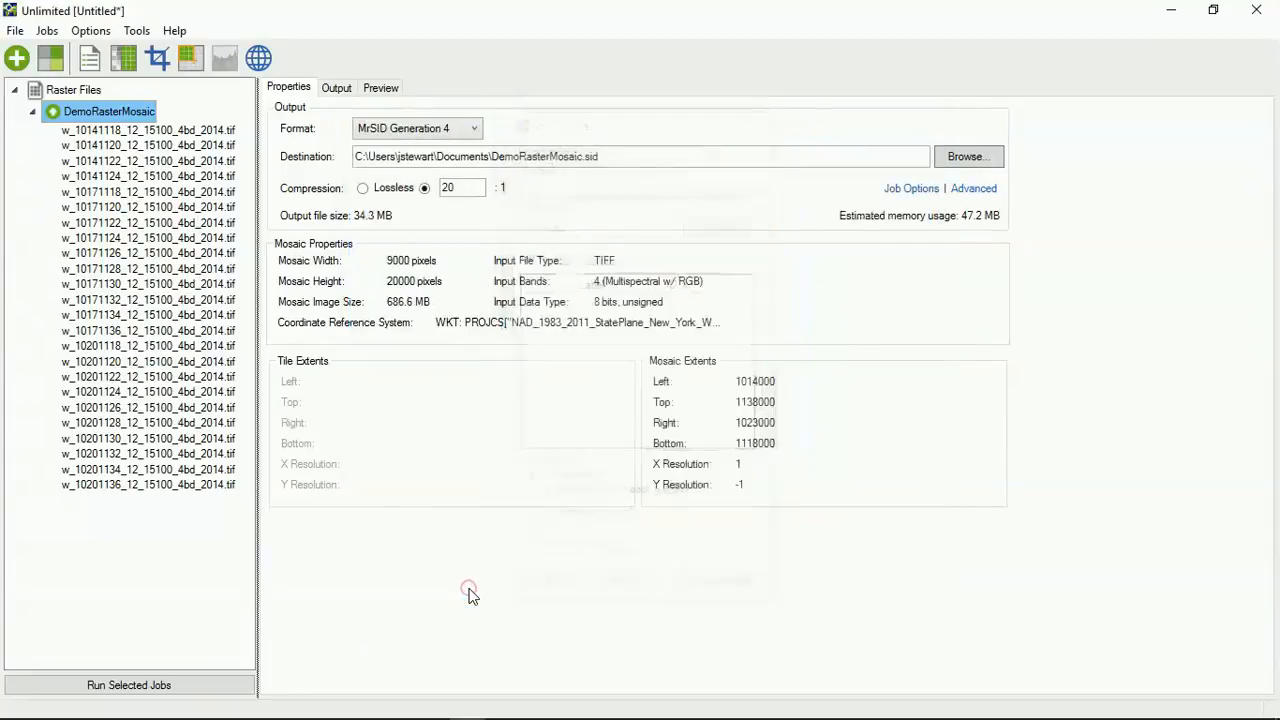
mouse_move(124, 58)
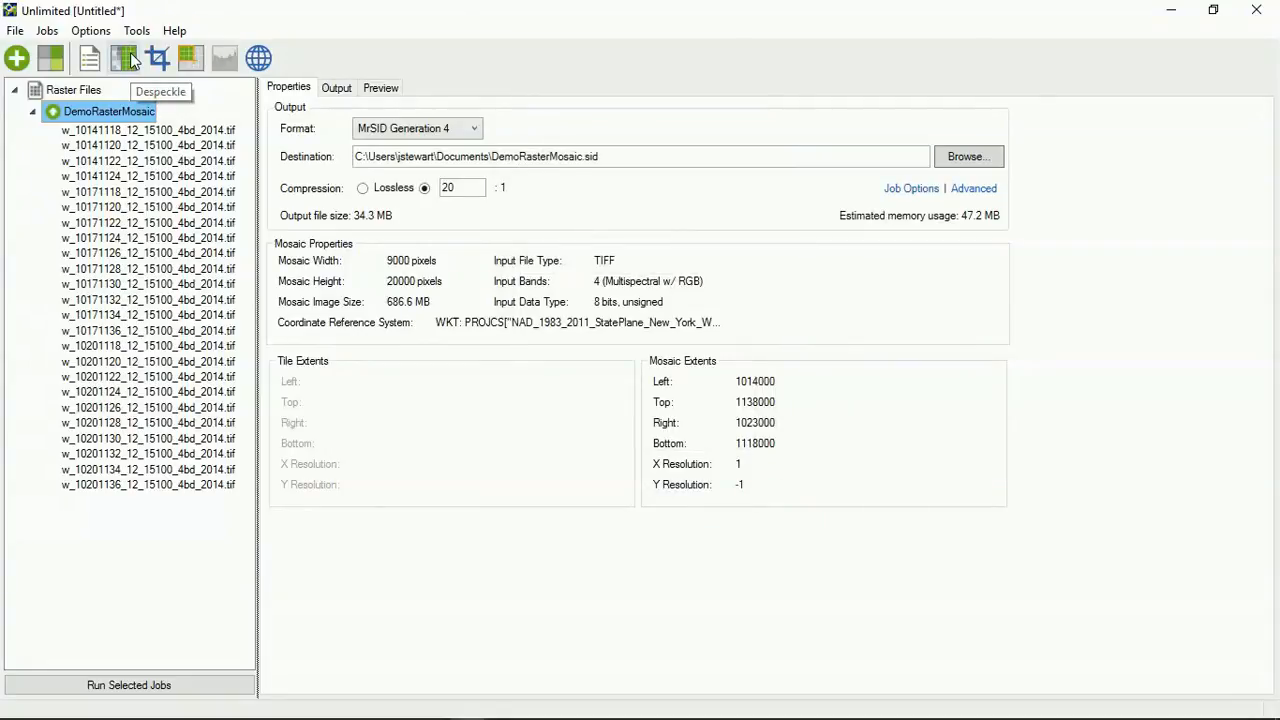
mouse_move(88, 66)
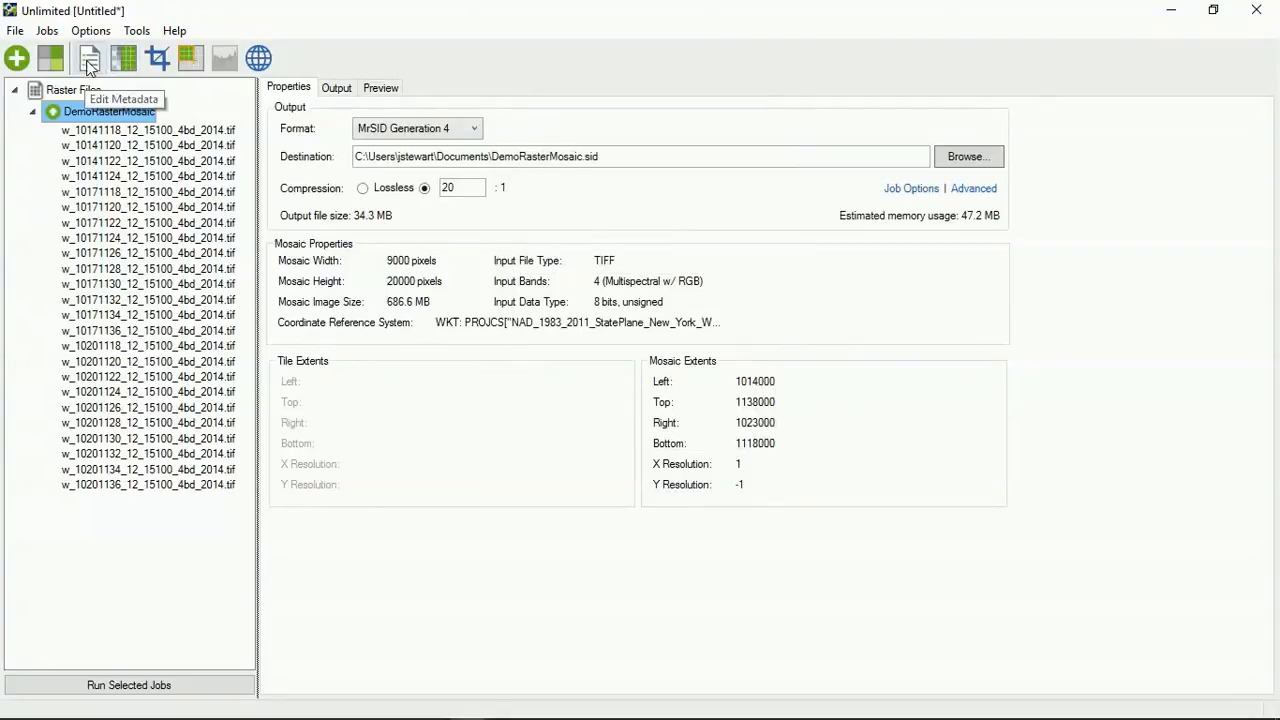
mouse_move(658, 376)
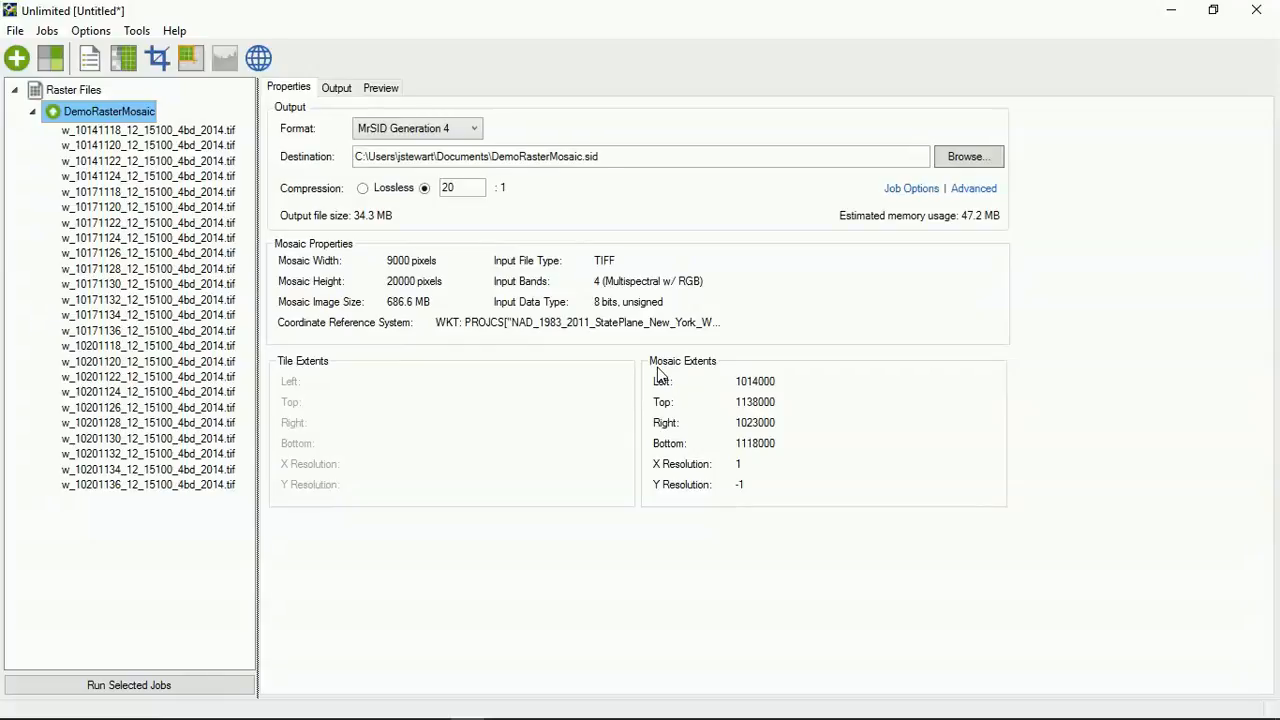
mouse_move(700, 404)
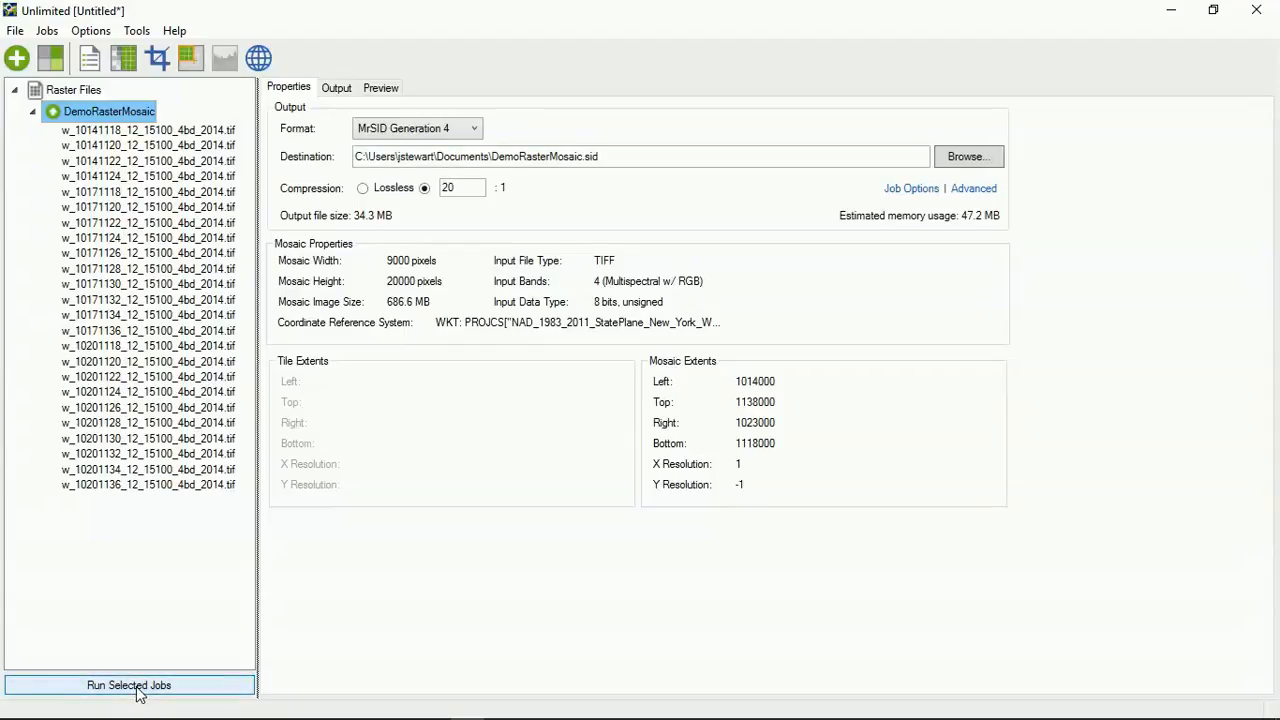
Step: Run the raster mosaic job and widen the Message column to follow its progress log
click(128, 684)
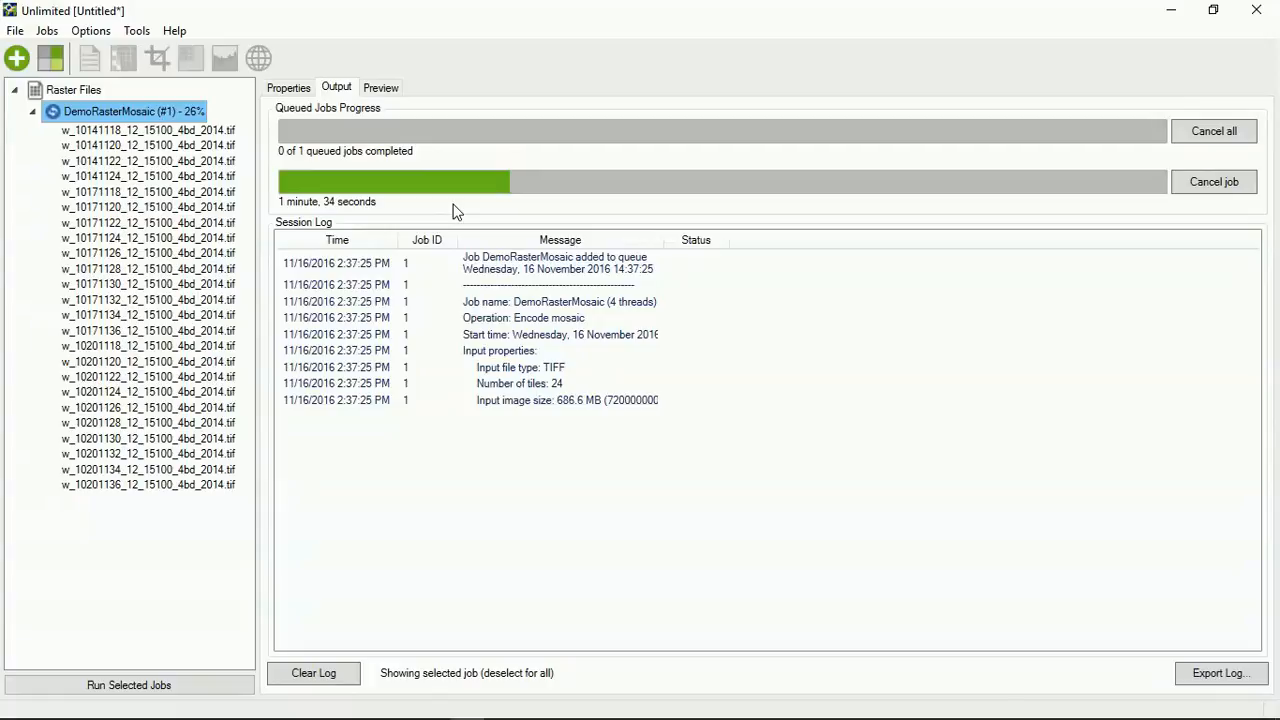
mouse_move(660, 240)
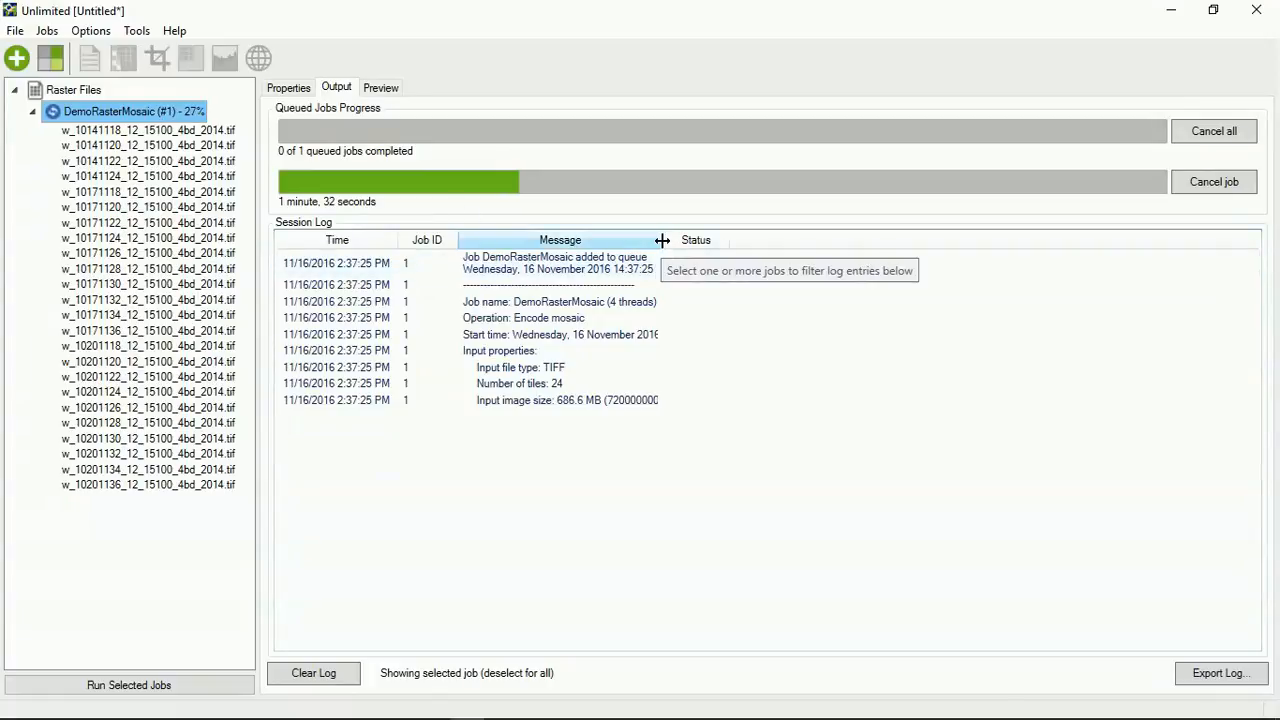
drag(660, 240, 764, 240)
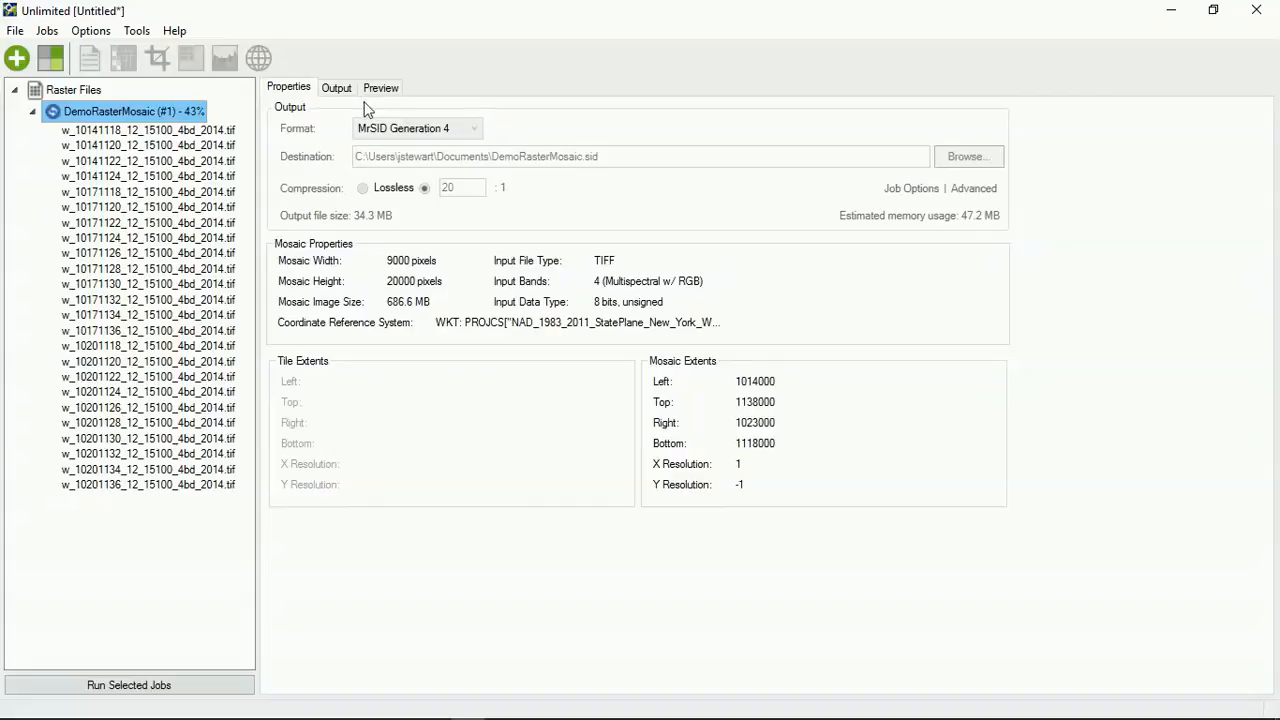
click(128, 684)
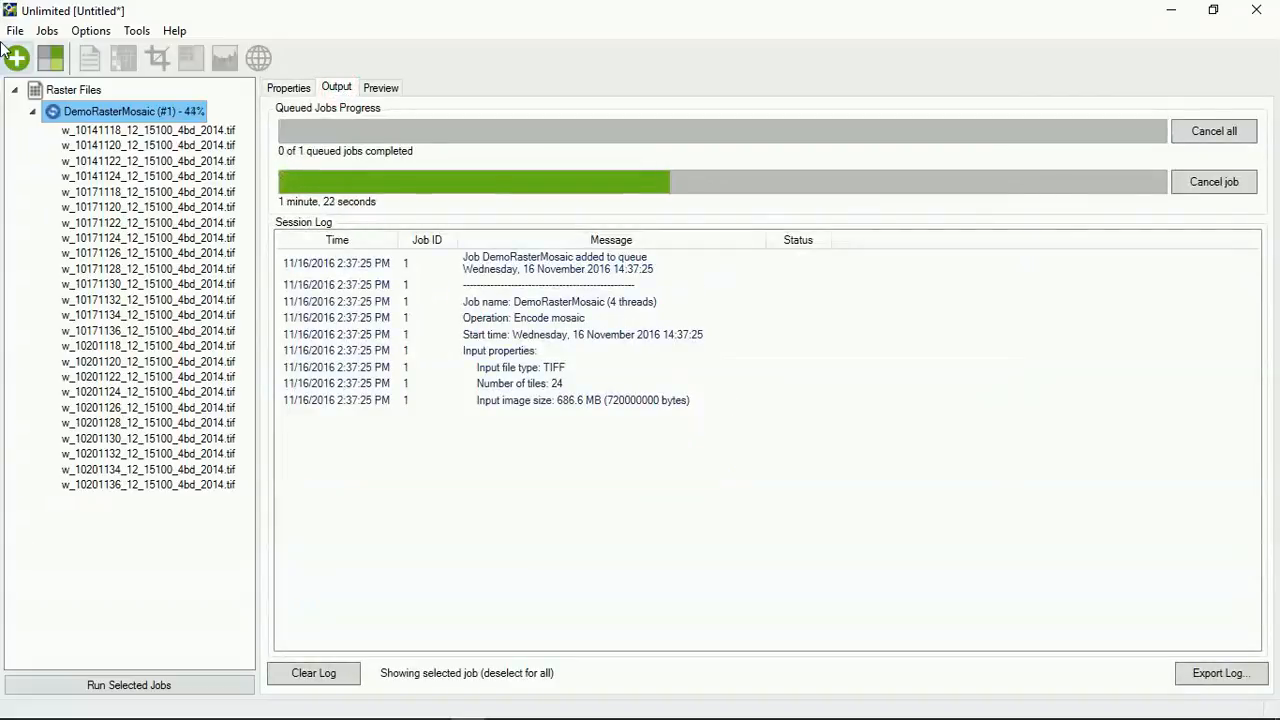
mouse_move(144, 612)
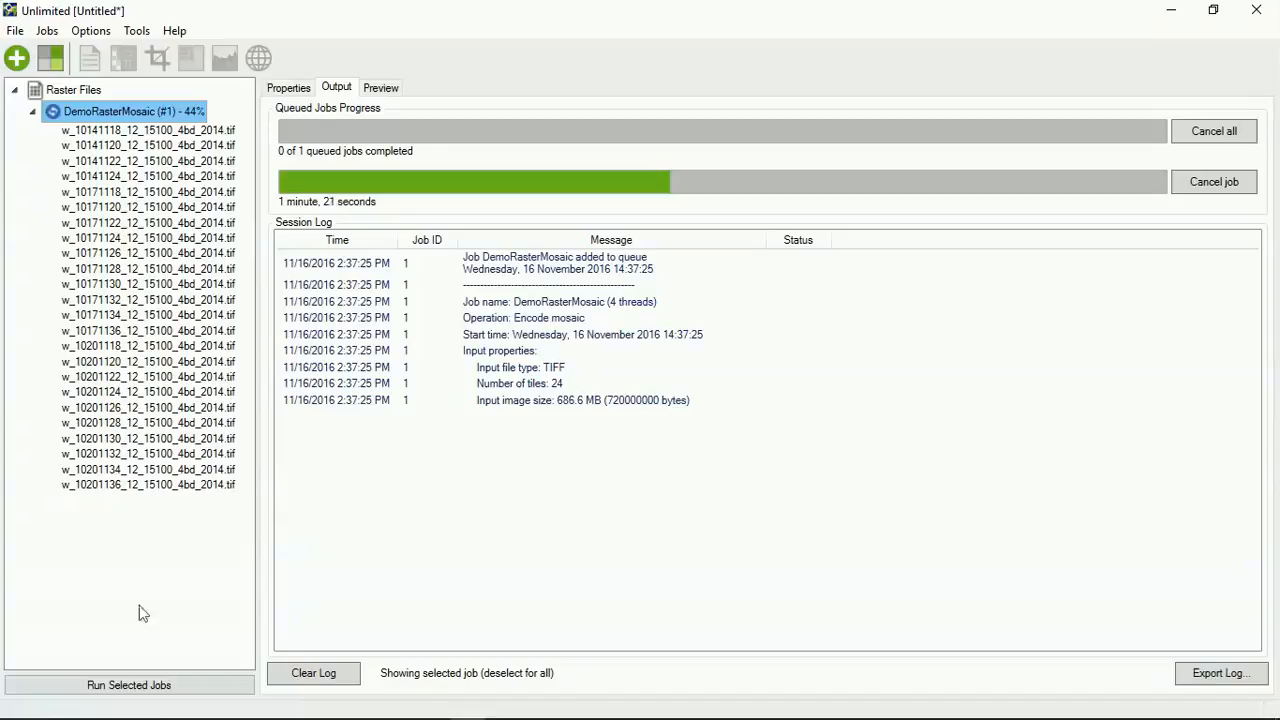
mouse_move(728, 534)
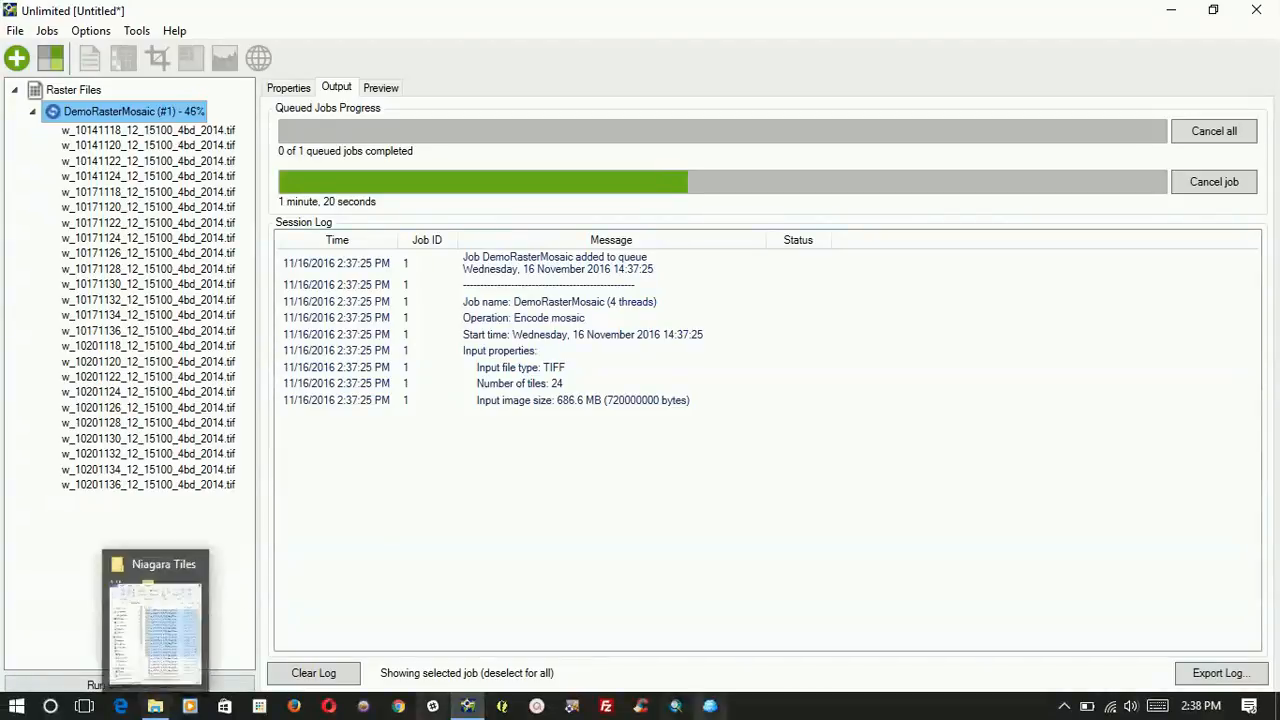
mouse_move(1080, 548)
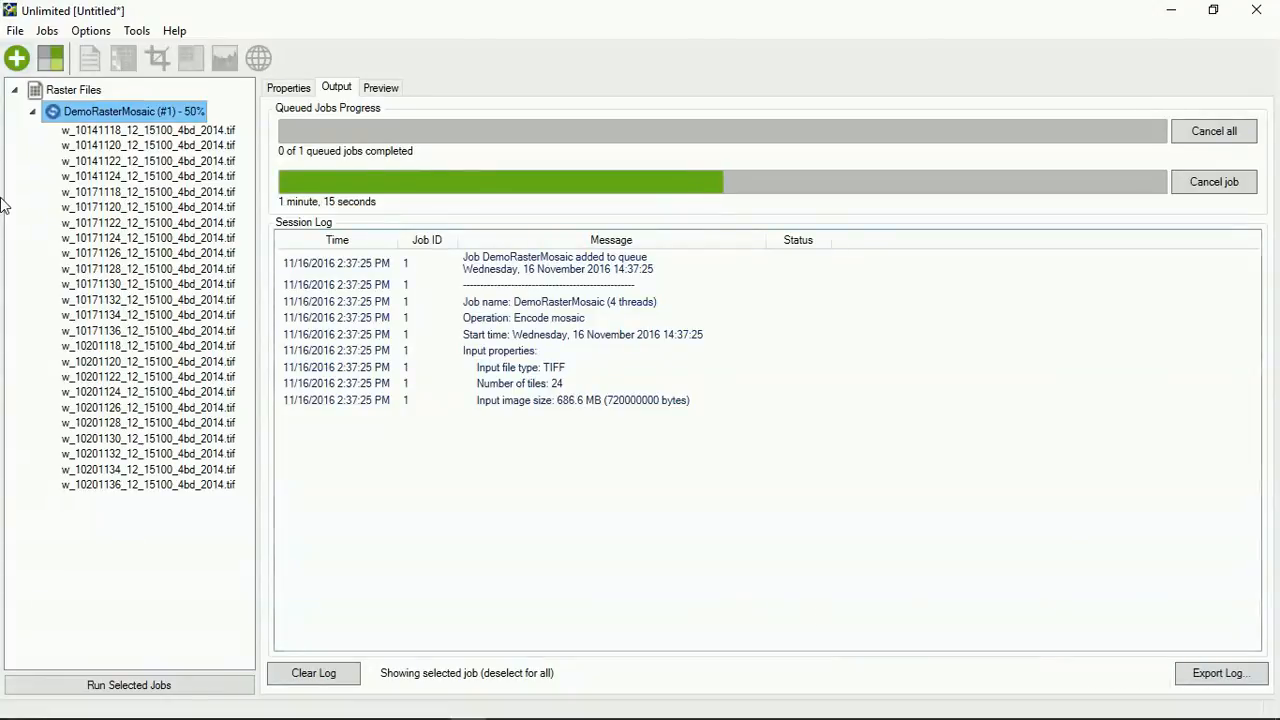
mouse_move(50, 58)
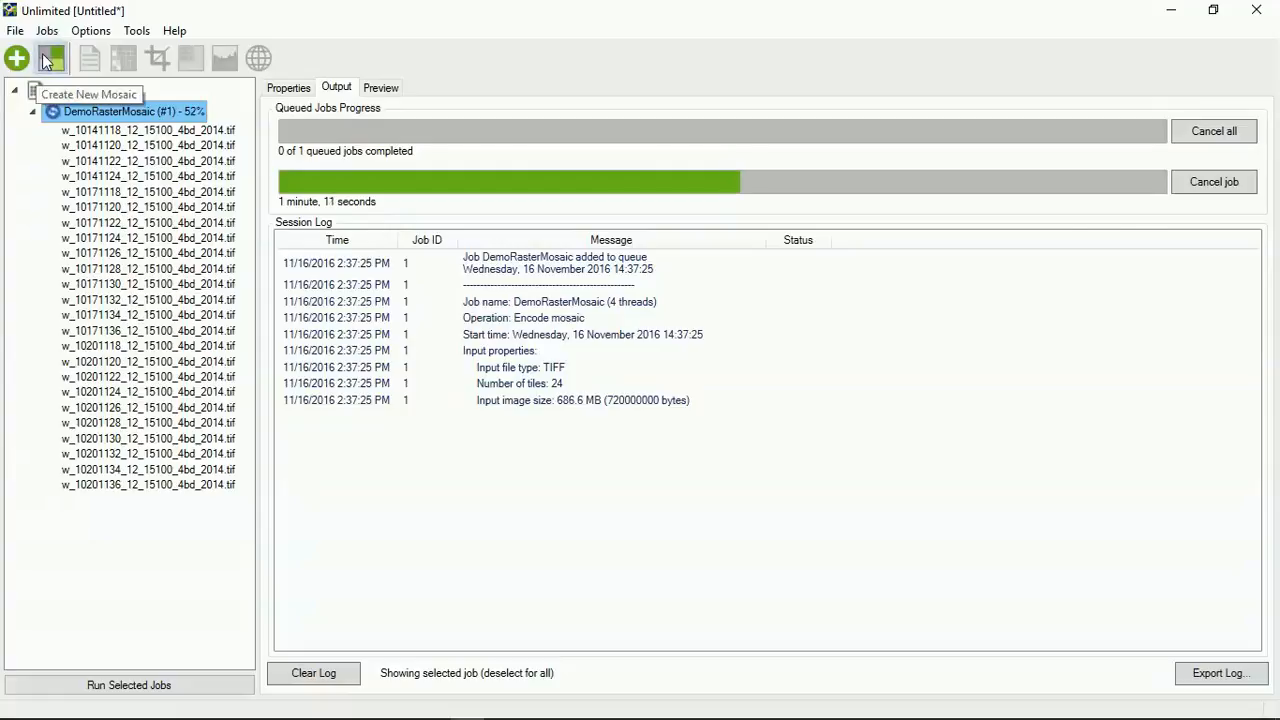
Step: Create a new LiDAR mosaic job with output file DemoLiDARMosaic.sid
click(48, 56)
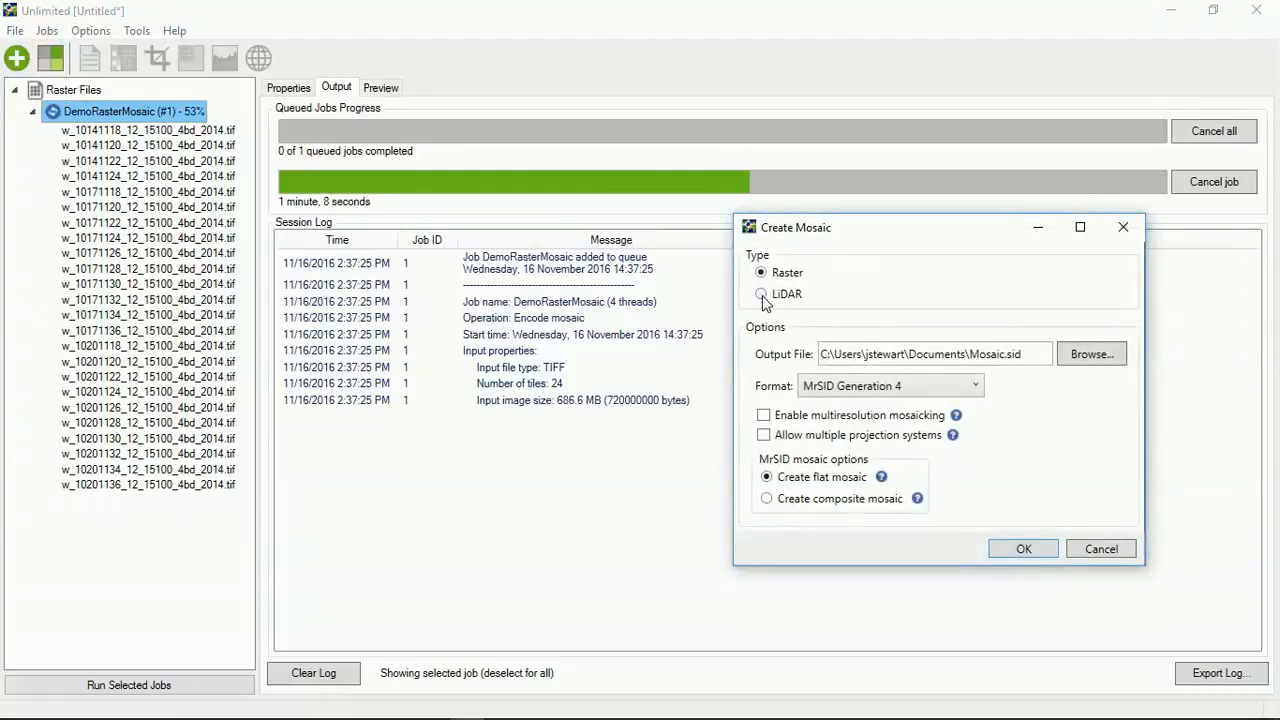
click(760, 292)
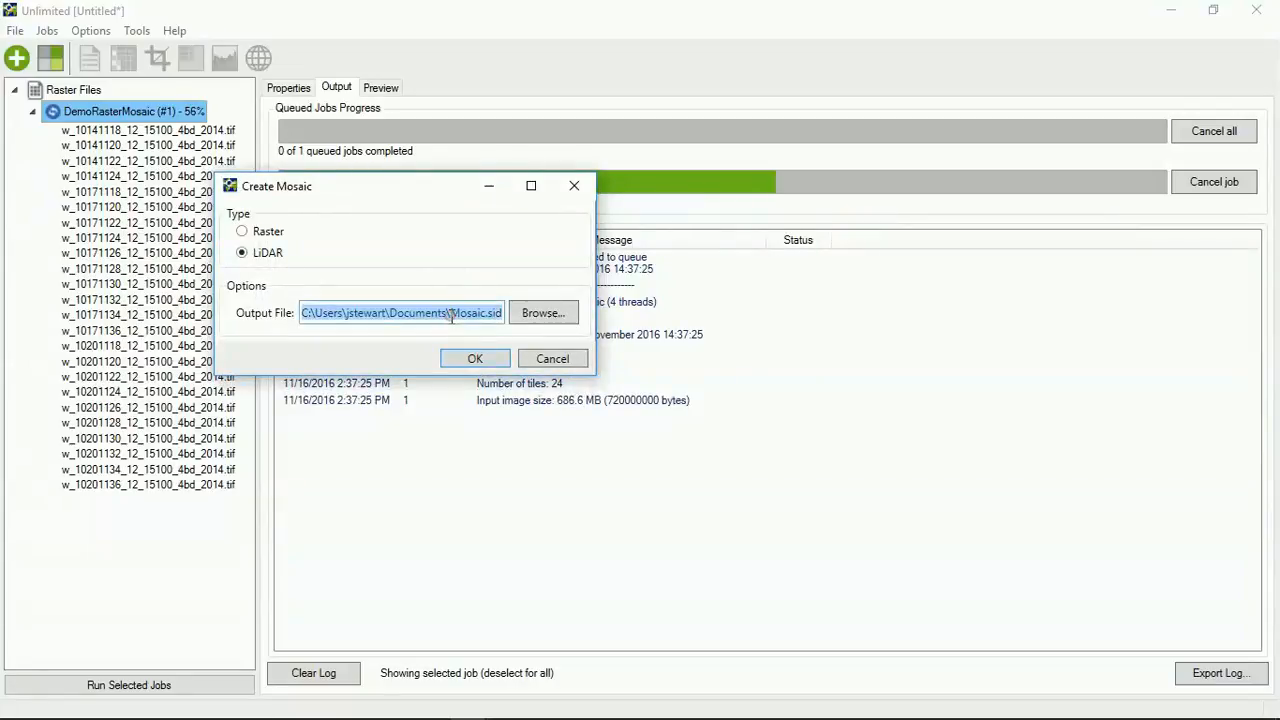
text(Demo Li)
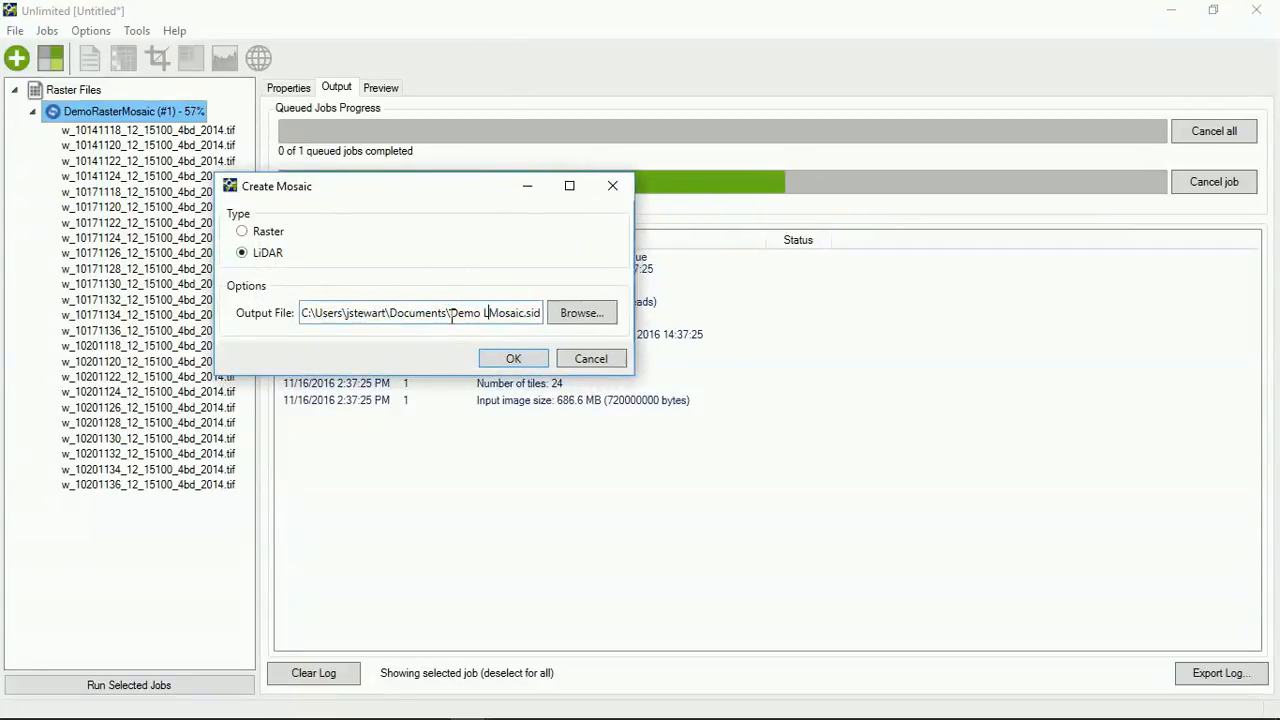
text(iDAR)
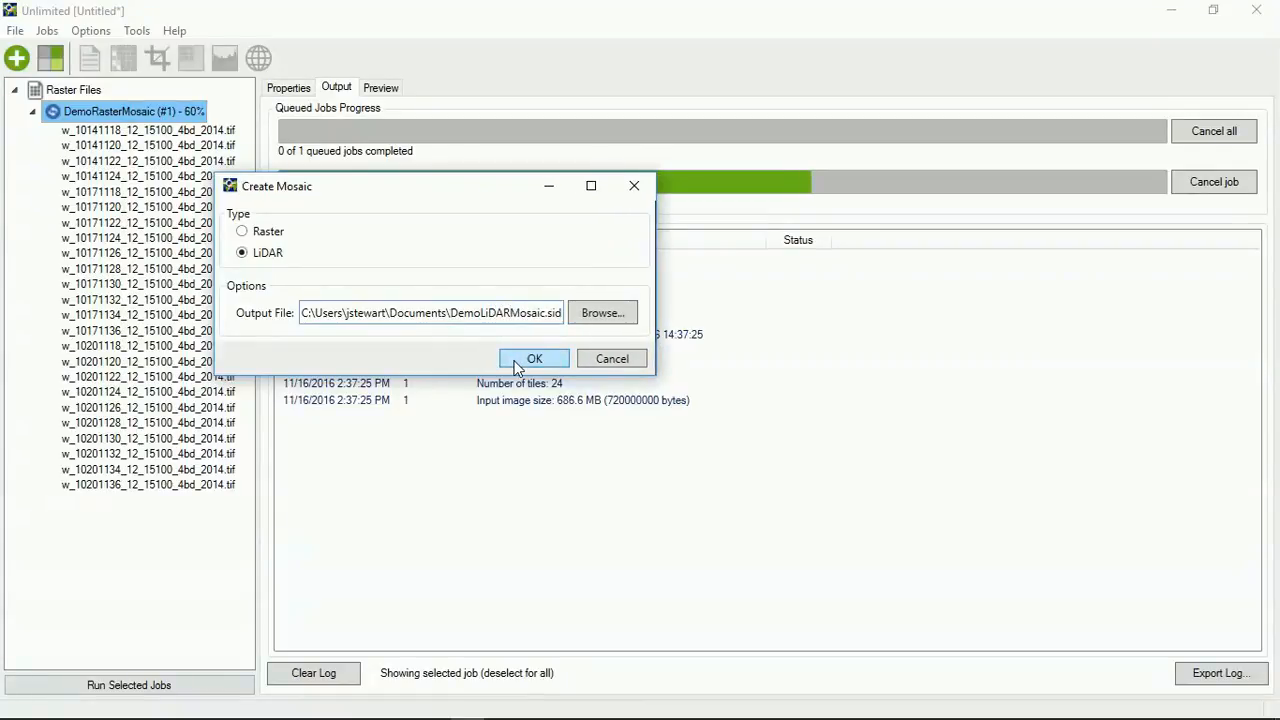
click(534, 358)
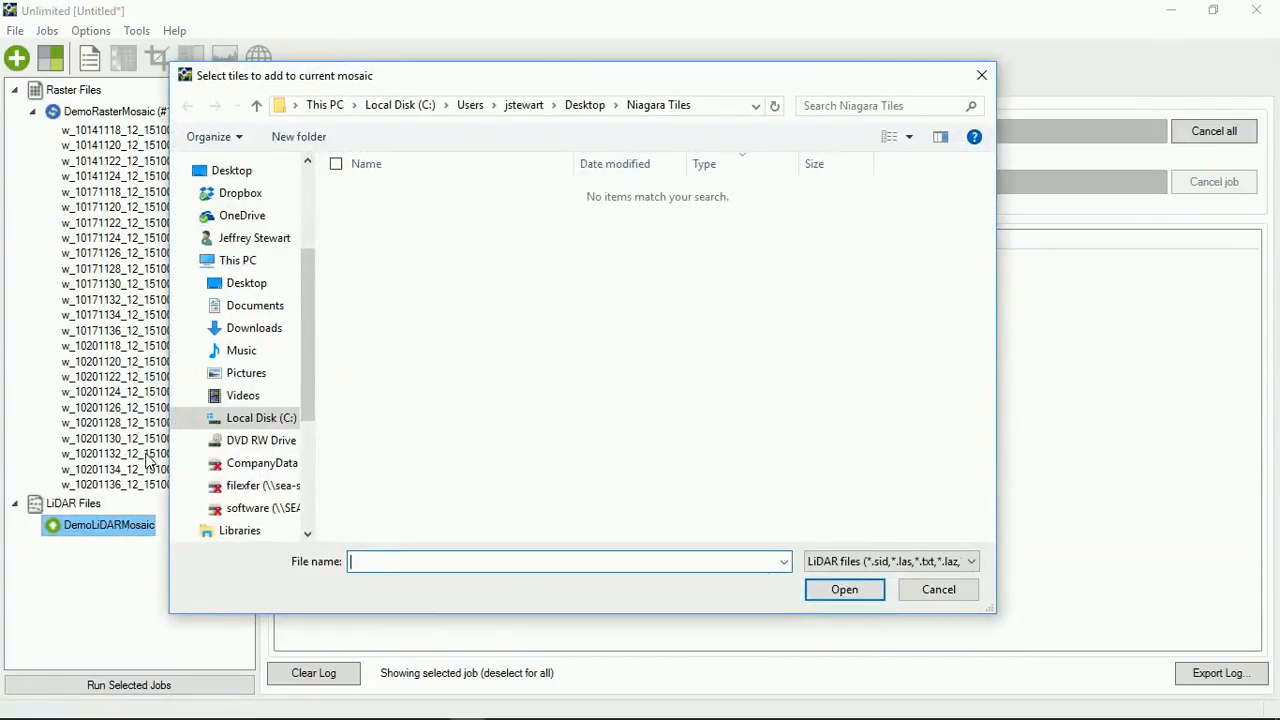
mouse_move(560, 224)
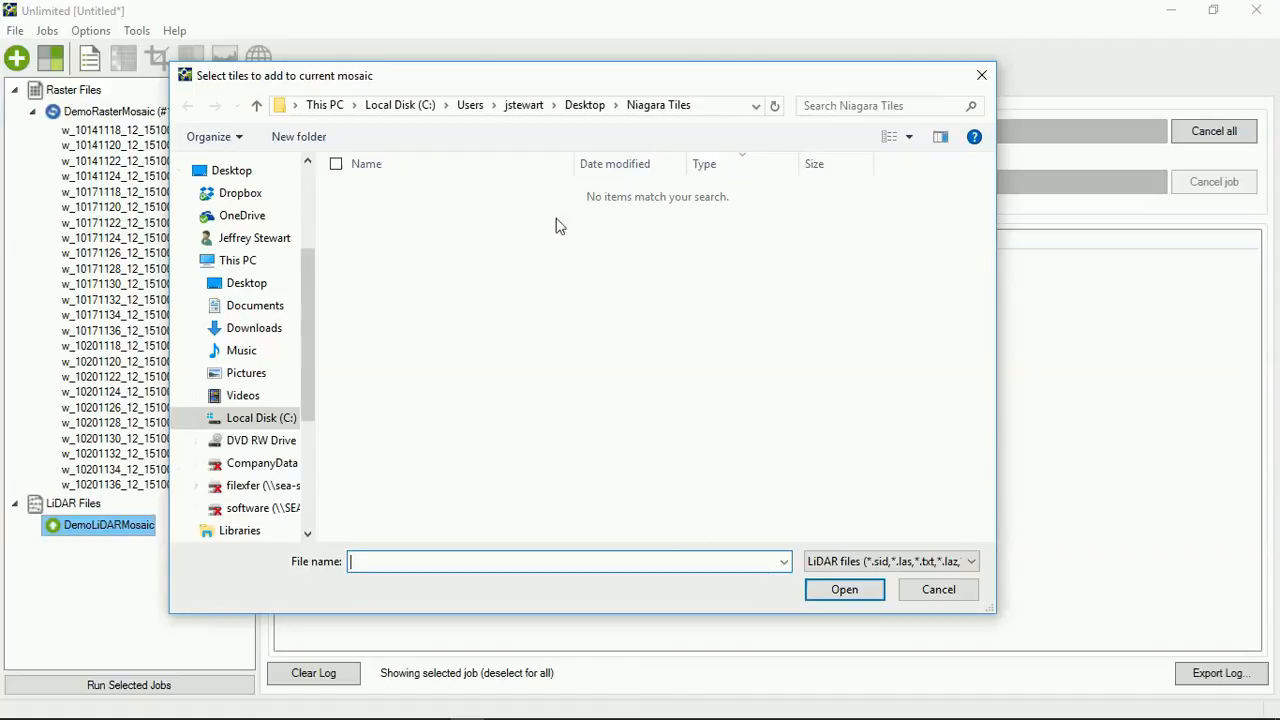
Step: Browse C: > Demo Data > Demo LiDAR > BPFLiDAR > Colombia and add all its BPF tiles to the mosaic
click(260, 418)
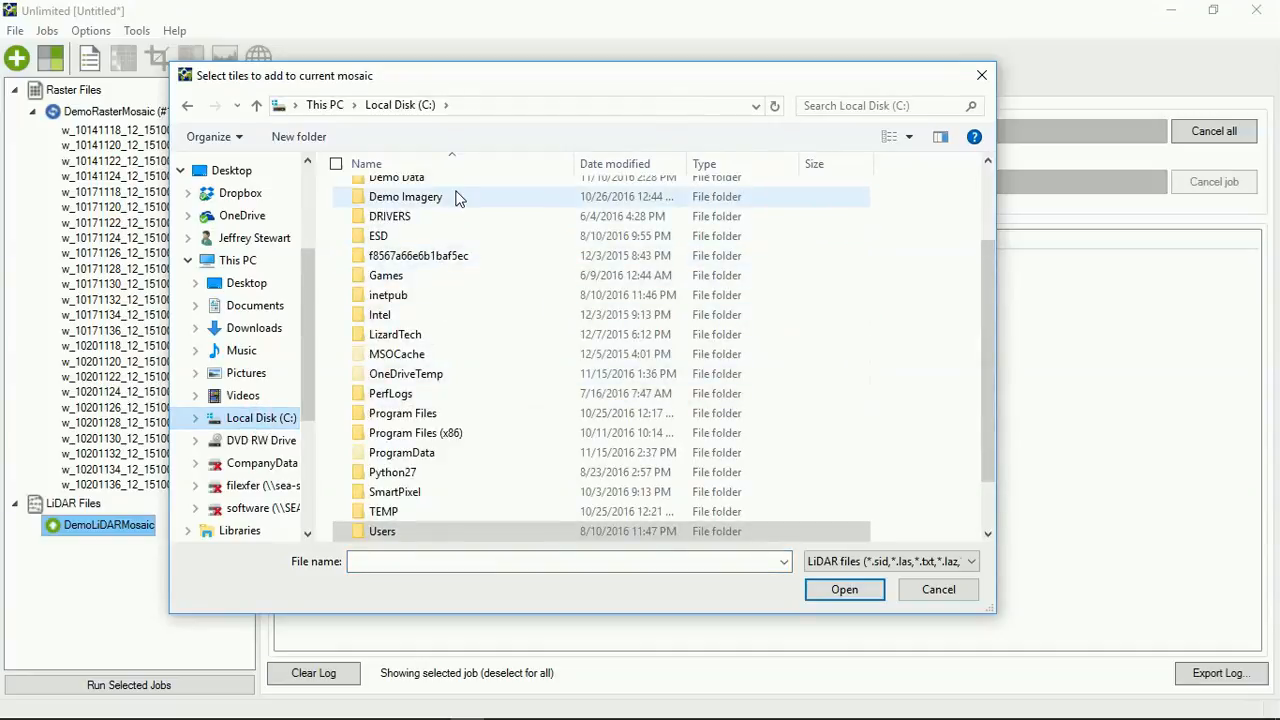
double_click(396, 176)
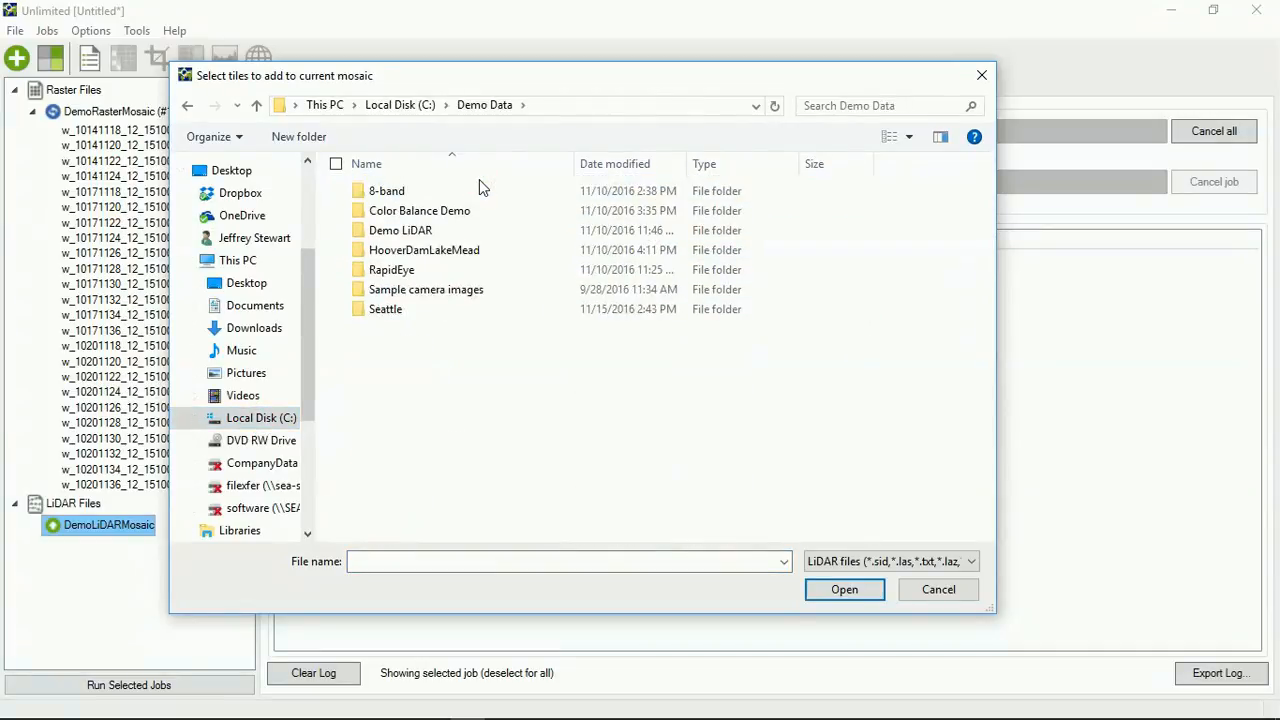
double_click(400, 230)
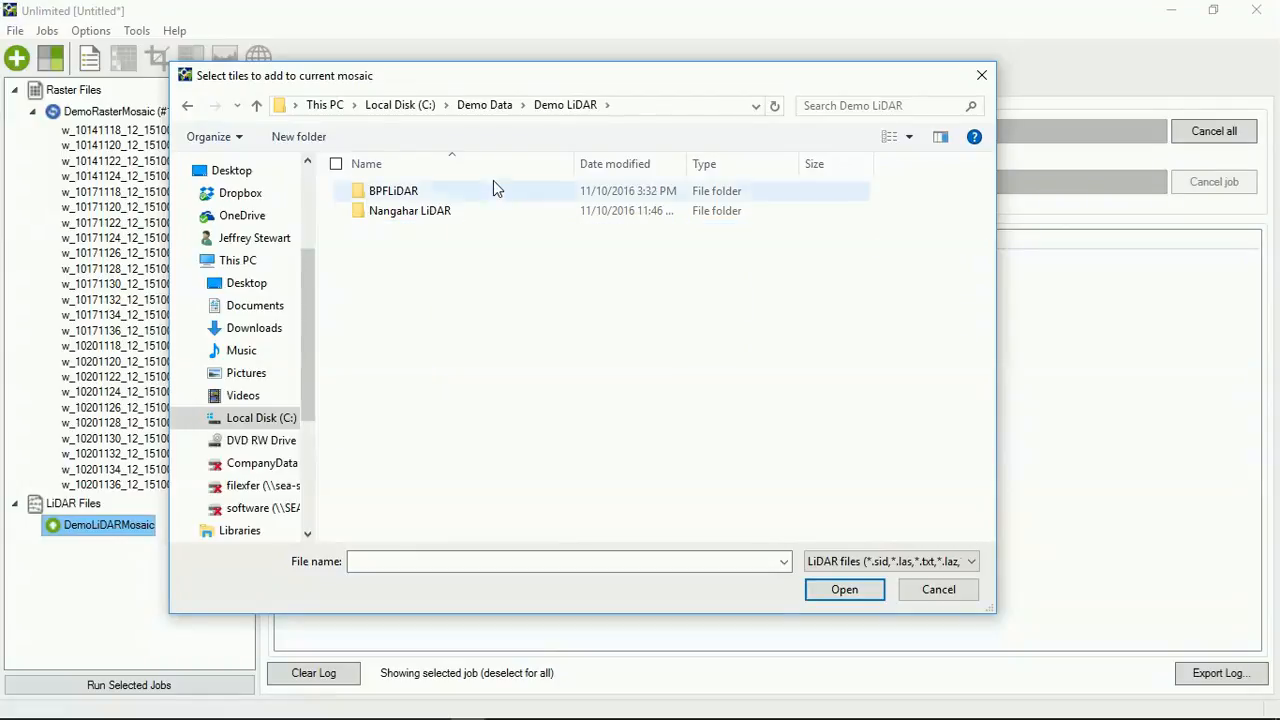
mouse_move(508, 194)
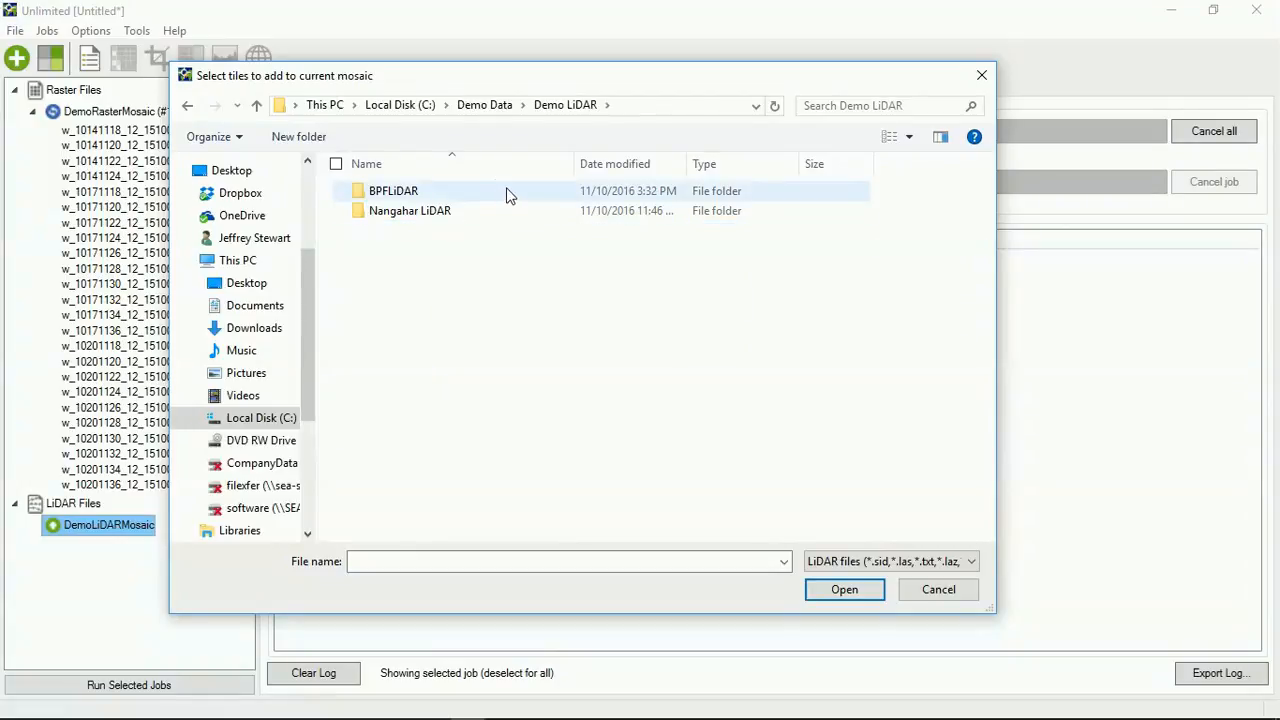
double_click(392, 190)
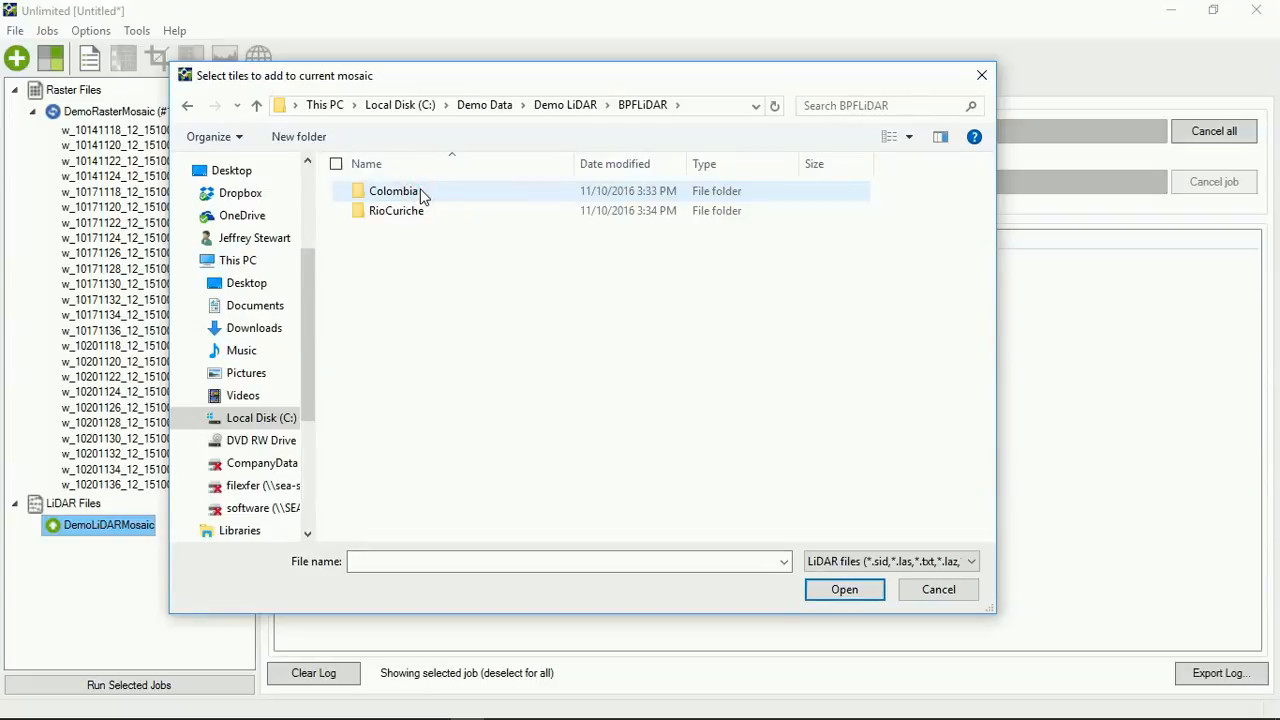
double_click(396, 192)
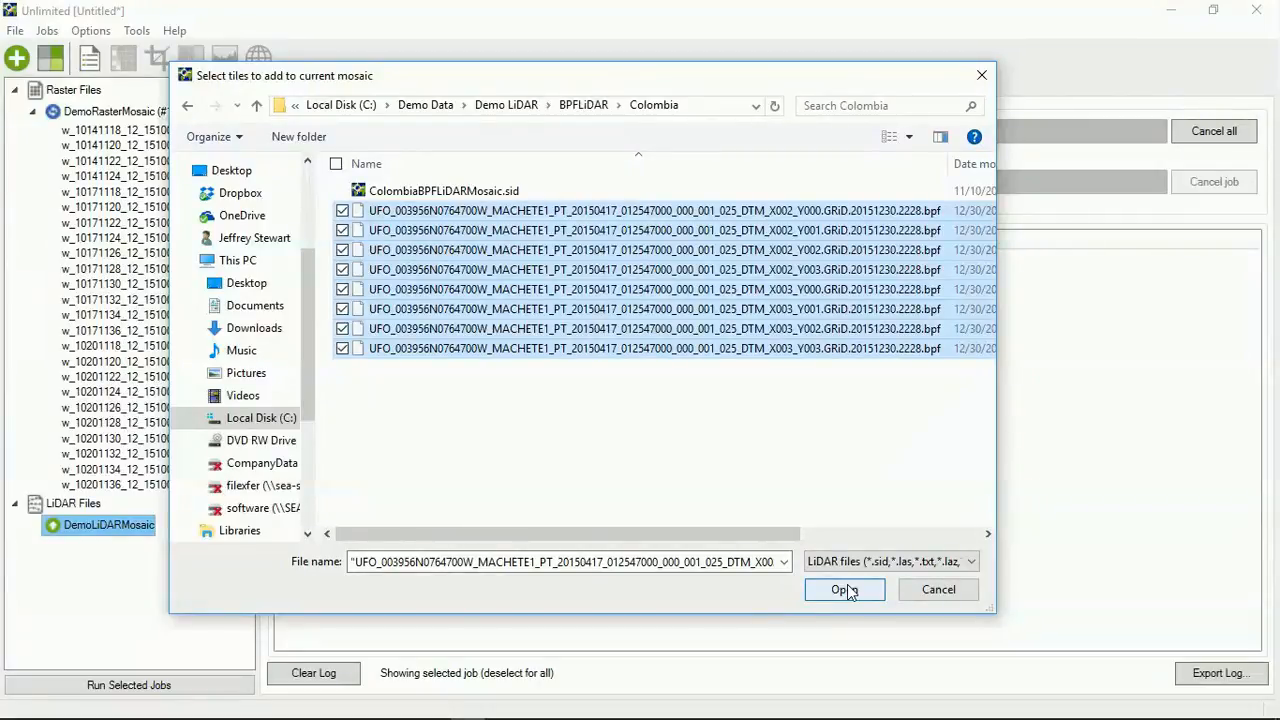
click(844, 588)
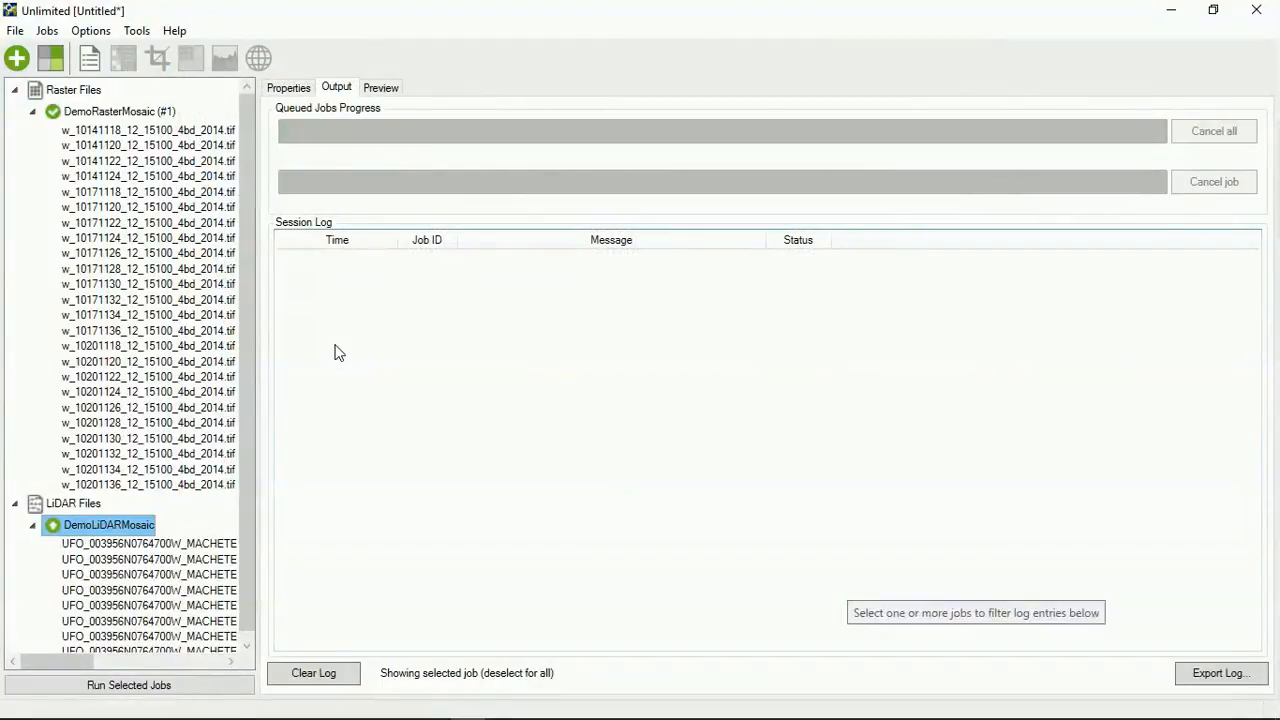
Step: Switch DemoLiDARMosaic's compression from Lossless to the 2:1 ratio option in Properties
click(288, 88)
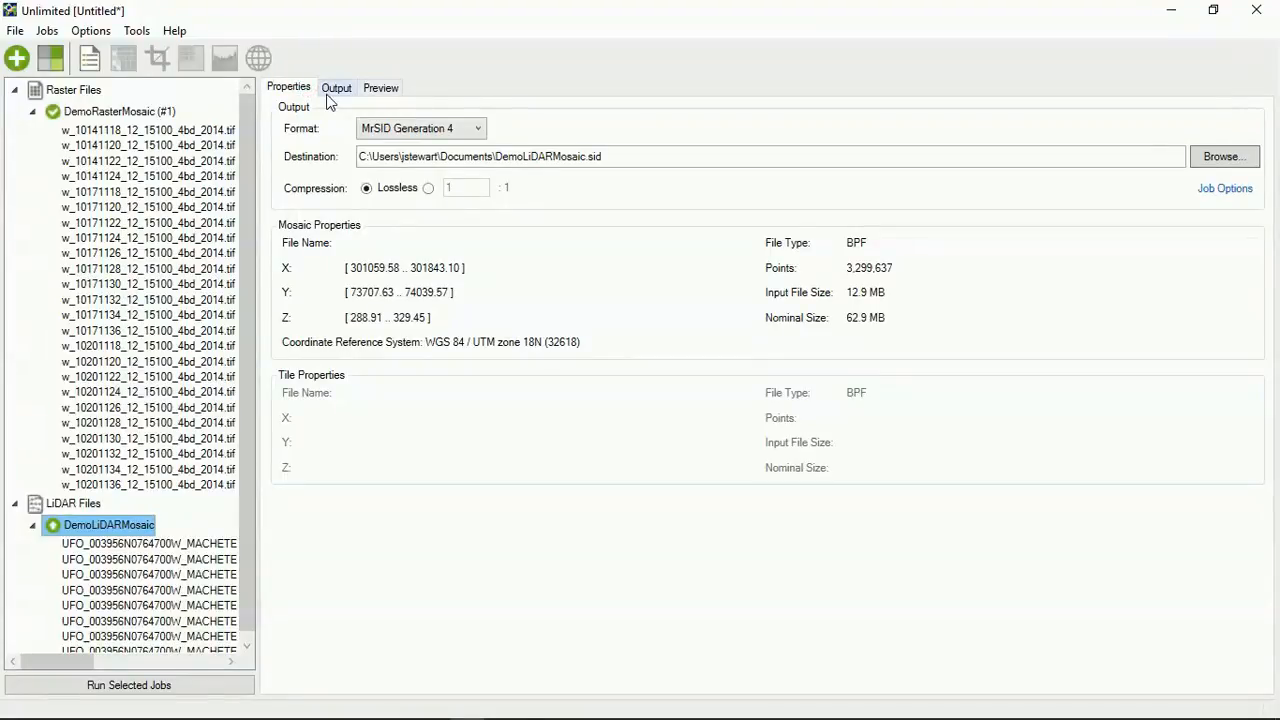
mouse_move(400, 110)
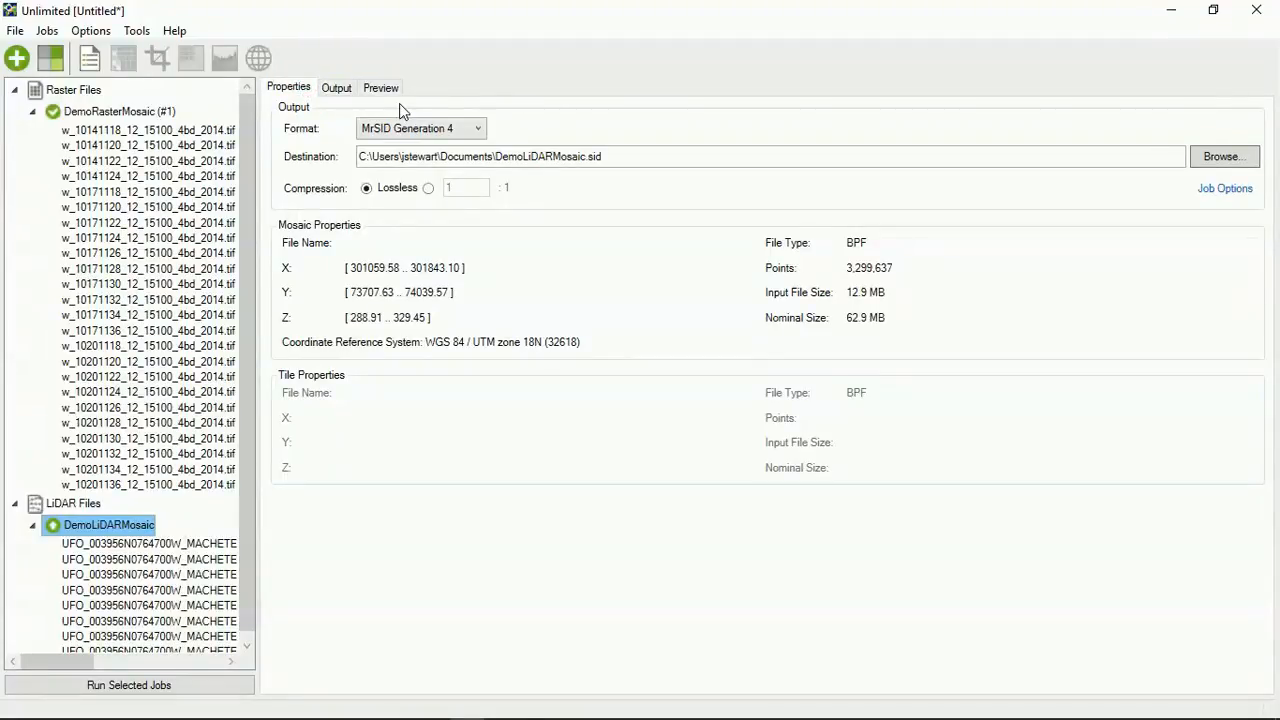
mouse_move(470, 268)
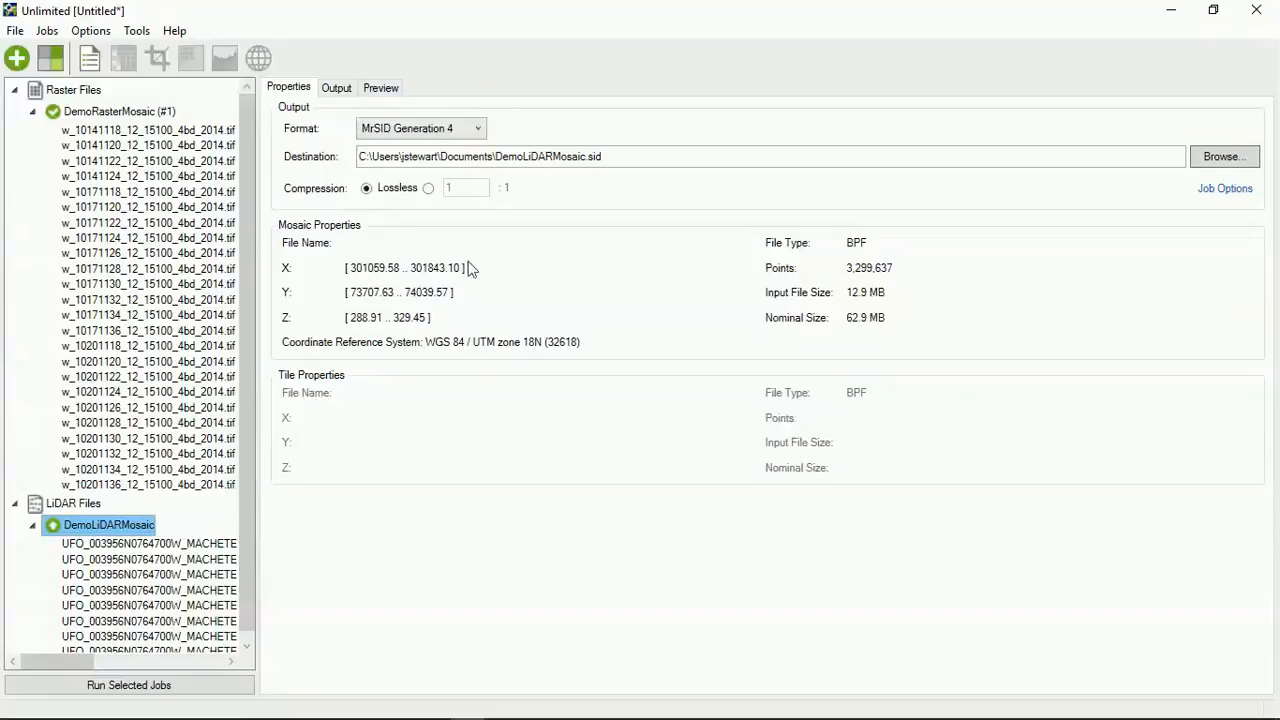
mouse_move(380, 368)
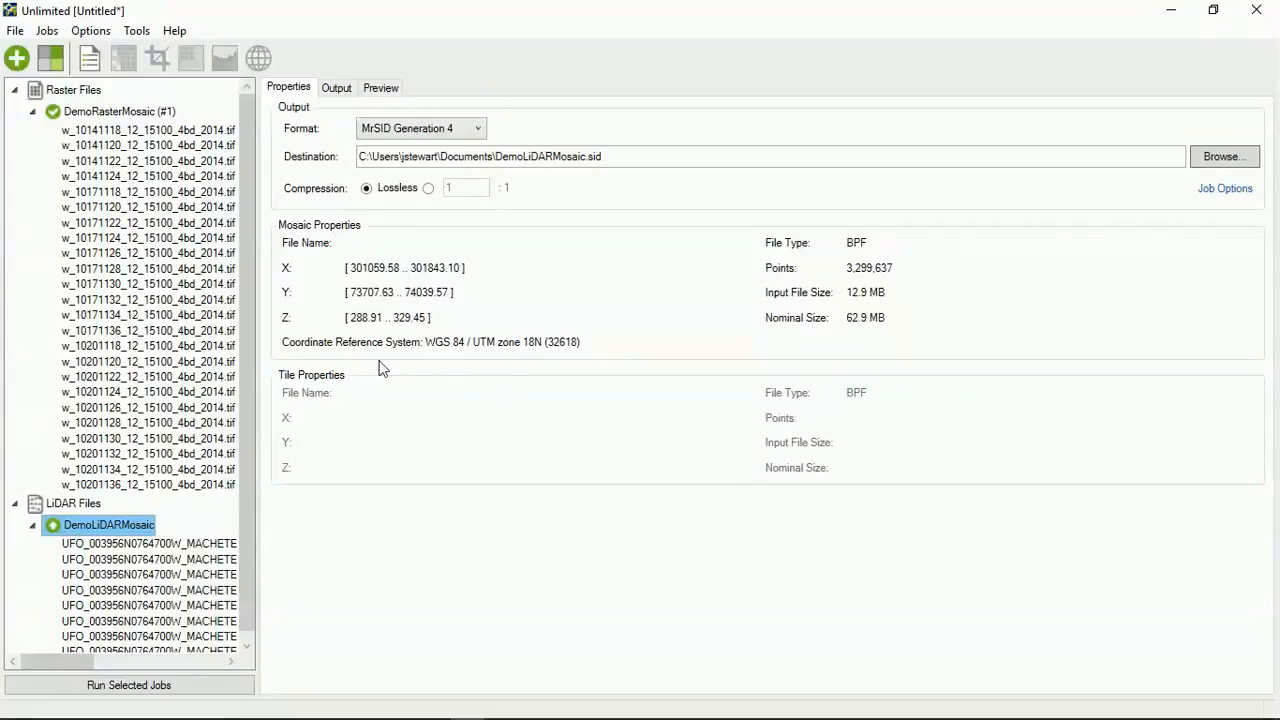
mouse_move(548, 352)
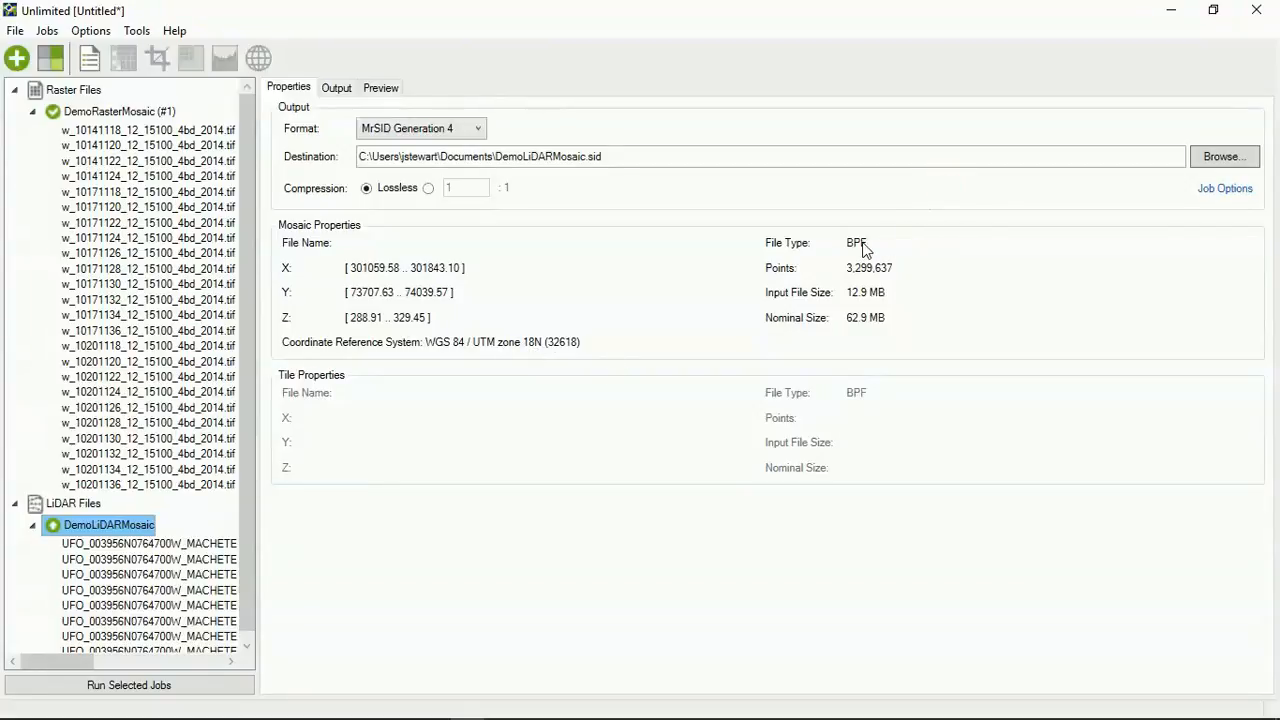
mouse_move(836, 278)
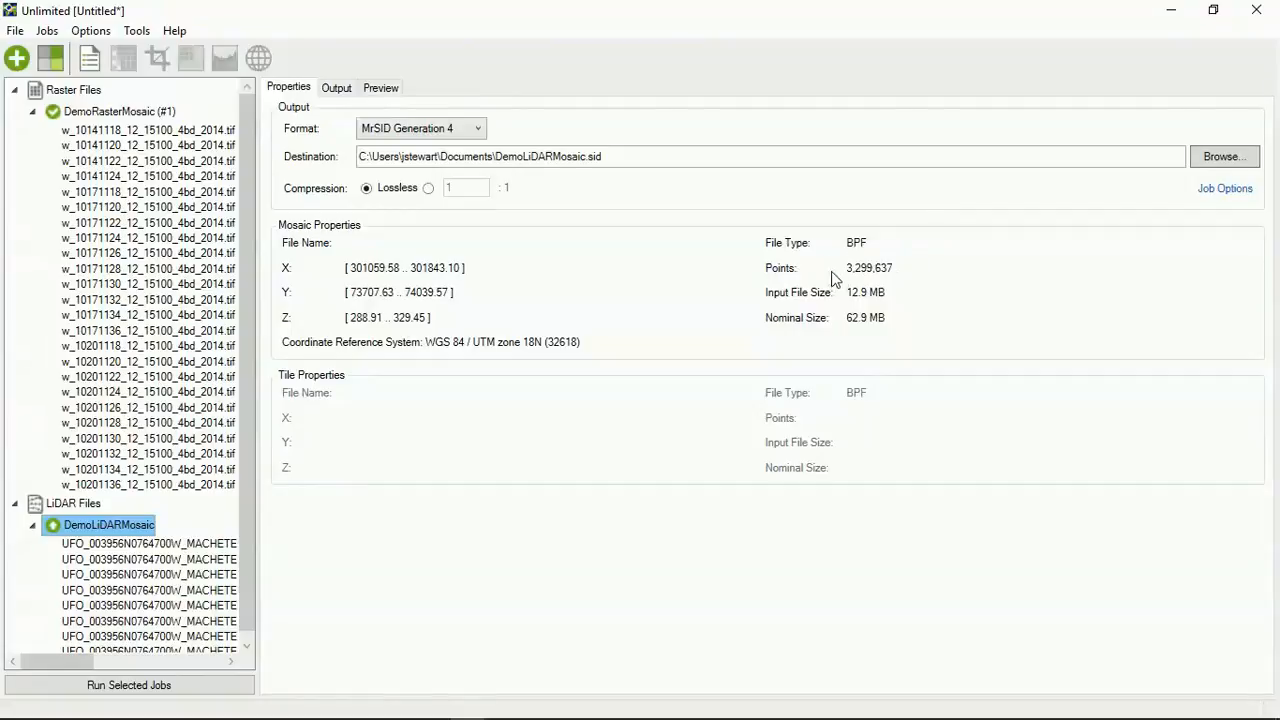
mouse_move(856, 336)
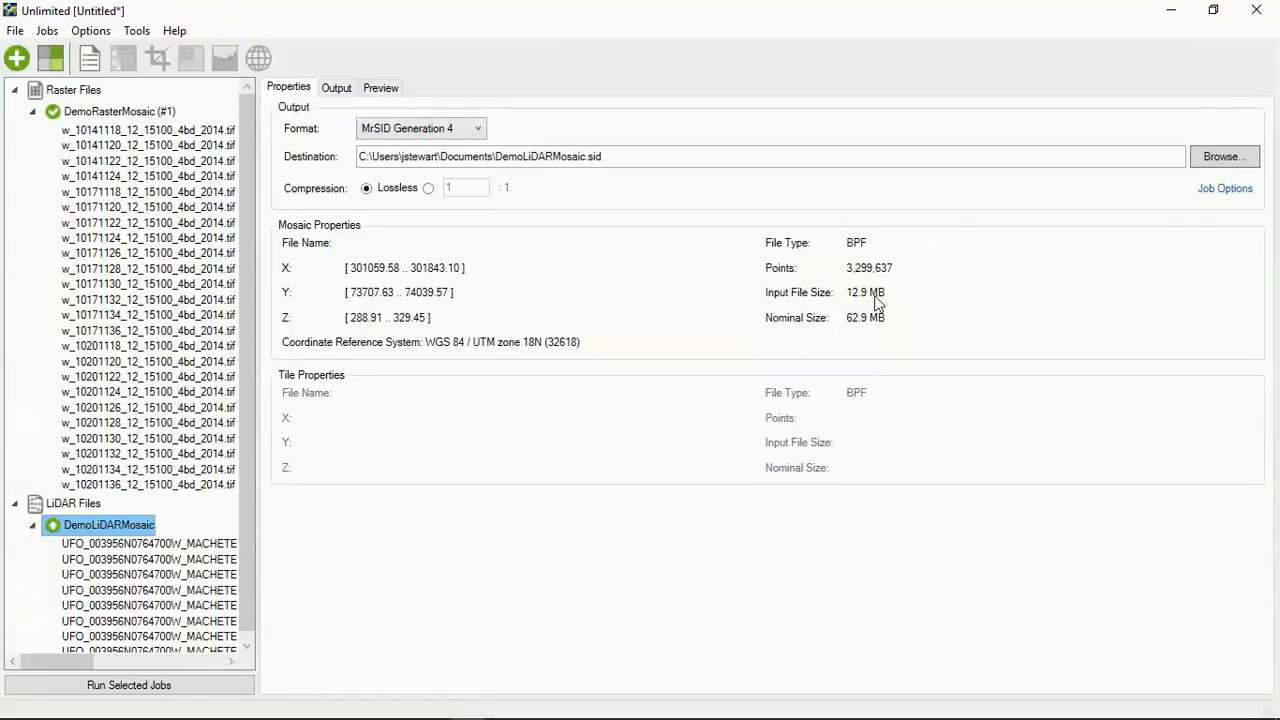
mouse_move(872, 336)
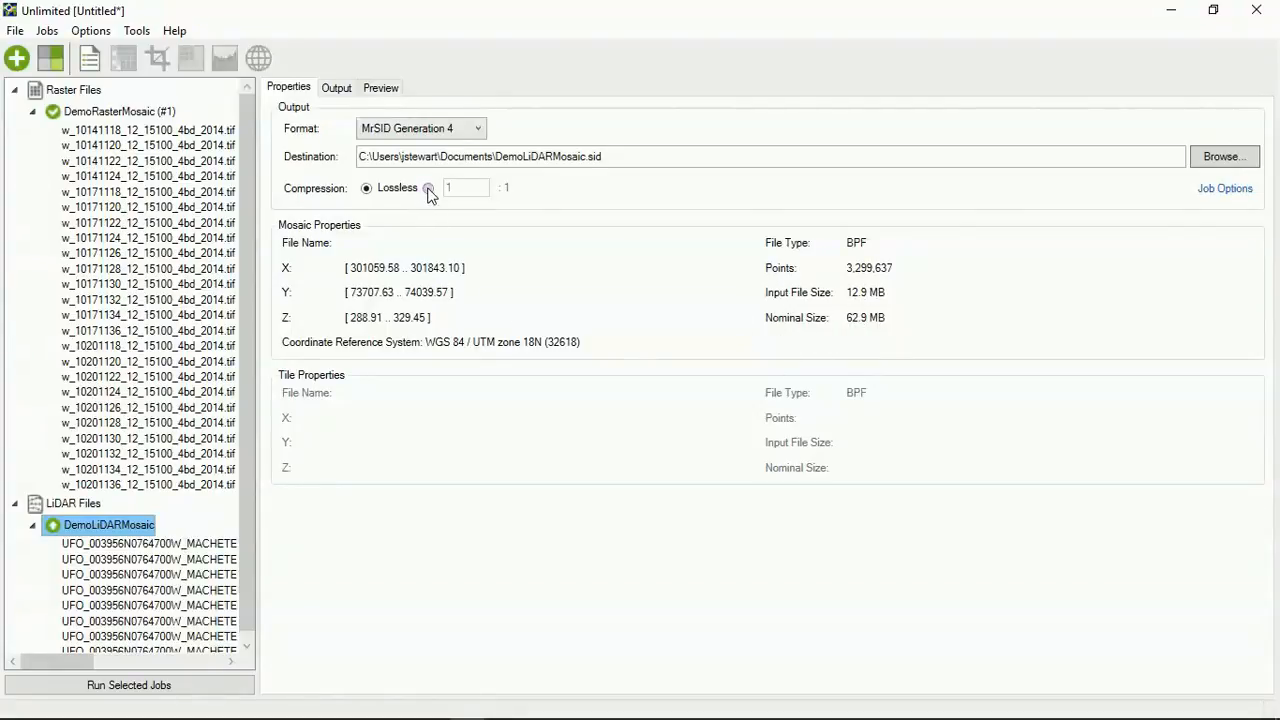
click(428, 188)
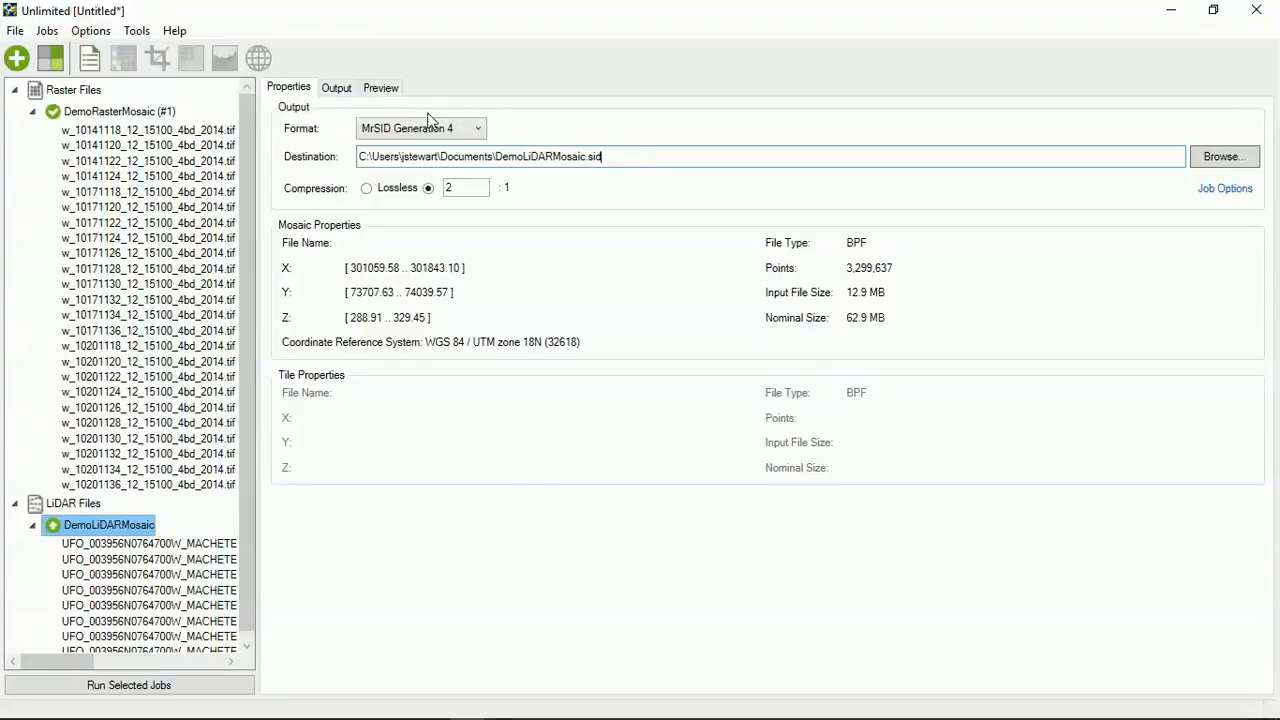
mouse_move(380, 88)
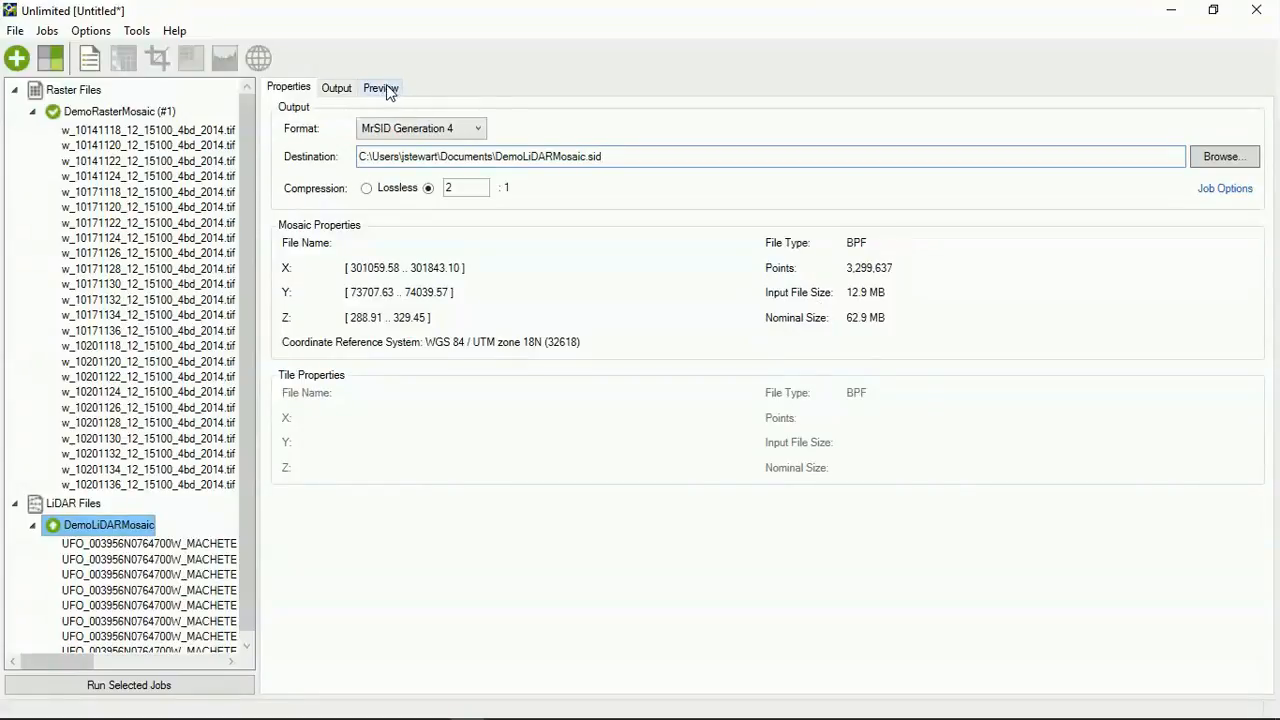
Step: Preview the LiDAR mosaic and raise the Viewer Options Number of points to 3000
click(380, 88)
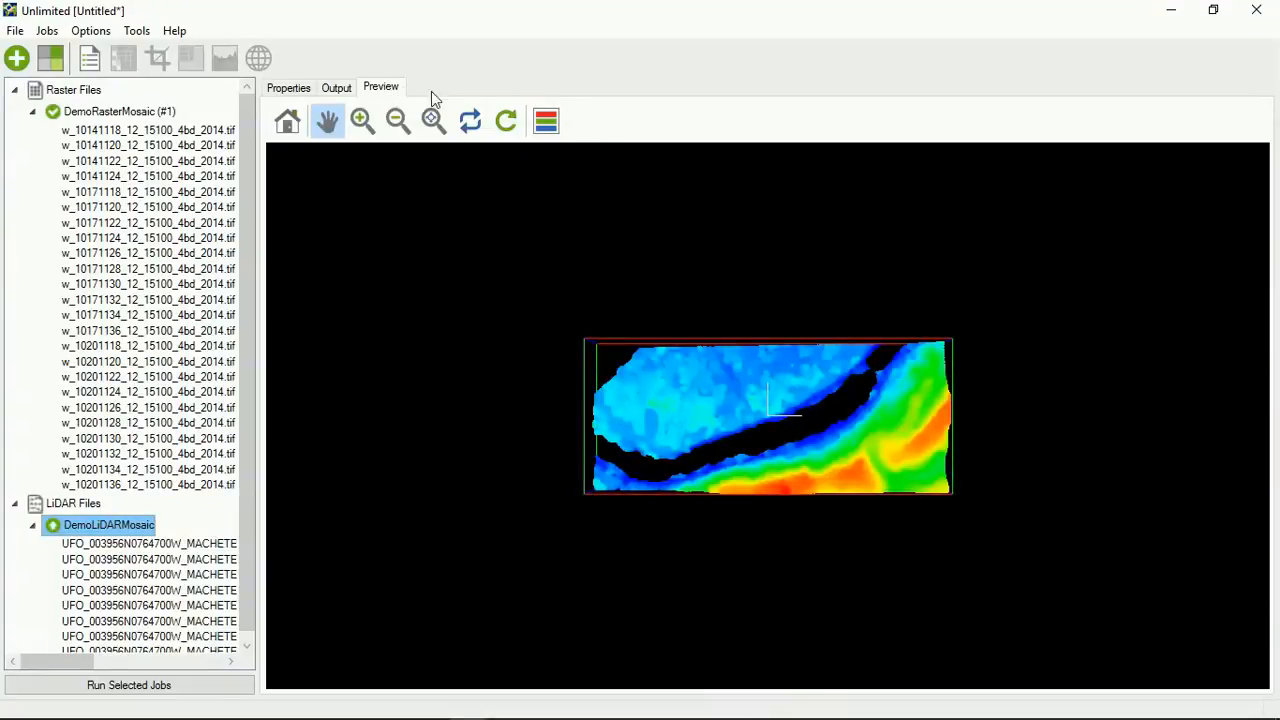
click(546, 122)
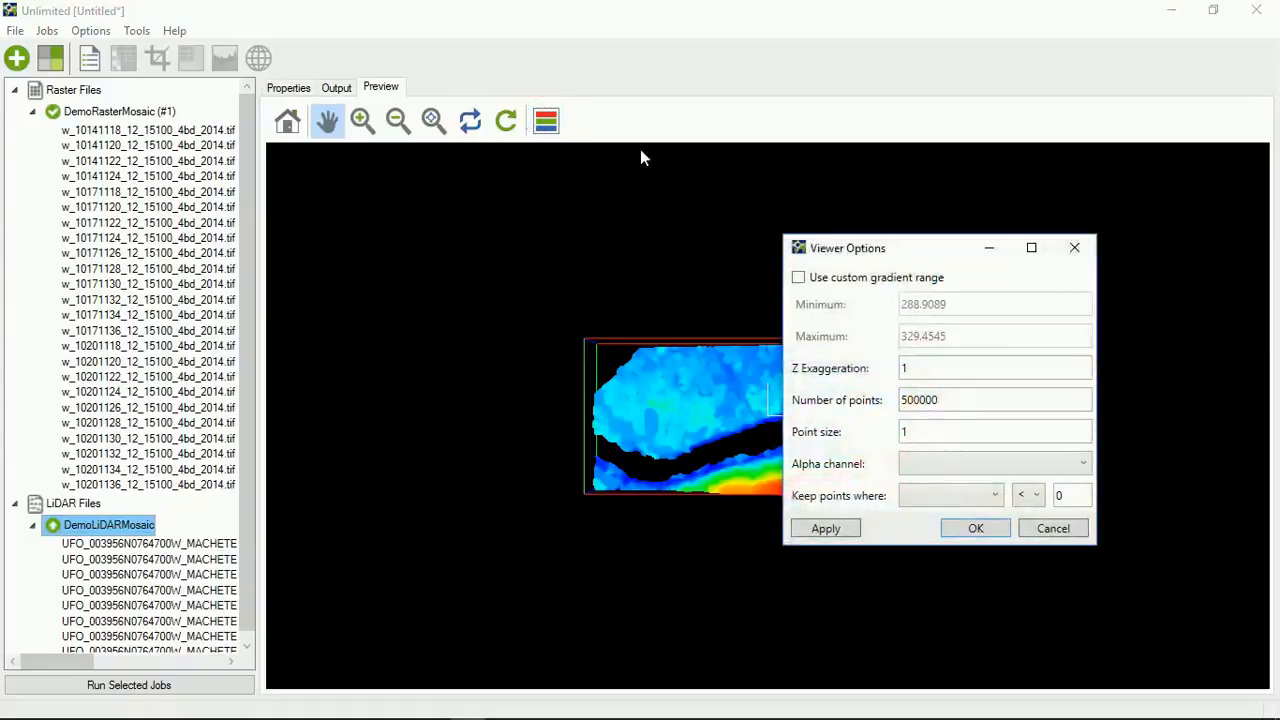
drag(848, 248, 204, 128)
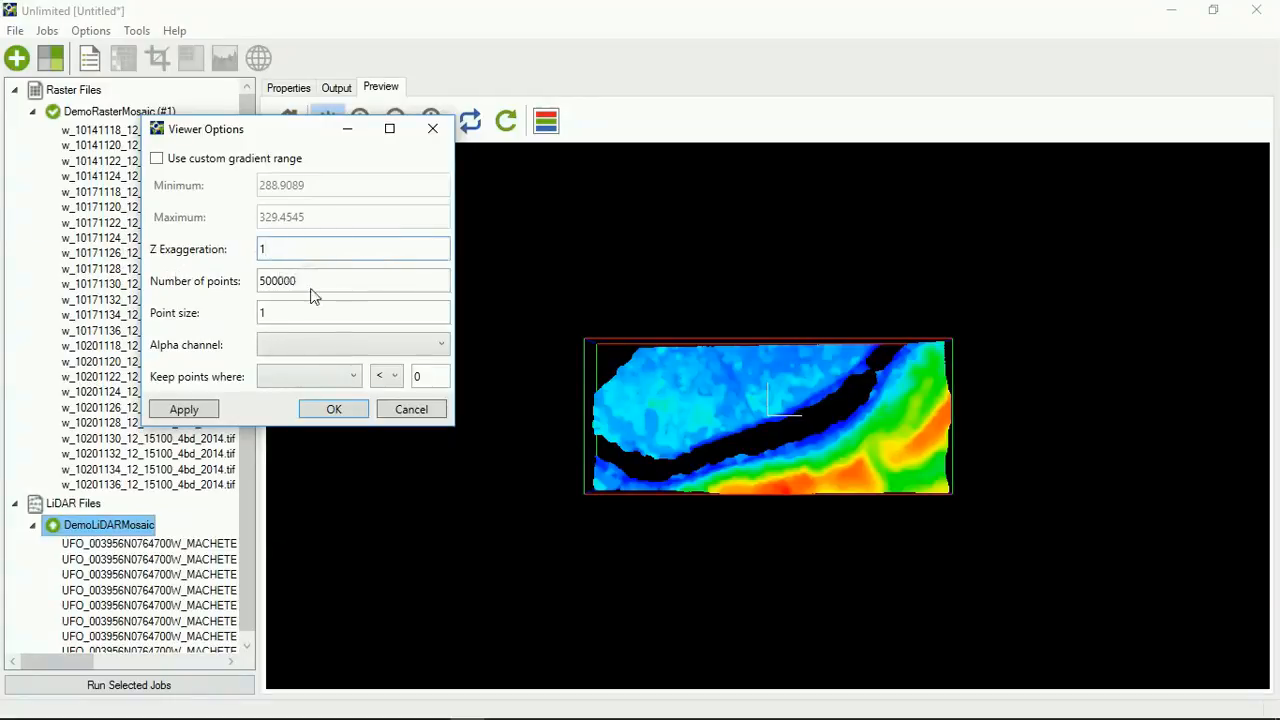
triple_click(350, 280)
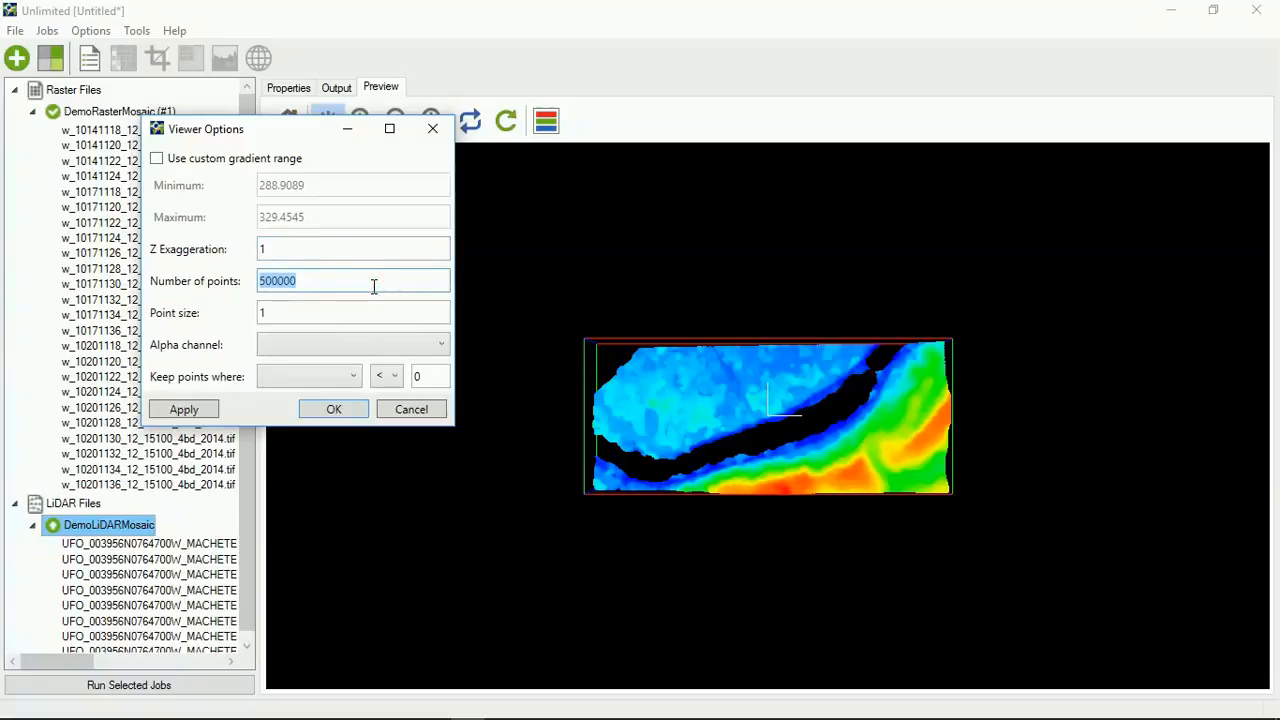
text(30)
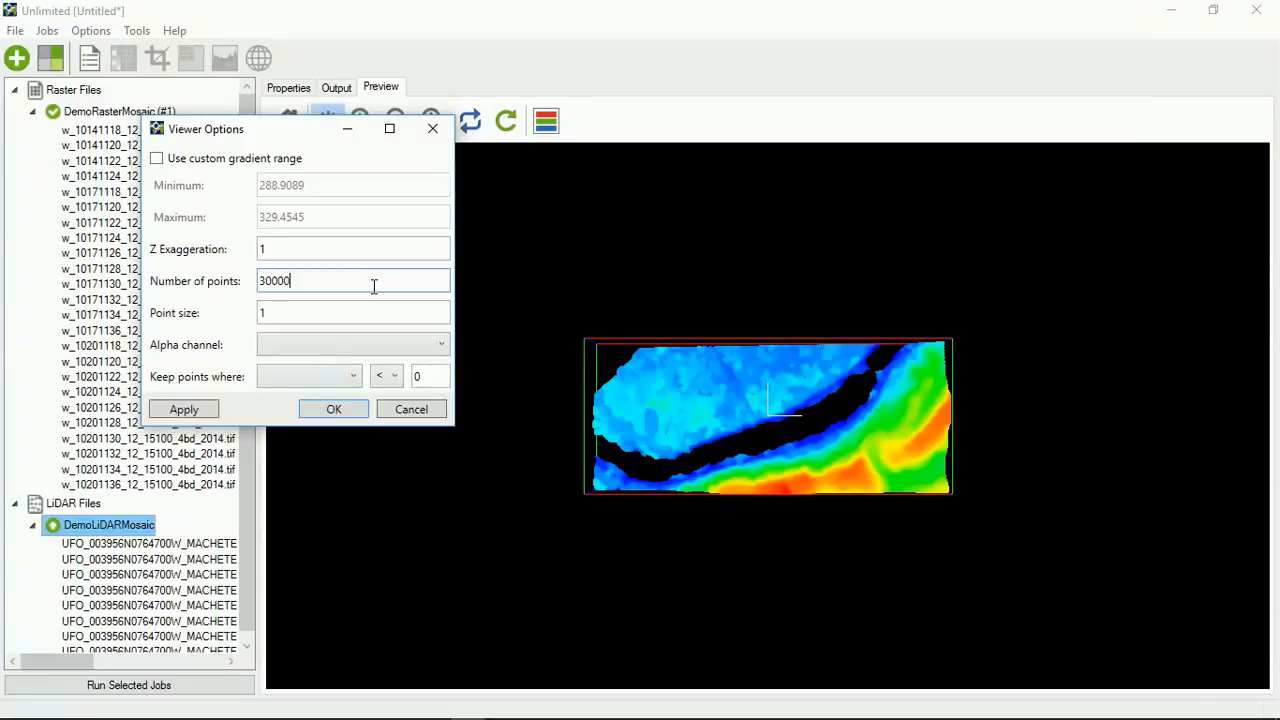
text(00)
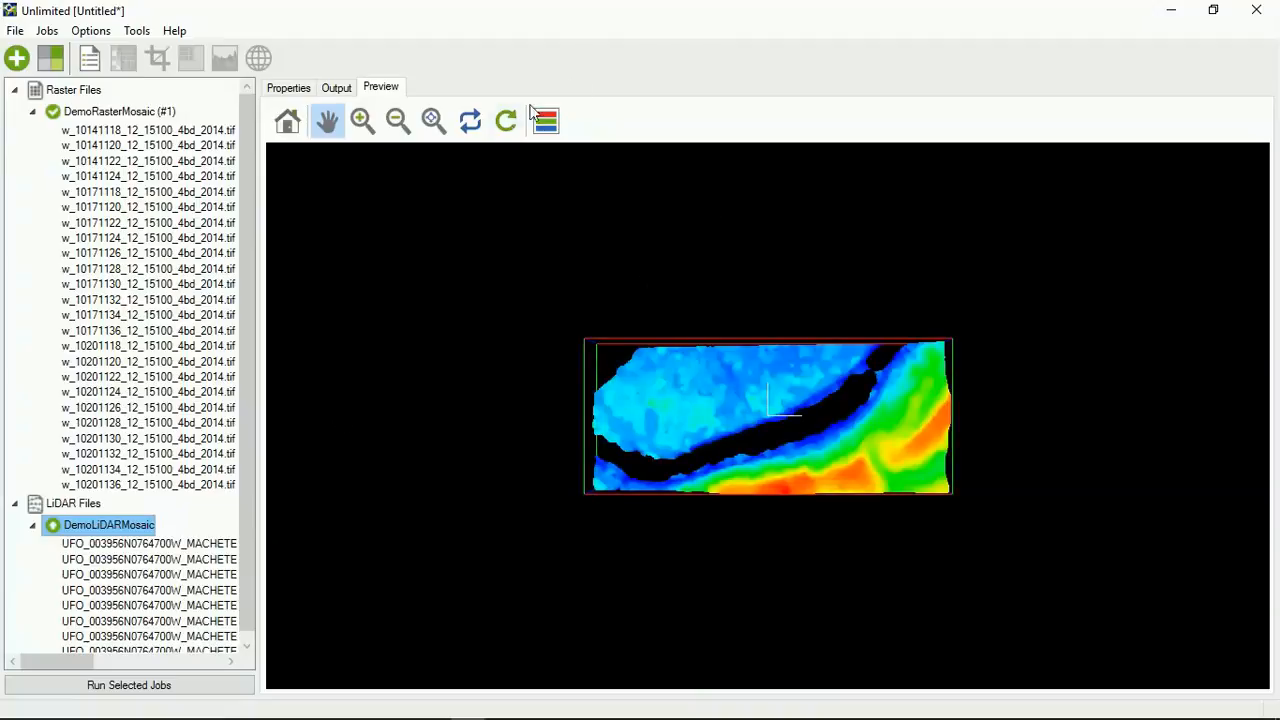
Step: Try Z and then X as the alpha channel on the LiDAR point preview
click(544, 120)
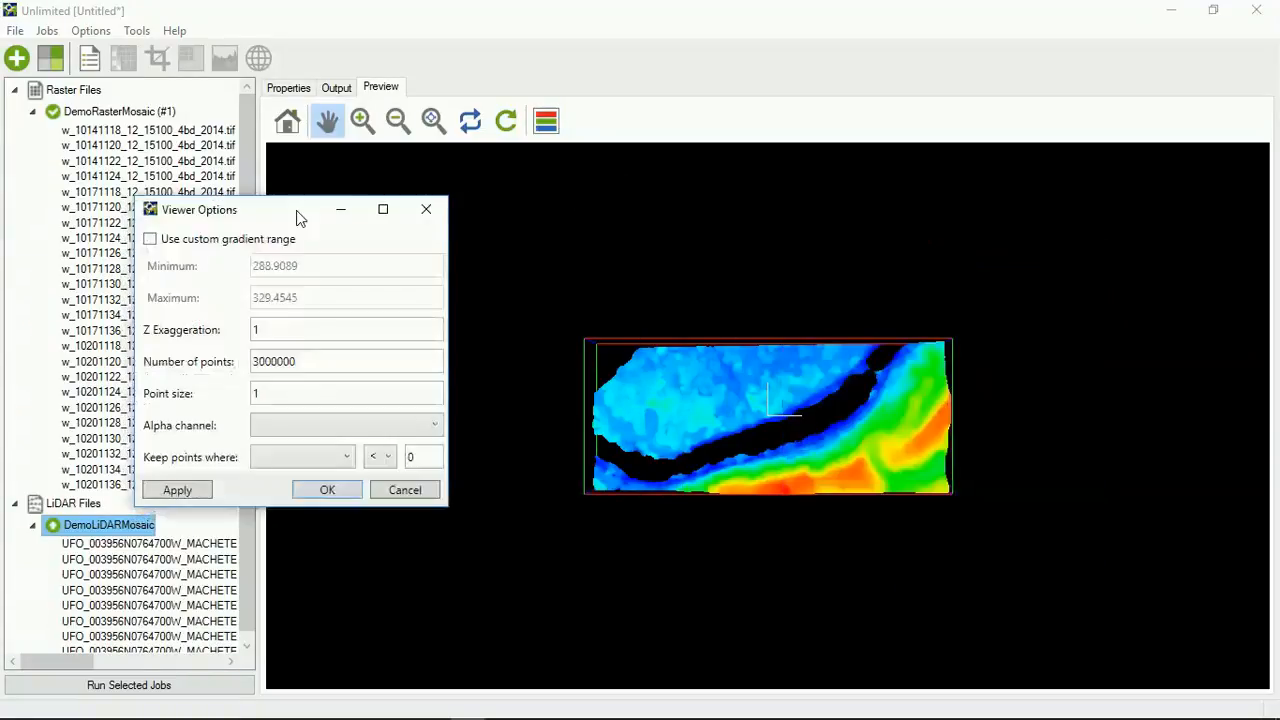
click(434, 424)
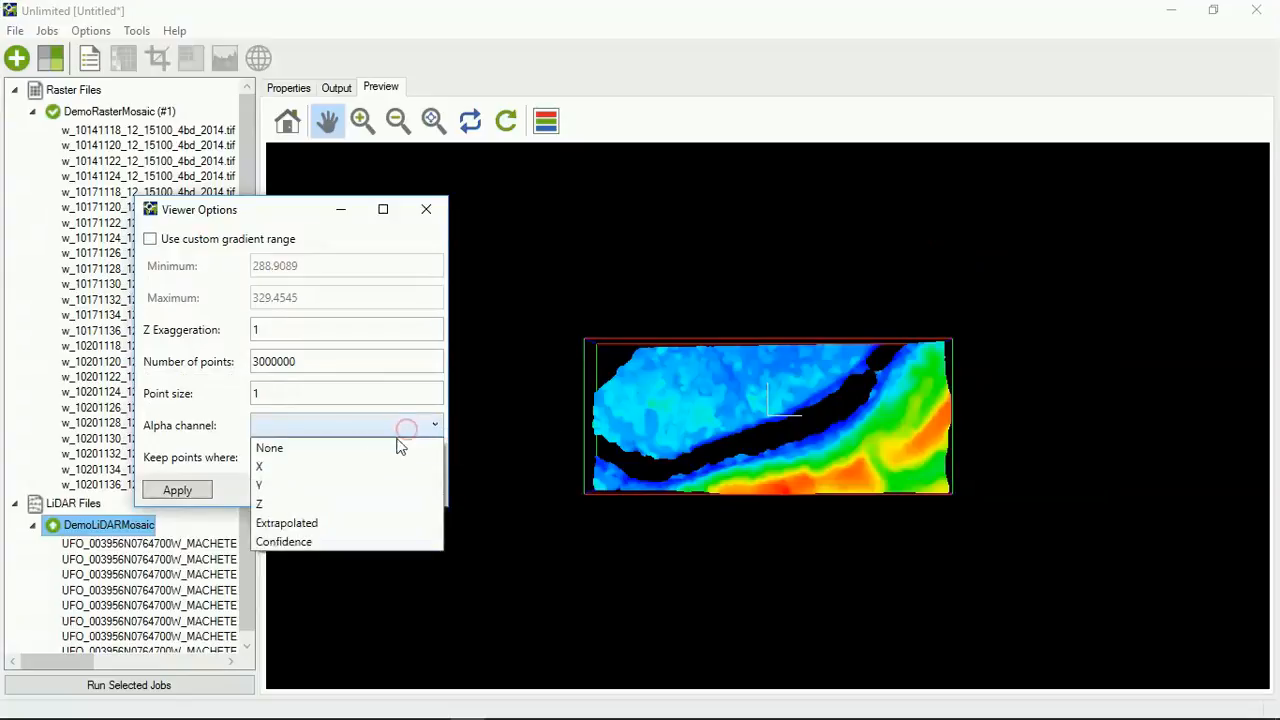
click(260, 504)
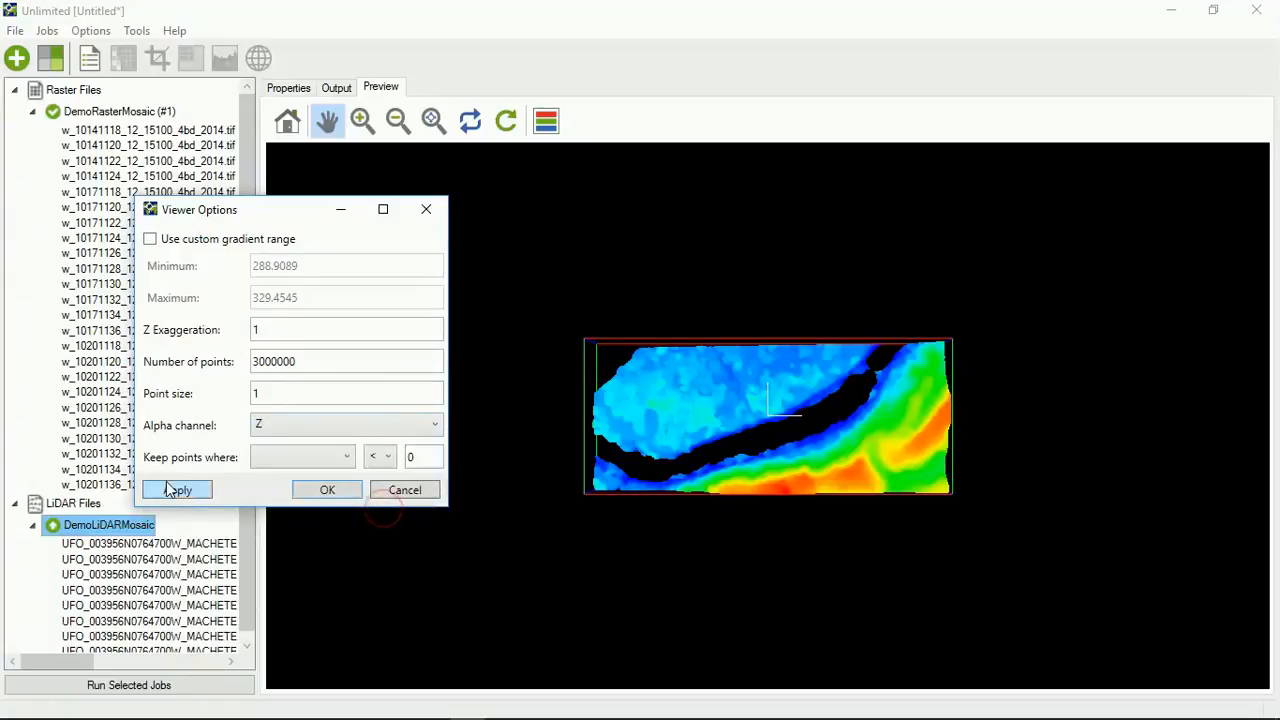
click(176, 488)
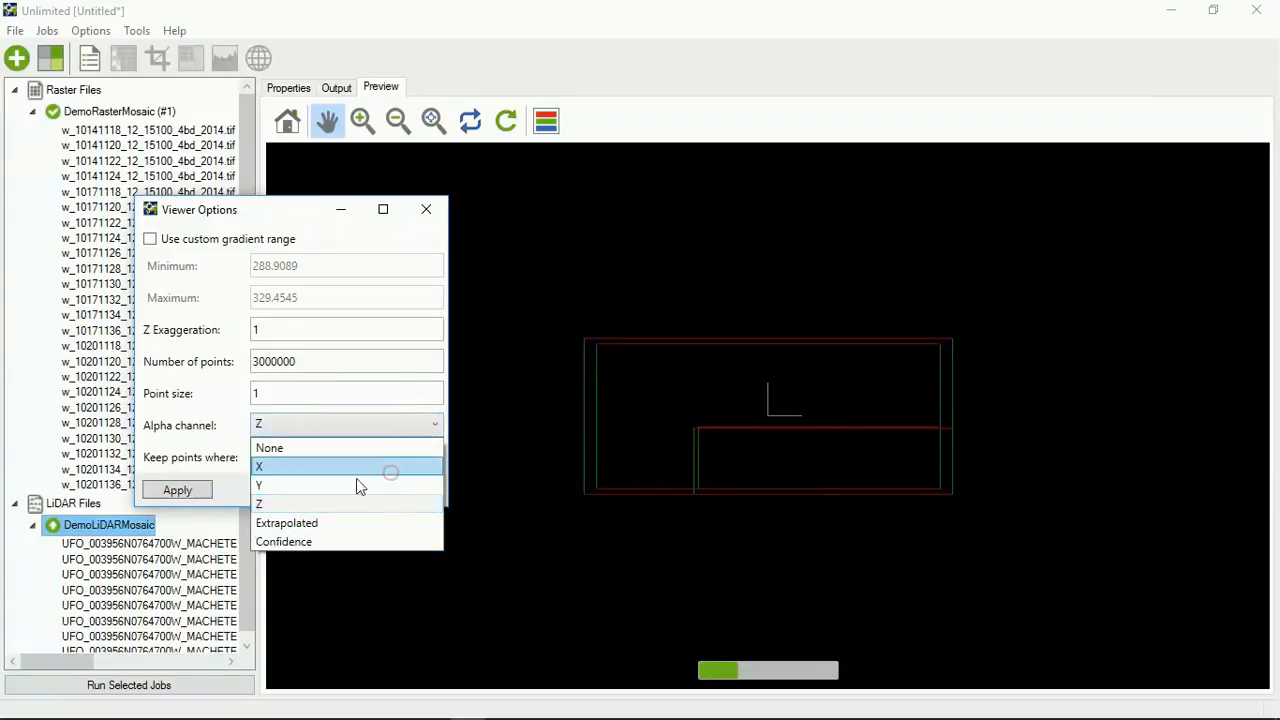
click(260, 466)
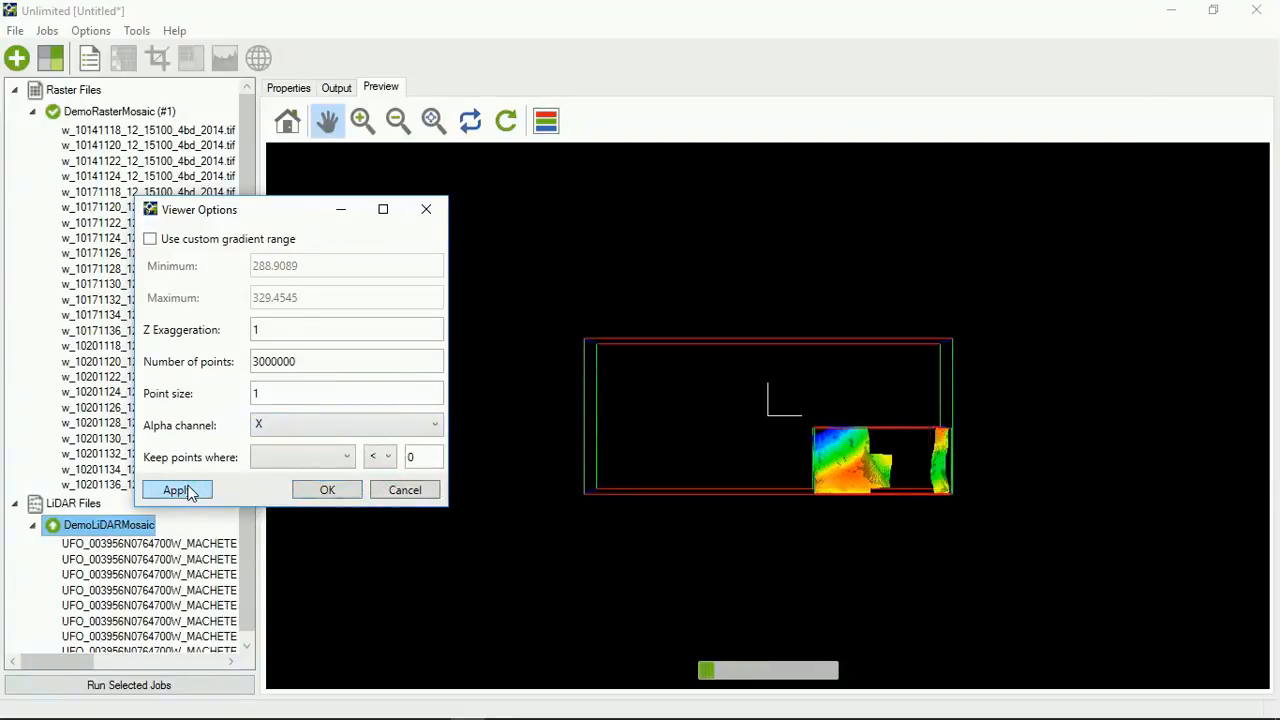
click(174, 490)
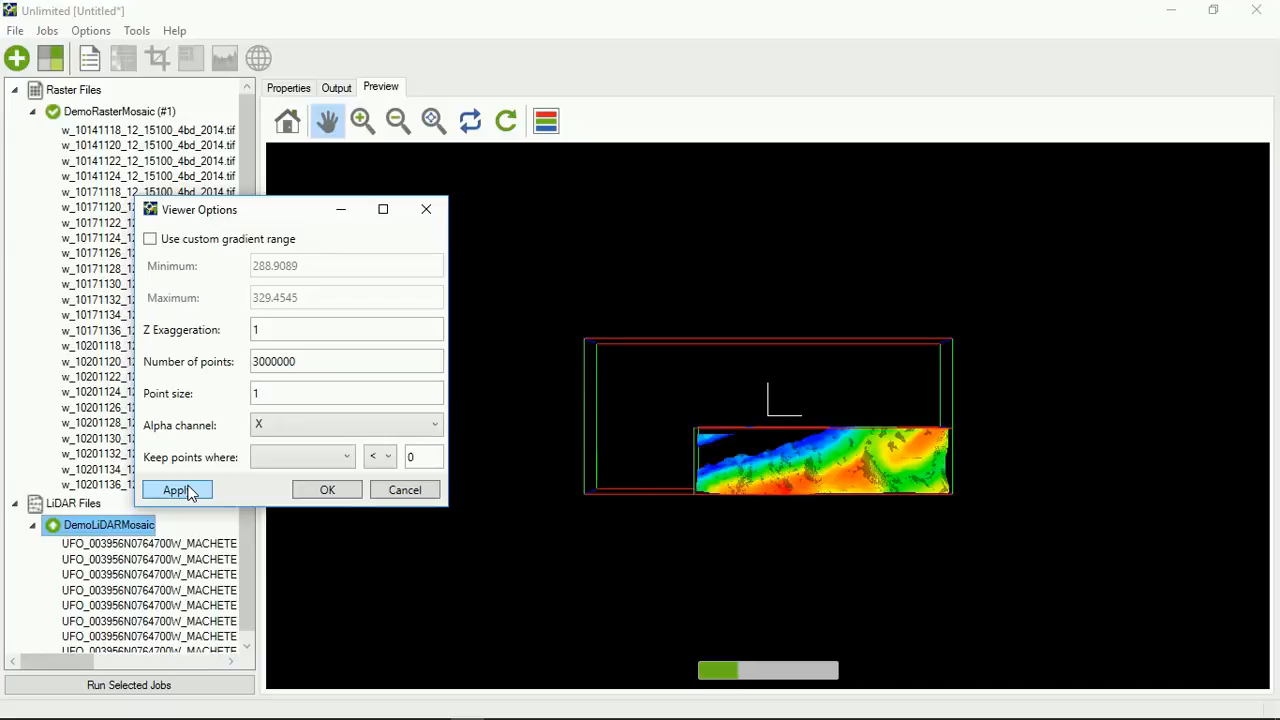
click(176, 490)
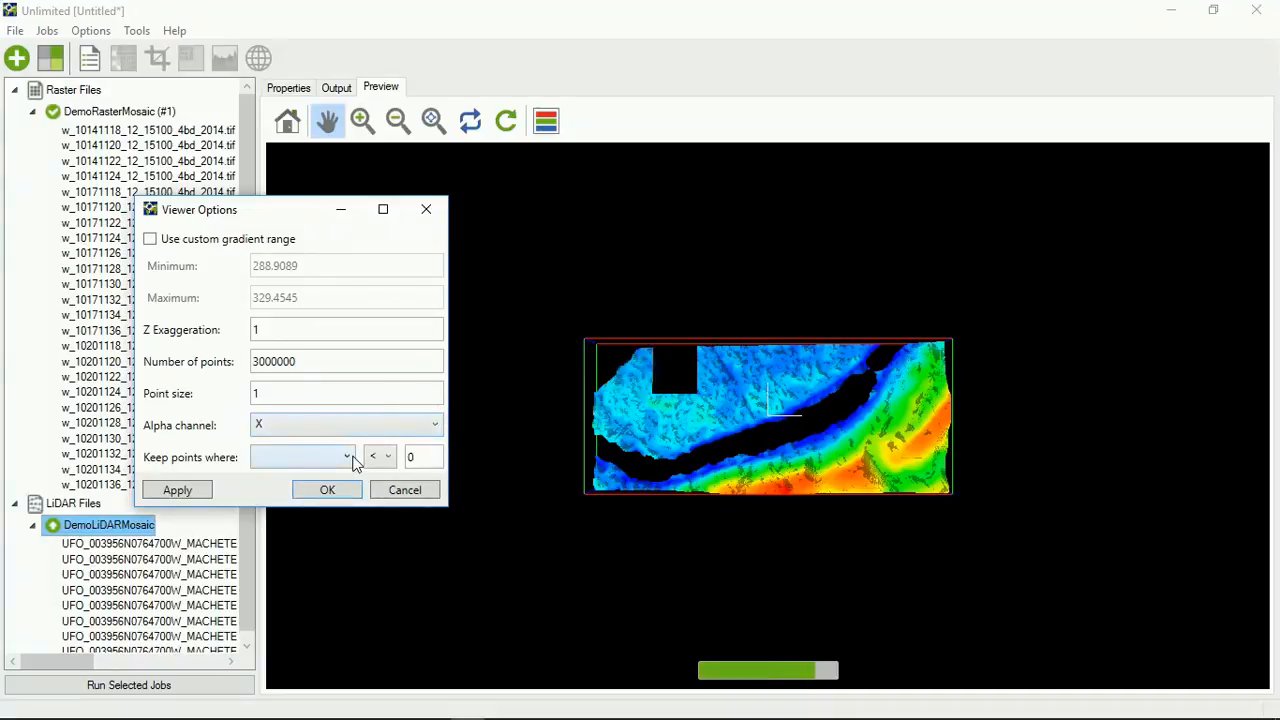
Step: Try Y as the alpha channel, then set it back to None and apply the viewer settings
click(434, 424)
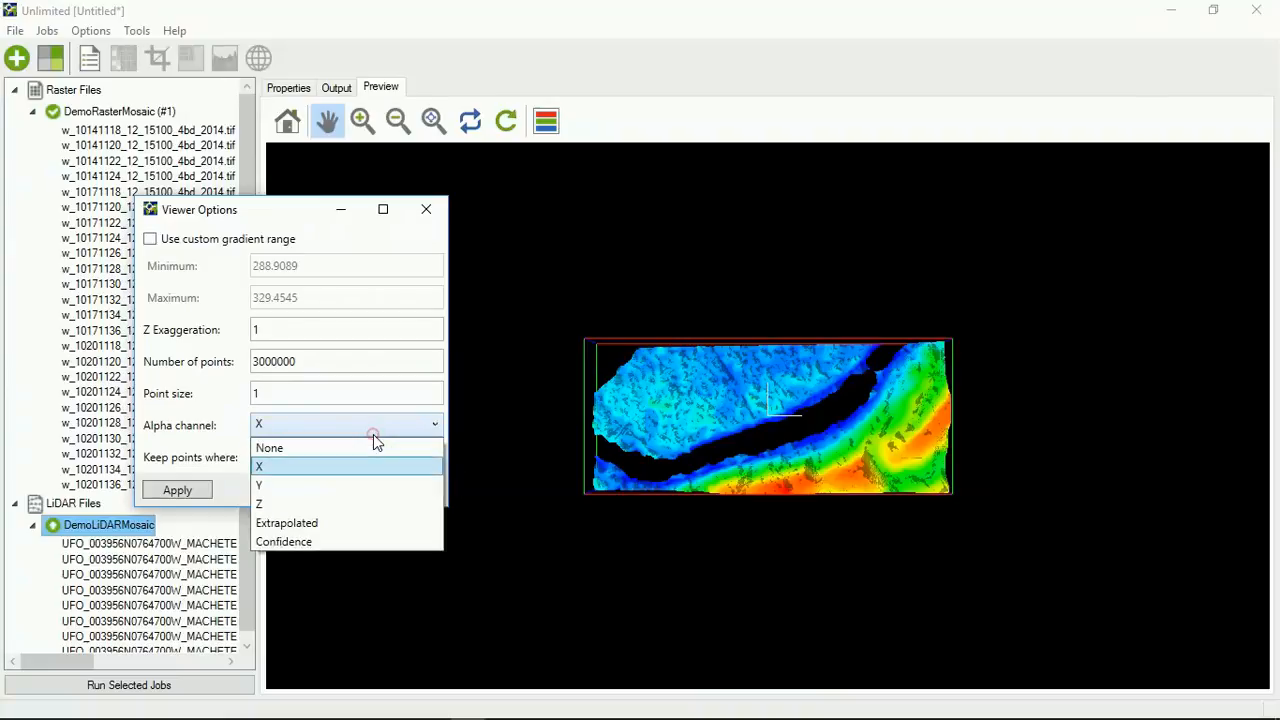
click(260, 486)
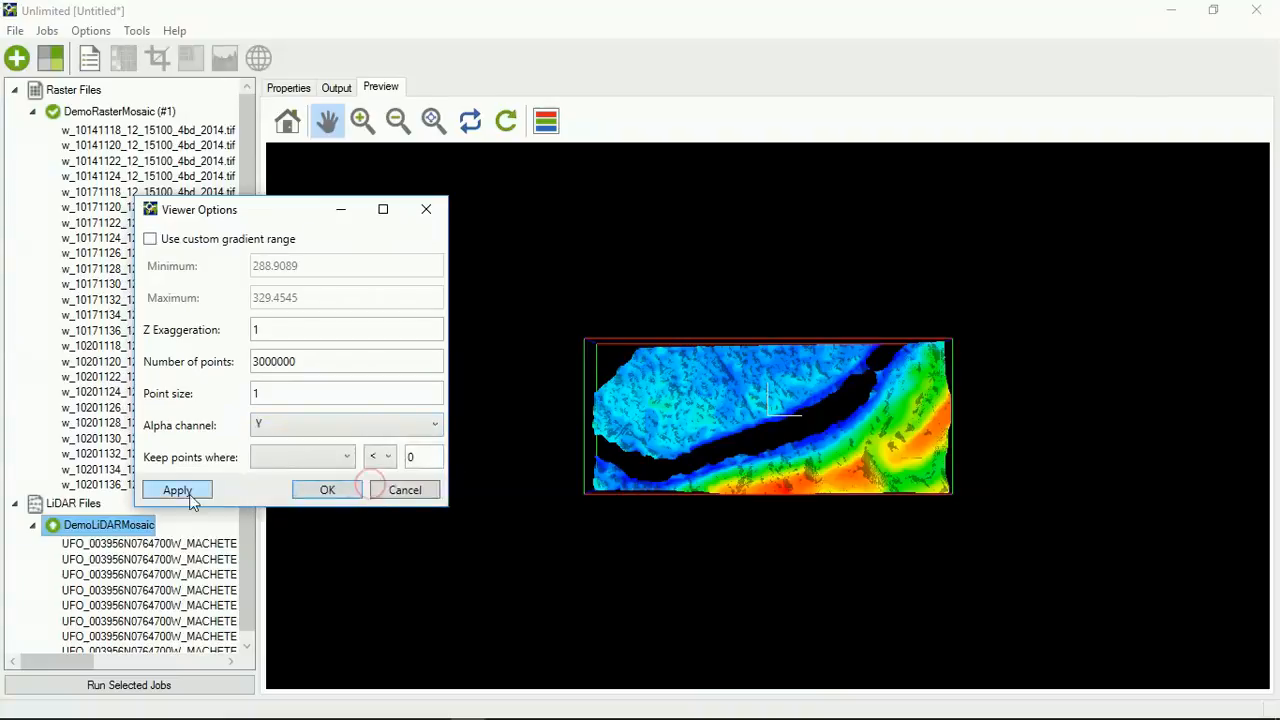
mouse_move(386, 456)
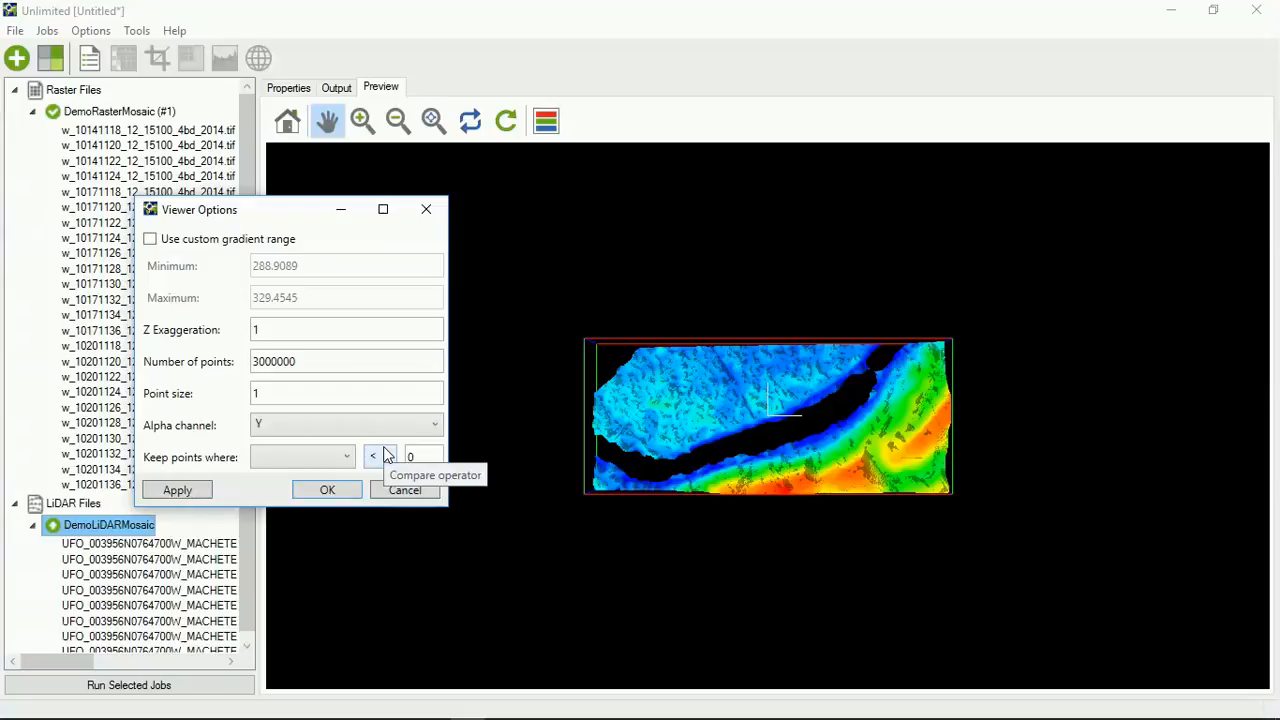
mouse_move(168, 486)
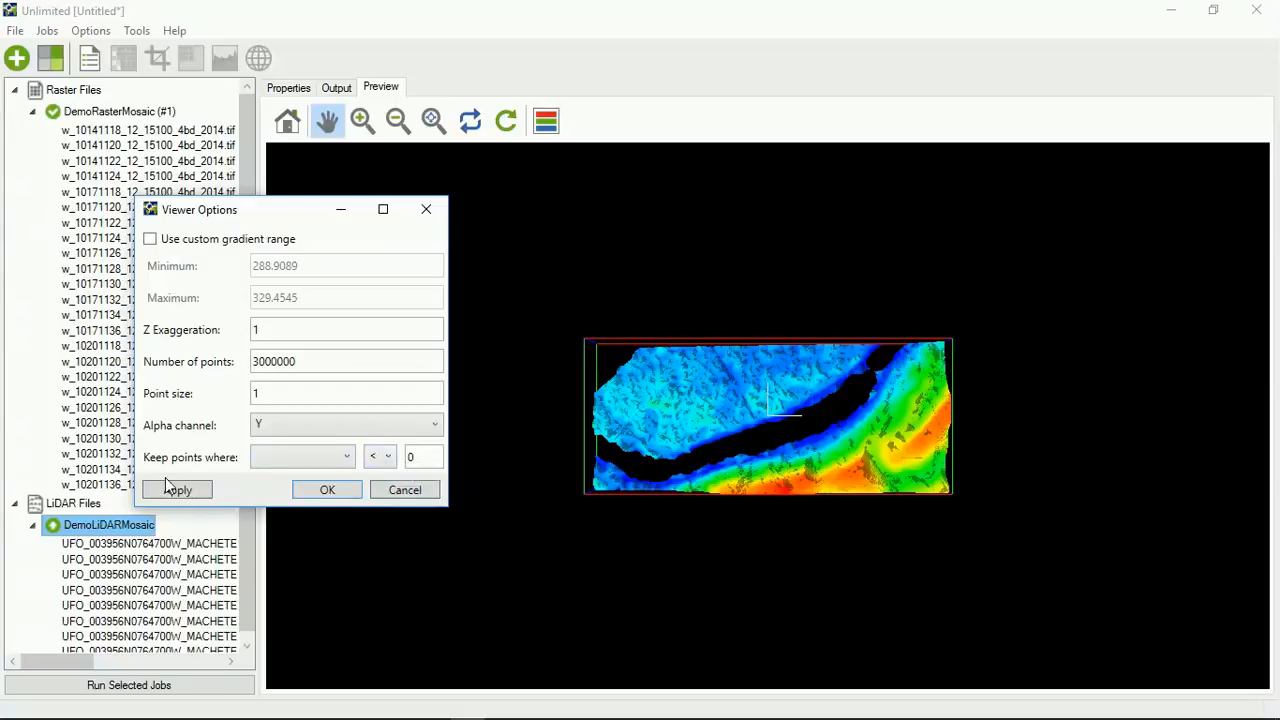
click(176, 490)
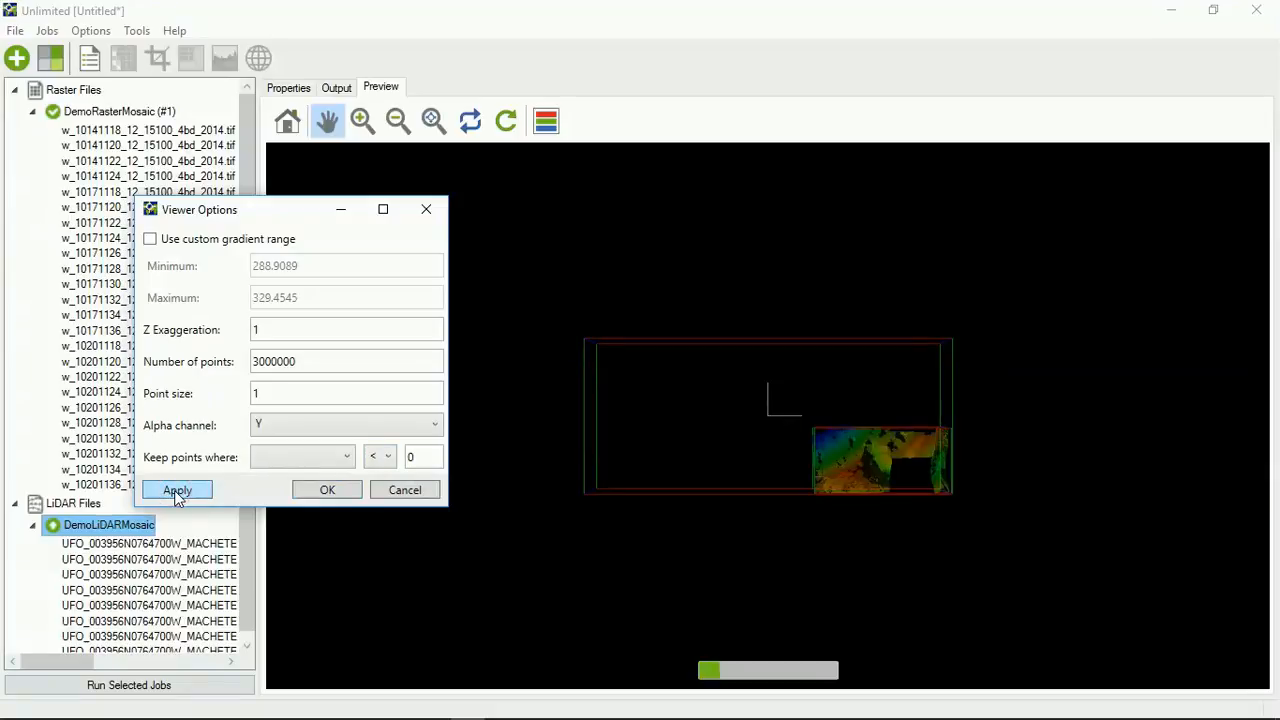
click(176, 488)
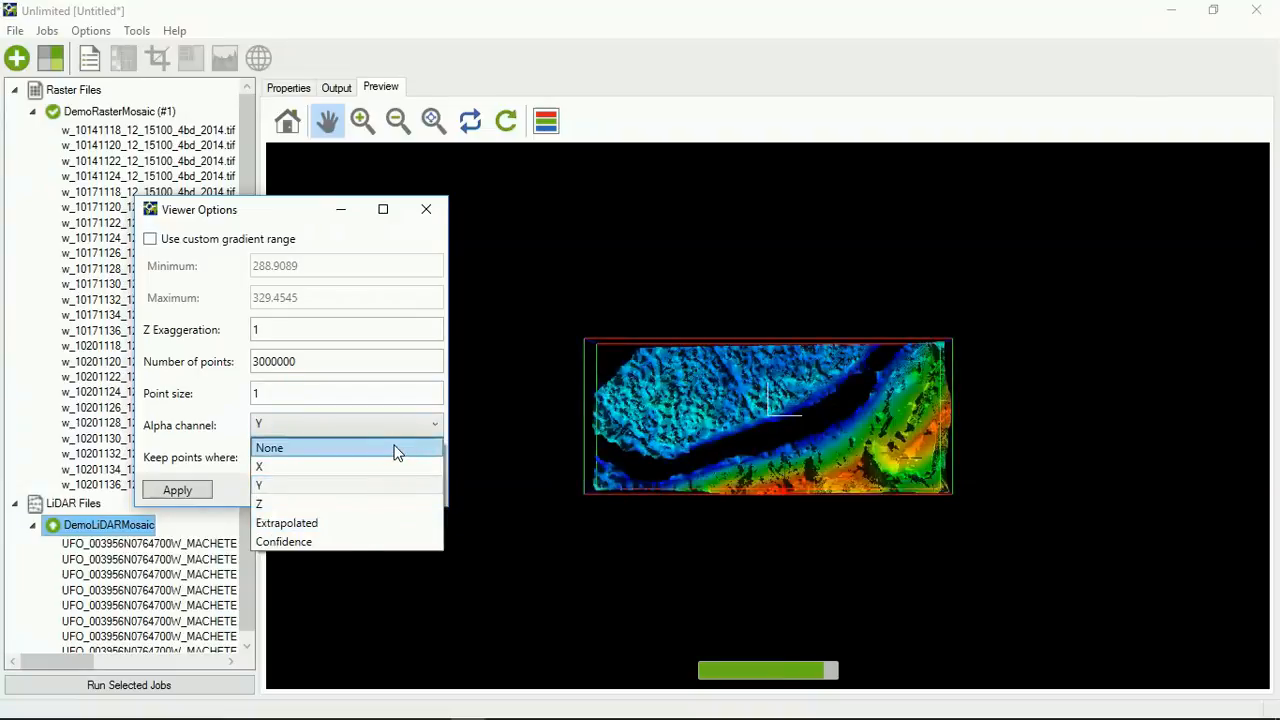
click(268, 448)
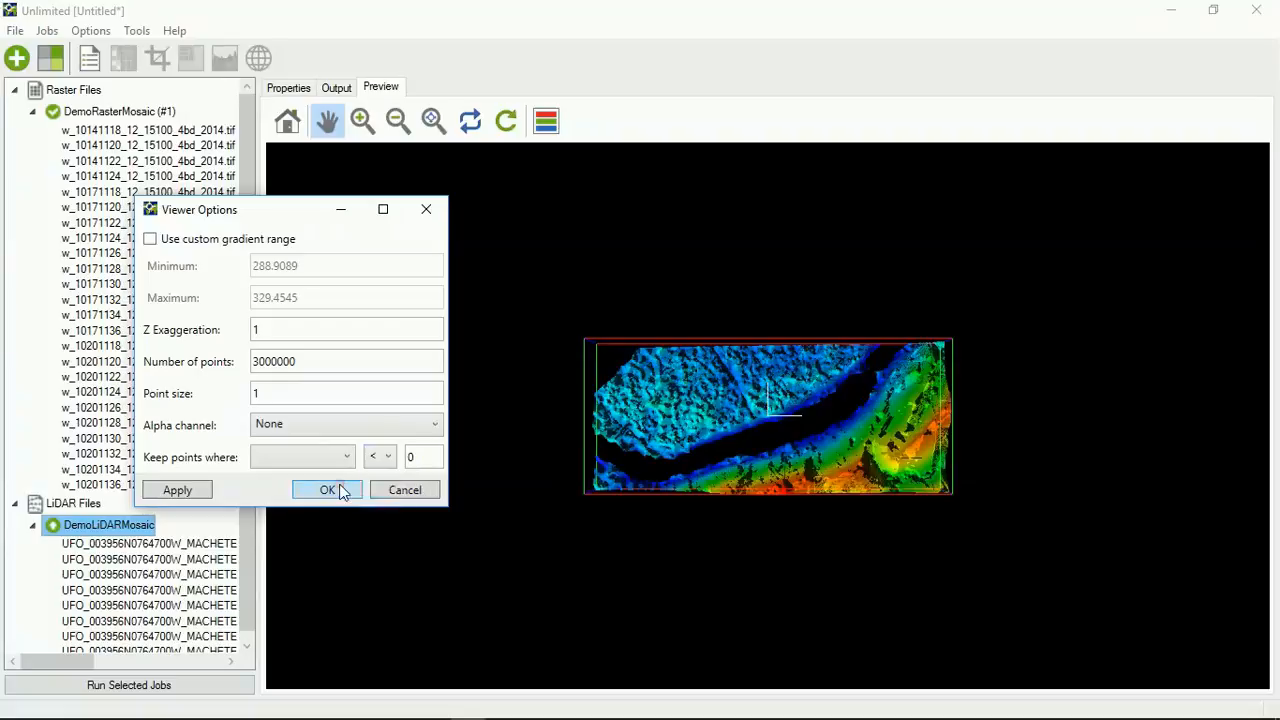
click(328, 490)
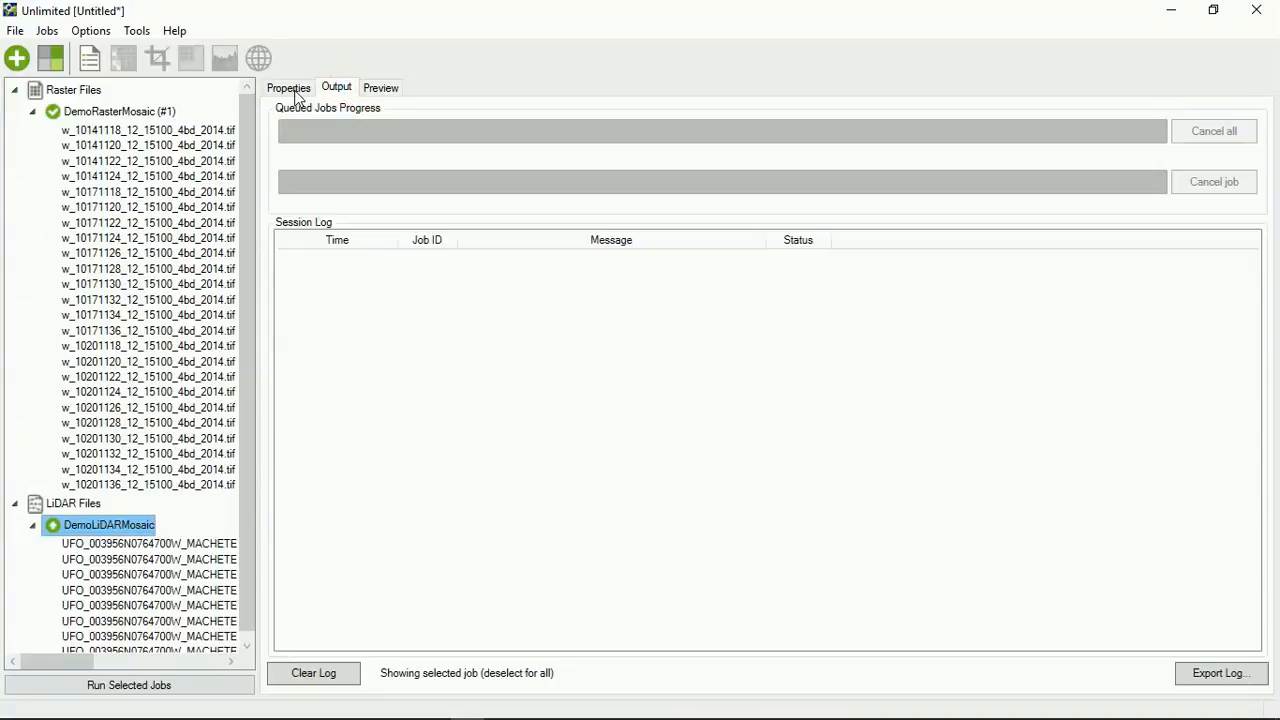
Step: Review LAZ versus MrSID Generation 4 in the Format list and keep MrSID Generation 4 at 2:1
click(288, 88)
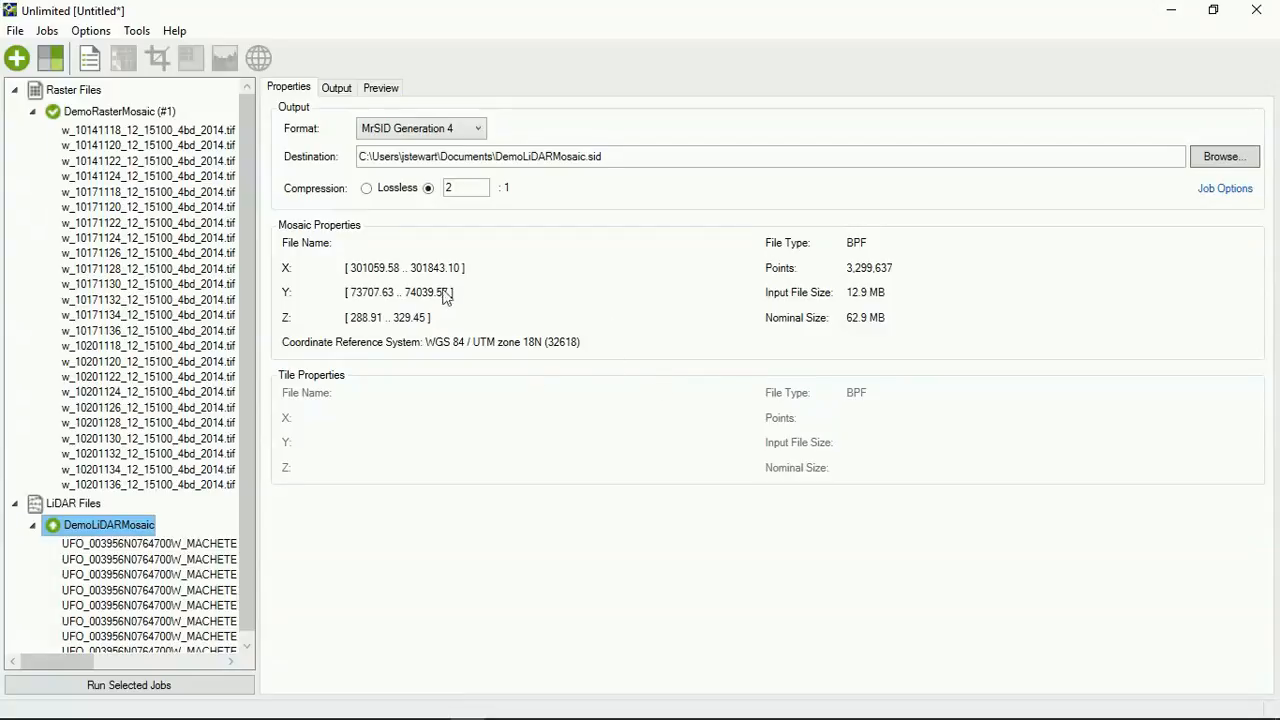
mouse_move(704, 130)
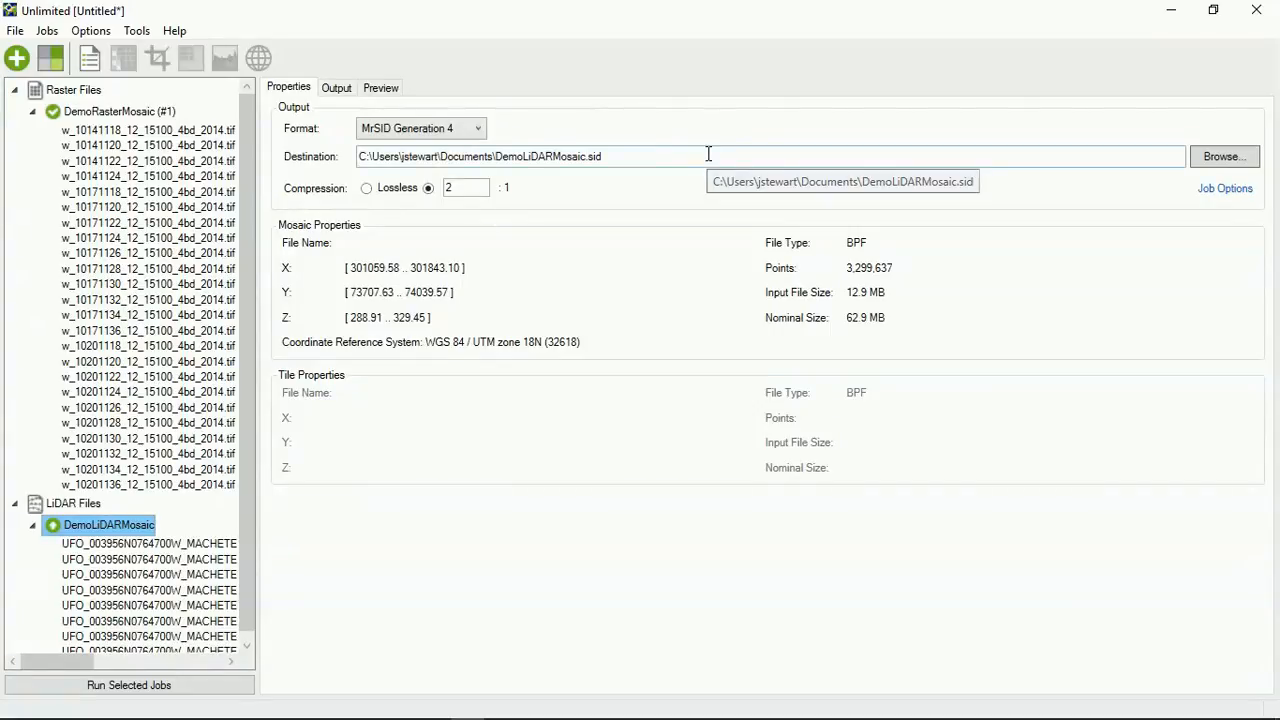
click(418, 128)
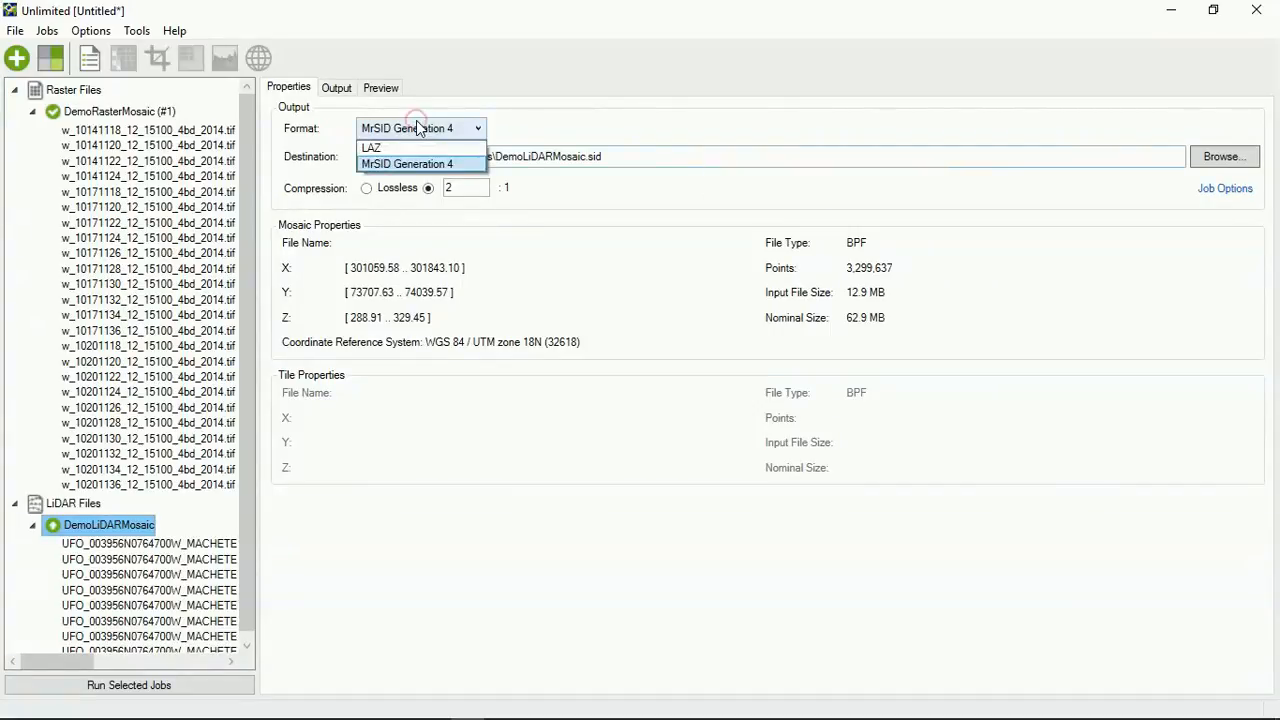
mouse_move(422, 148)
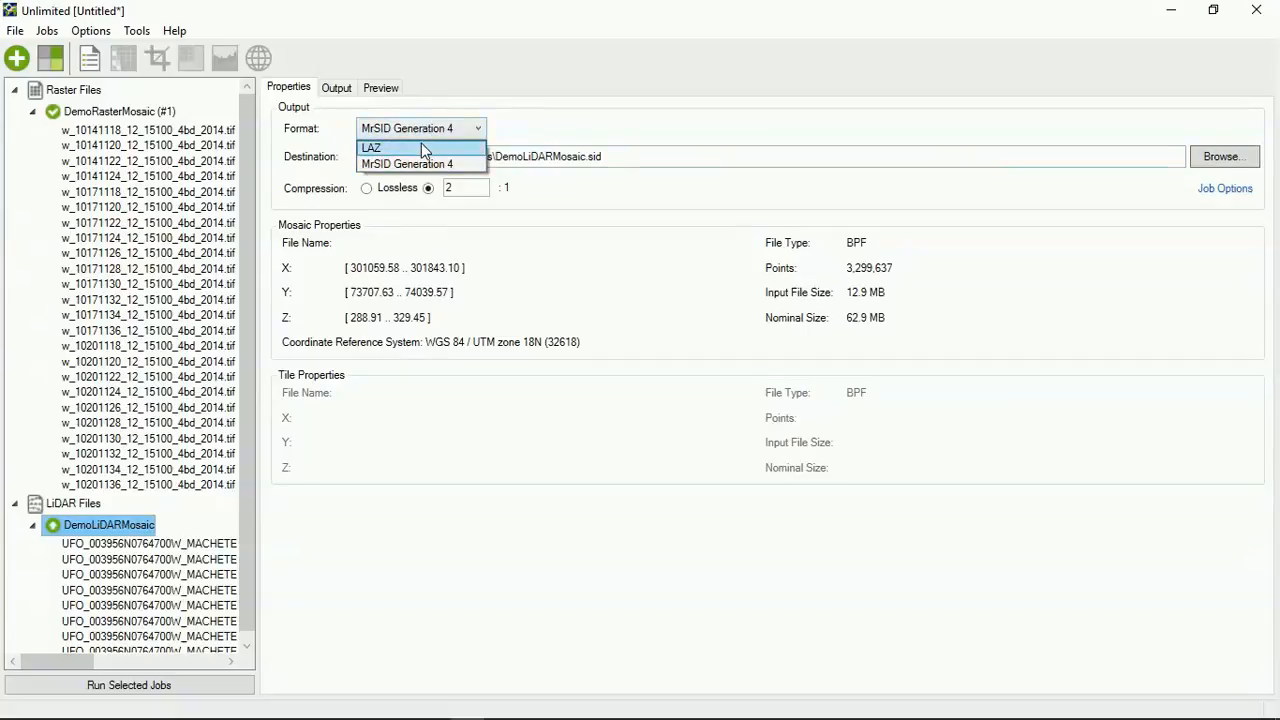
mouse_move(410, 164)
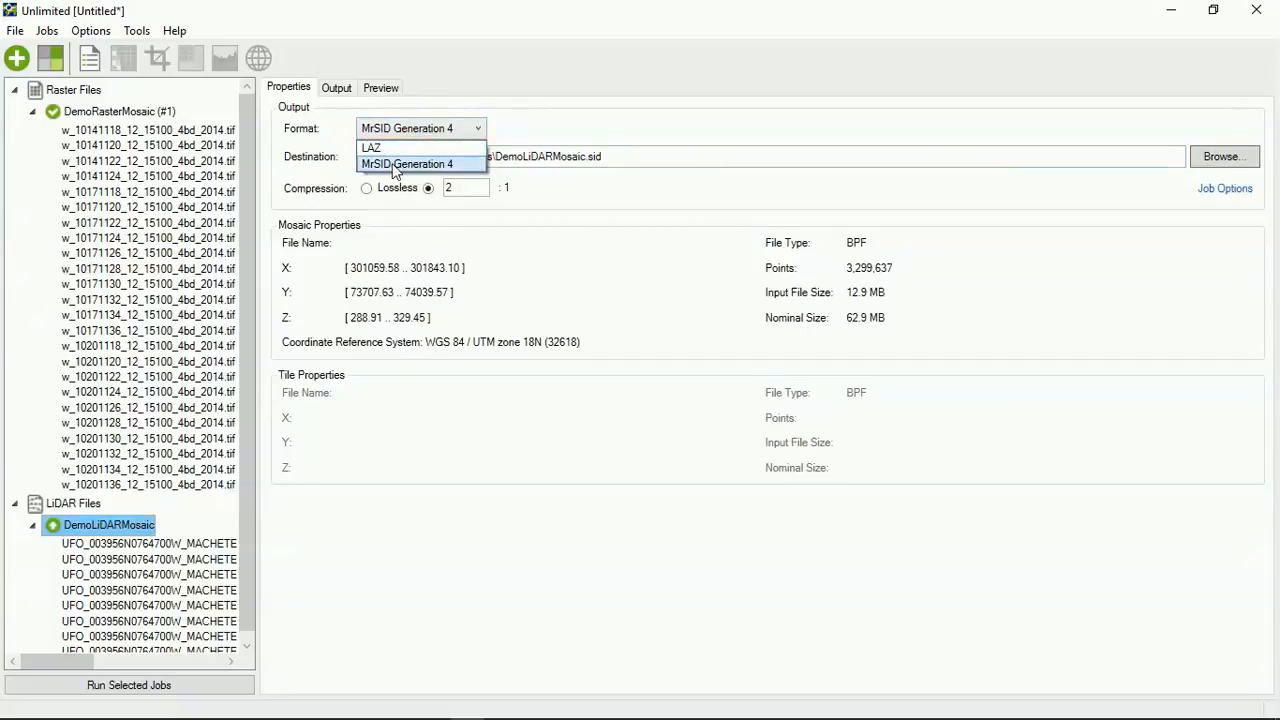
mouse_move(428, 176)
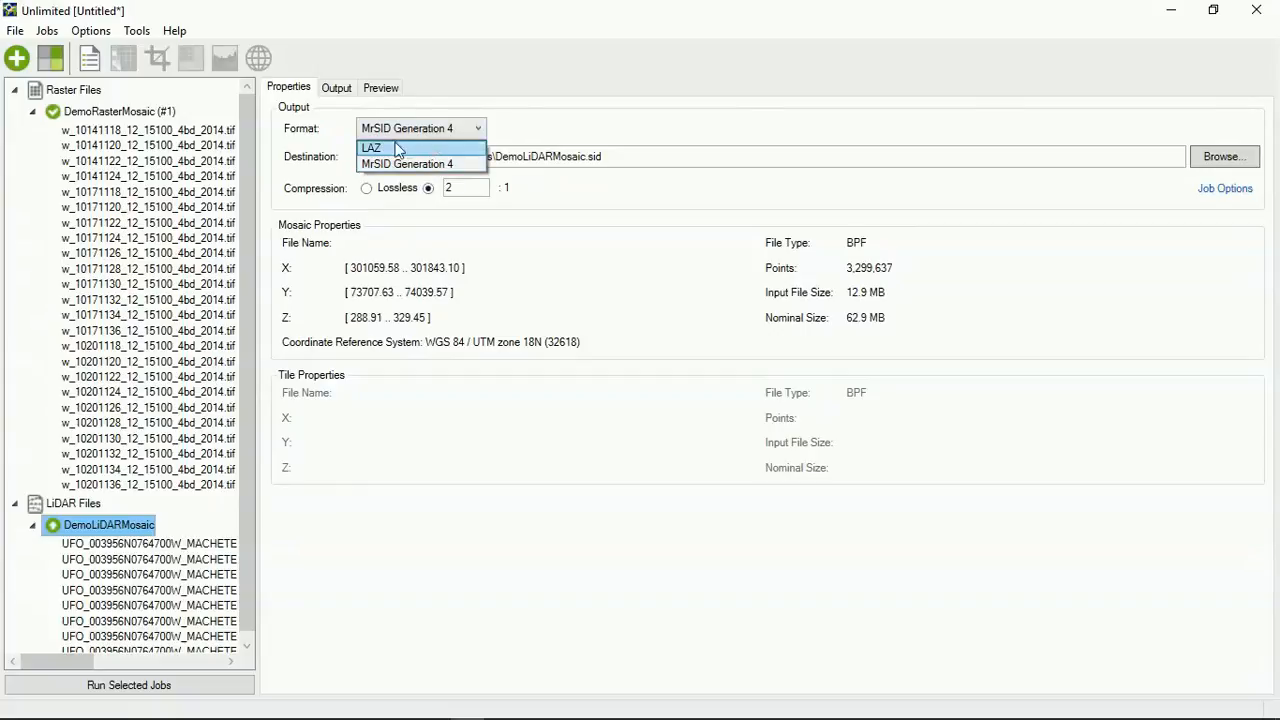
mouse_move(416, 164)
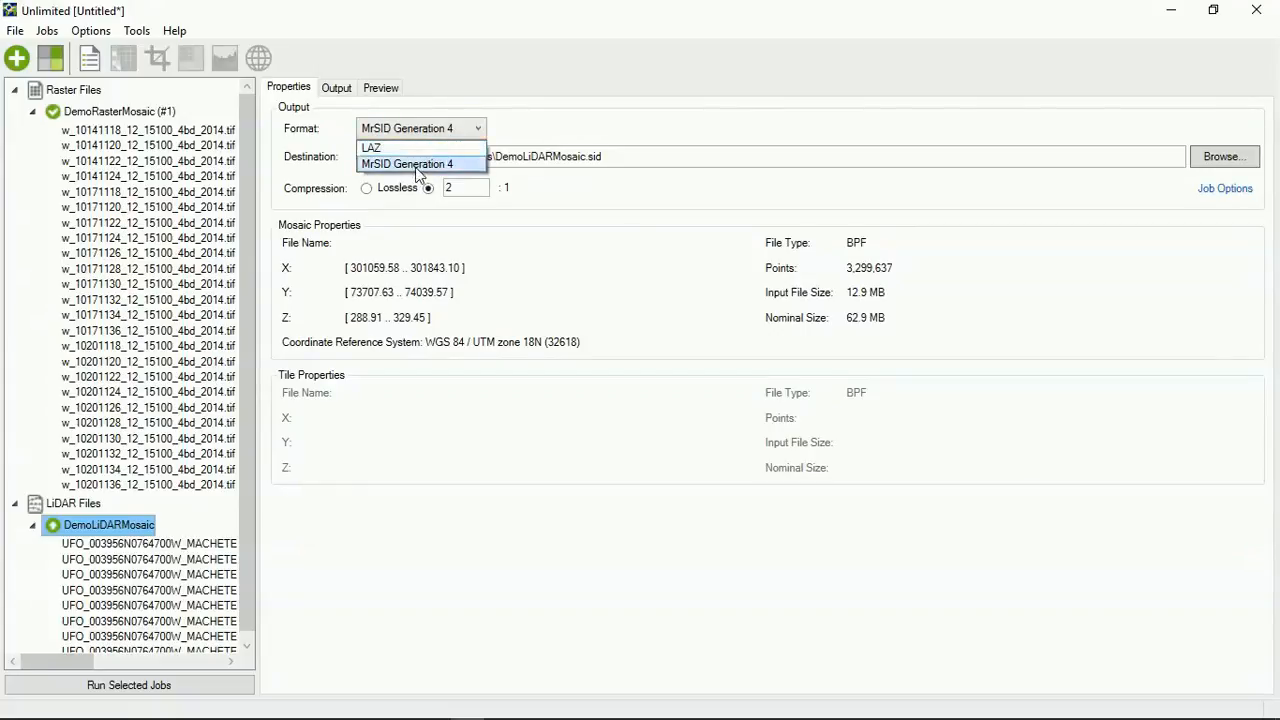
mouse_move(420, 148)
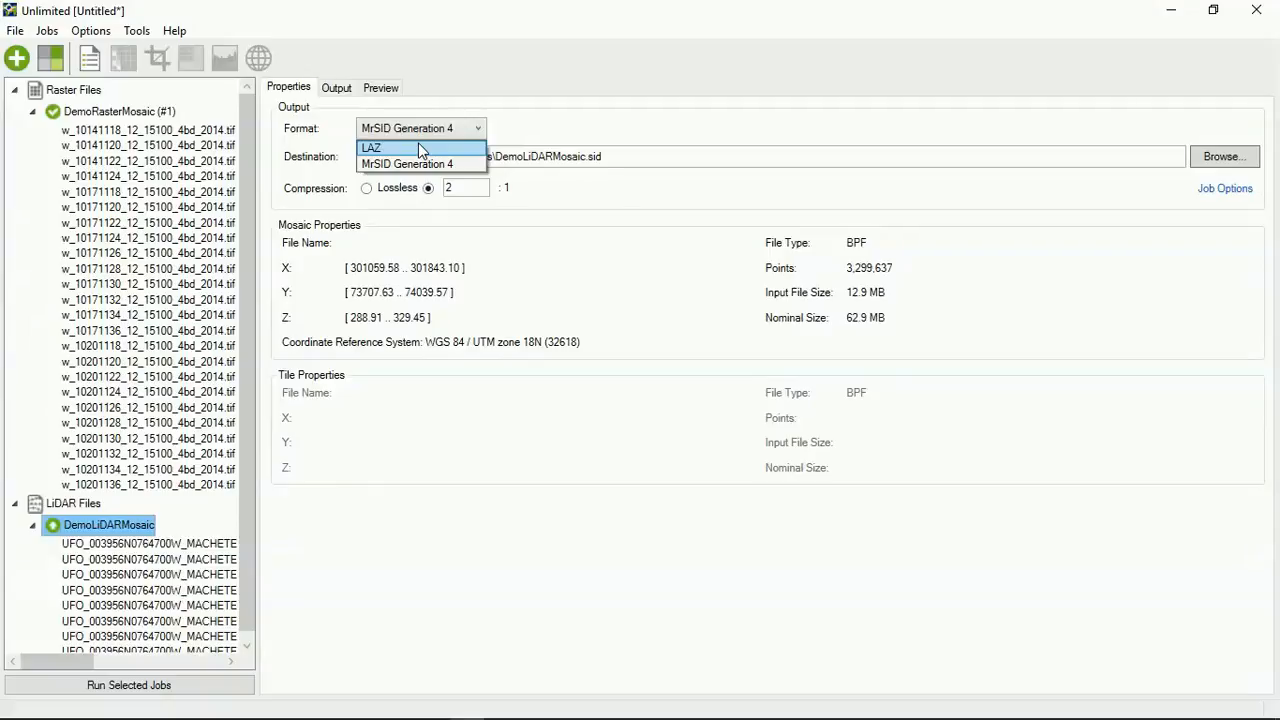
mouse_move(420, 164)
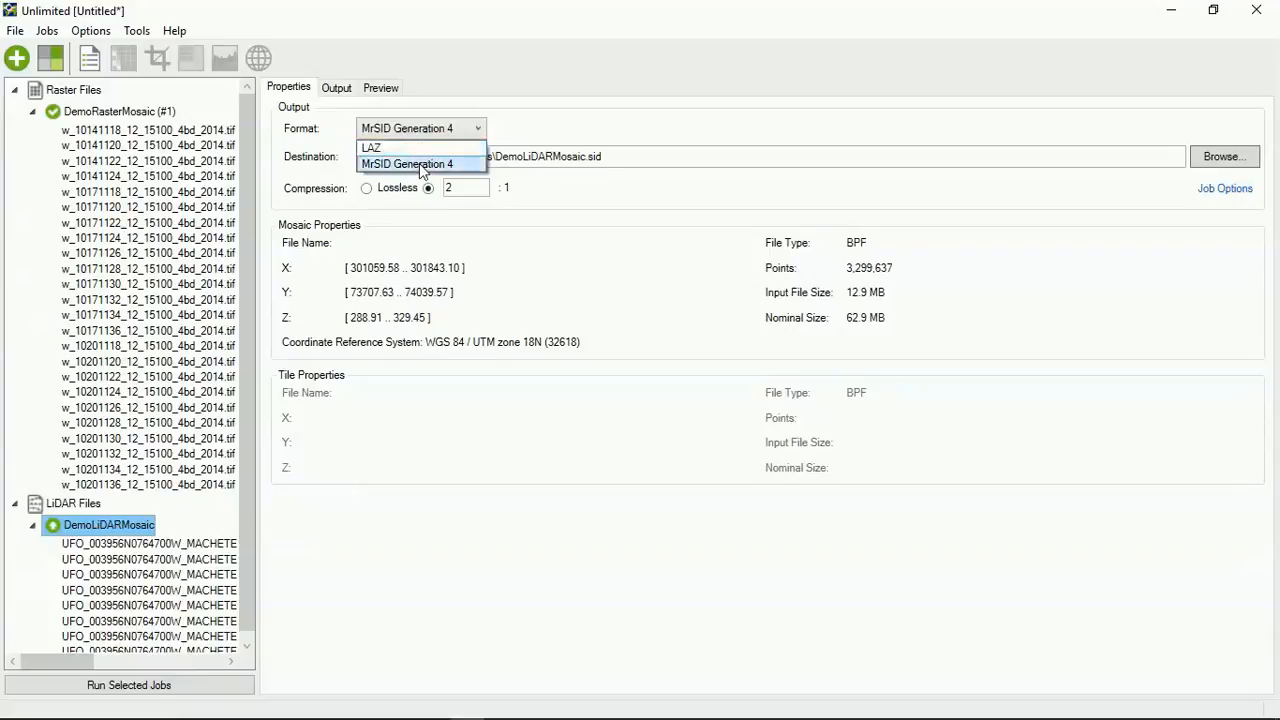
click(408, 164)
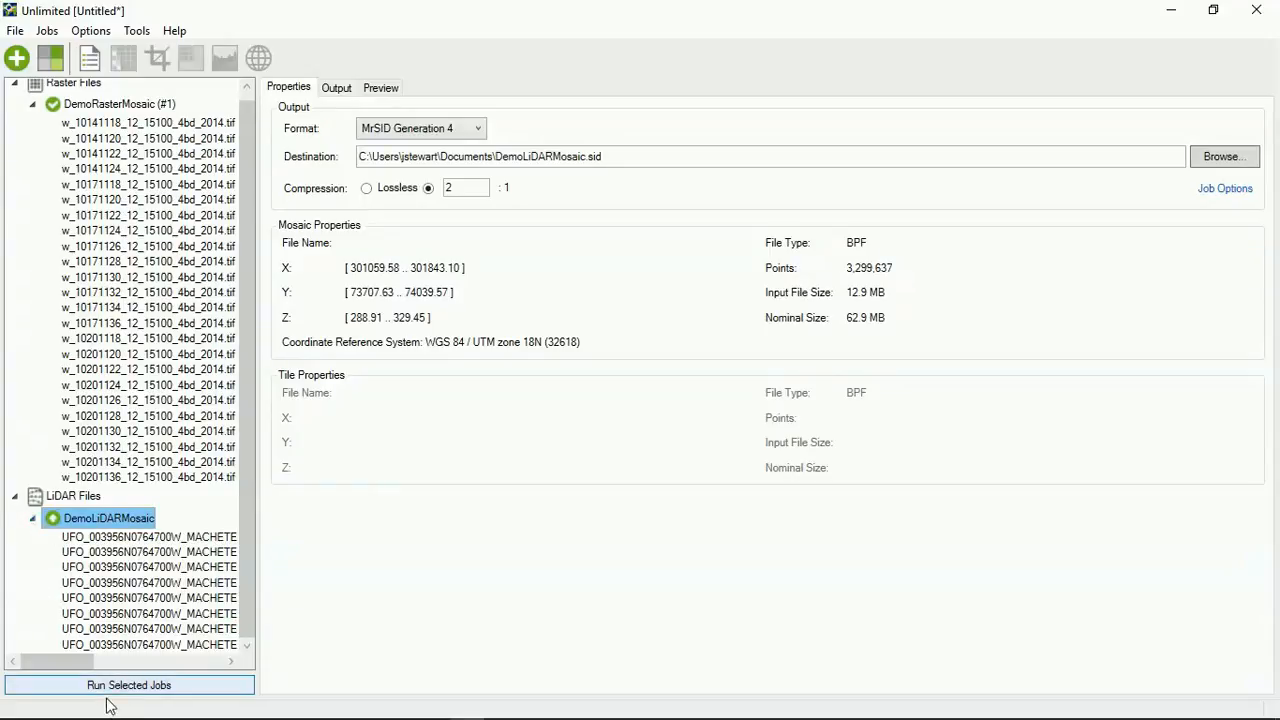
Step: Run the DemoLiDARMosaic job to a successful 14-second encode and collapse its file list
click(128, 684)
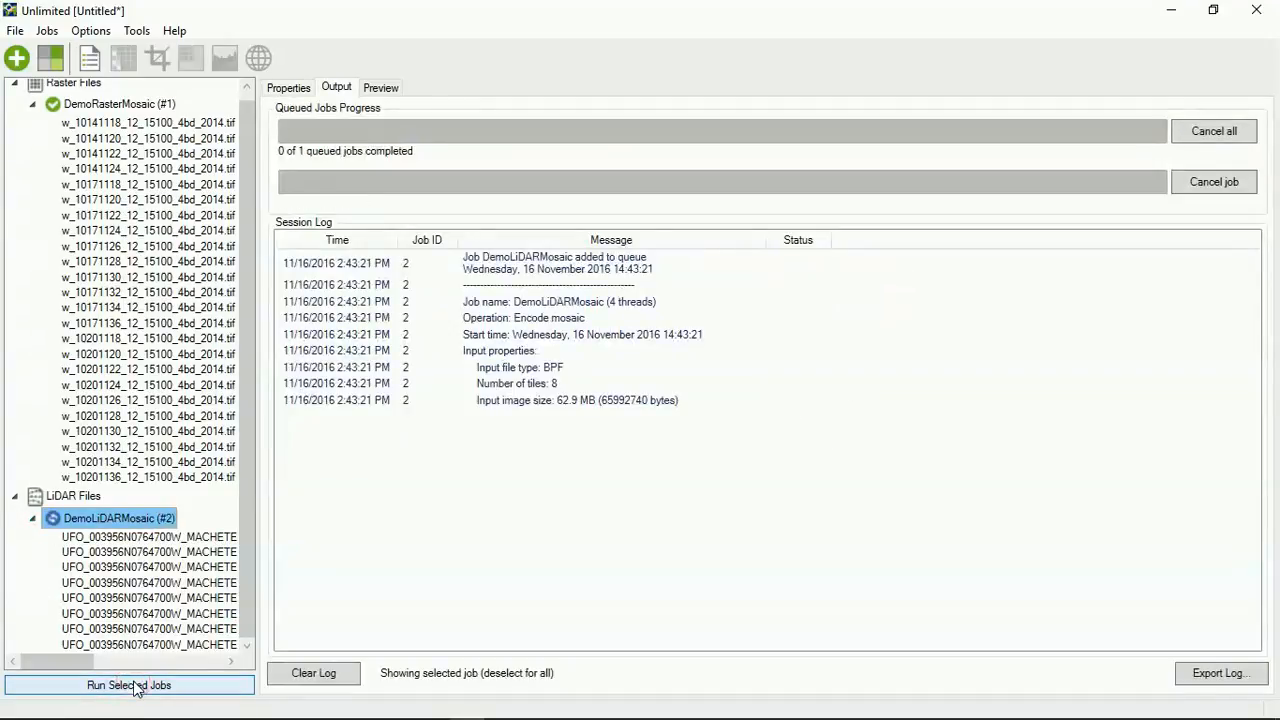
click(128, 684)
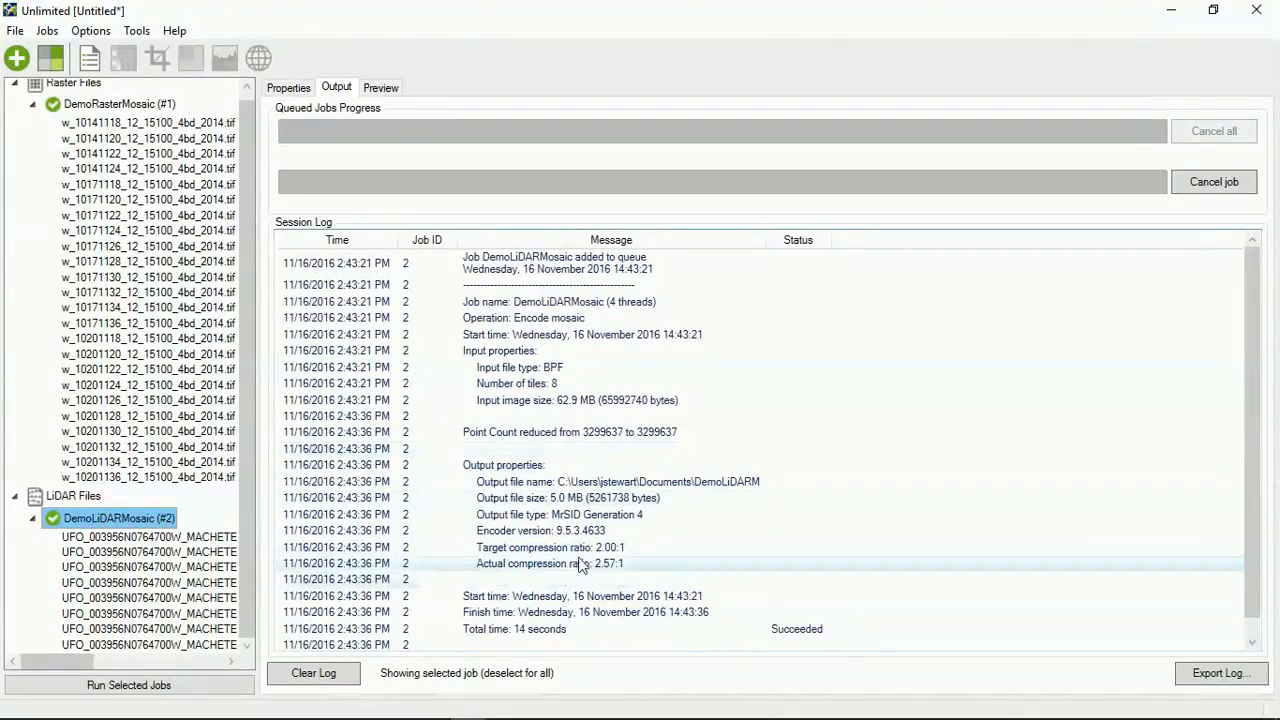
mouse_move(568, 576)
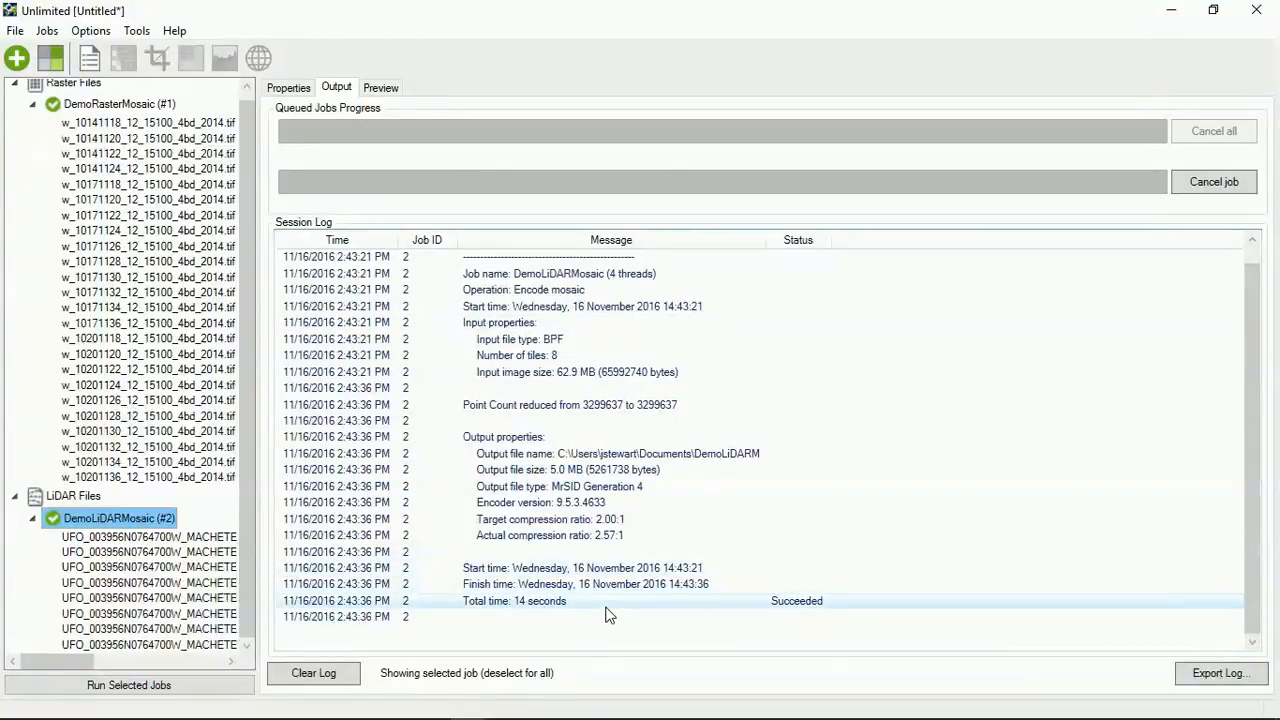
mouse_move(616, 604)
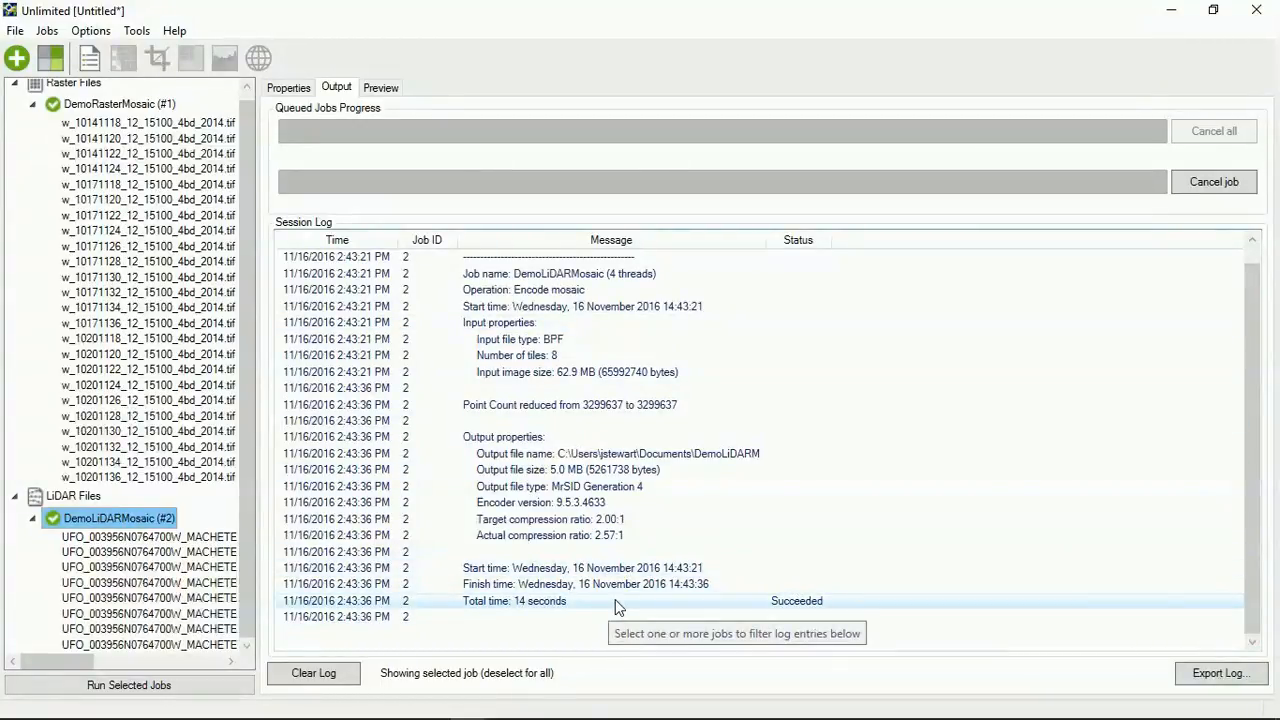
scroll(up, 3)
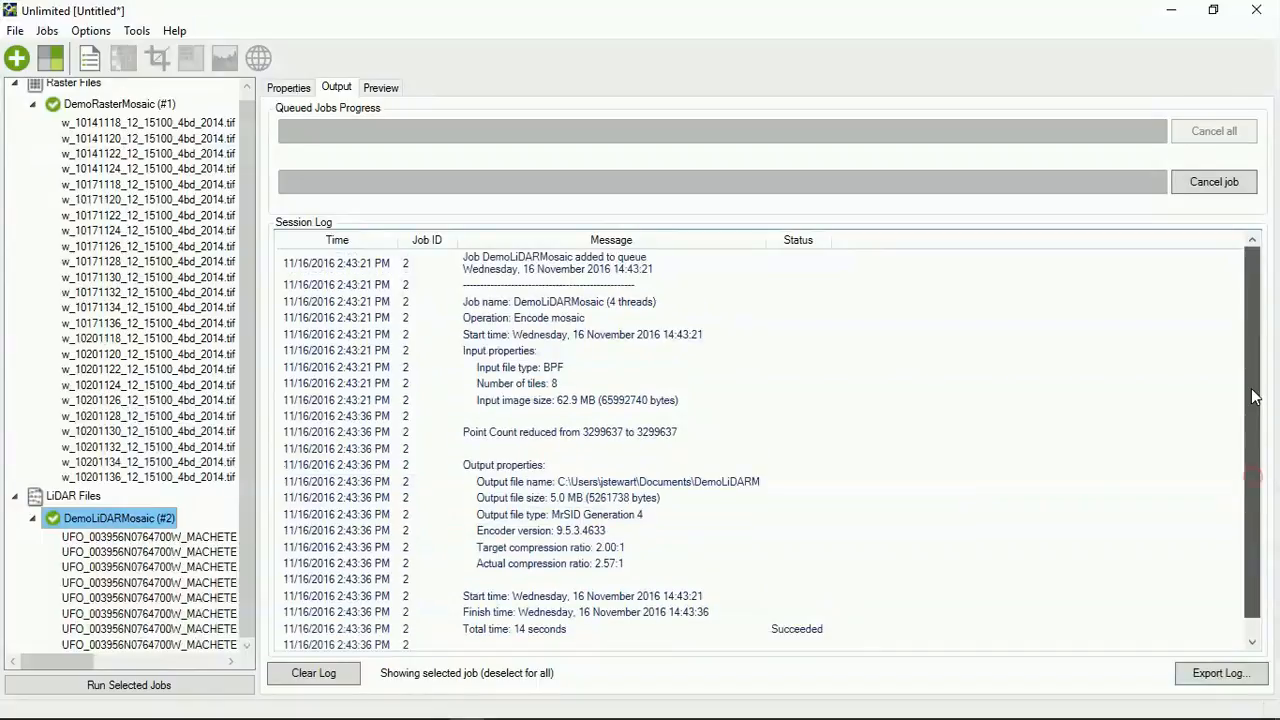
click(288, 88)
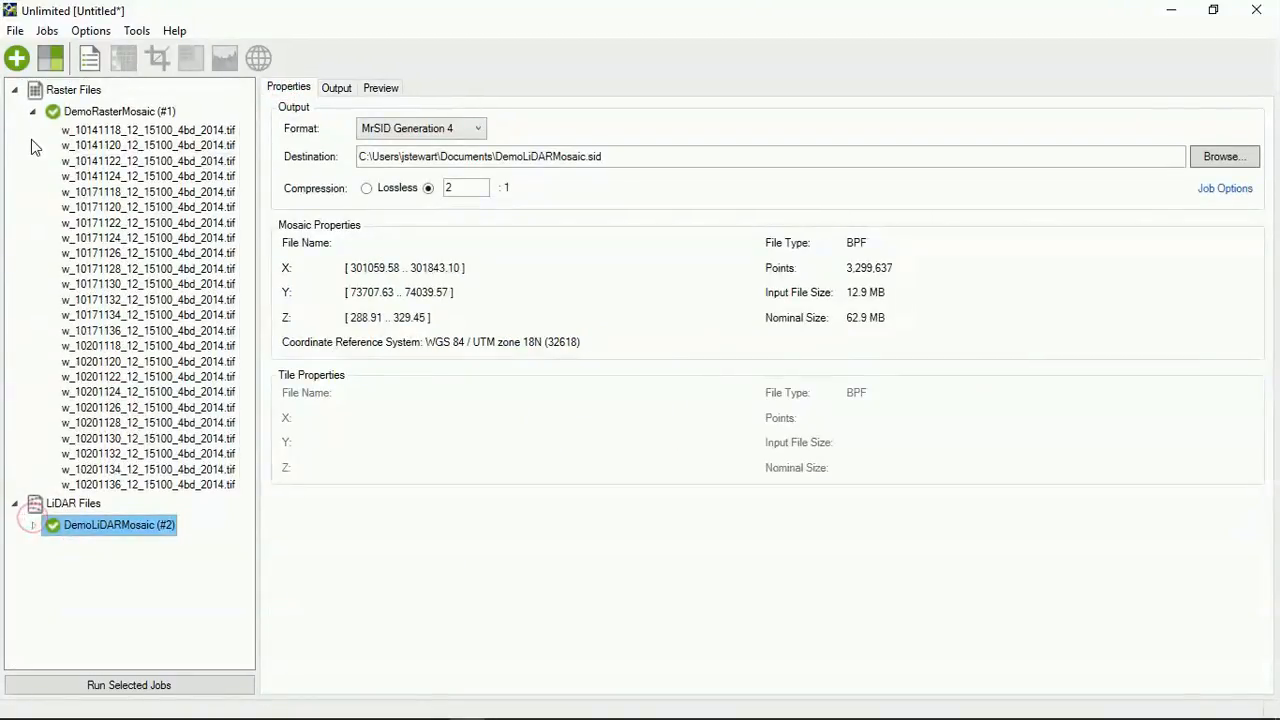
Step: Read DemoRasterMosaic's success log (2 min 32 s, 34.4 MB, 19.96:1) and collapse its tile list
click(116, 112)
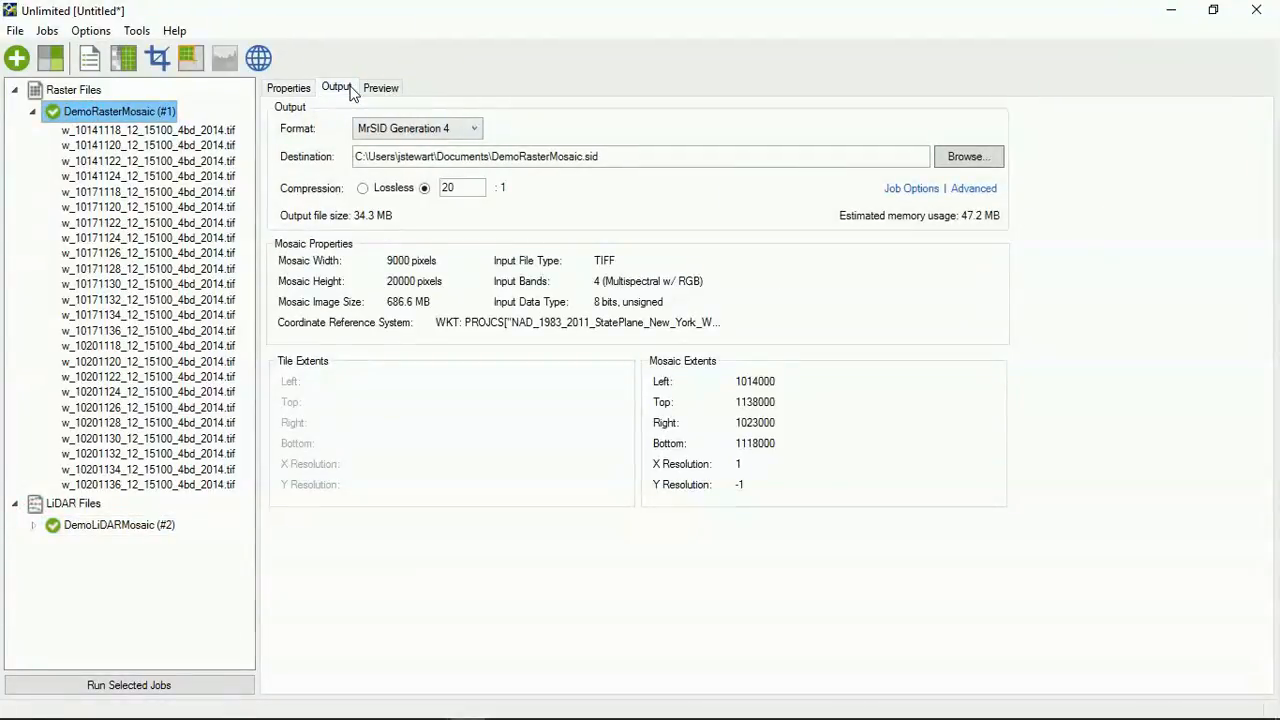
click(128, 684)
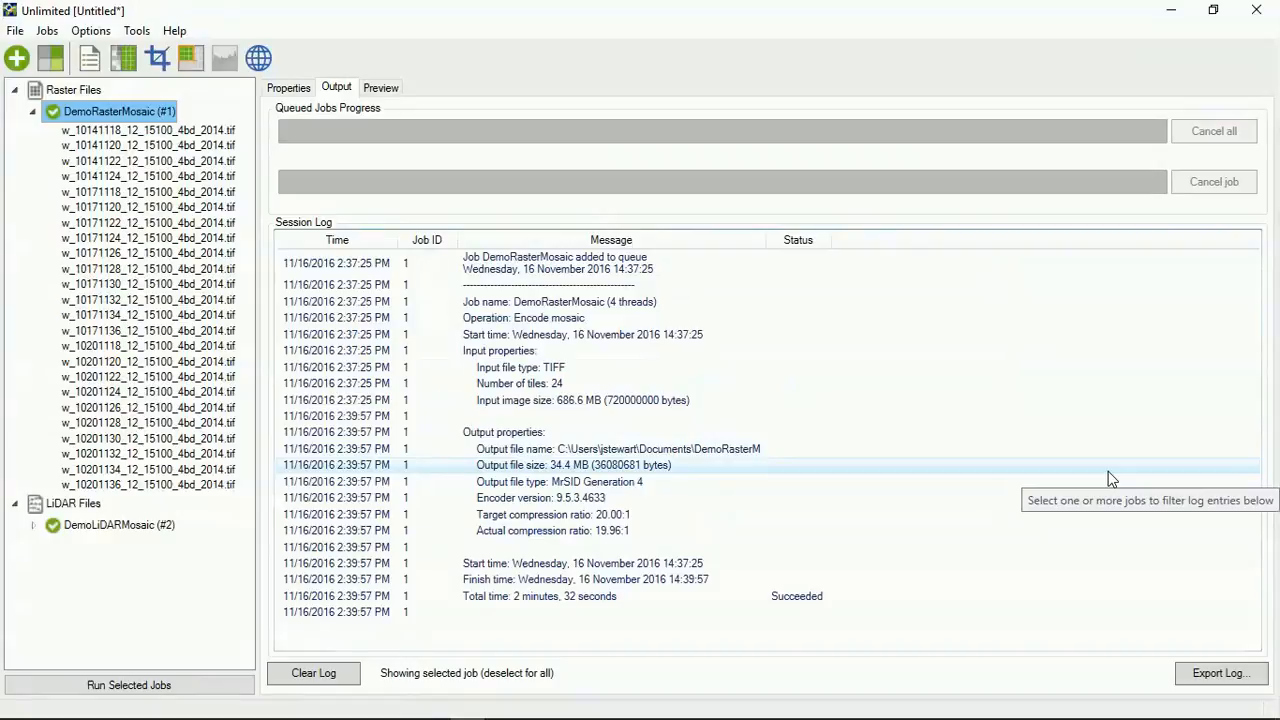
mouse_move(716, 640)
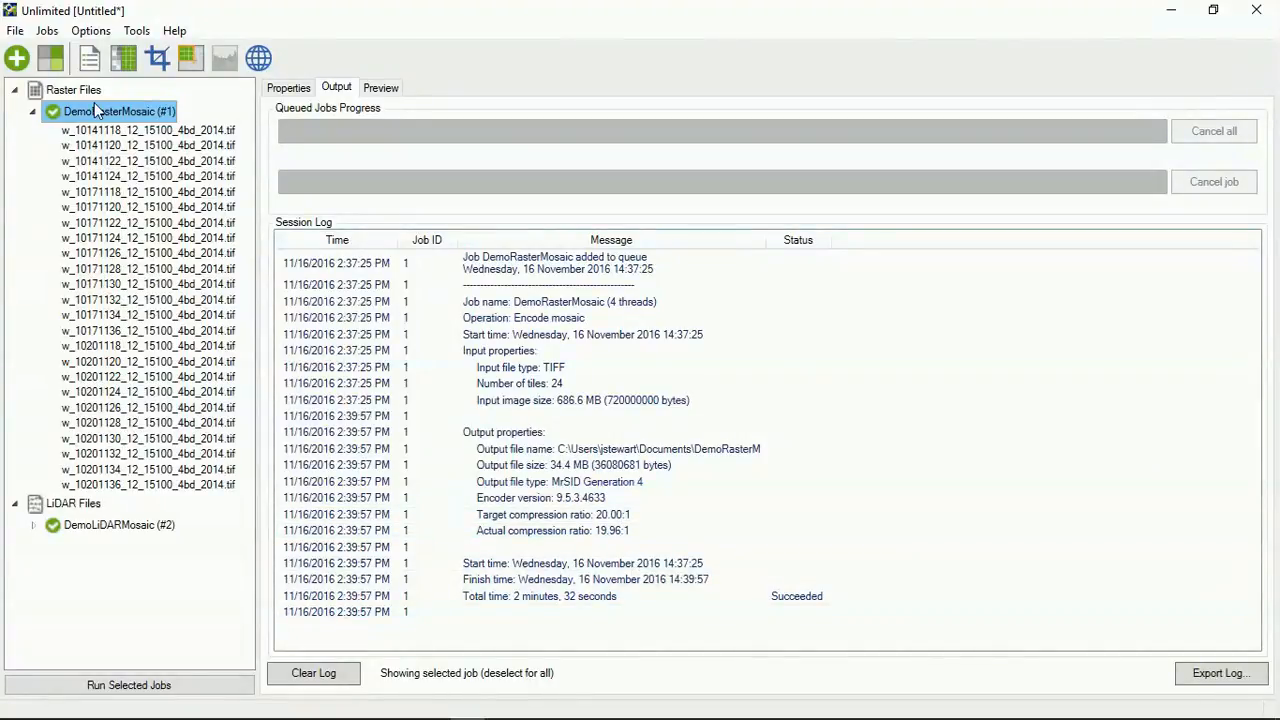
click(32, 112)
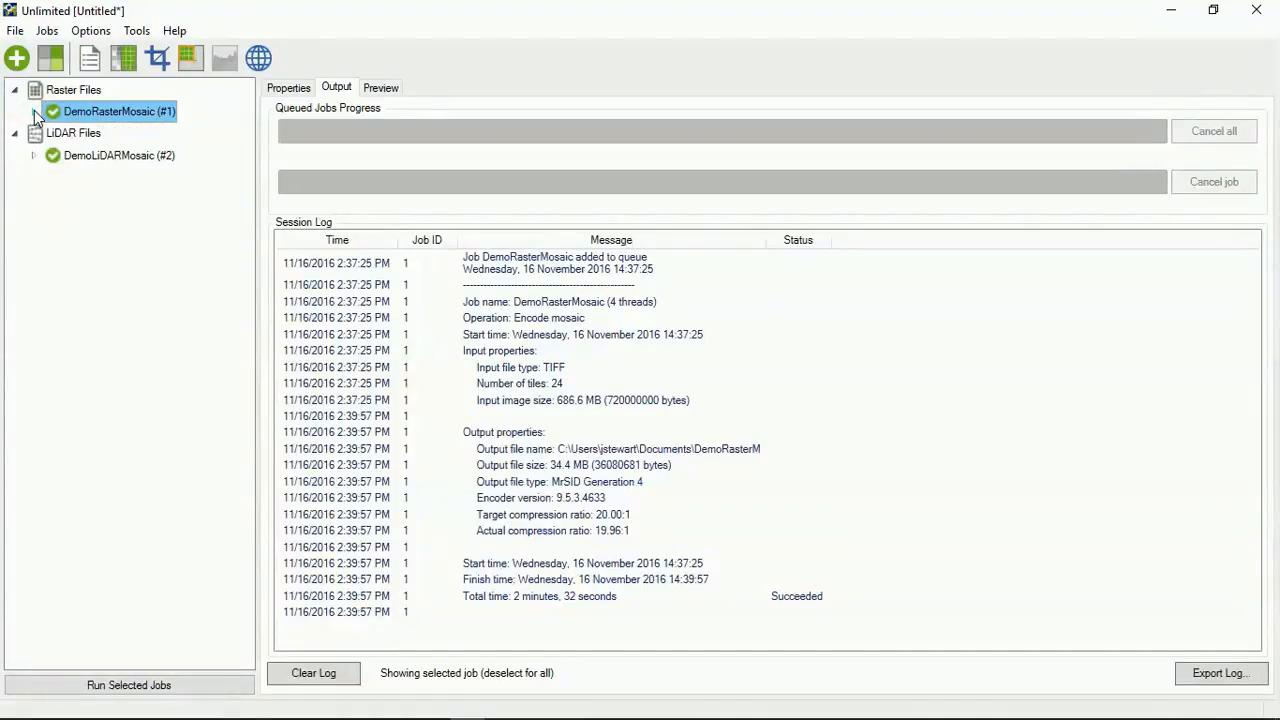
mouse_move(16, 58)
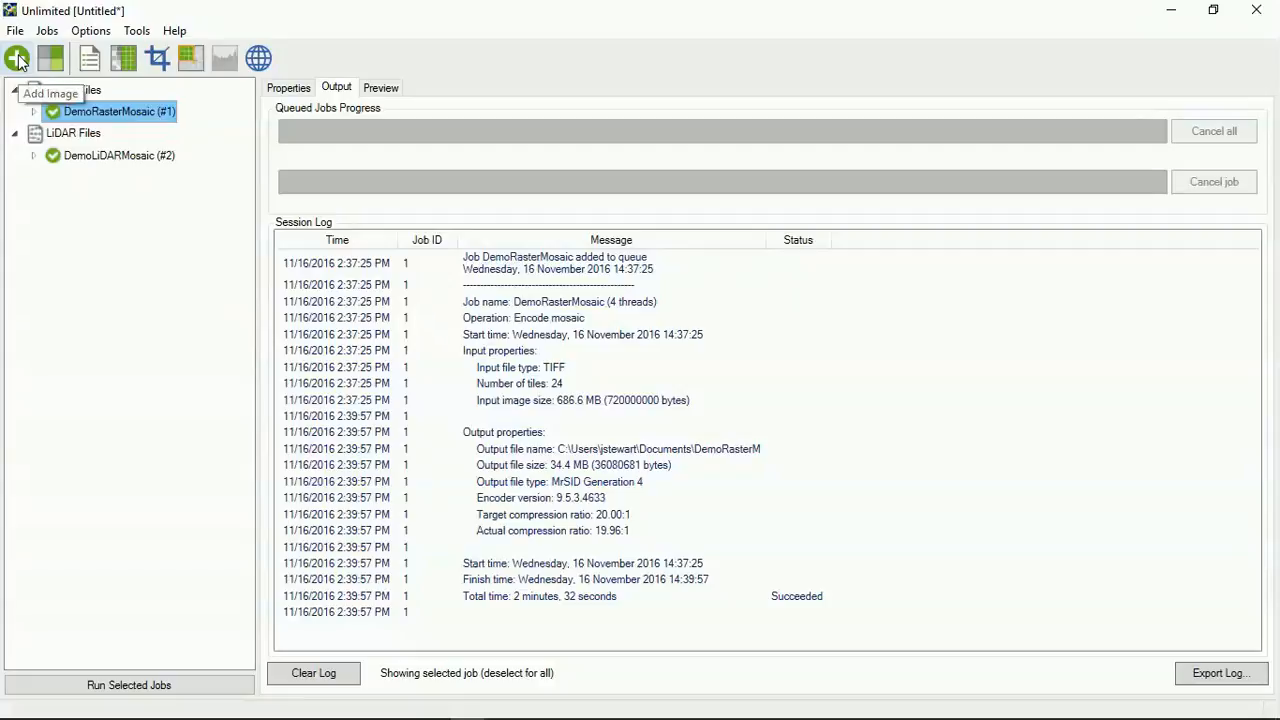
Step: Add the encoded DemoRasterMosaic.sid from Documents as a new raster job
click(16, 56)
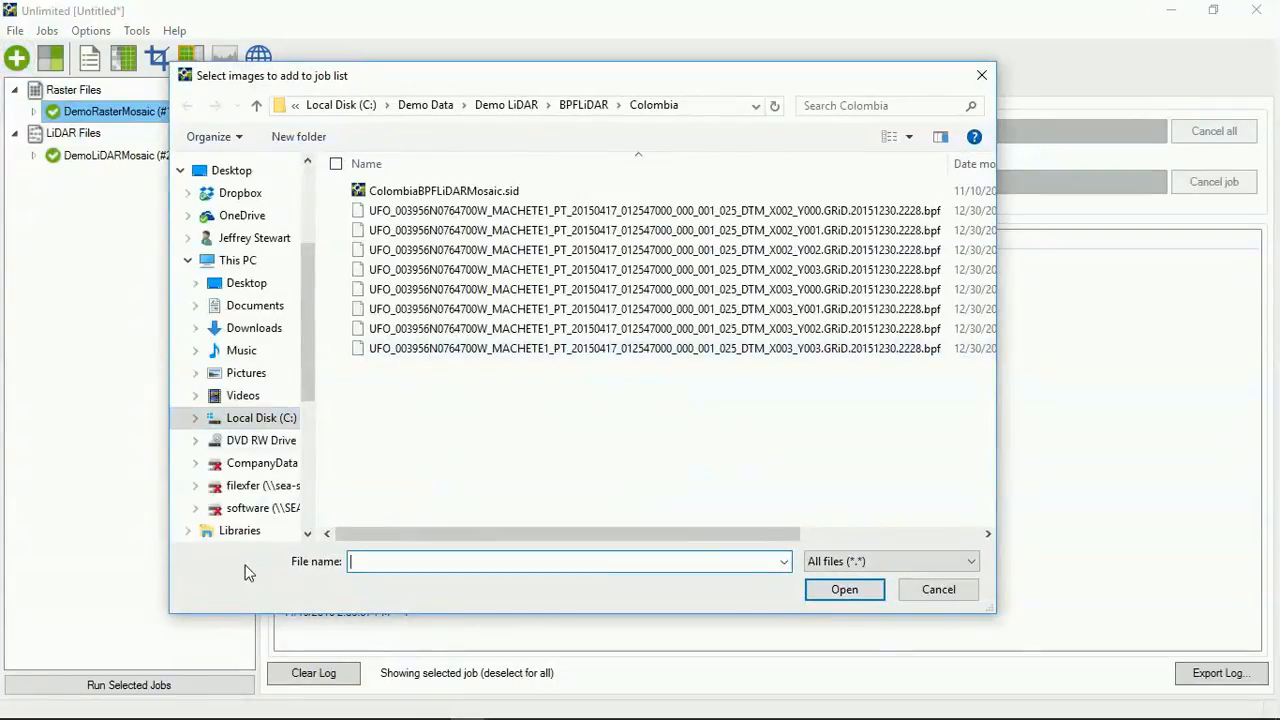
click(256, 304)
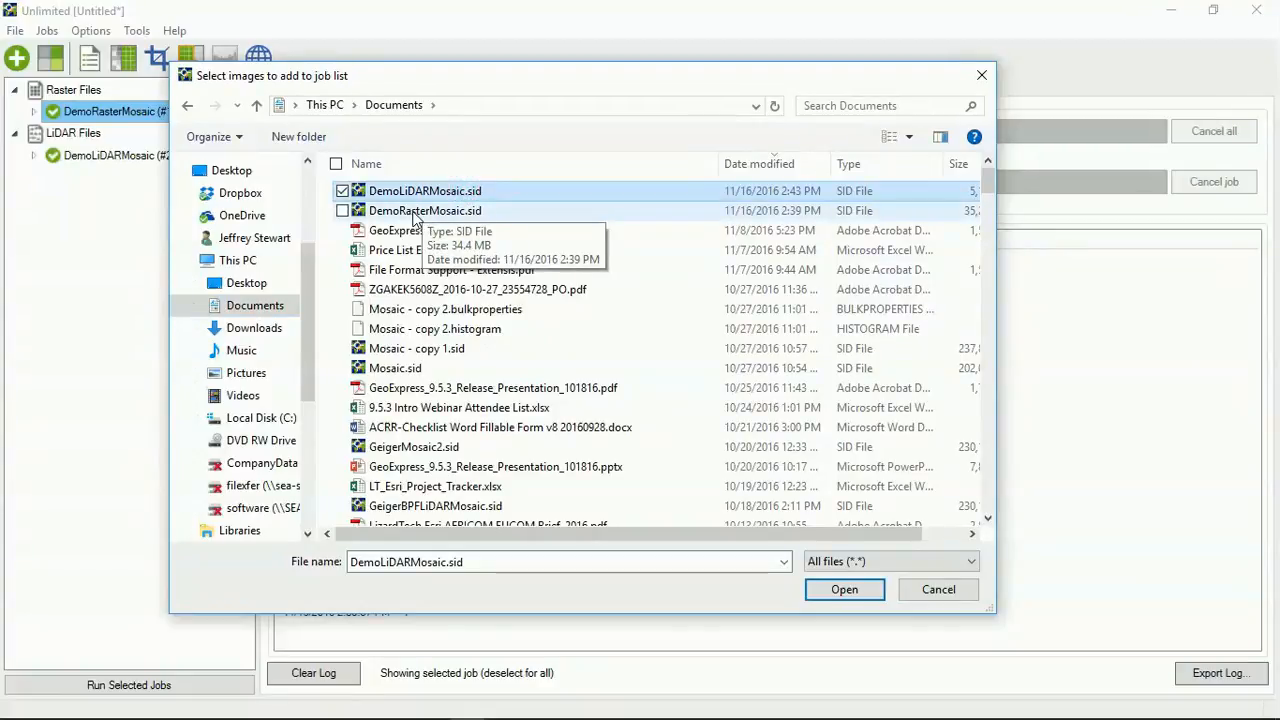
click(424, 210)
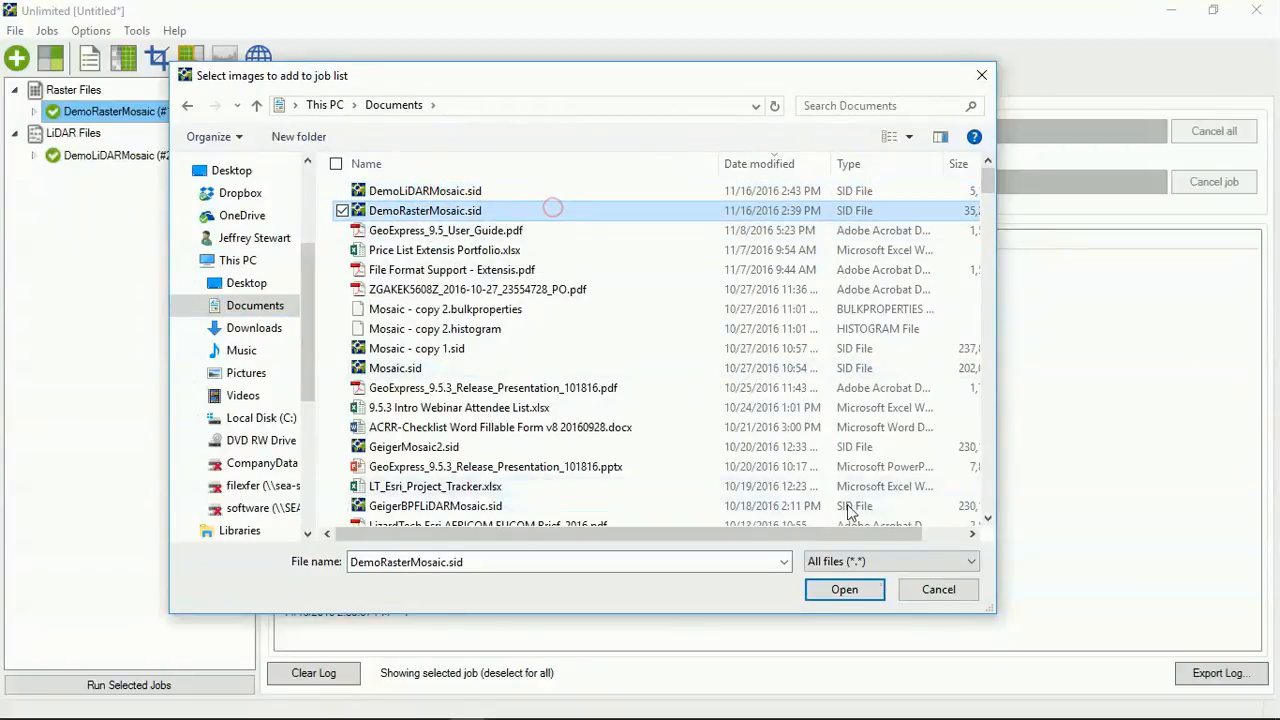
click(844, 588)
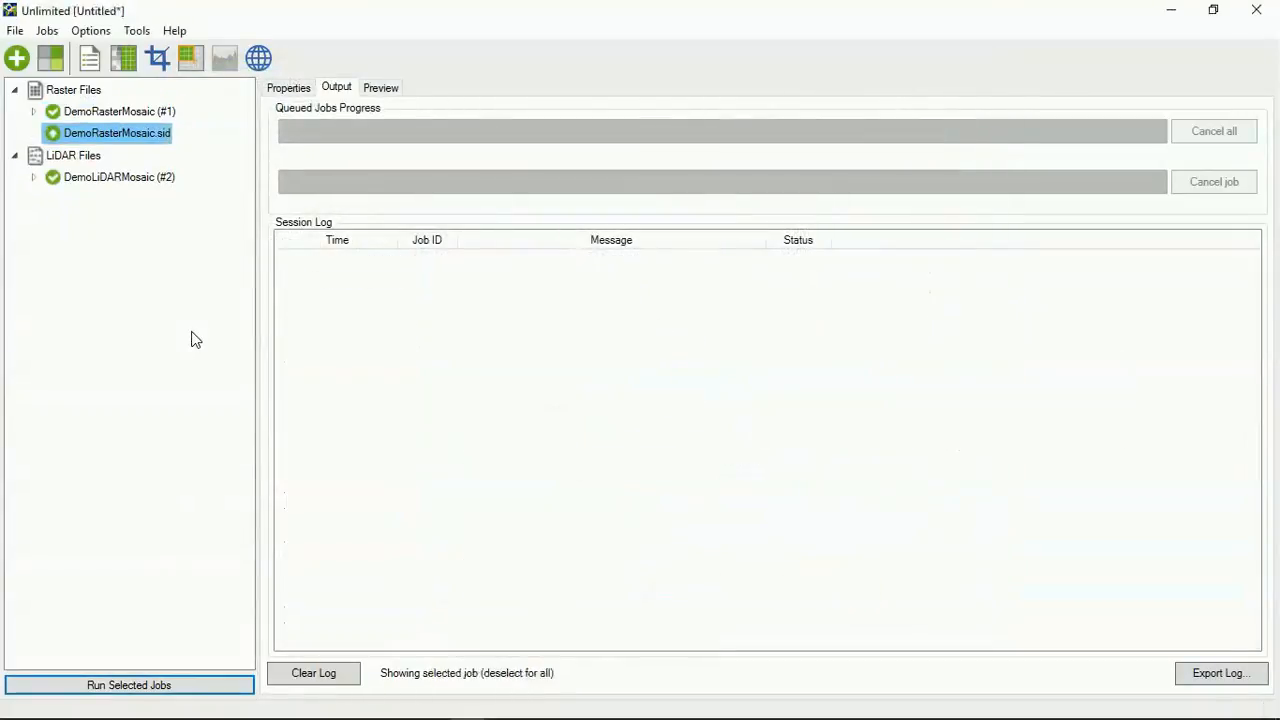
Step: Preview the Niagara mosaic and zoom in twice on the river, falls and city blocks
click(380, 88)
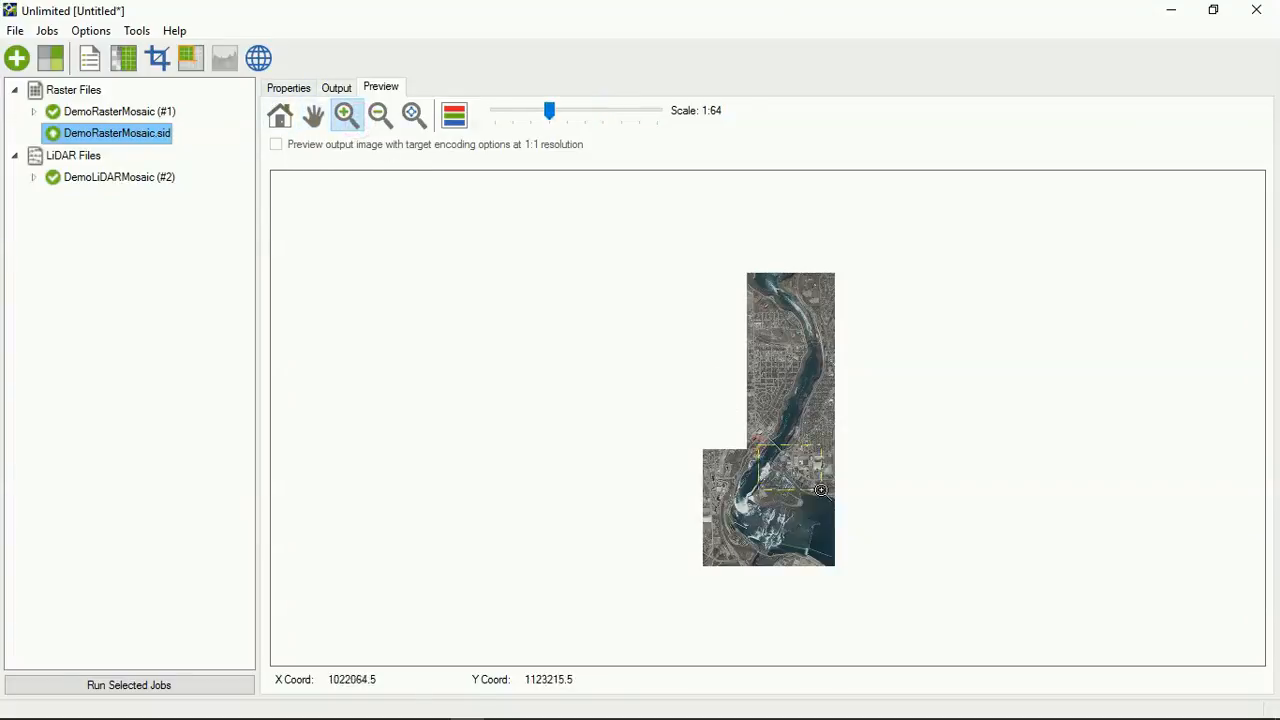
click(346, 114)
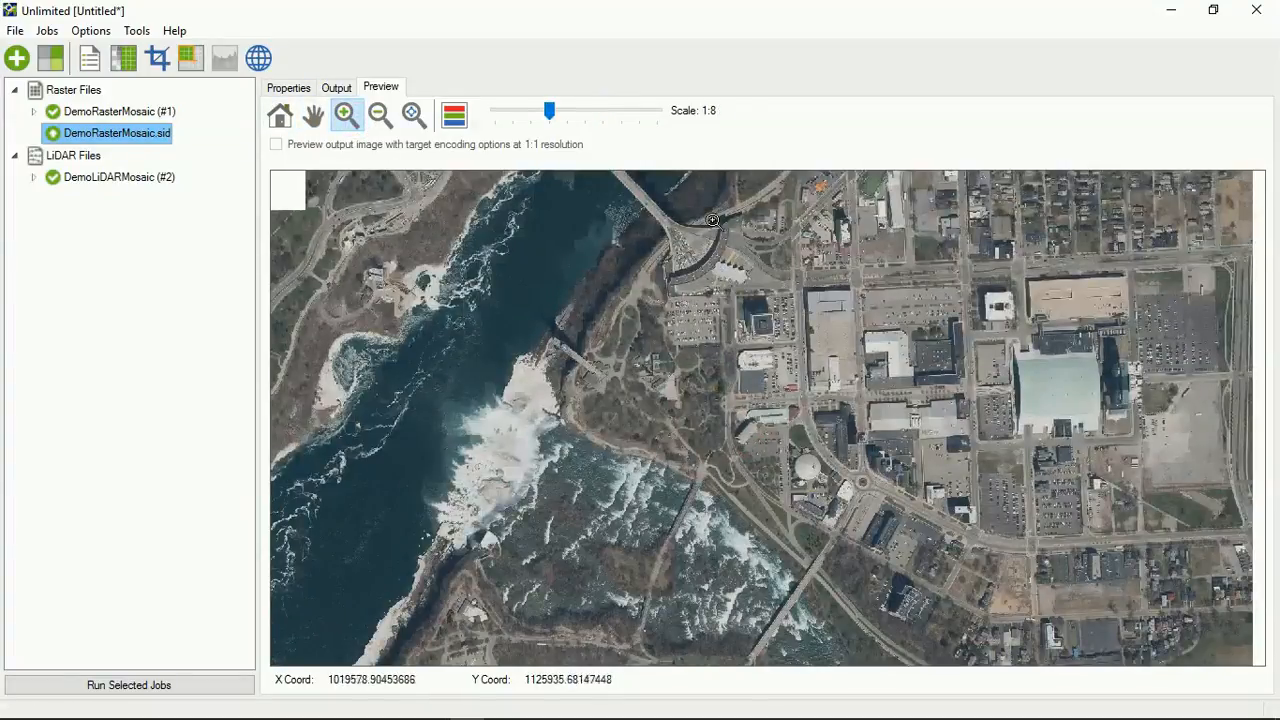
click(346, 114)
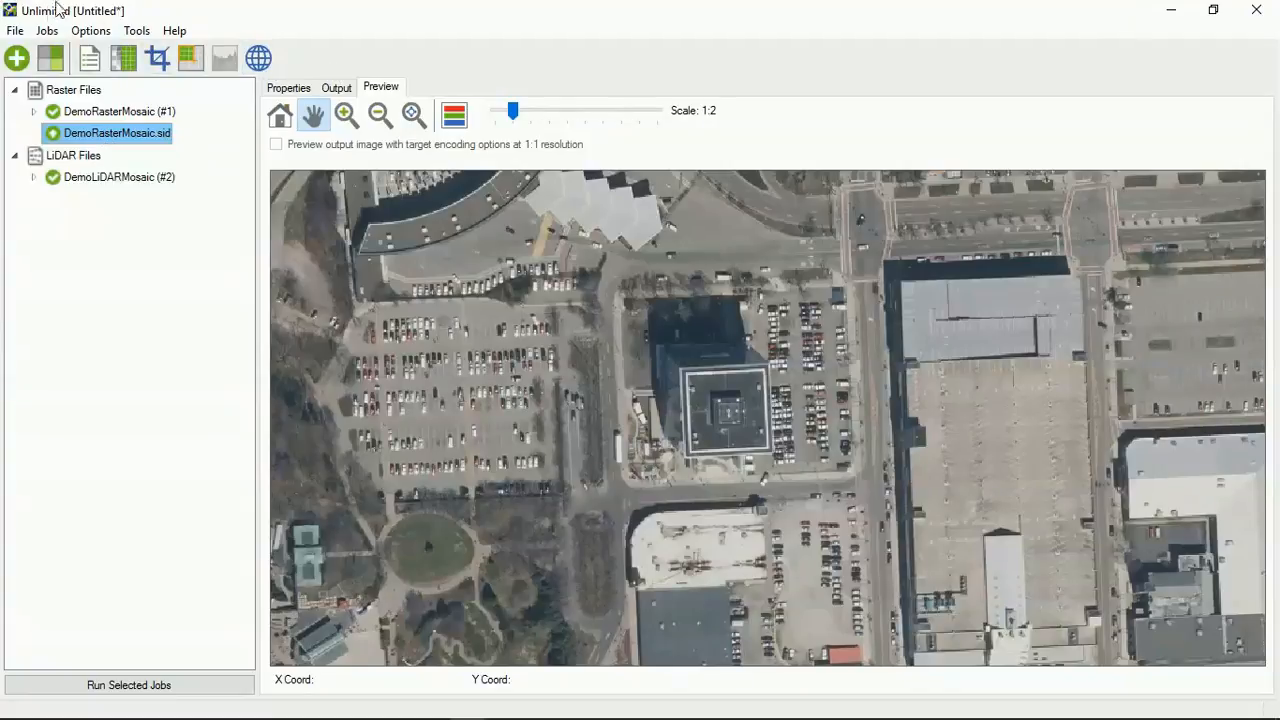
click(16, 56)
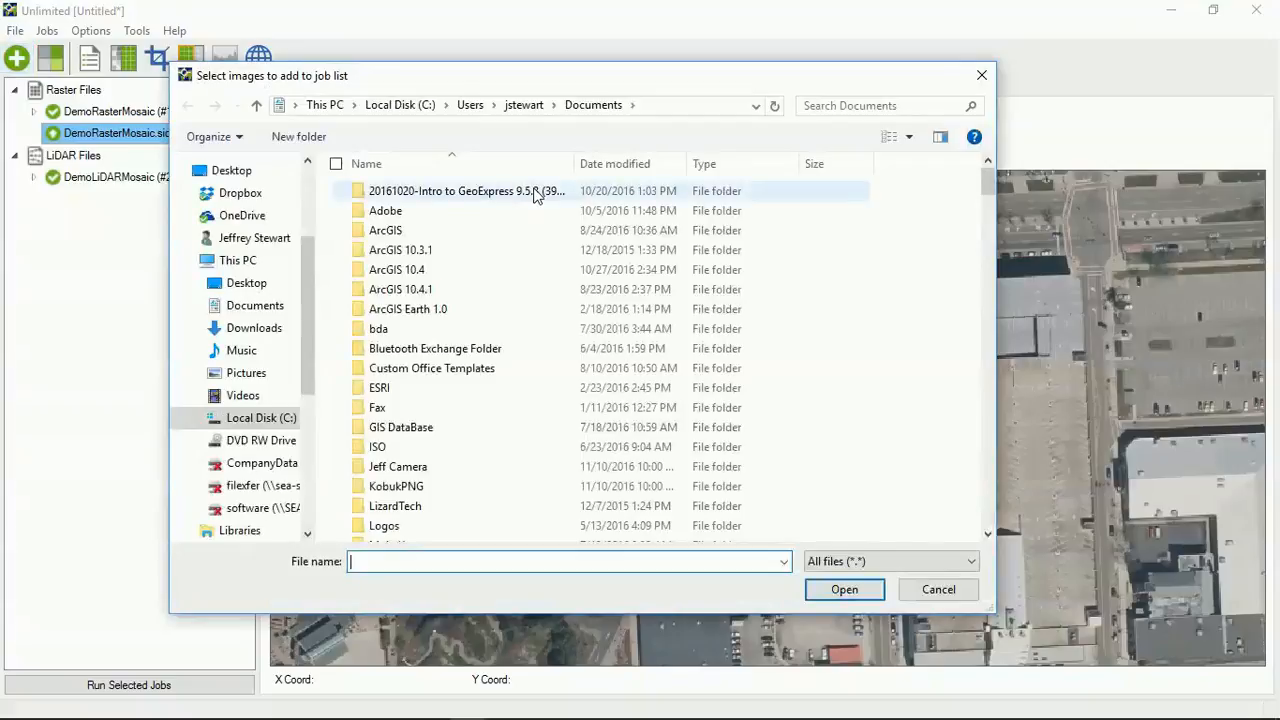
Step: Add the encoded DemoLiDARMosaic.sid from Documents to the LiDAR files
click(254, 328)
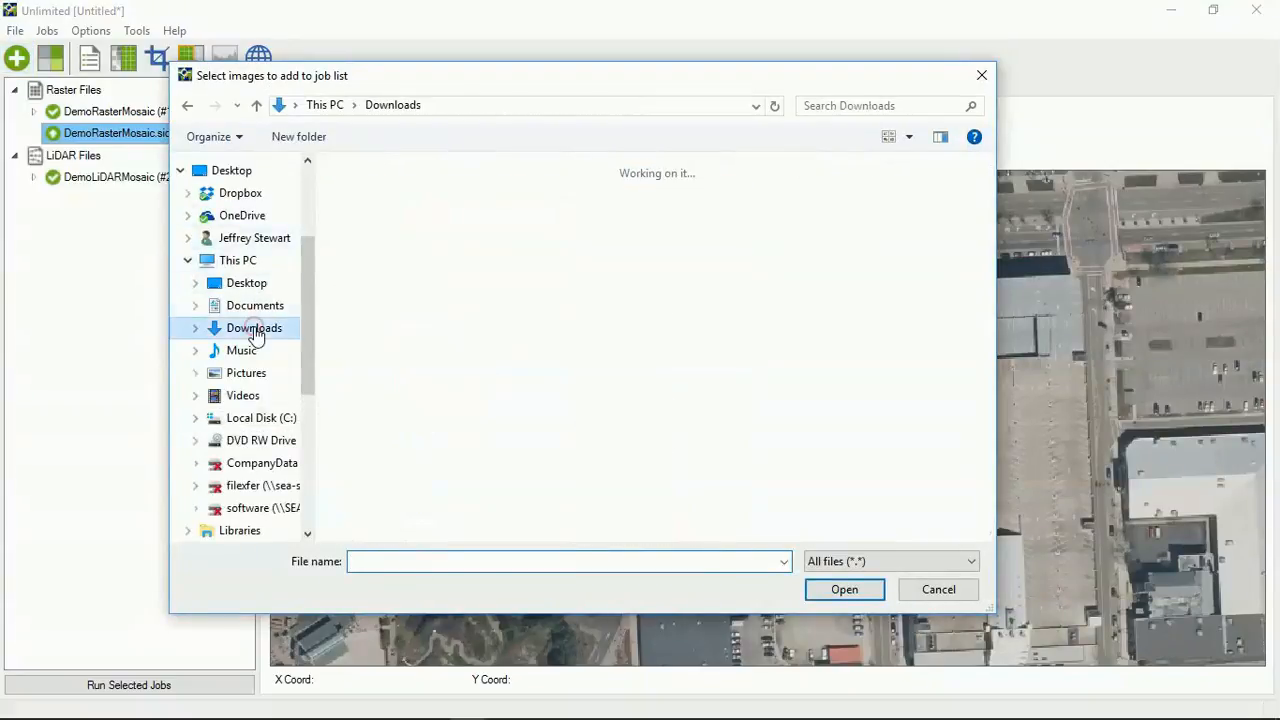
click(254, 304)
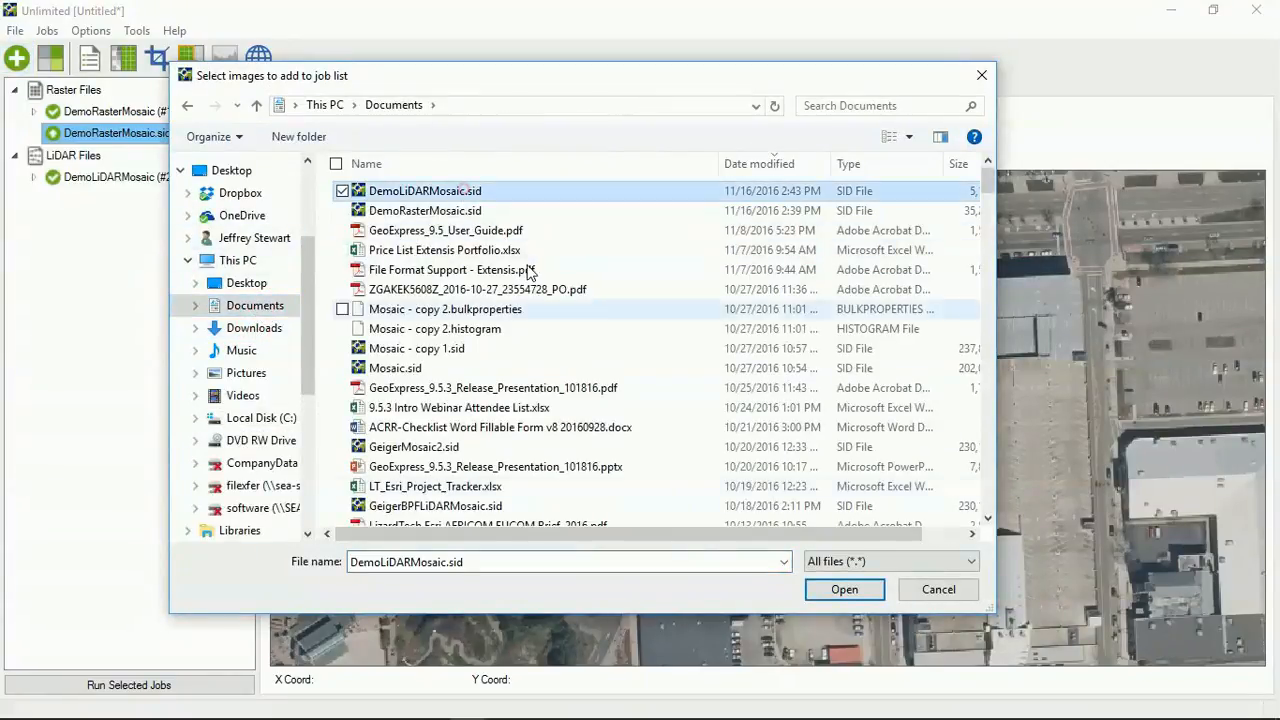
click(844, 588)
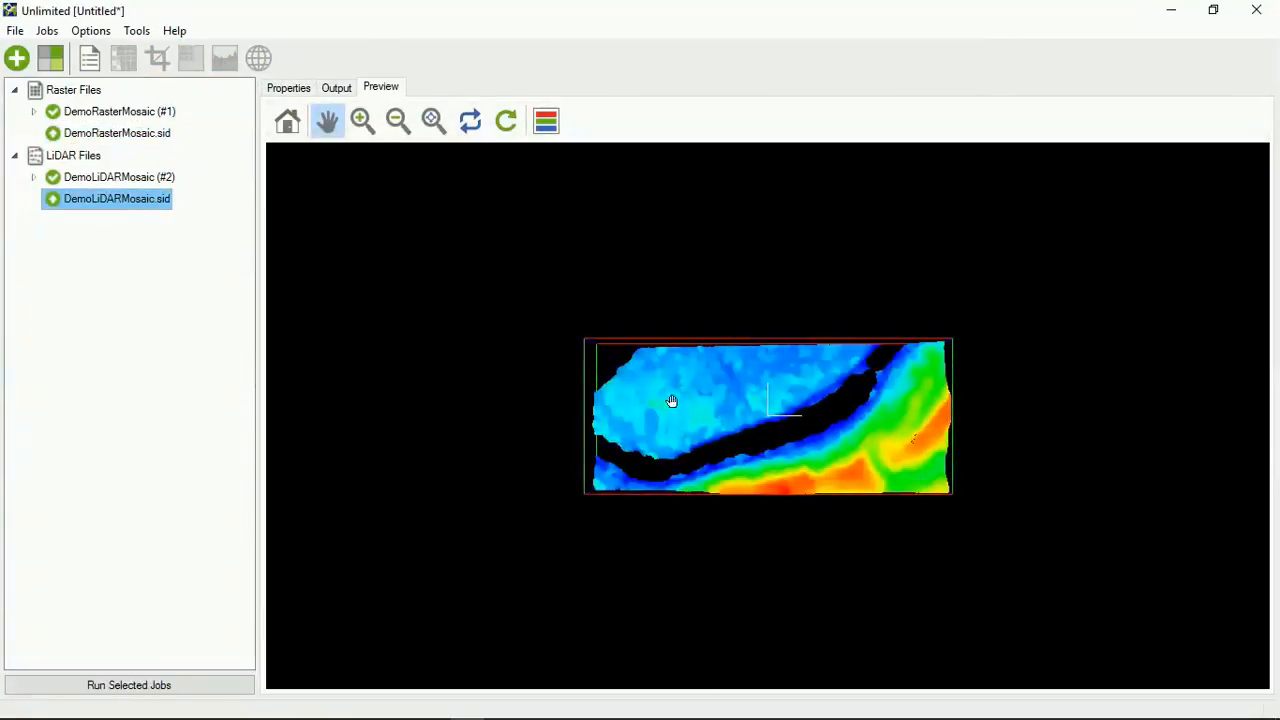
mouse_move(322, 316)
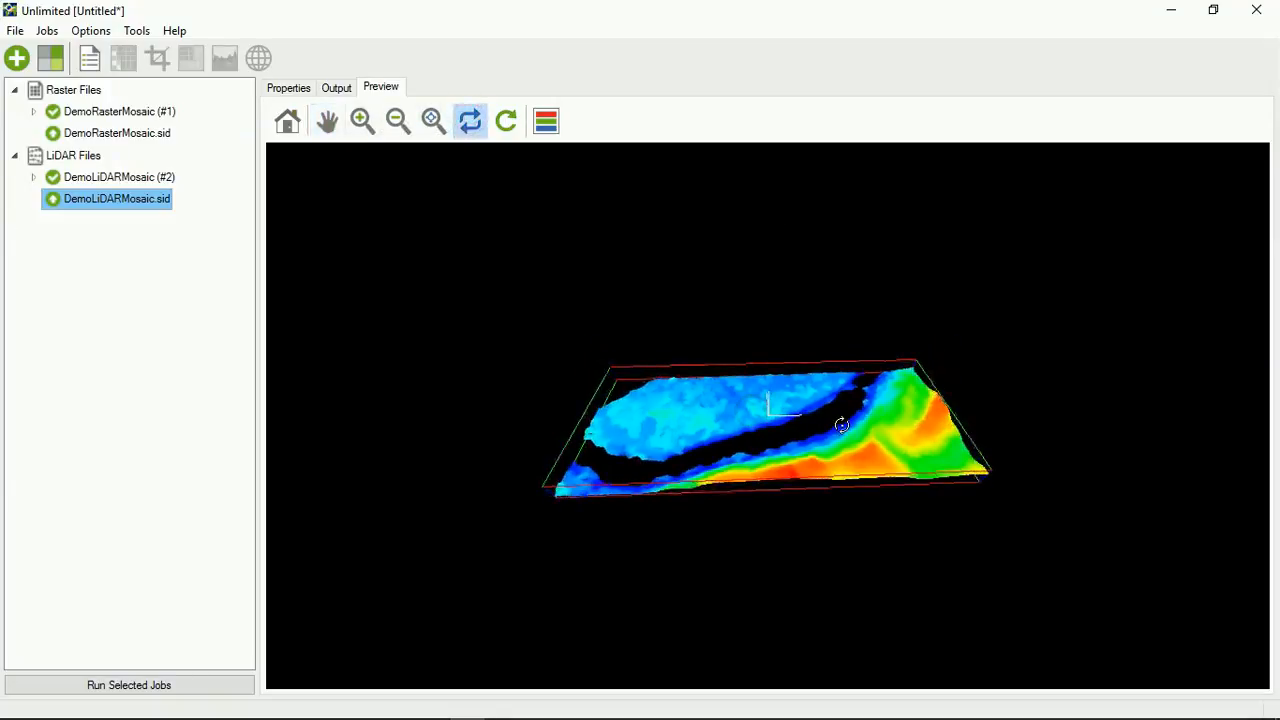
Step: Orbit the LiDAR elevation surface in 3D from several angles, then return Home to the overhead view
drag(840, 424, 996, 390)
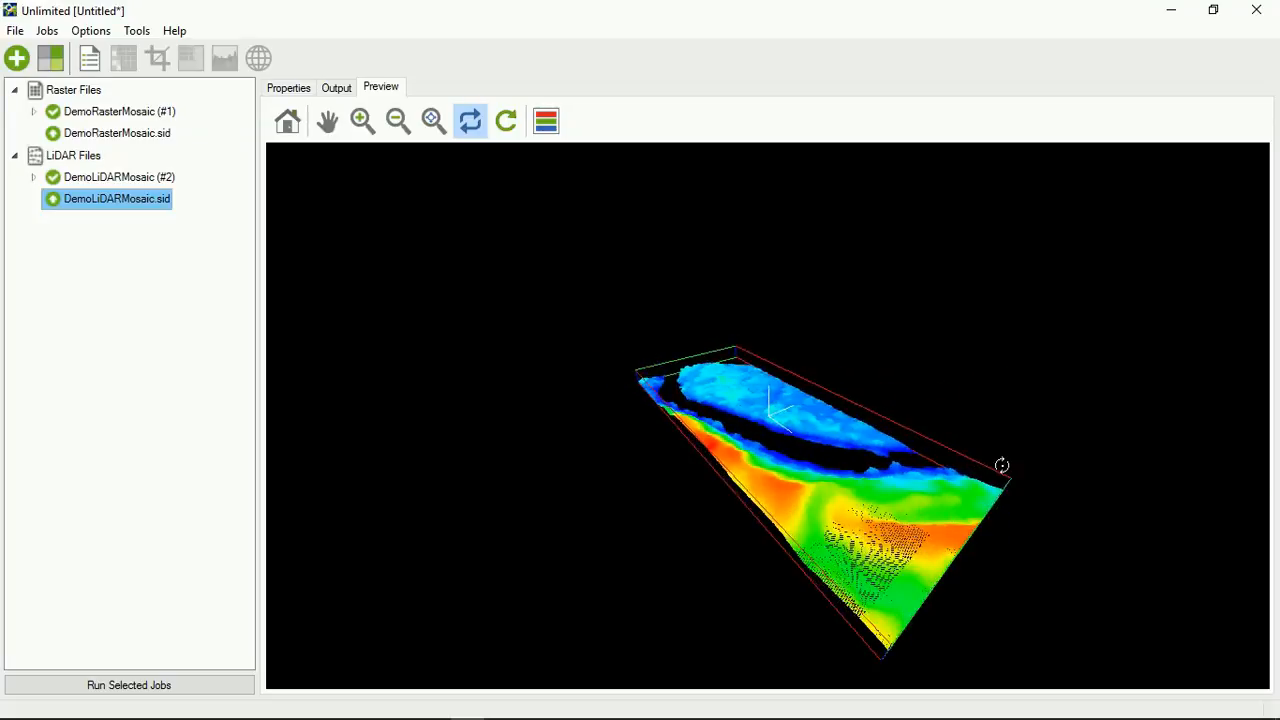
drag(1002, 464, 876, 336)
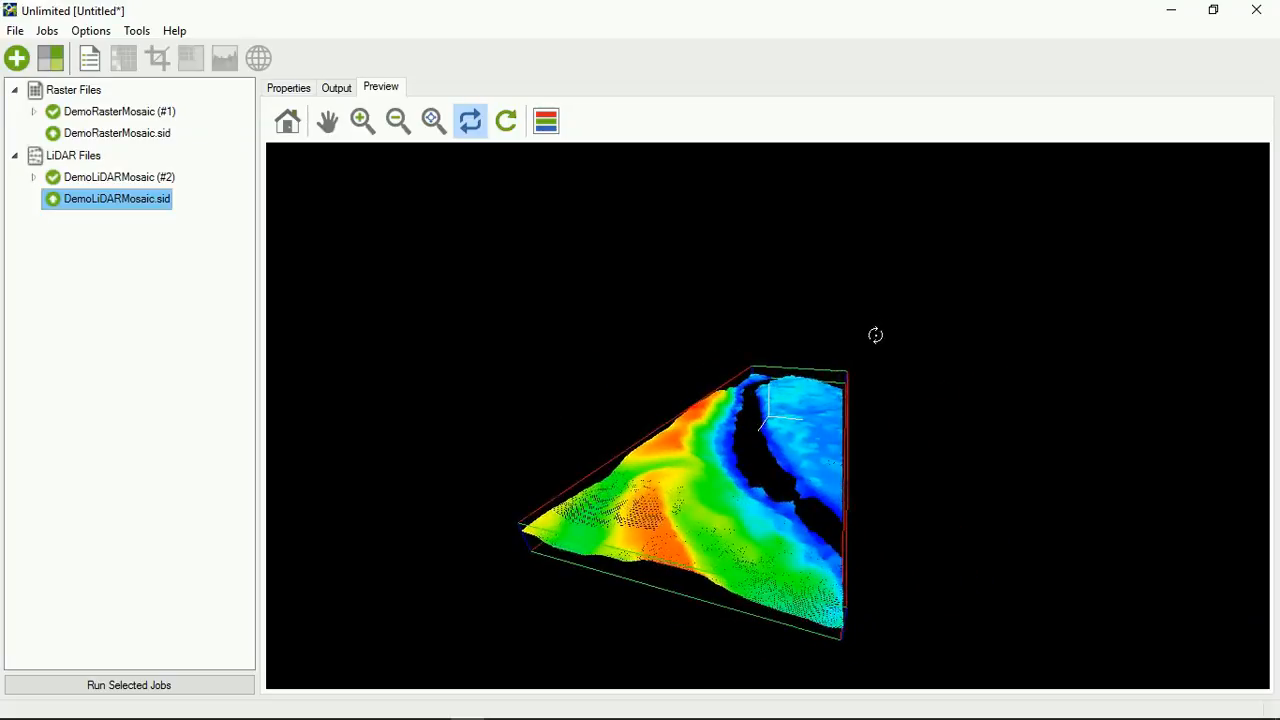
drag(876, 336, 876, 414)
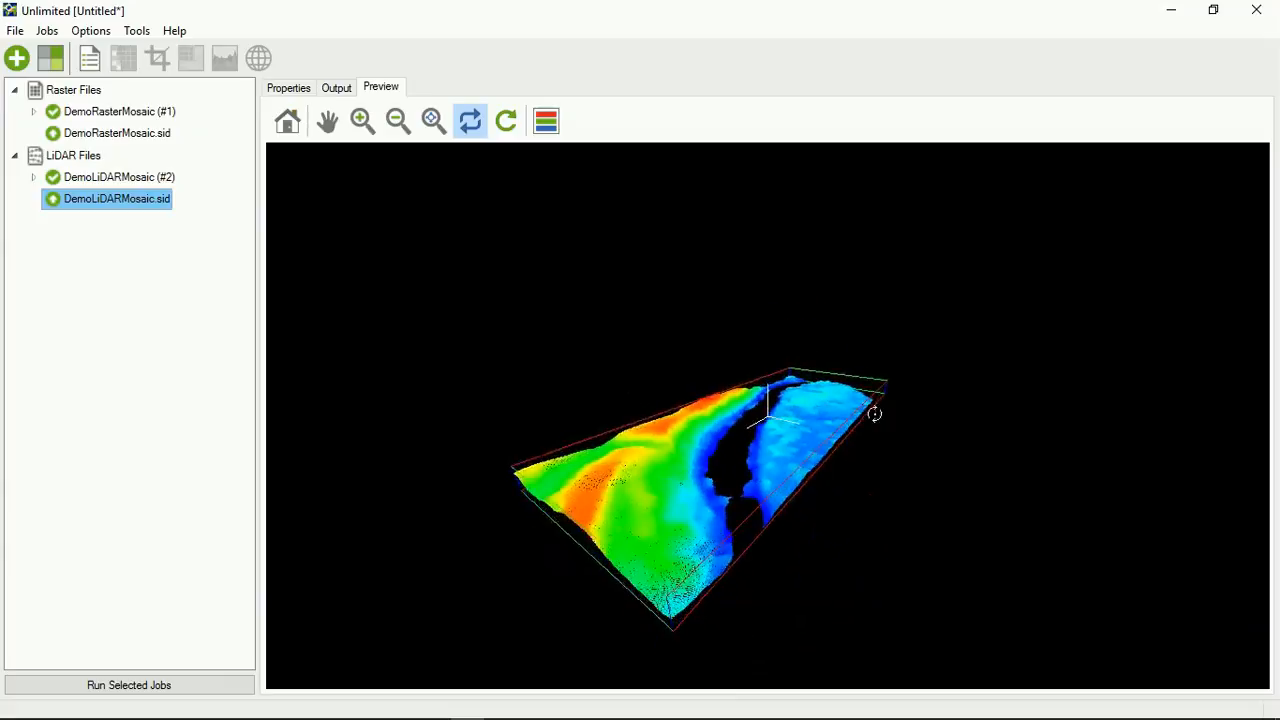
drag(876, 412, 918, 400)
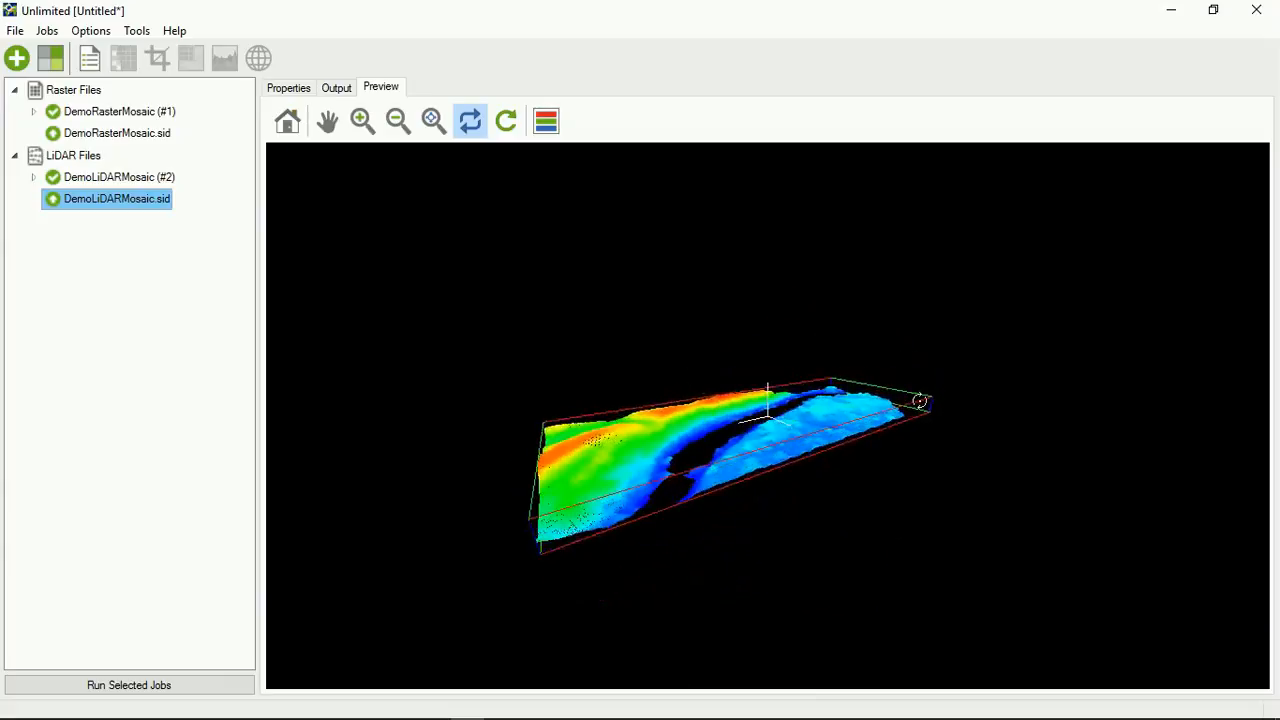
drag(918, 400, 588, 502)
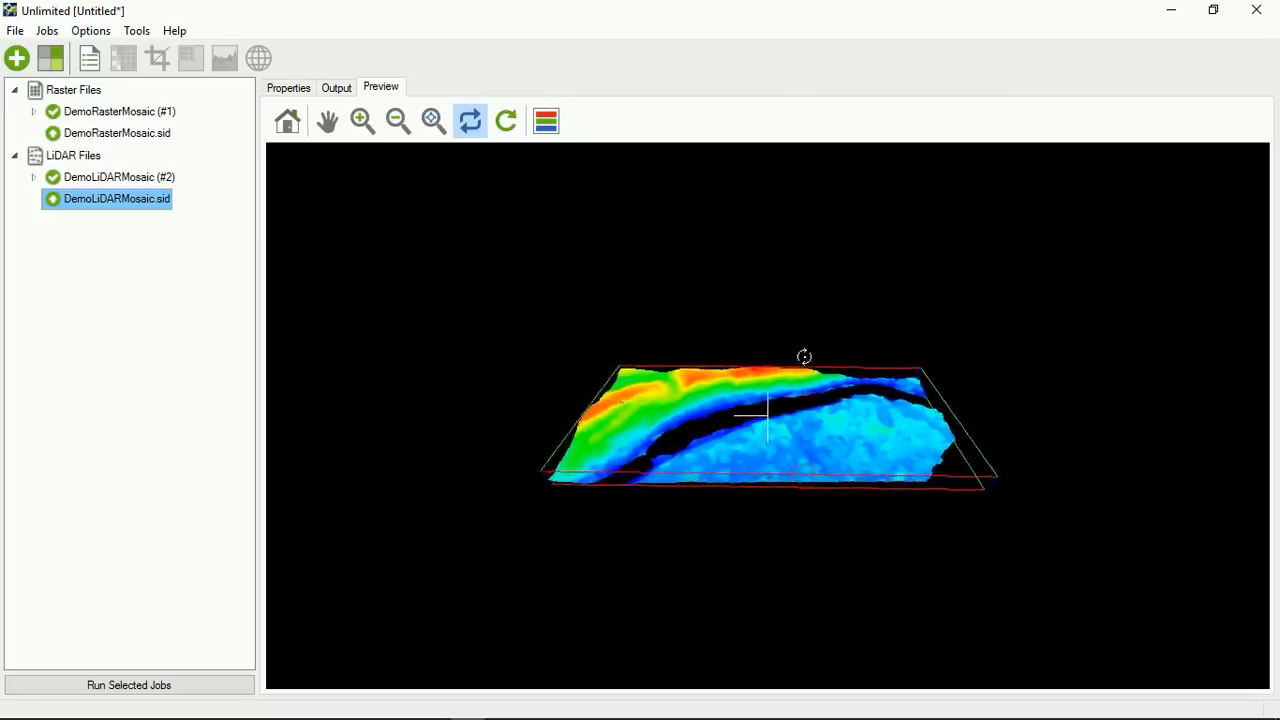
drag(804, 356, 804, 472)
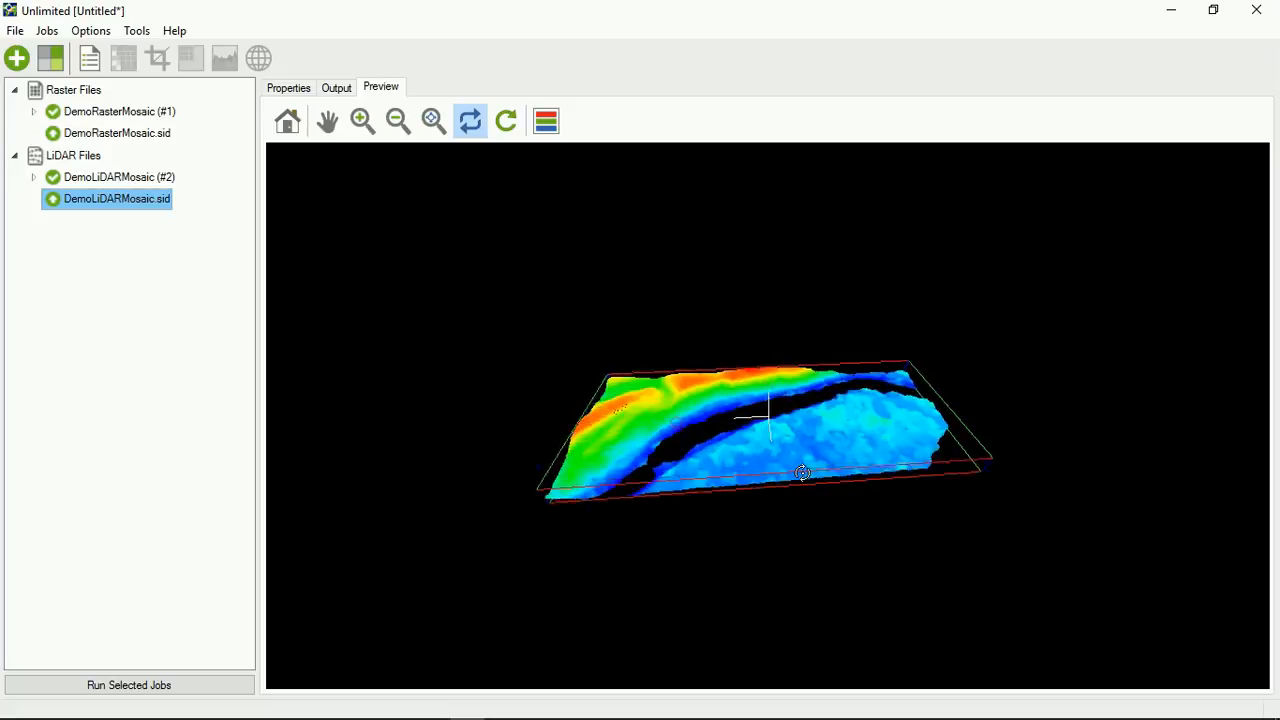
drag(804, 472, 748, 472)
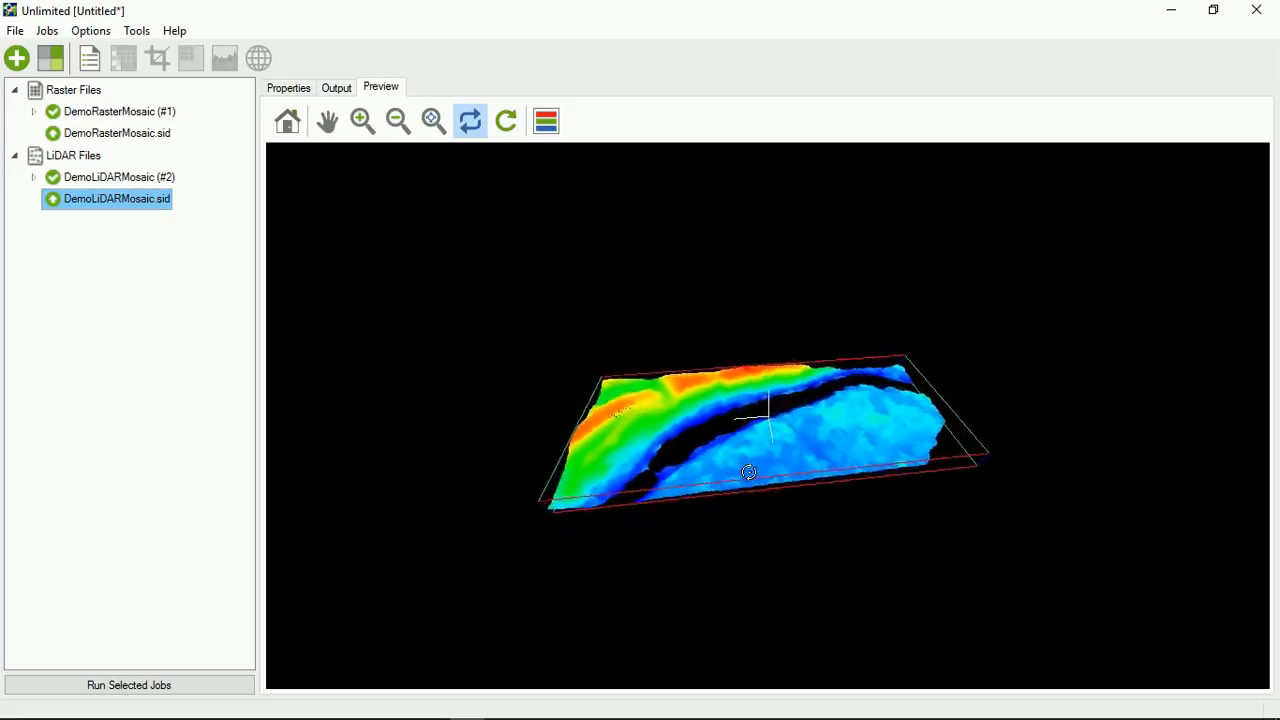
drag(748, 472, 700, 532)
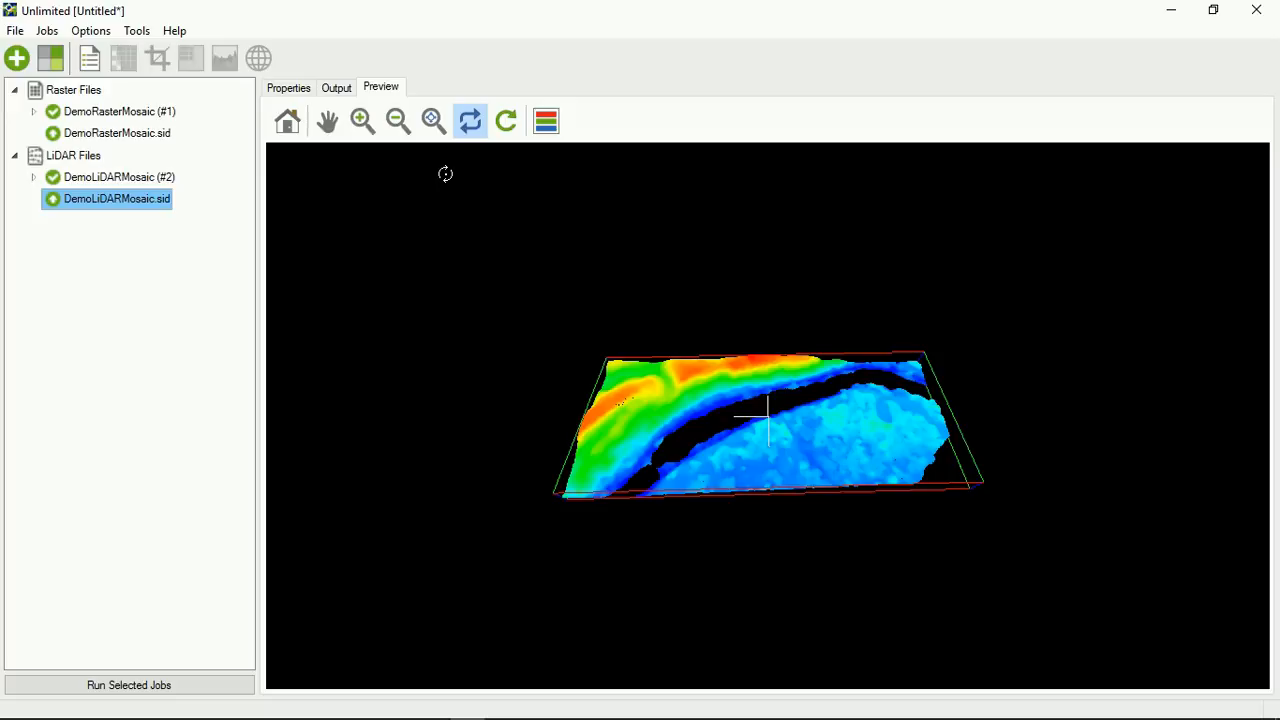
click(288, 122)
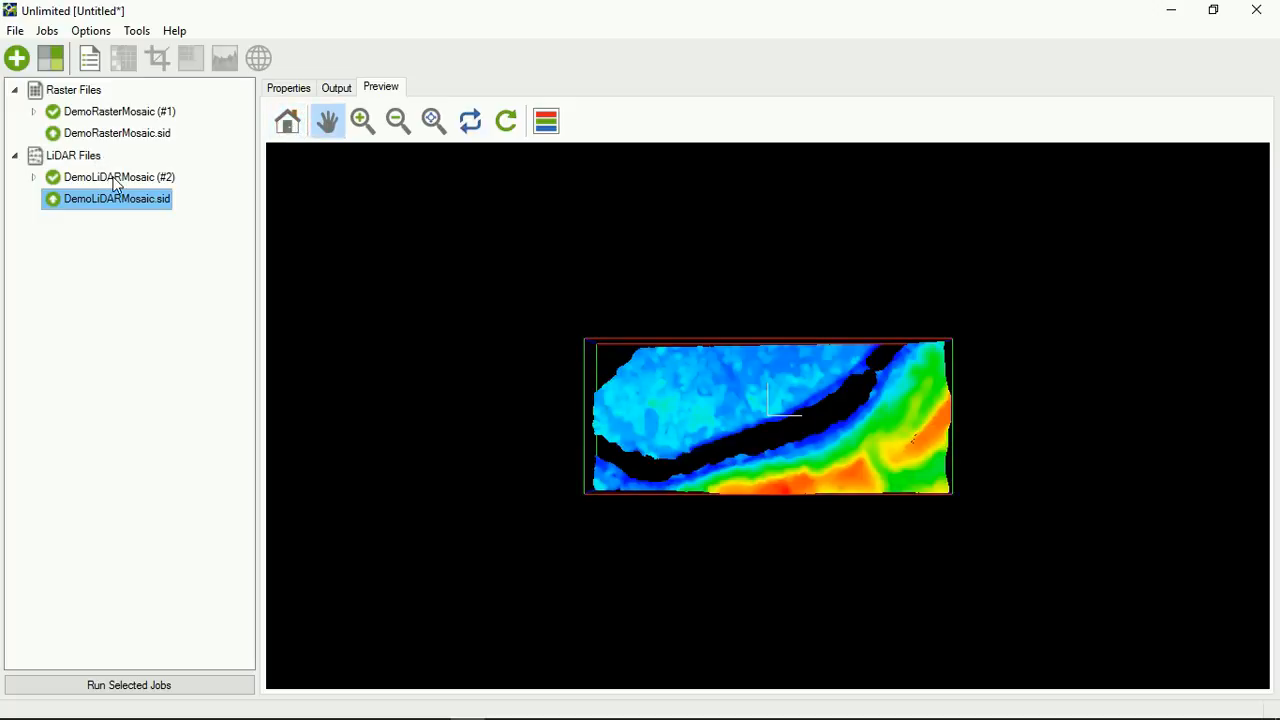
click(116, 176)
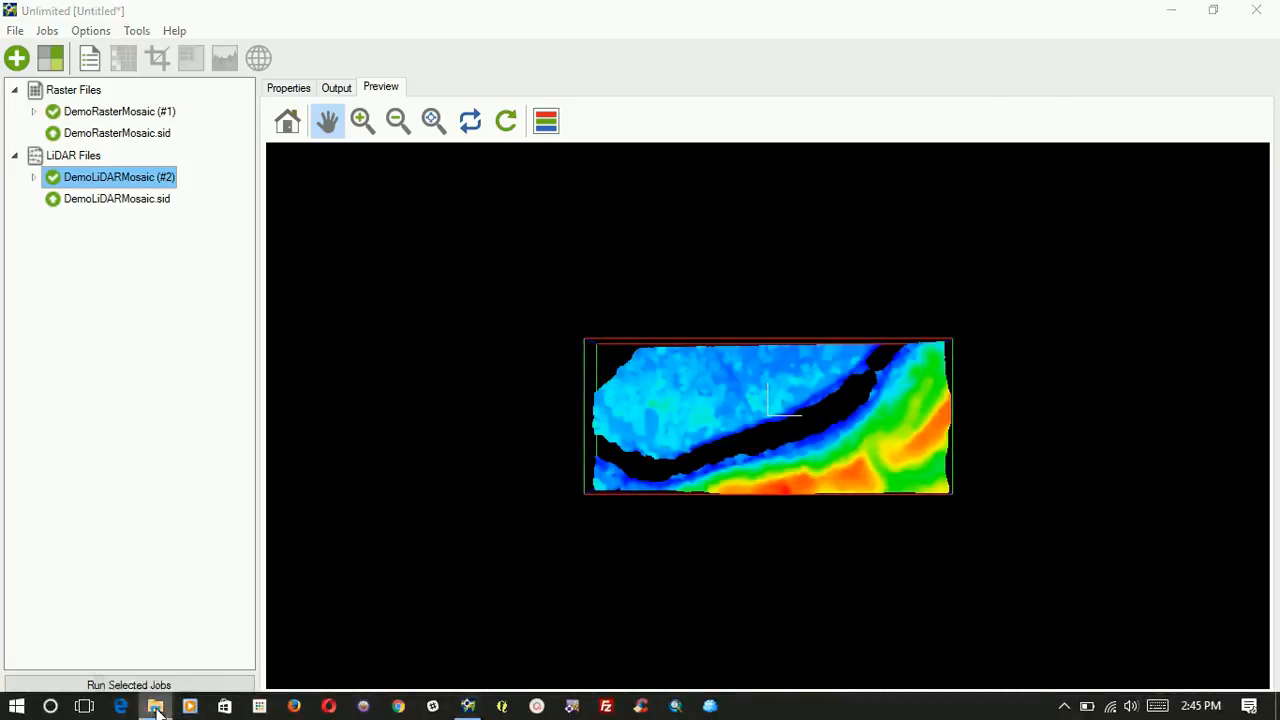
Step: Bring up the Niagara Tiles folder with its 24 TIFs, then return to the GeoExpress job list
click(156, 708)
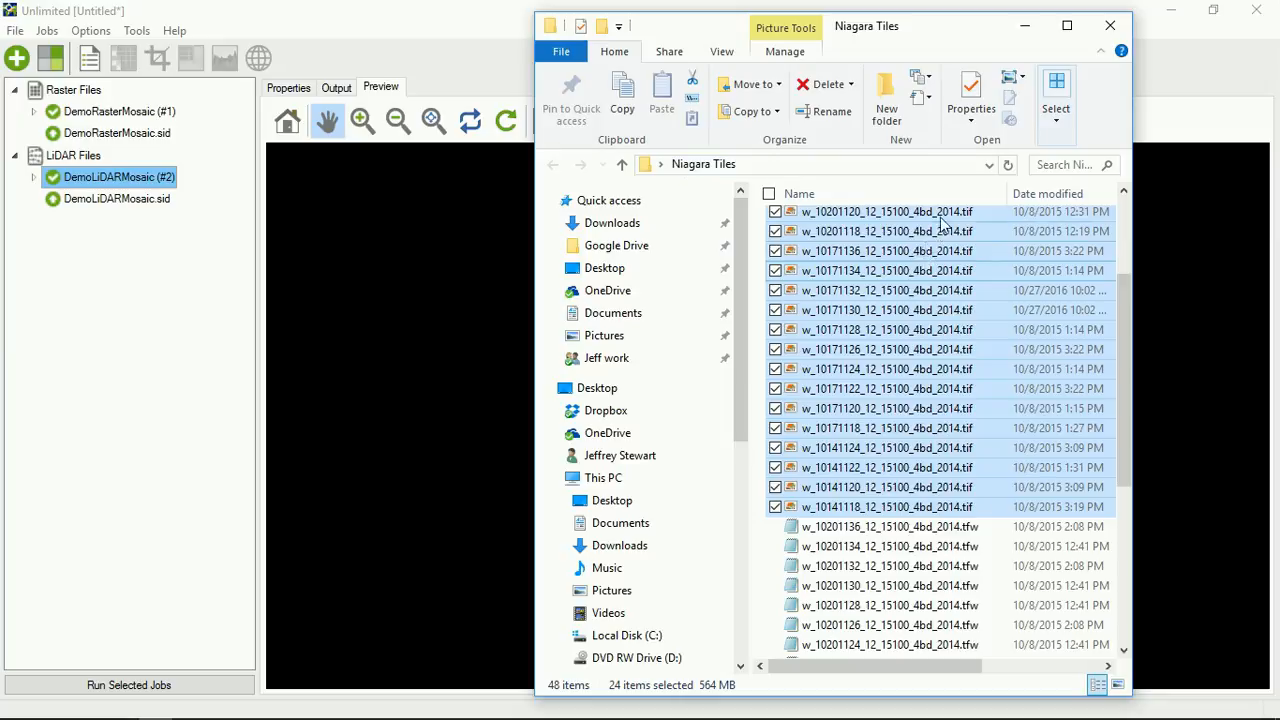
mouse_move(940, 212)
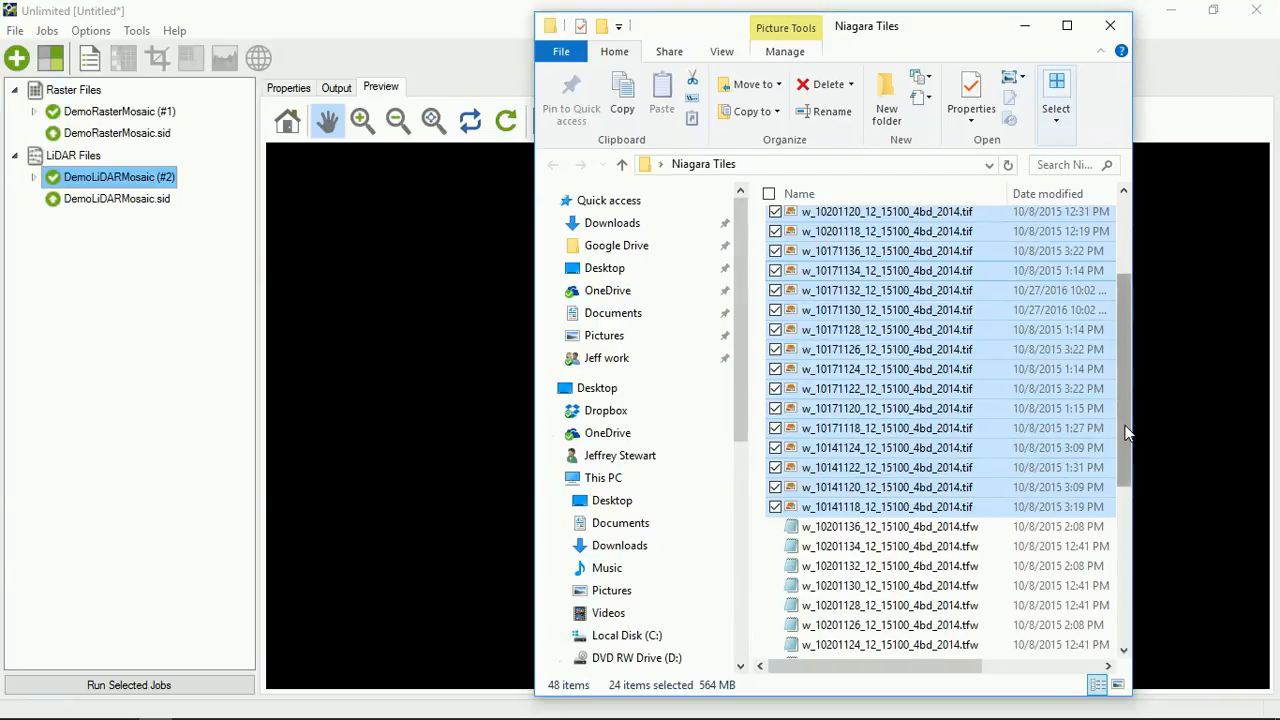
scroll(up, 3)
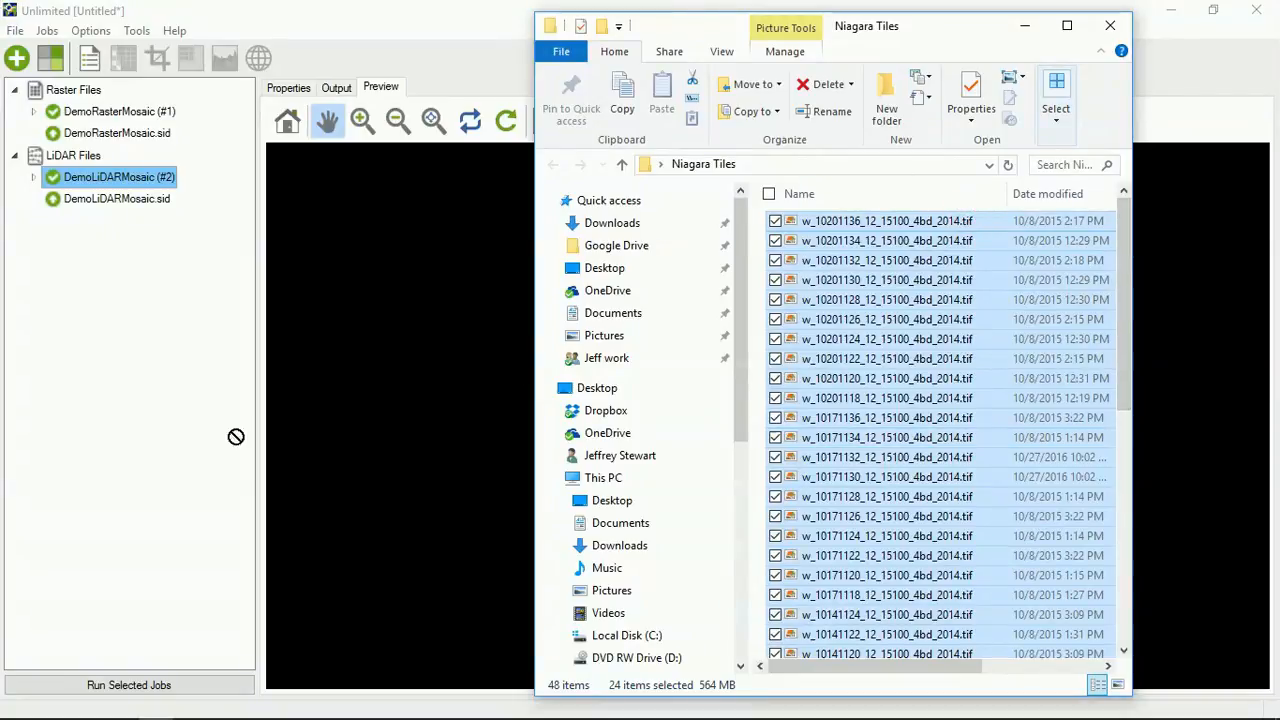
click(118, 112)
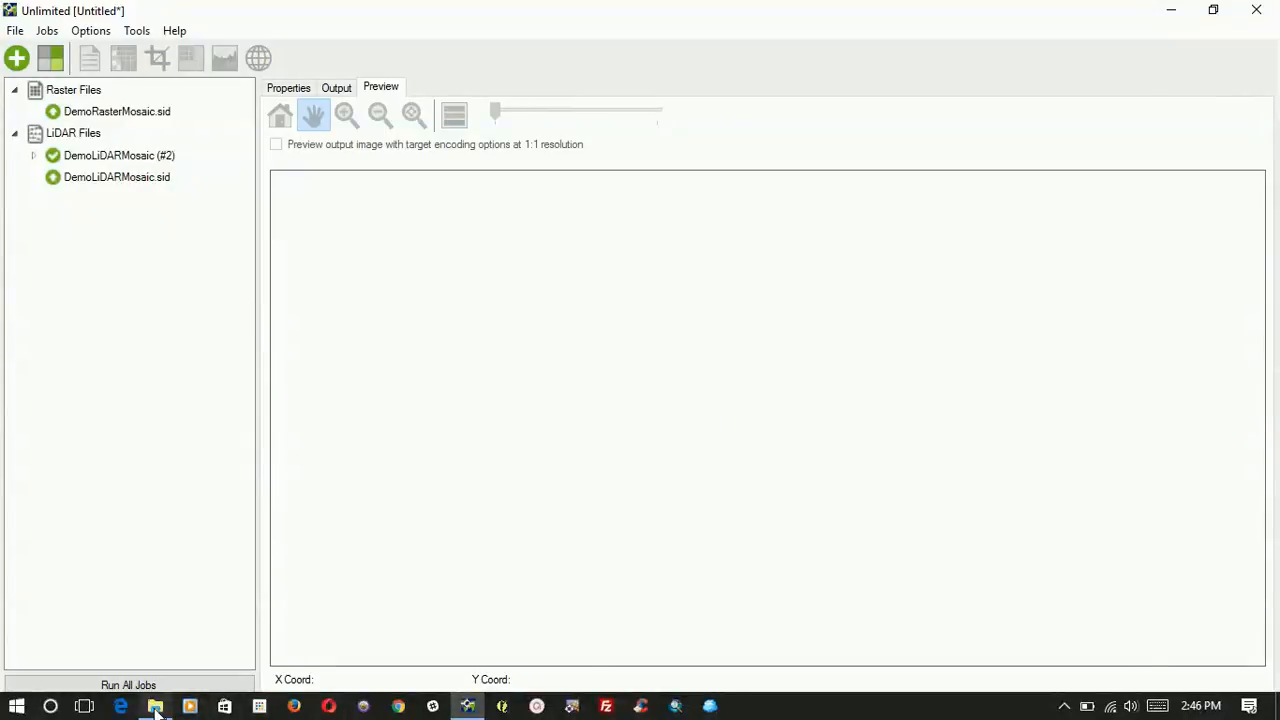
click(156, 706)
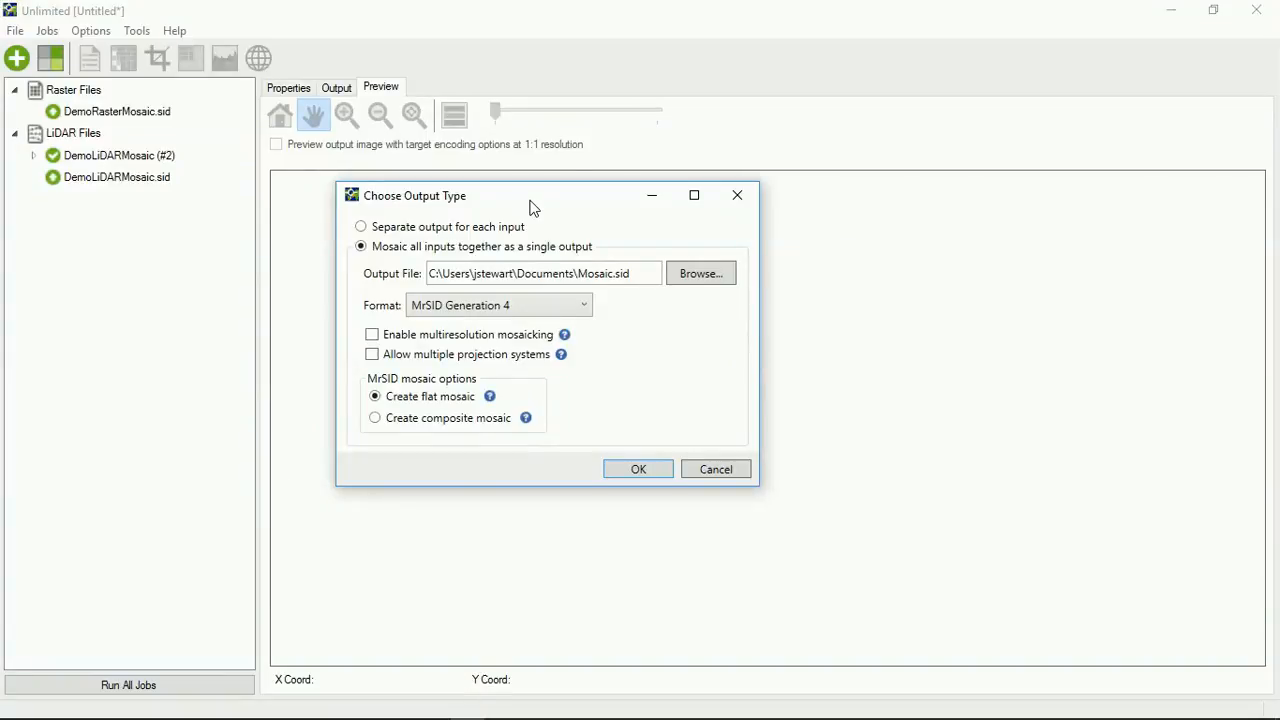
mouse_move(392, 264)
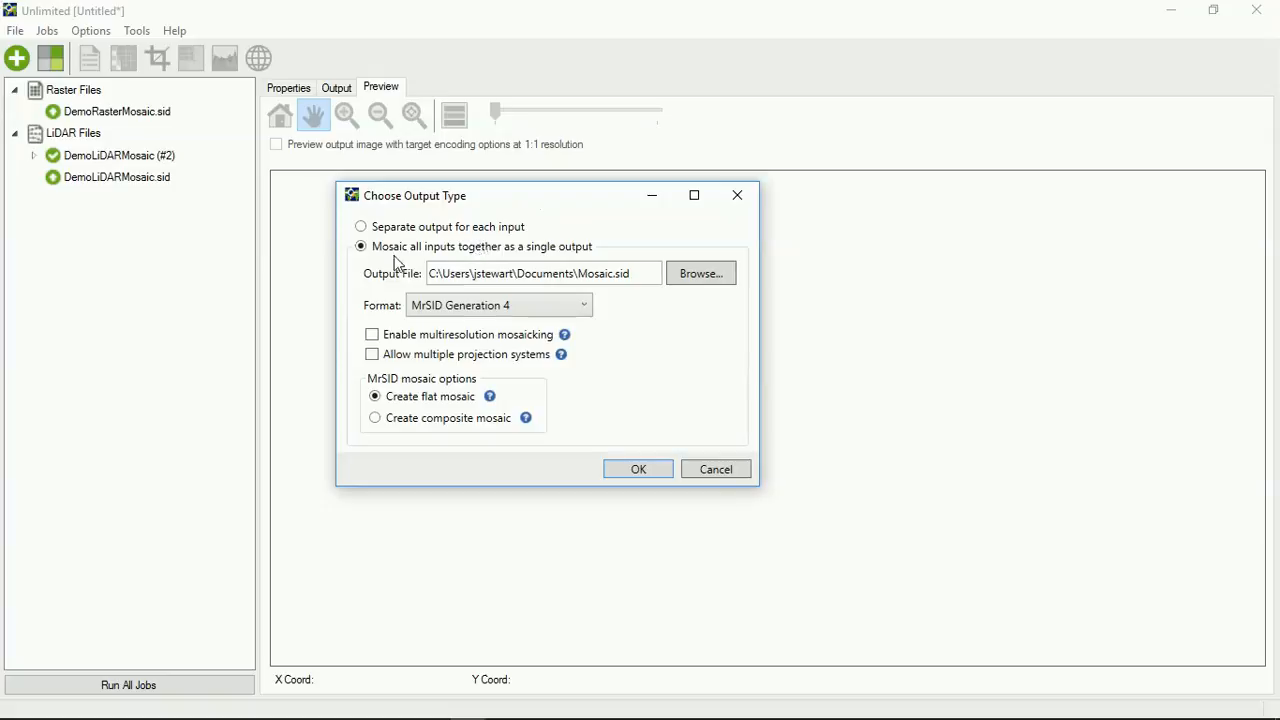
mouse_move(590, 264)
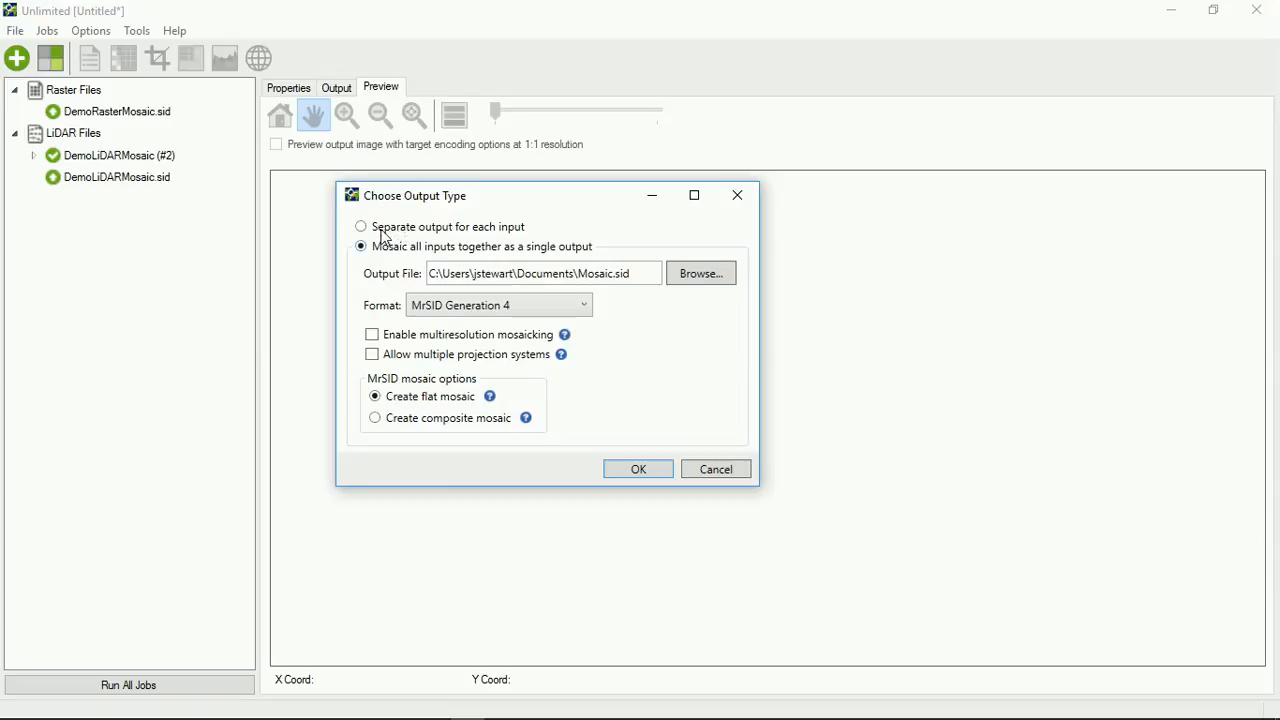
mouse_move(490, 240)
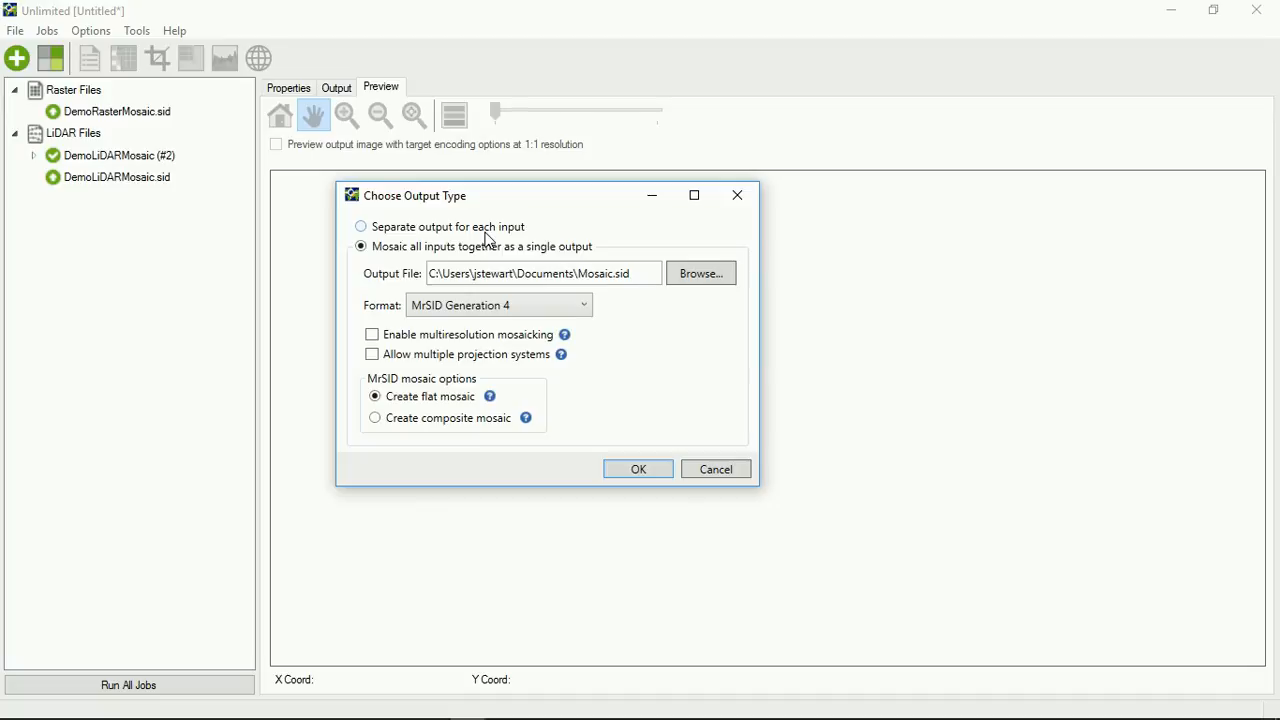
mouse_move(540, 408)
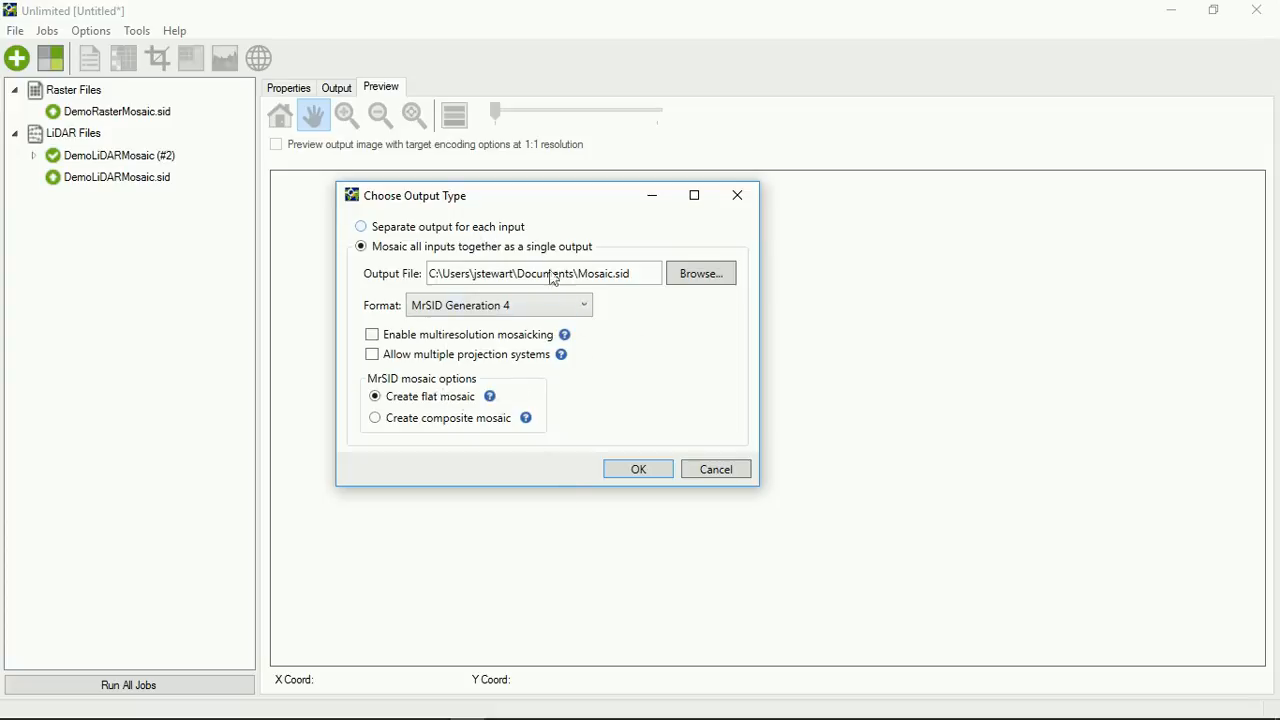
mouse_move(52, 270)
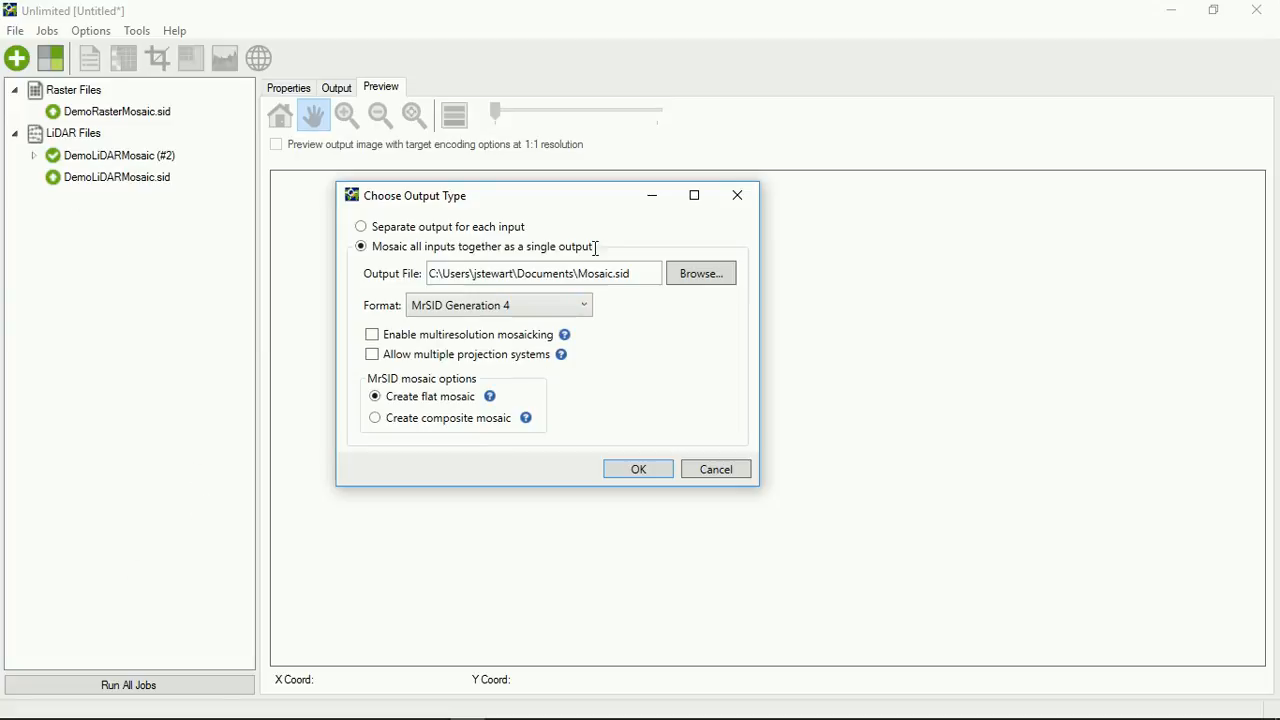
mouse_move(512, 444)
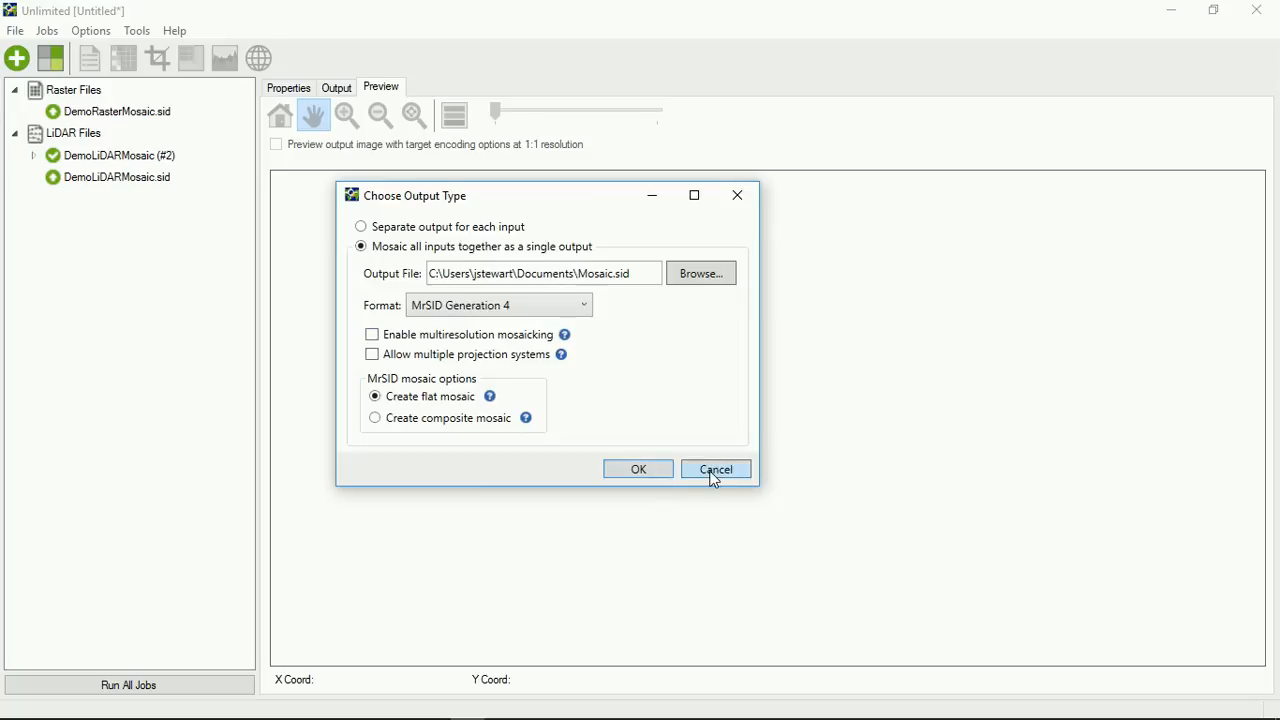
click(716, 468)
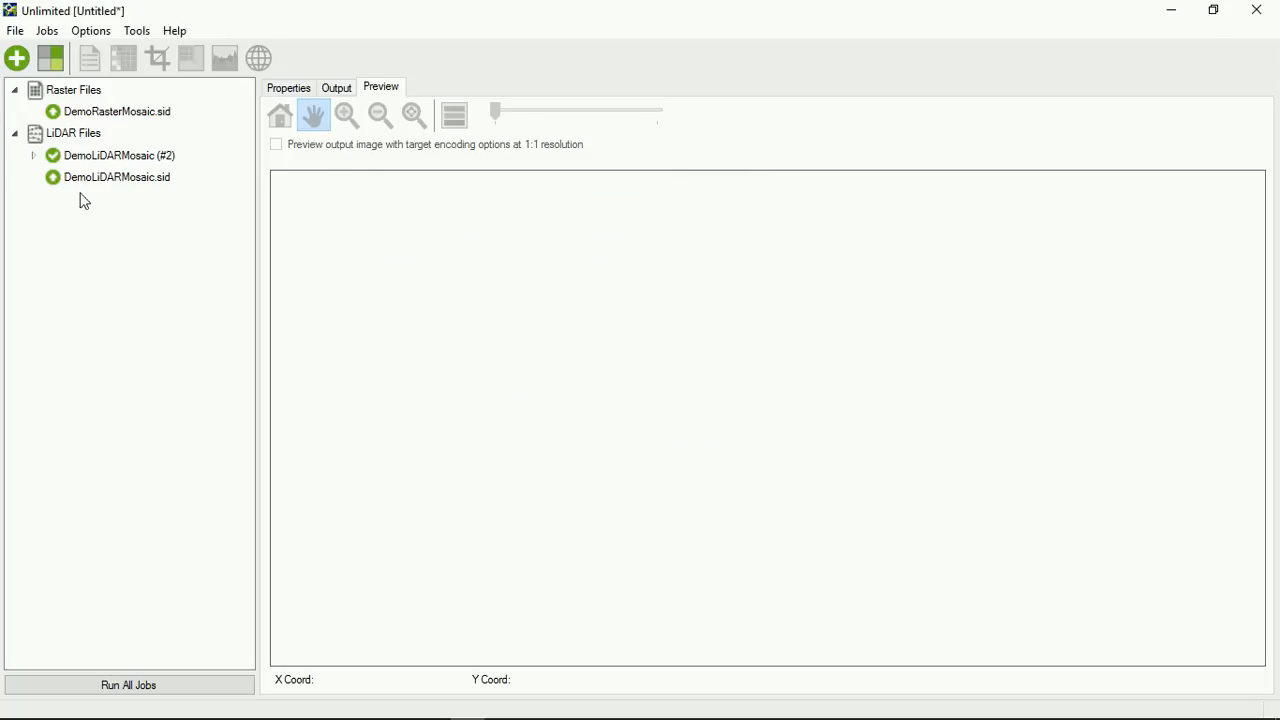
mouse_move(58, 140)
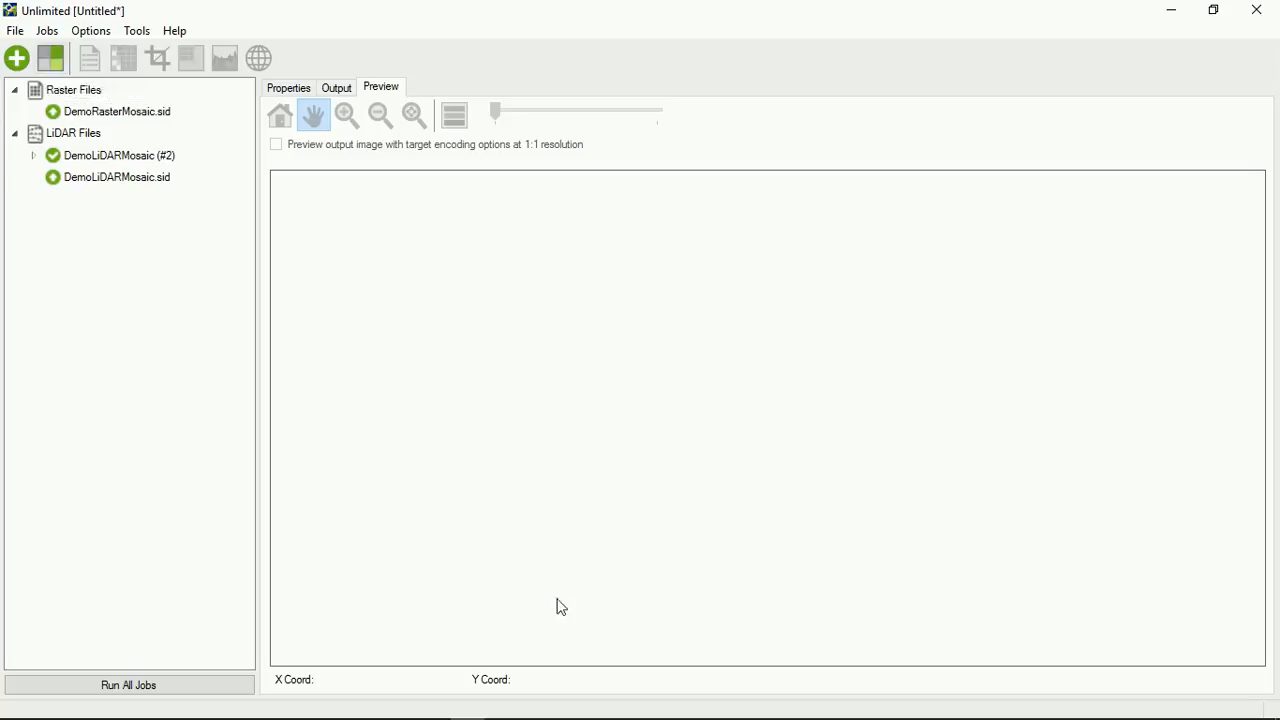
mouse_move(220, 228)
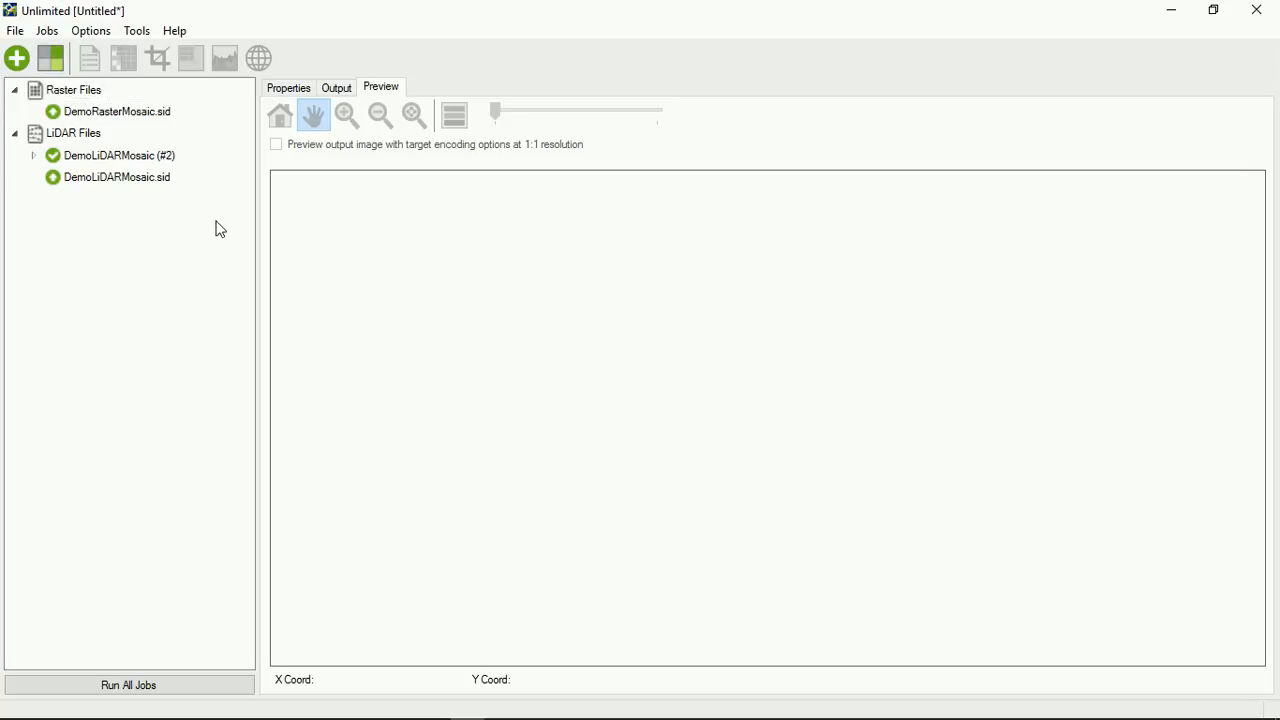
mouse_move(92, 96)
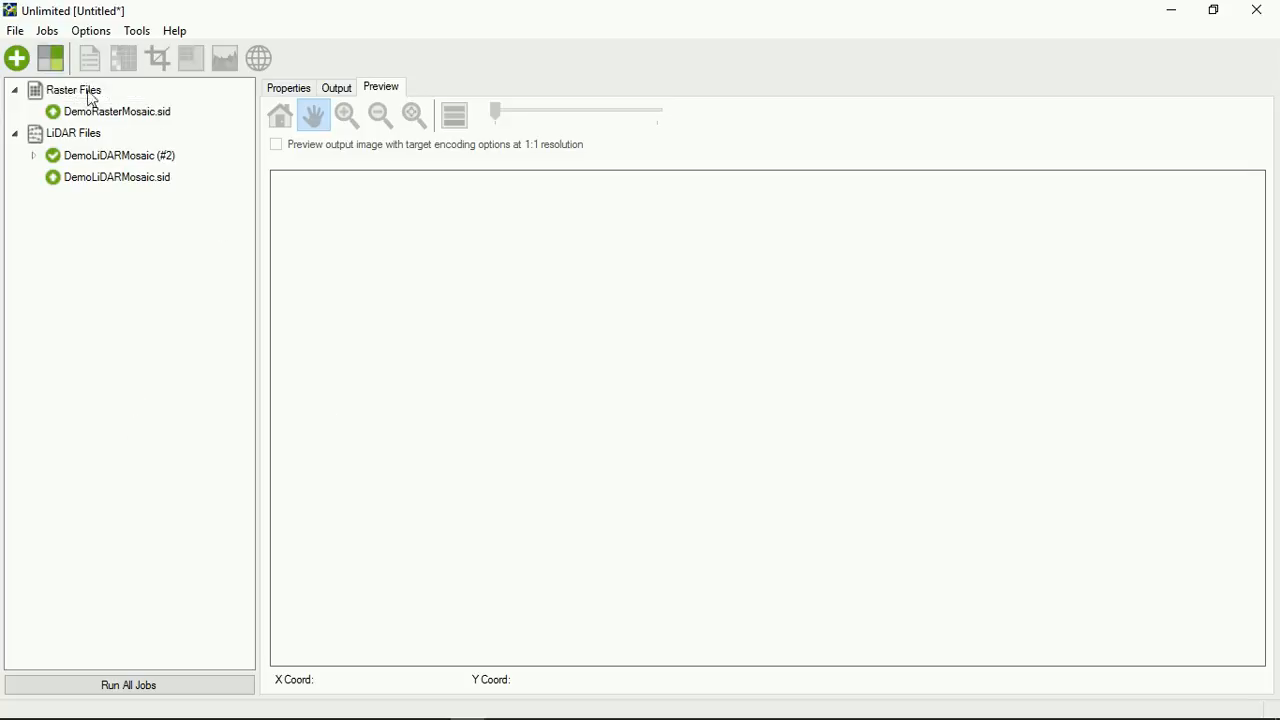
Step: Select the finished DemoRasterMosaic.sid job under the Raster Files group
click(72, 90)
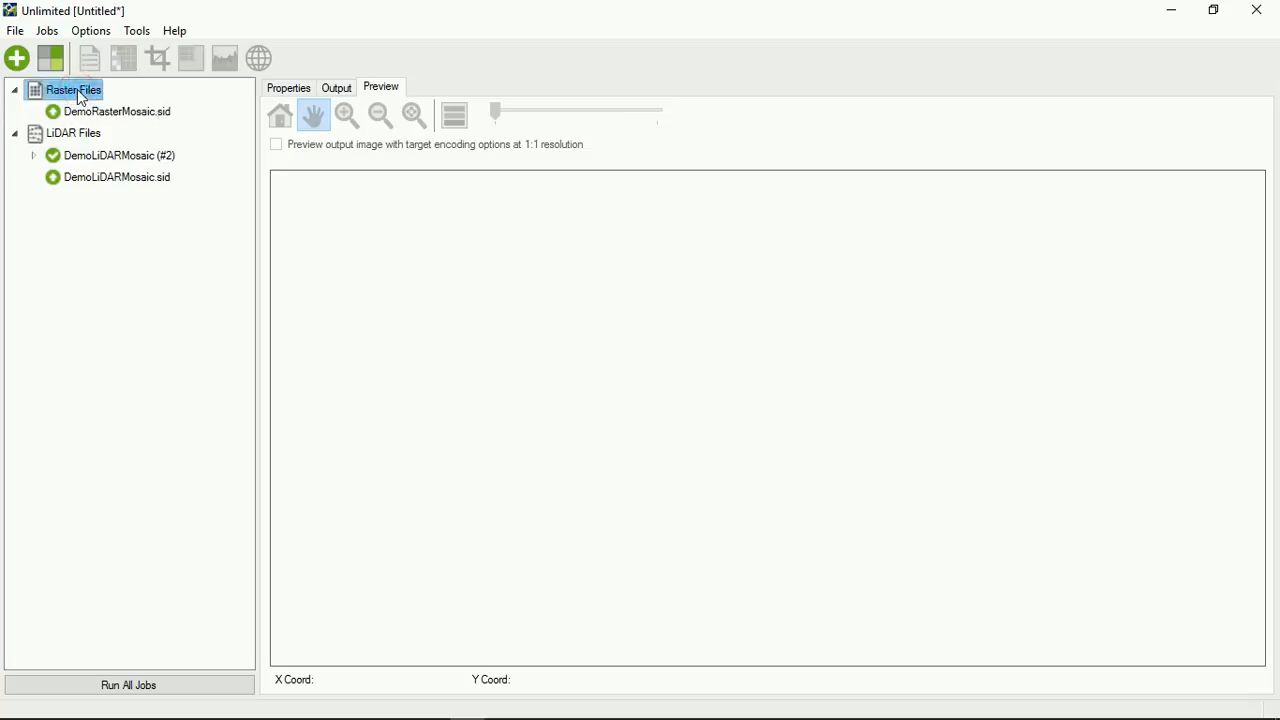
right_click(72, 90)
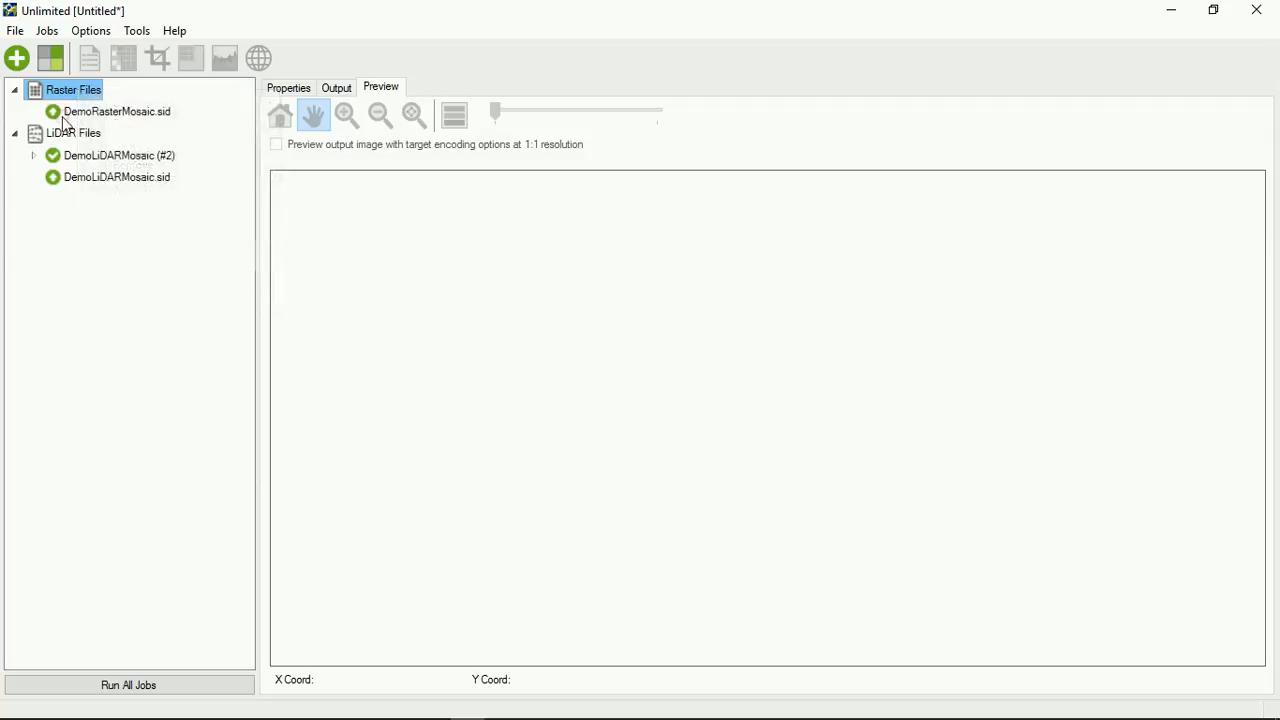
click(116, 112)
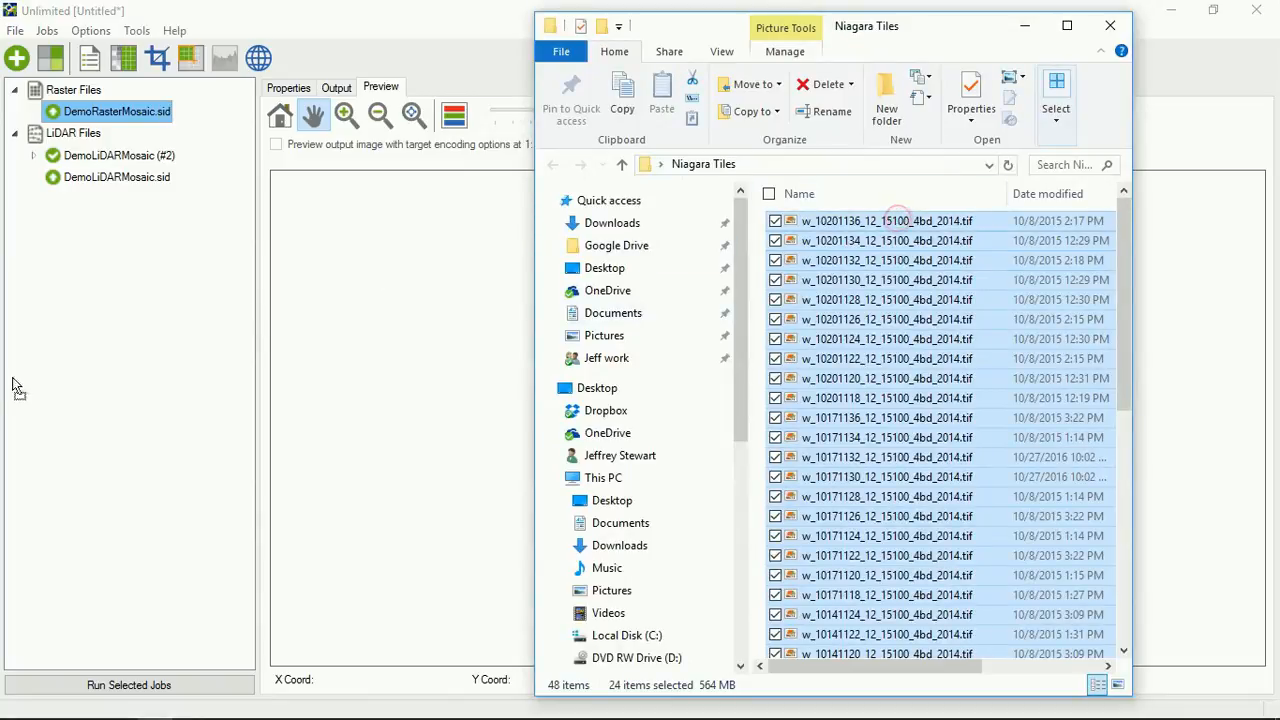
mouse_move(100, 390)
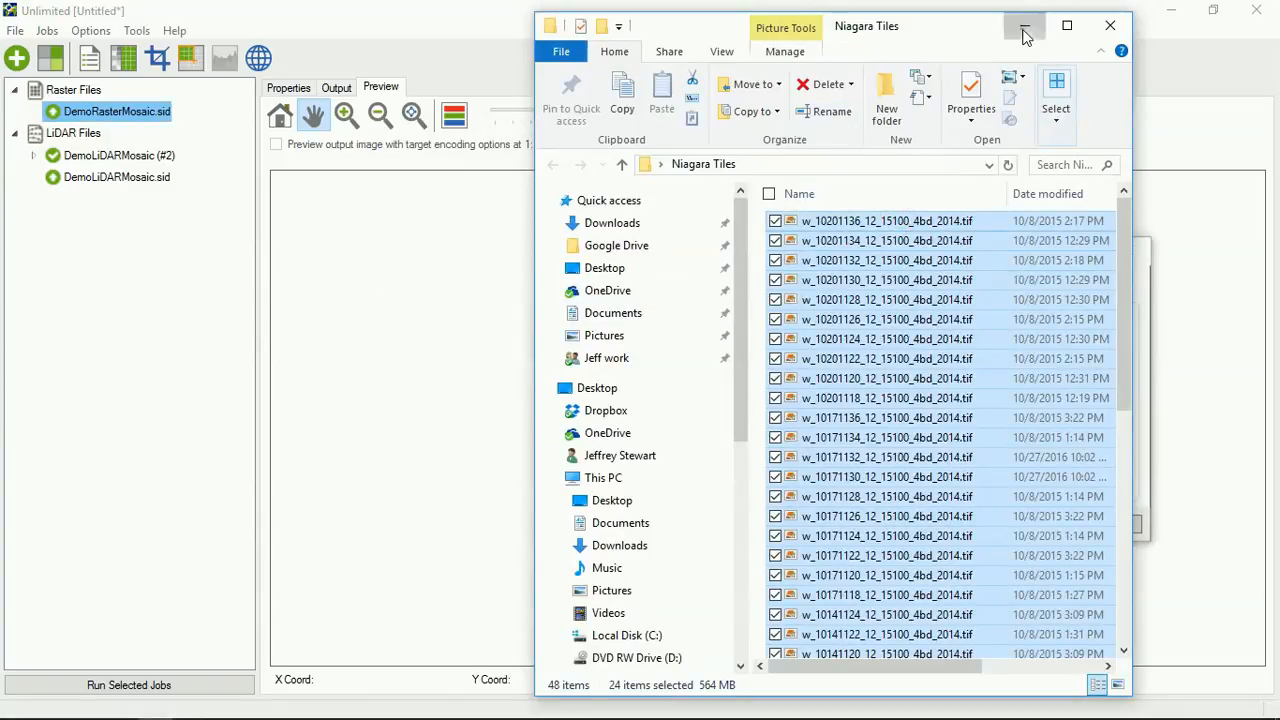
Step: Create a new job mosaicking all dropped Niagara tiles together as a single output
click(1024, 26)
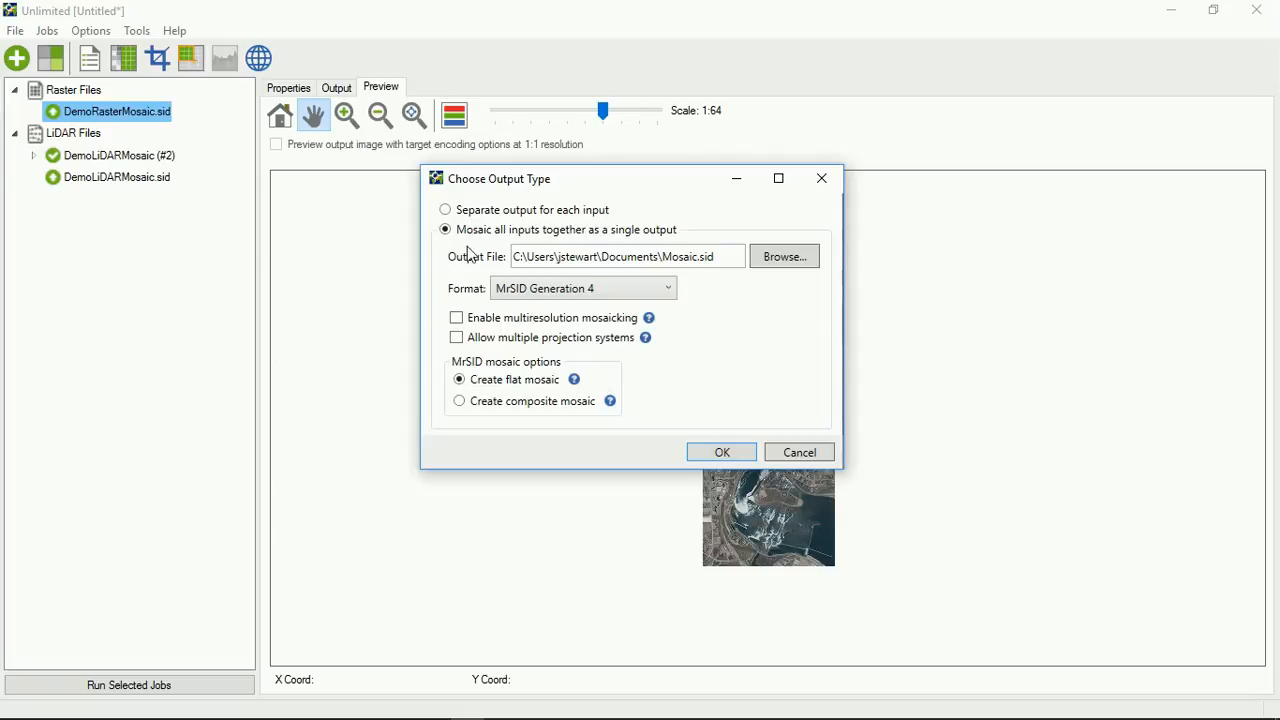
click(720, 452)
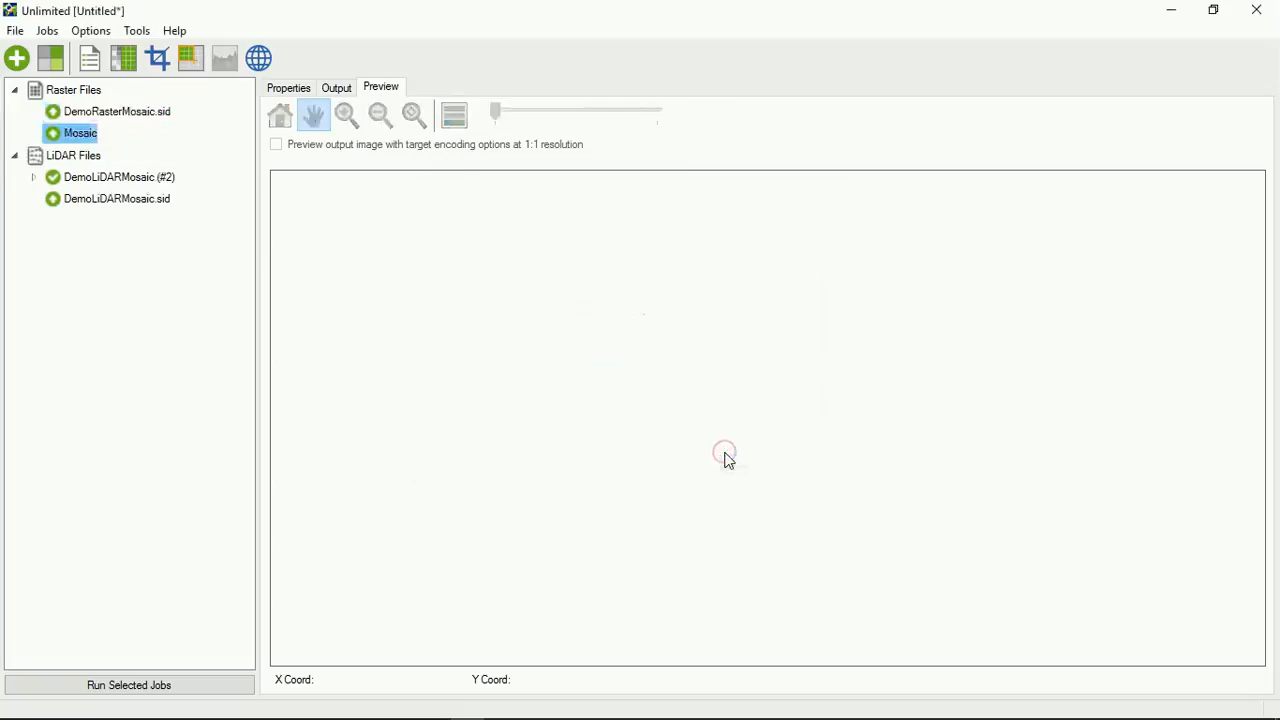
Step: Expand the new Mosaic job's tile list and show its output properties
click(32, 132)
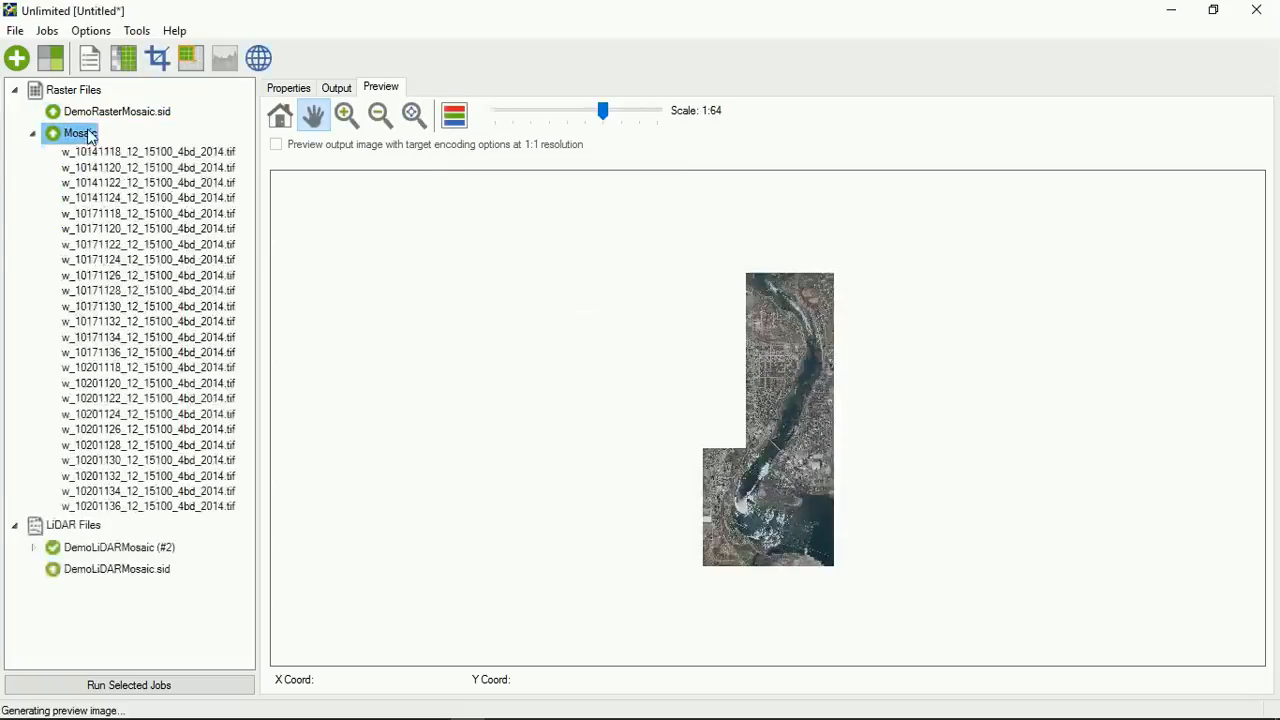
right_click(76, 132)
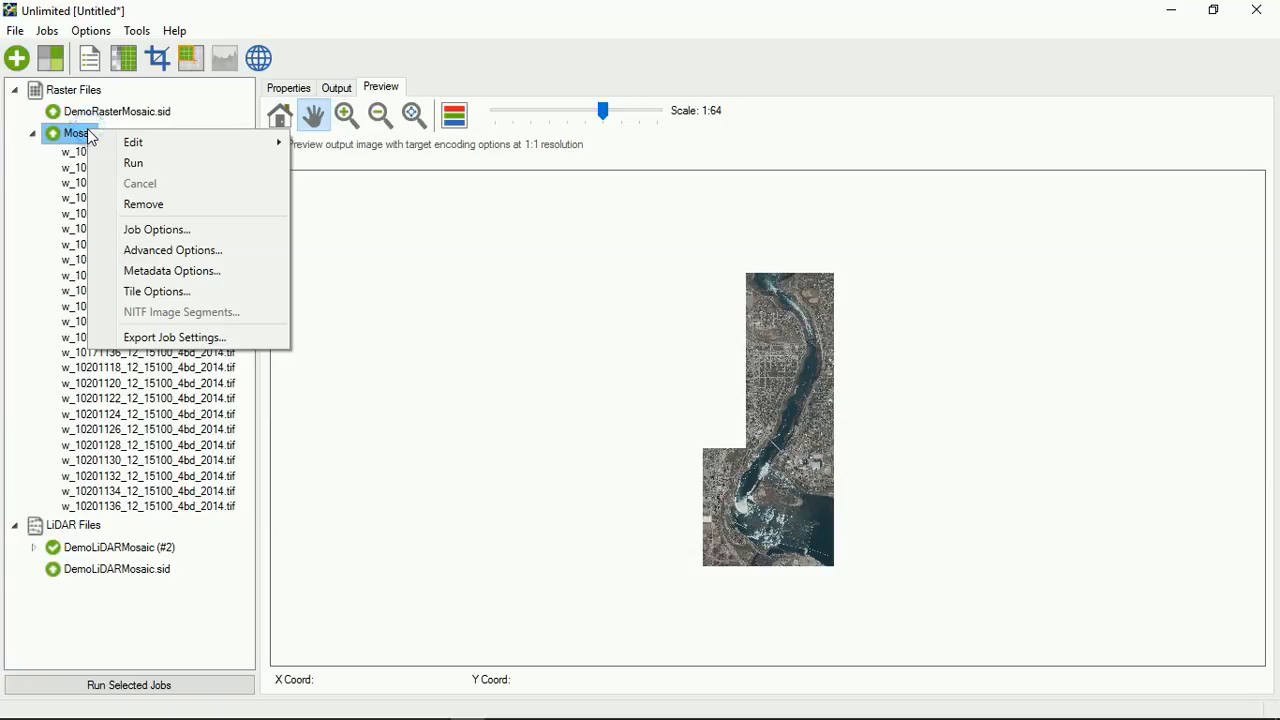
mouse_move(144, 204)
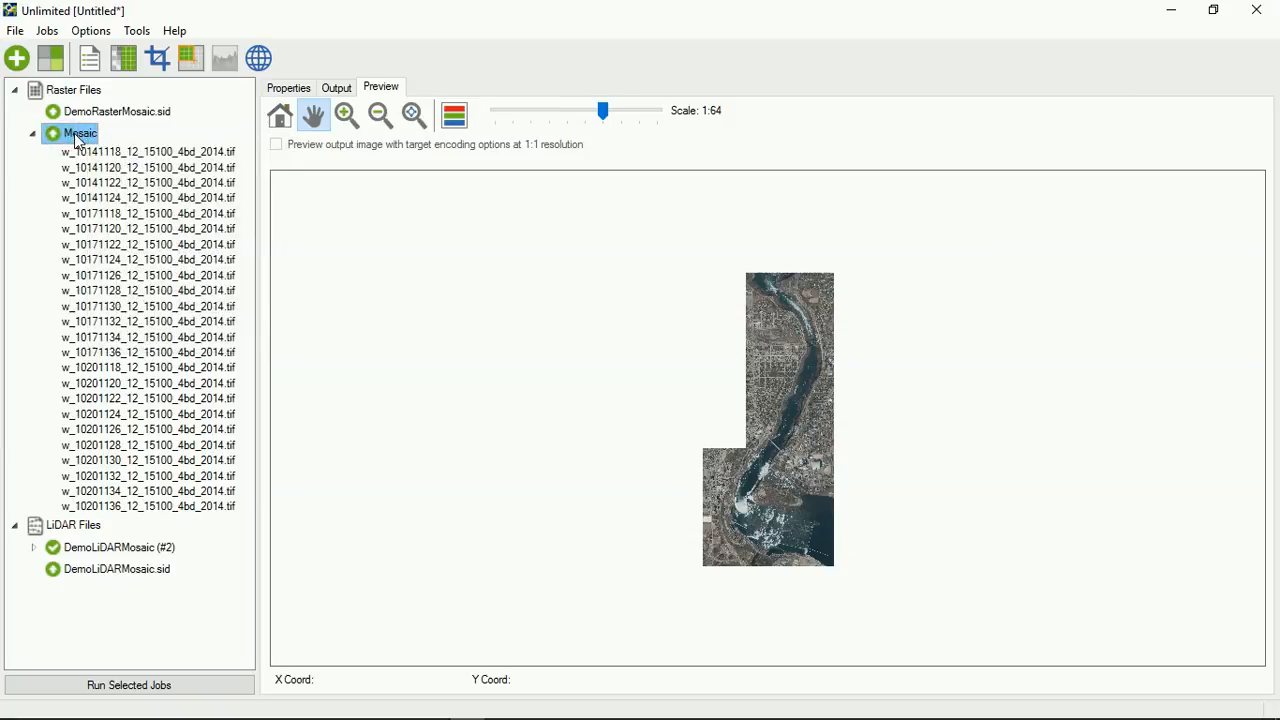
click(288, 88)
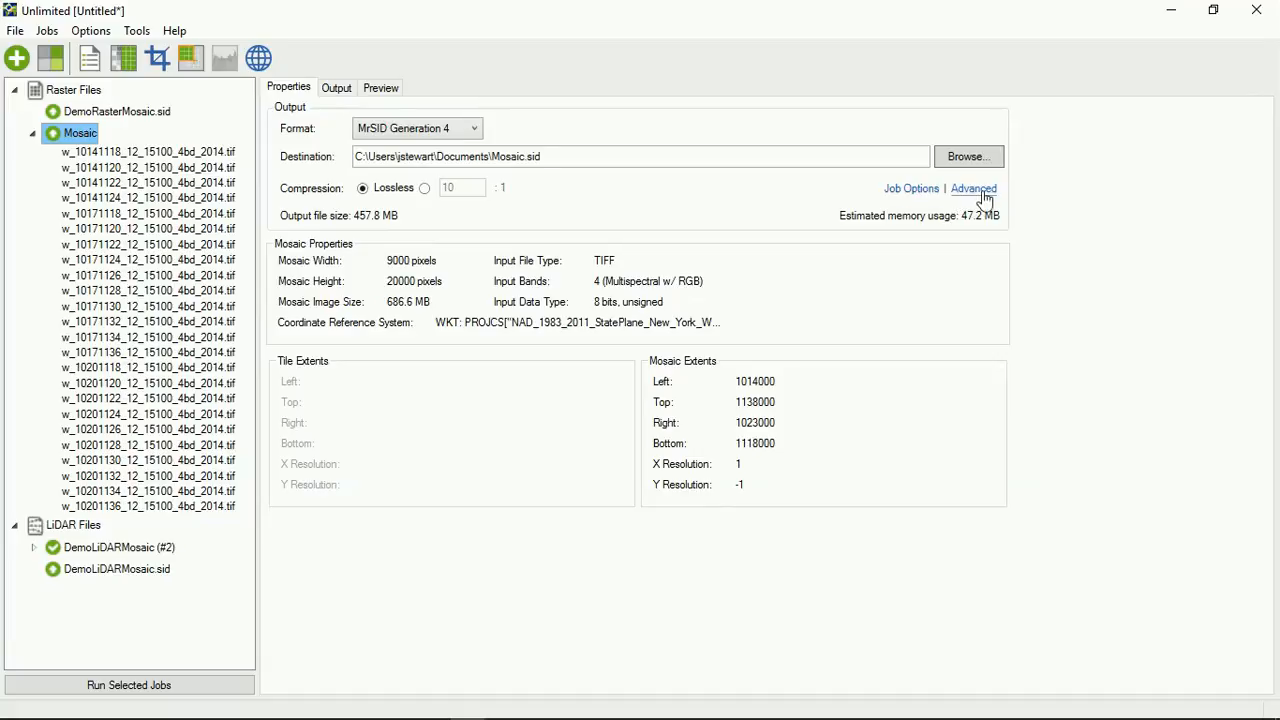
mouse_move(376, 150)
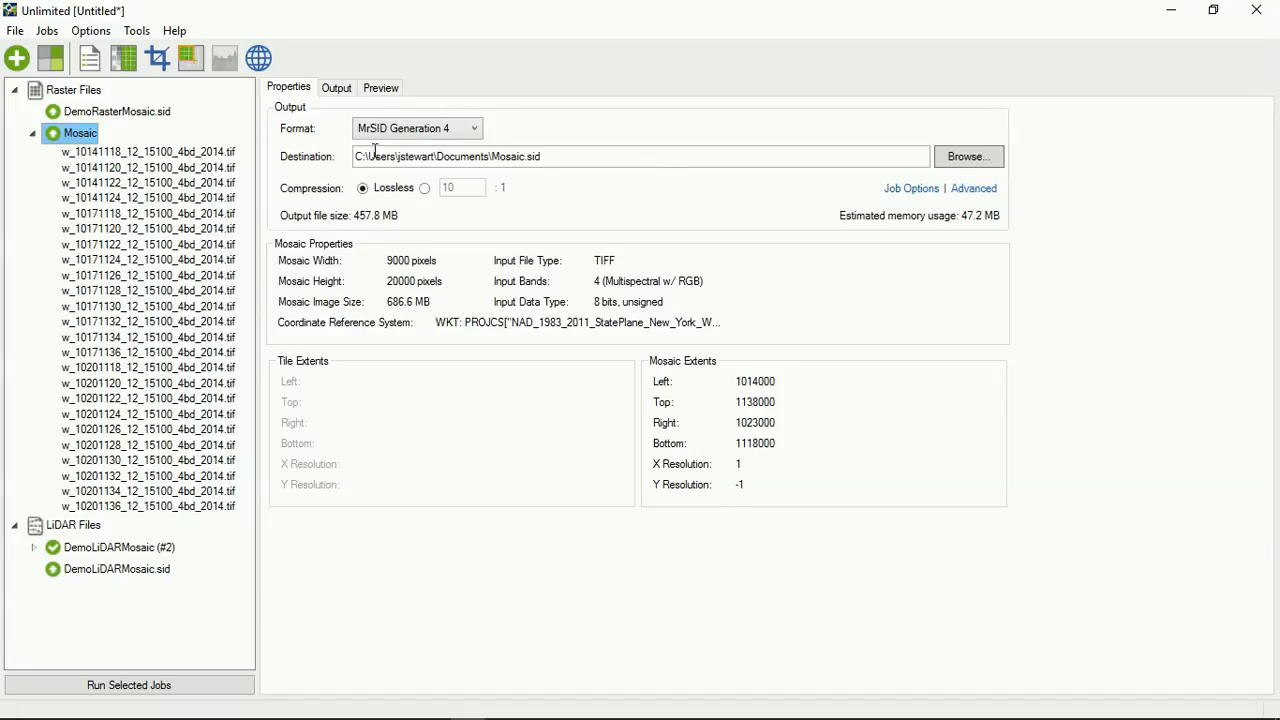
mouse_move(720, 418)
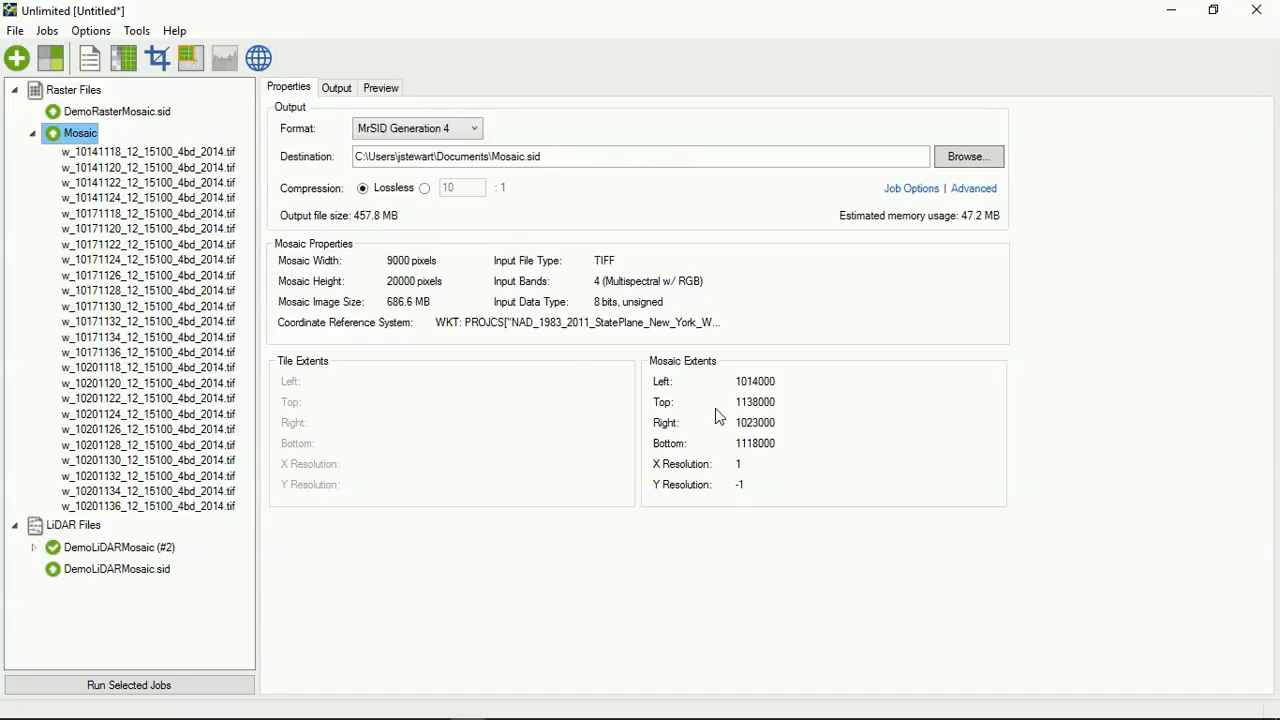
mouse_move(940, 198)
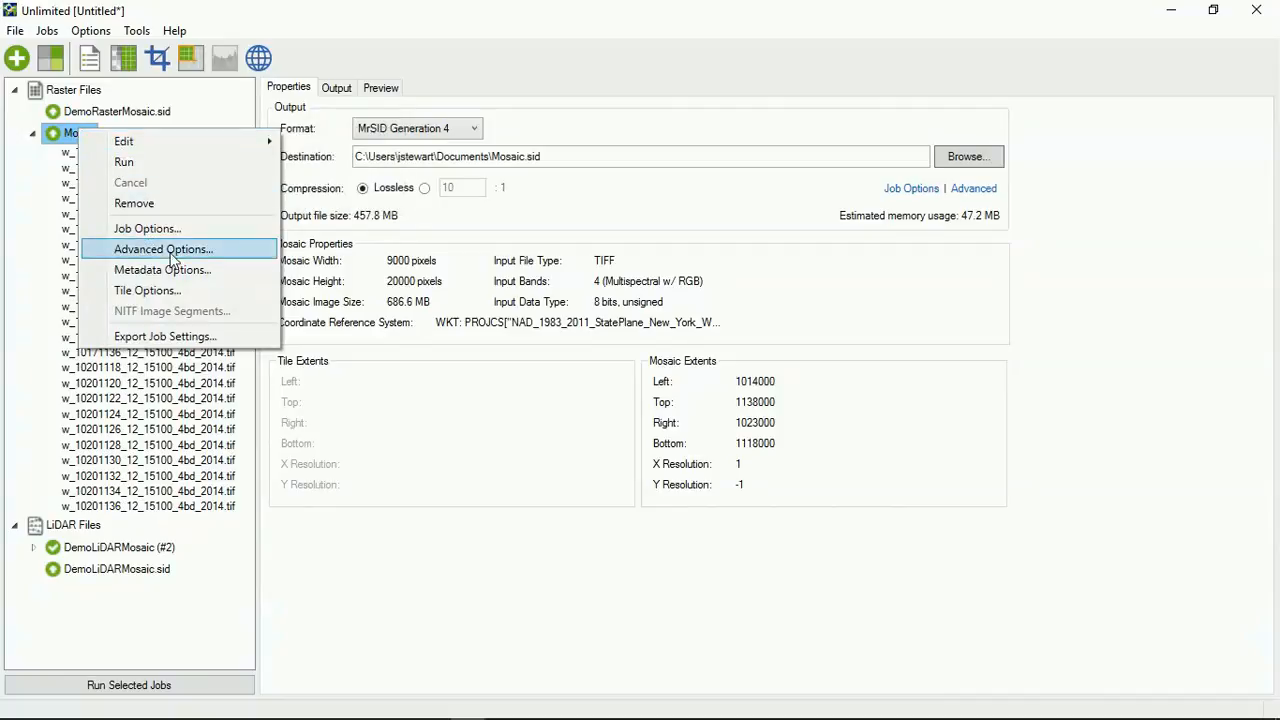
mouse_move(148, 290)
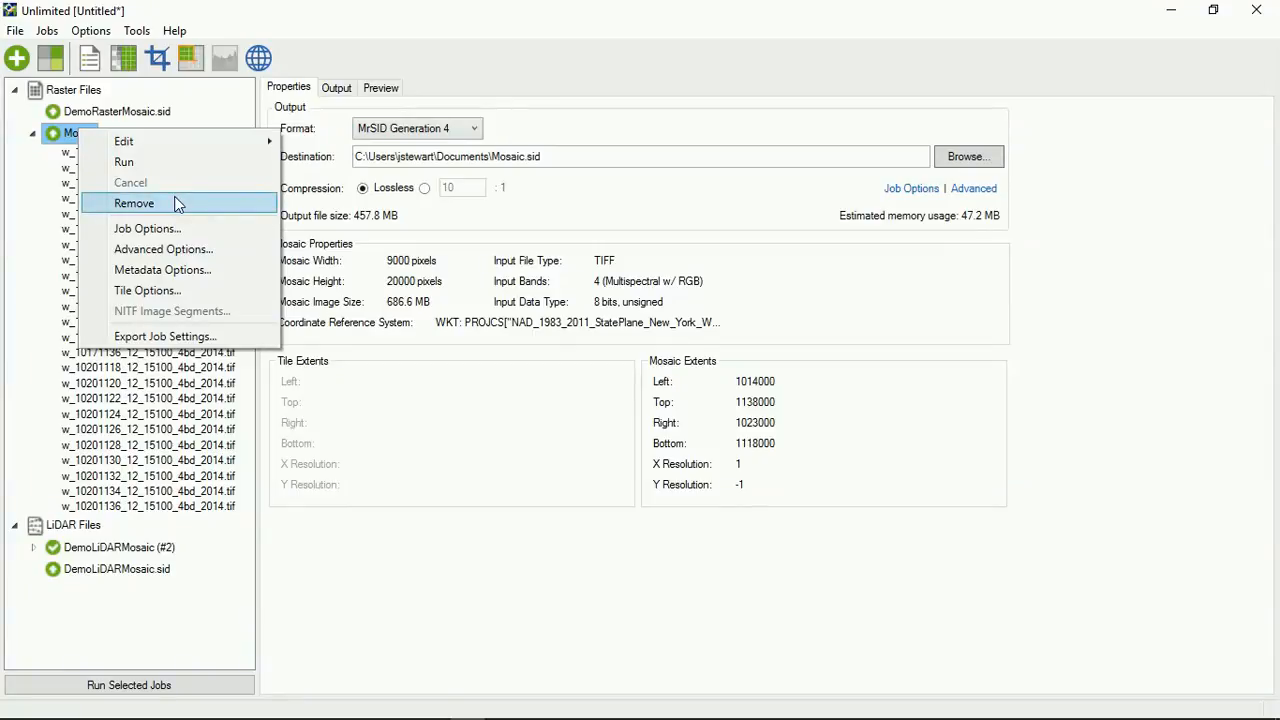
mouse_move(164, 336)
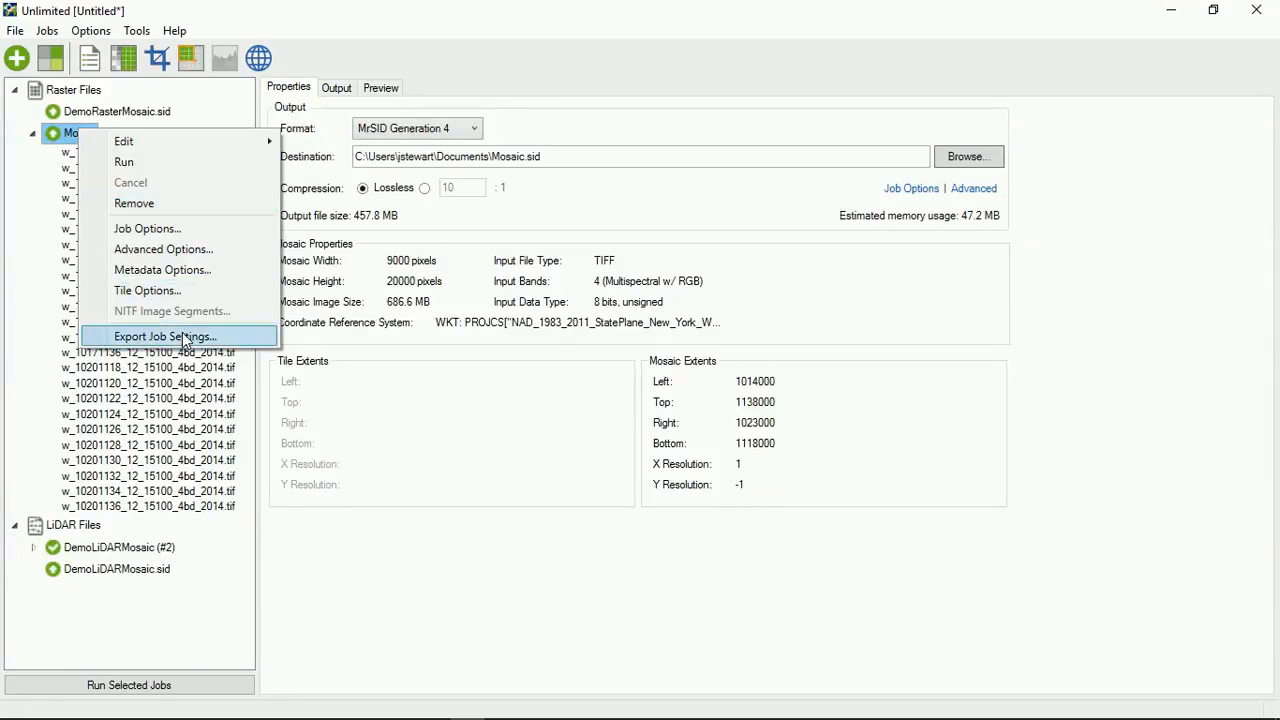
Step: Start exporting the Mosaic job's settings to jobSettings.txt via Export Job Settings
click(164, 336)
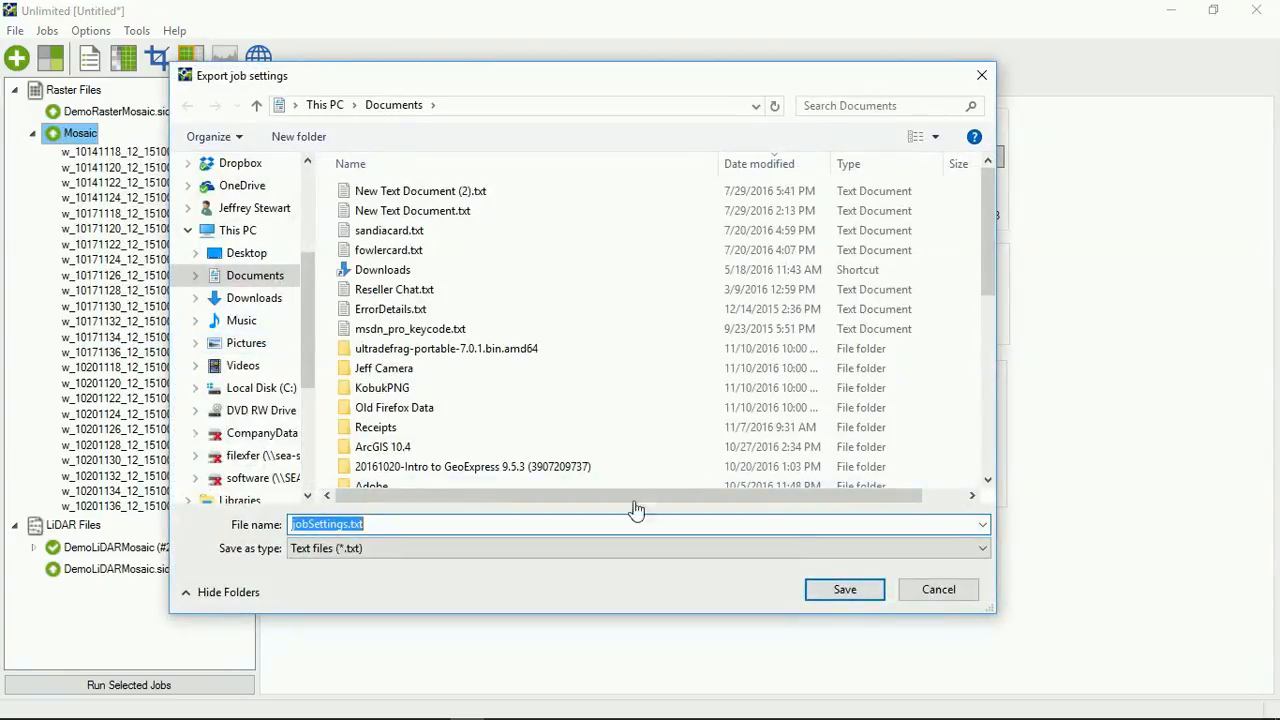
mouse_move(938, 588)
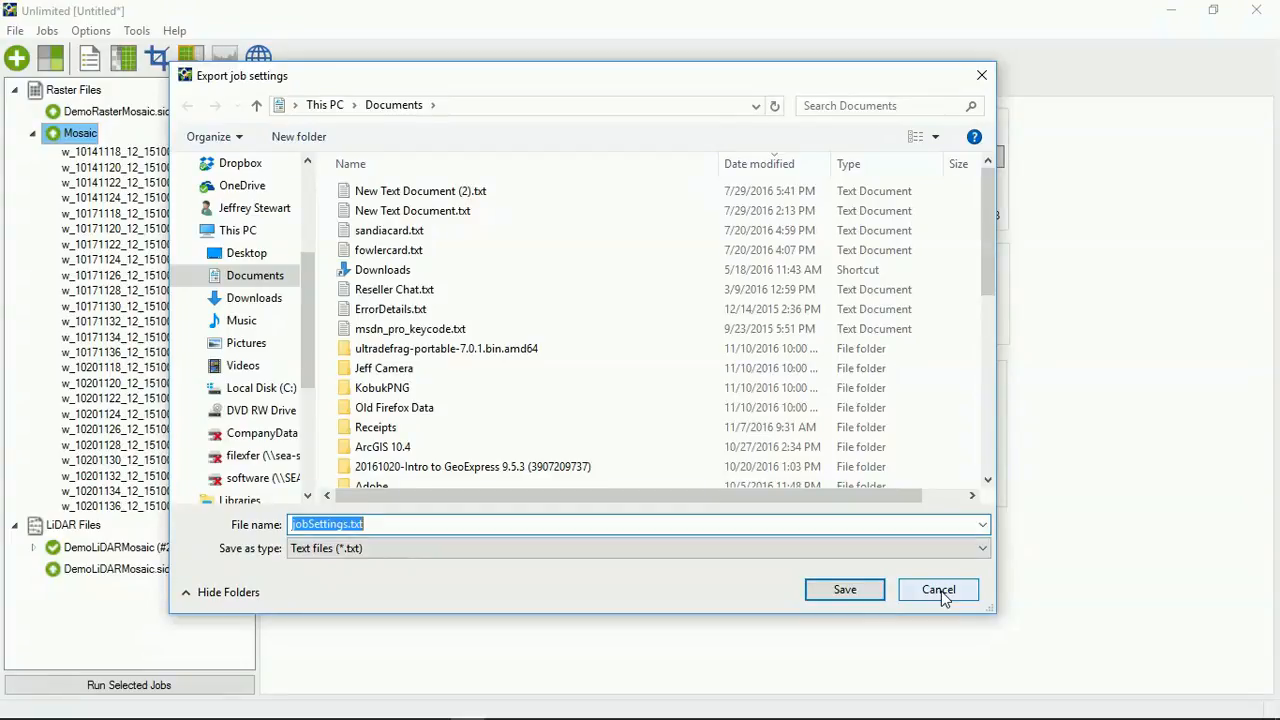
Step: Cancel the Export job settings dialog without saving
click(938, 588)
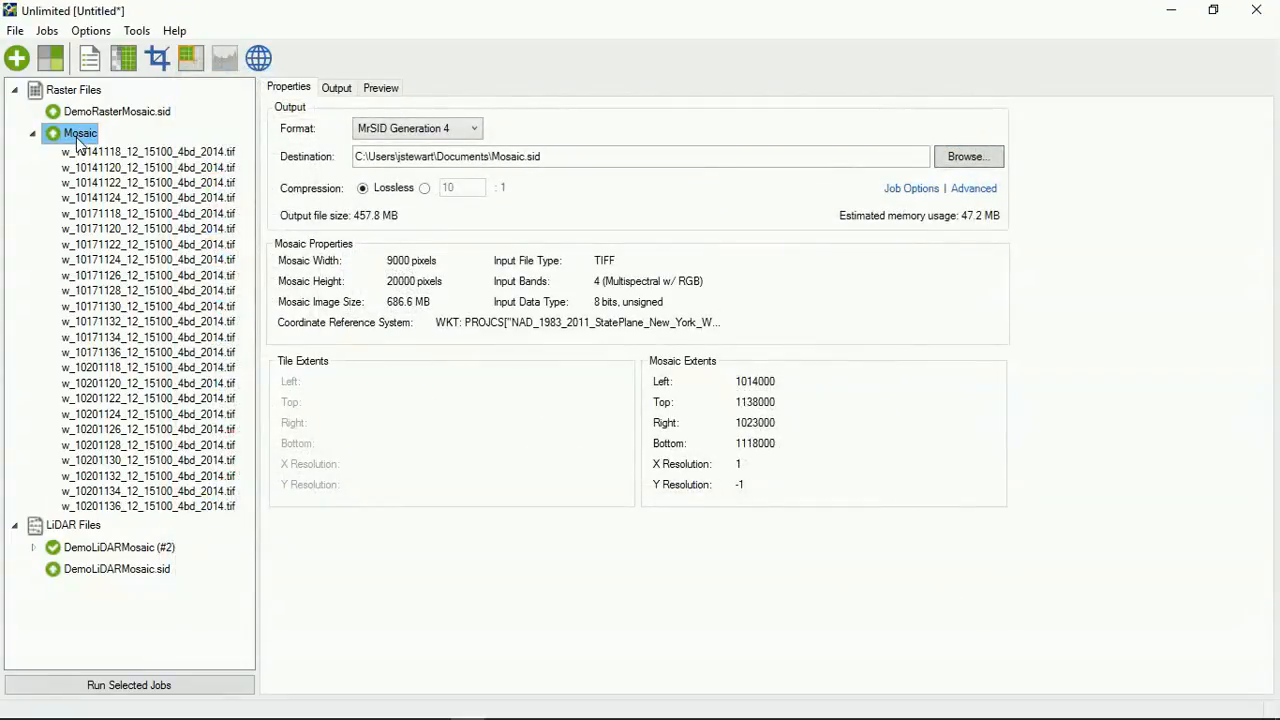
right_click(80, 132)
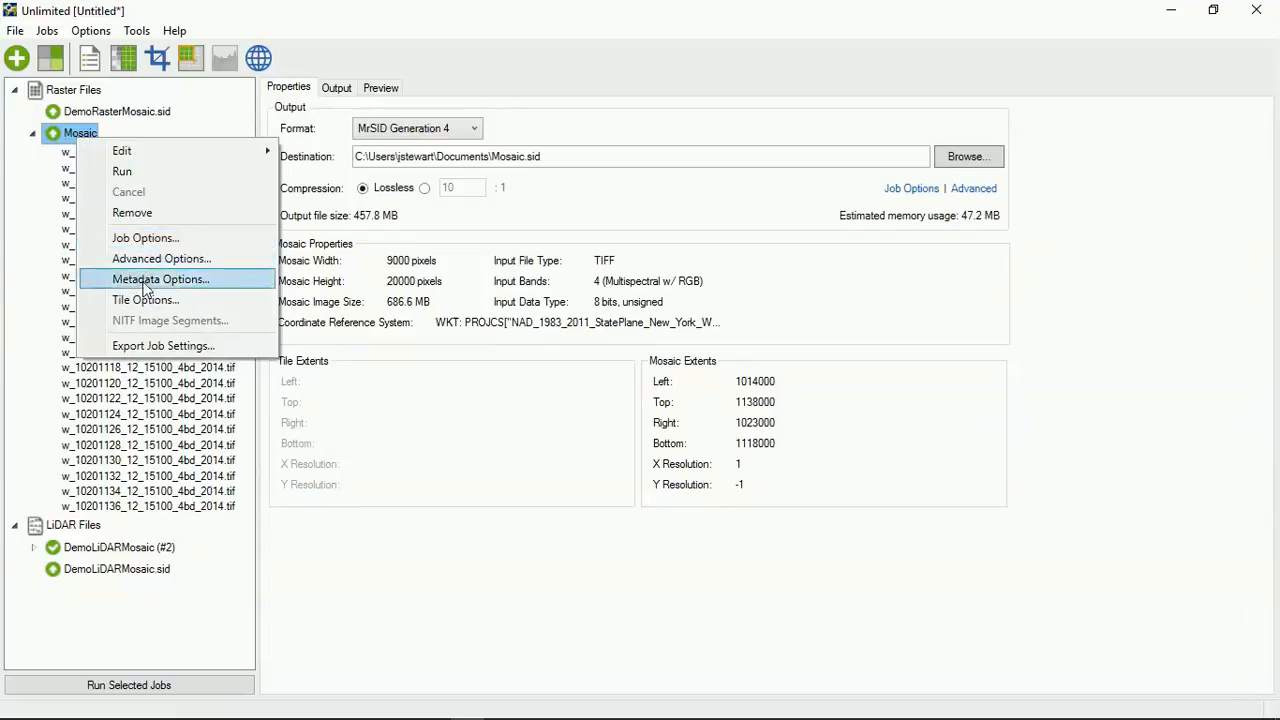
click(144, 300)
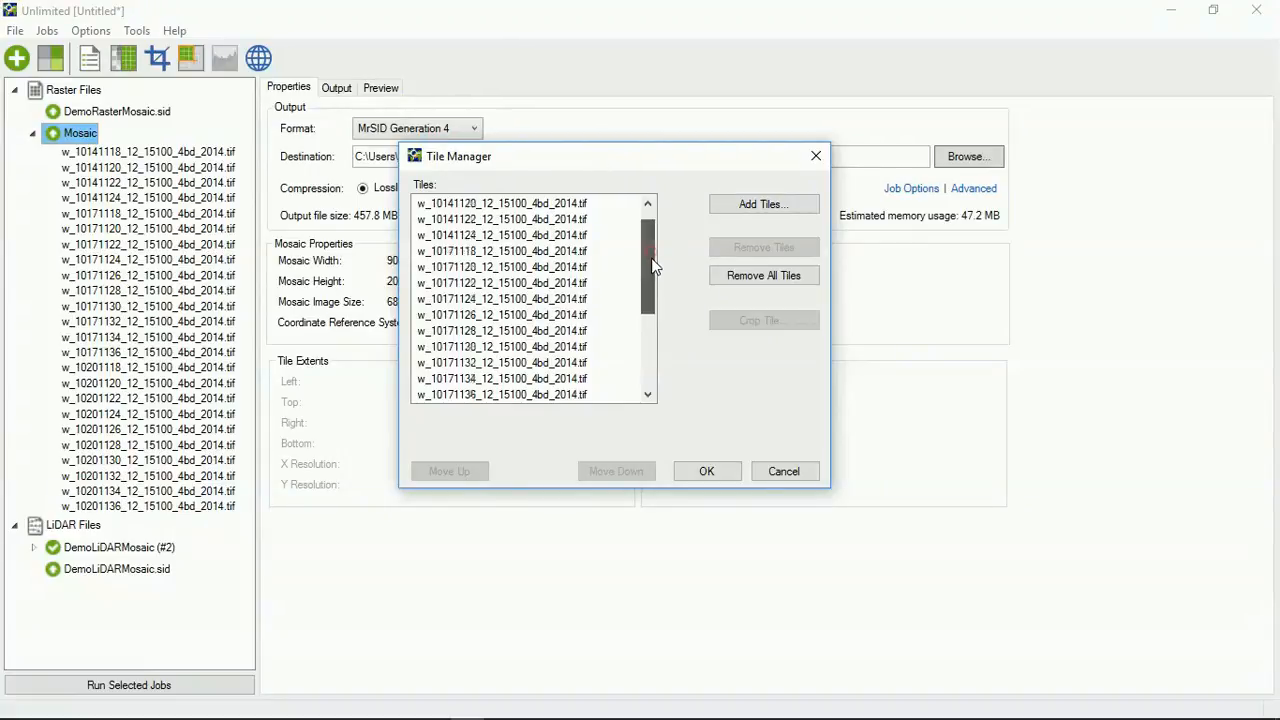
scroll(up, 3)
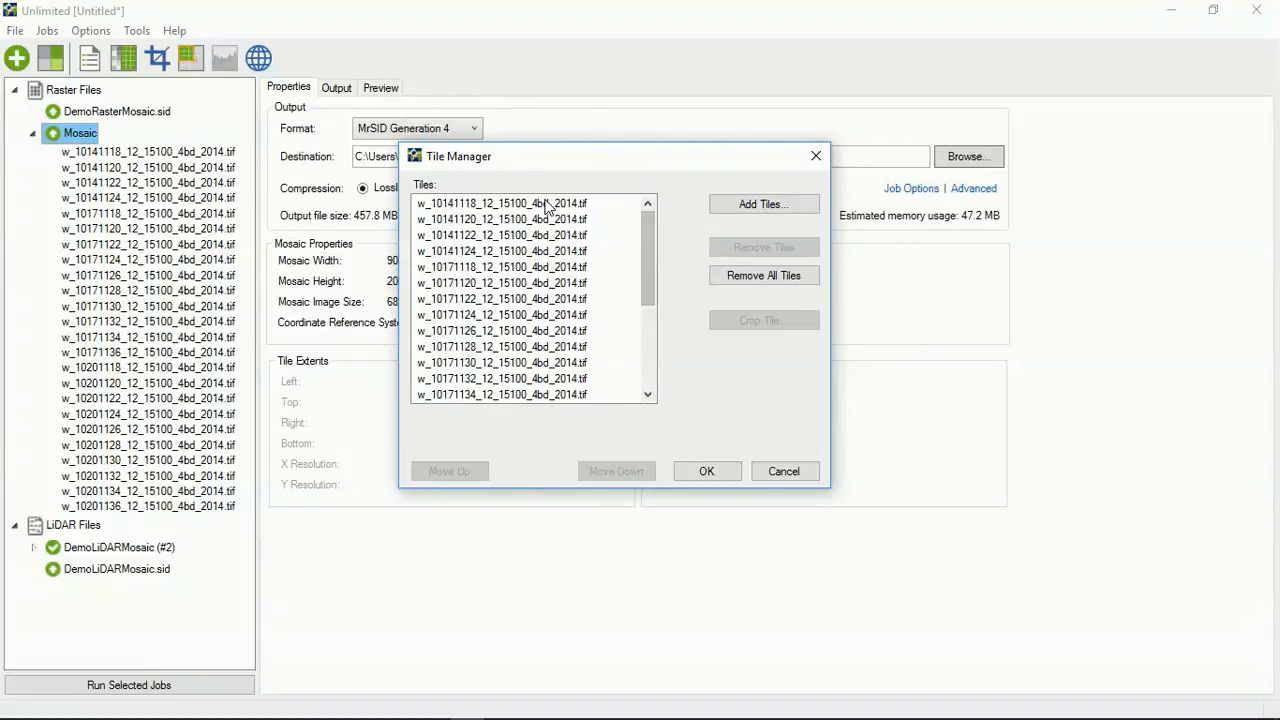
click(500, 204)
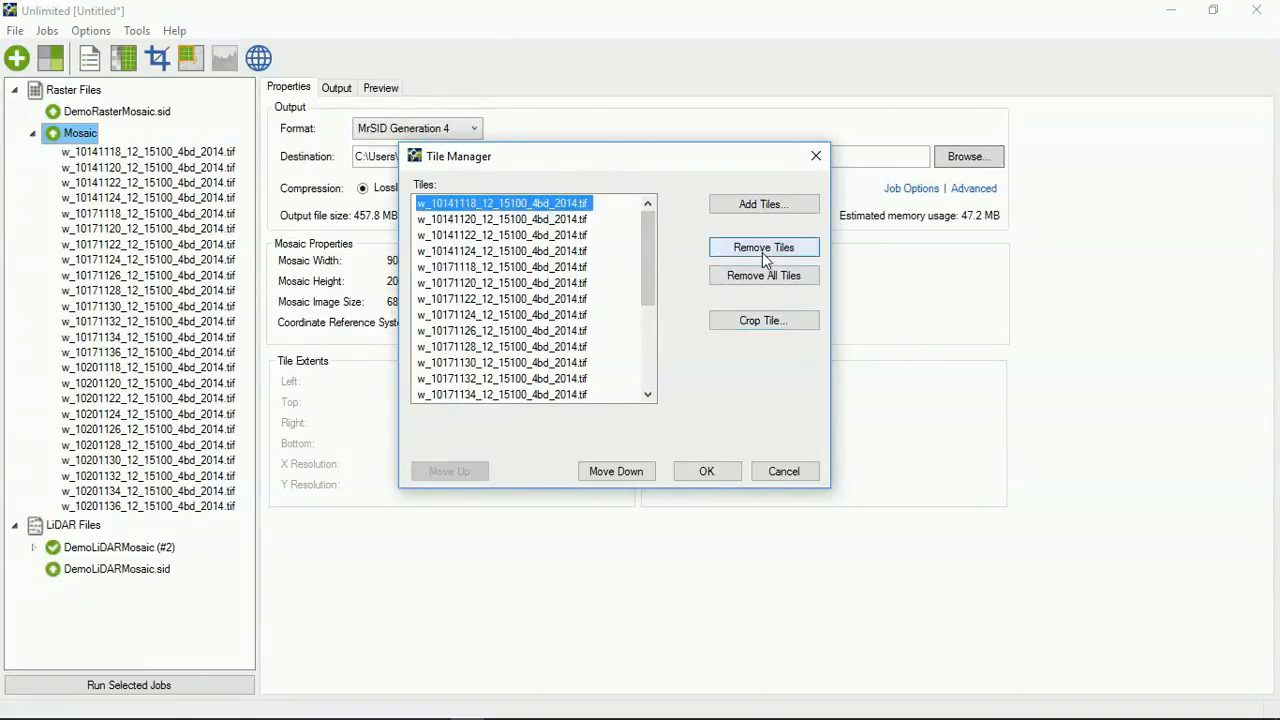
mouse_move(722, 228)
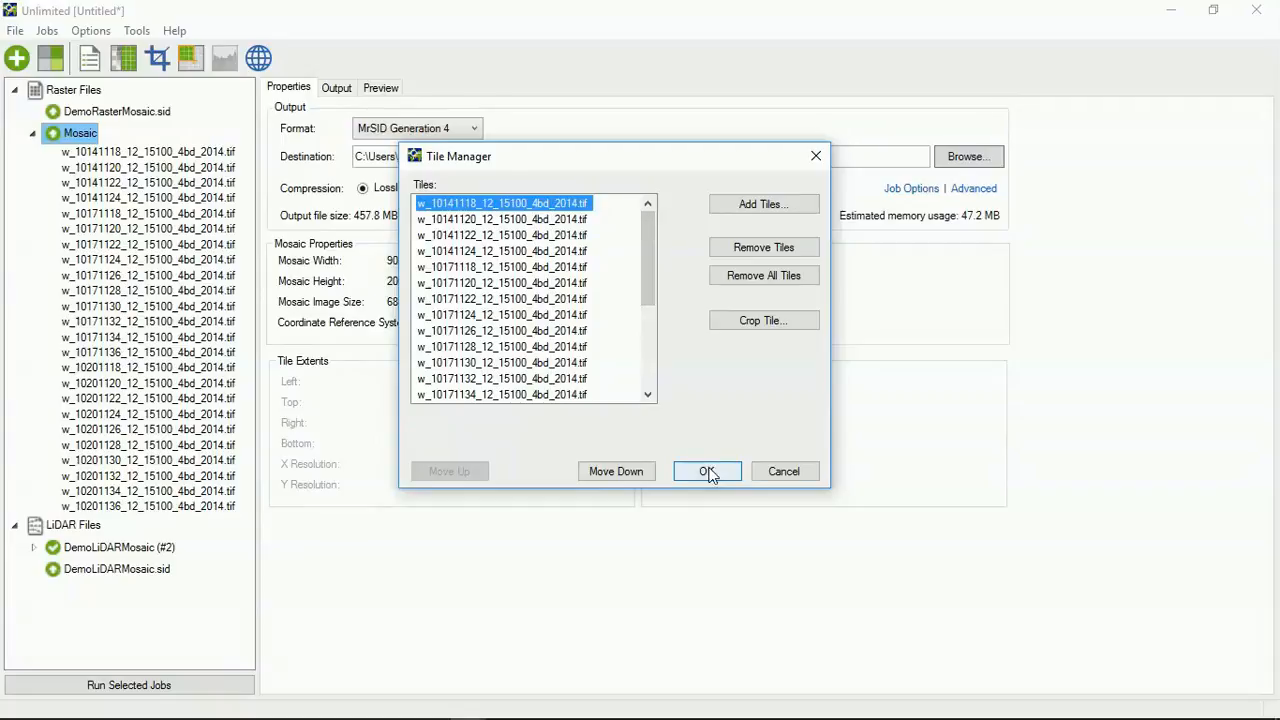
mouse_move(850, 484)
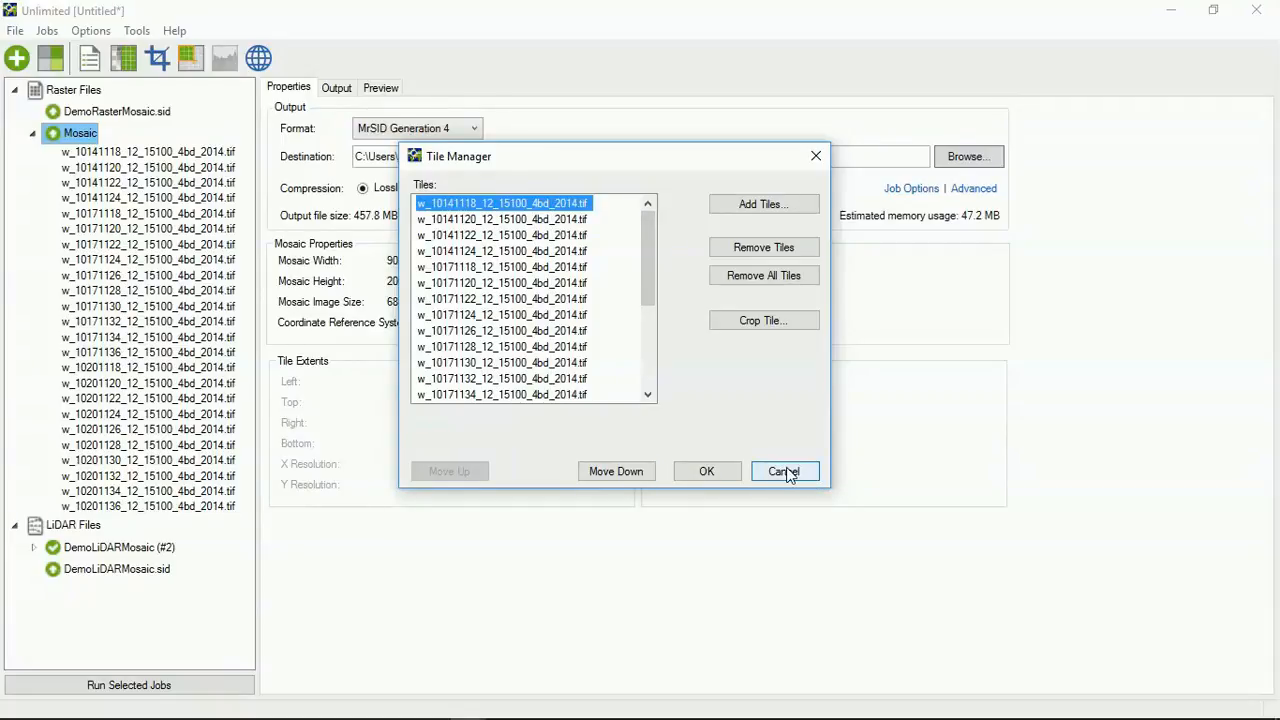
click(784, 472)
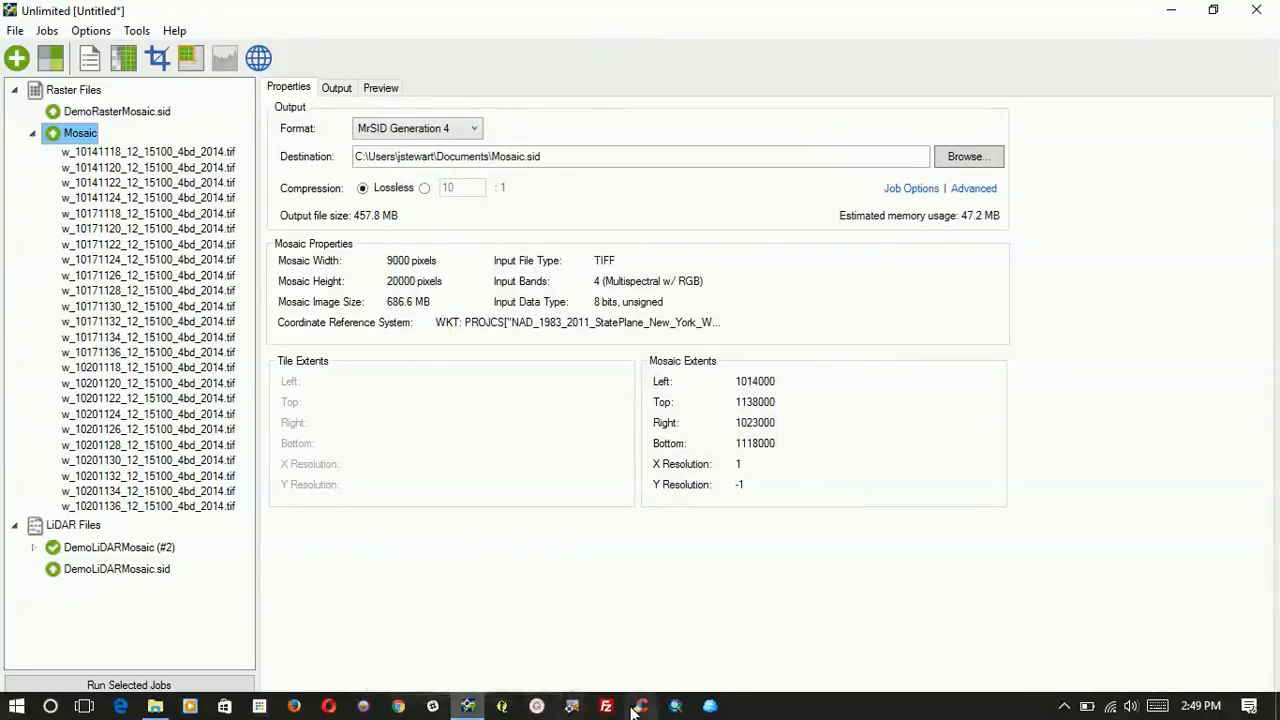
mouse_move(572, 460)
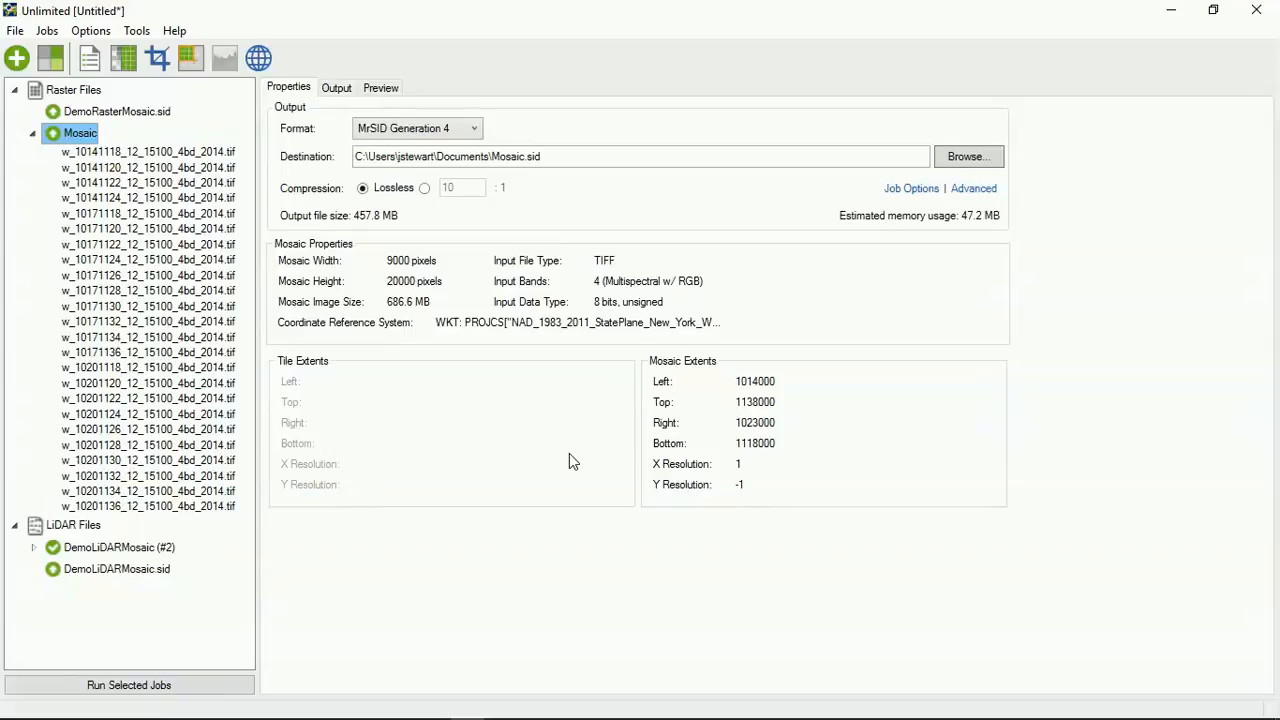
mouse_move(784, 452)
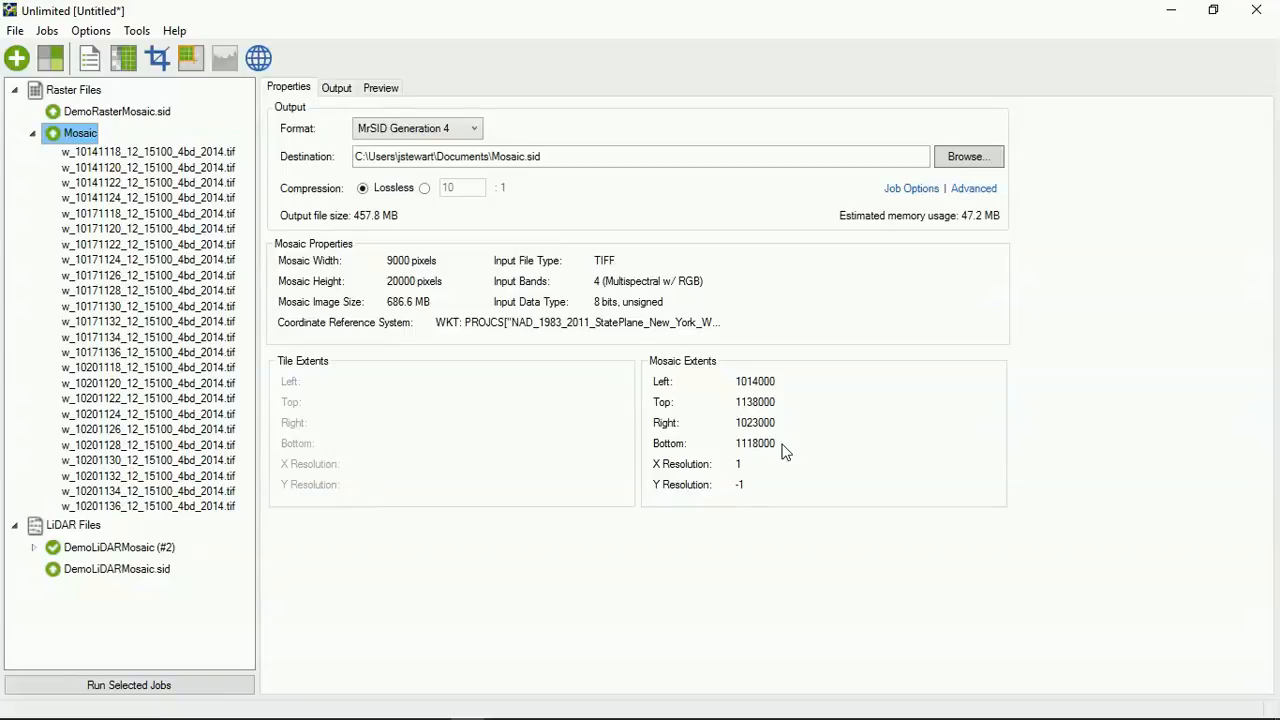